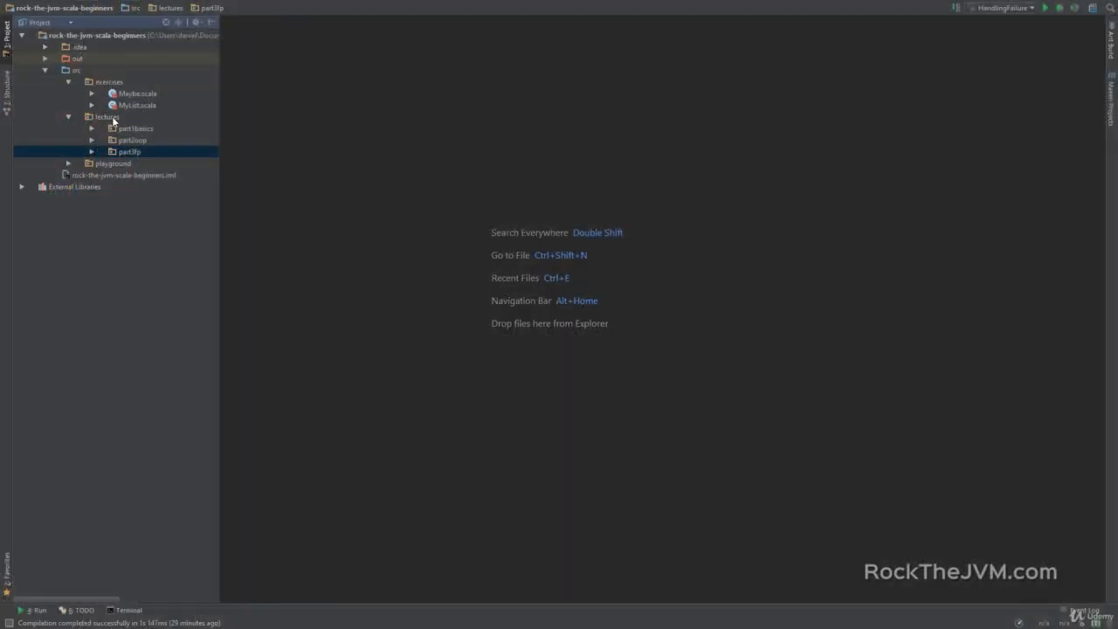
Step: Add a part4pm package inside the lectures folder of the Scala beginners project
right_click(106, 116)
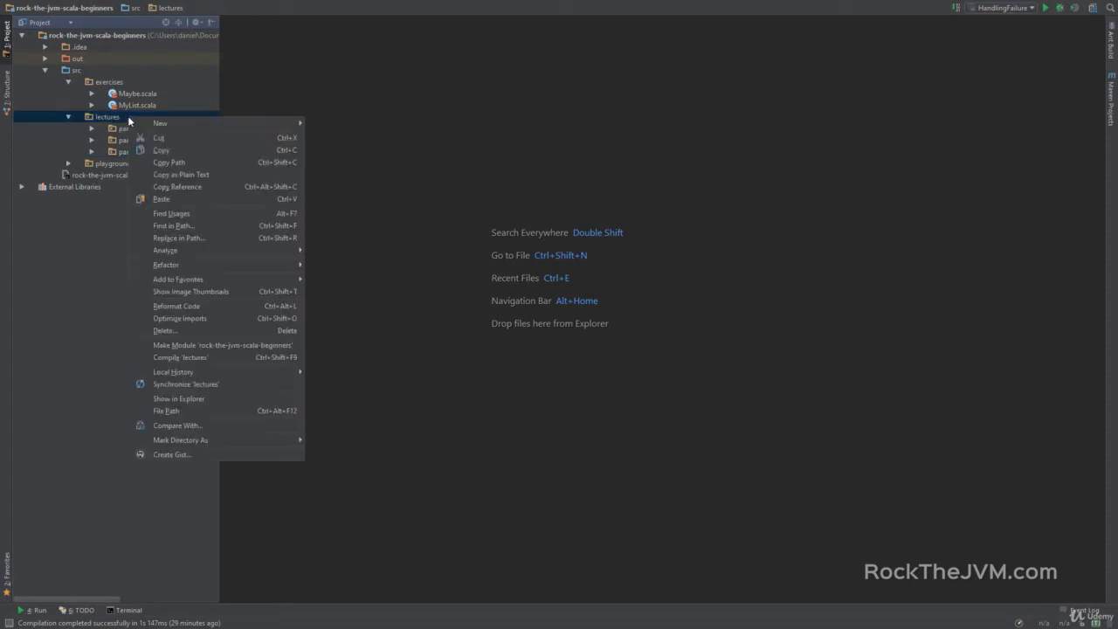
mouse_move(160, 122)
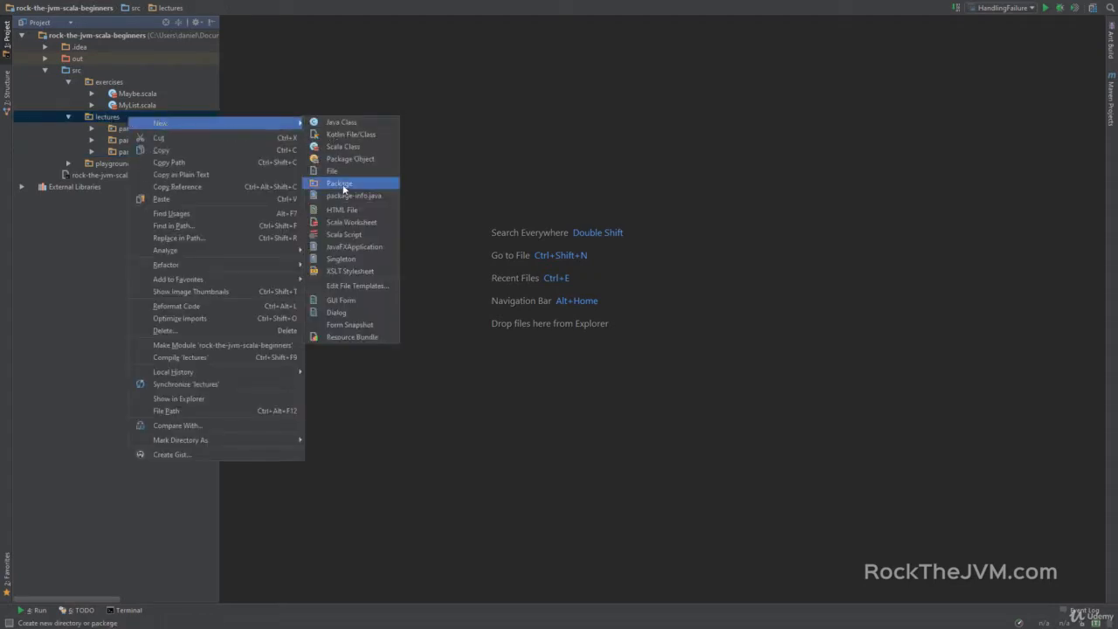
click(339, 183)
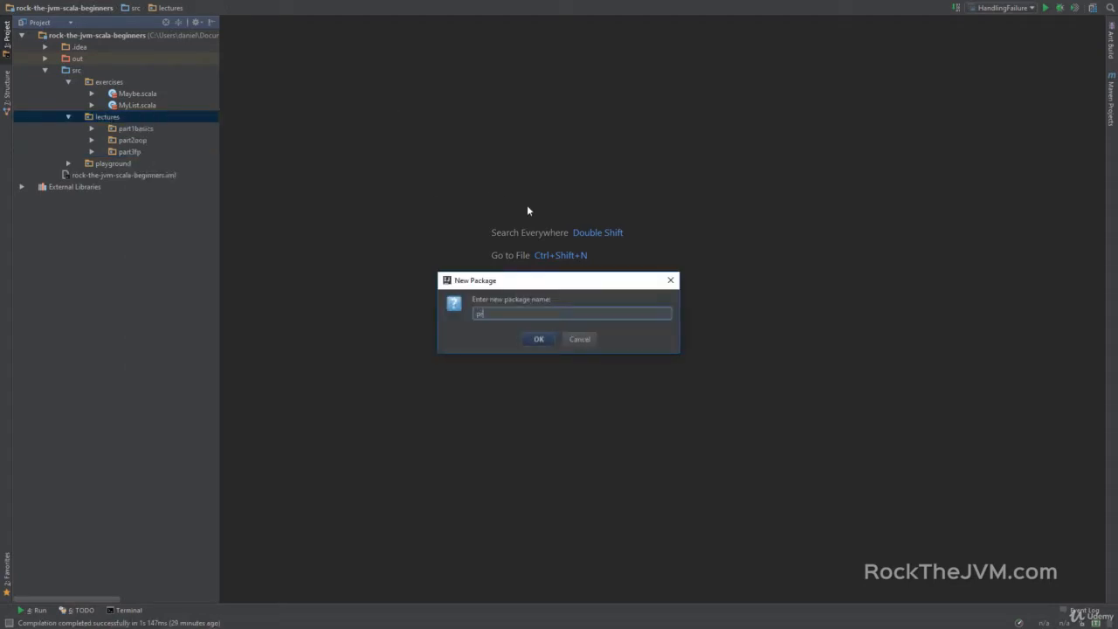
text(part3jvm)
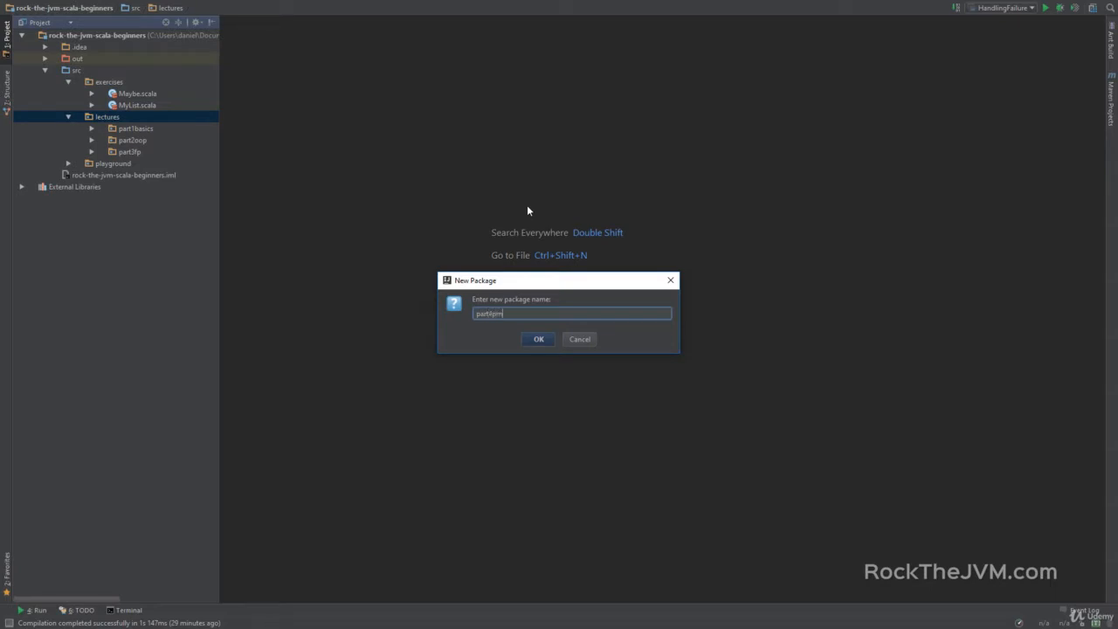
click(538, 338)
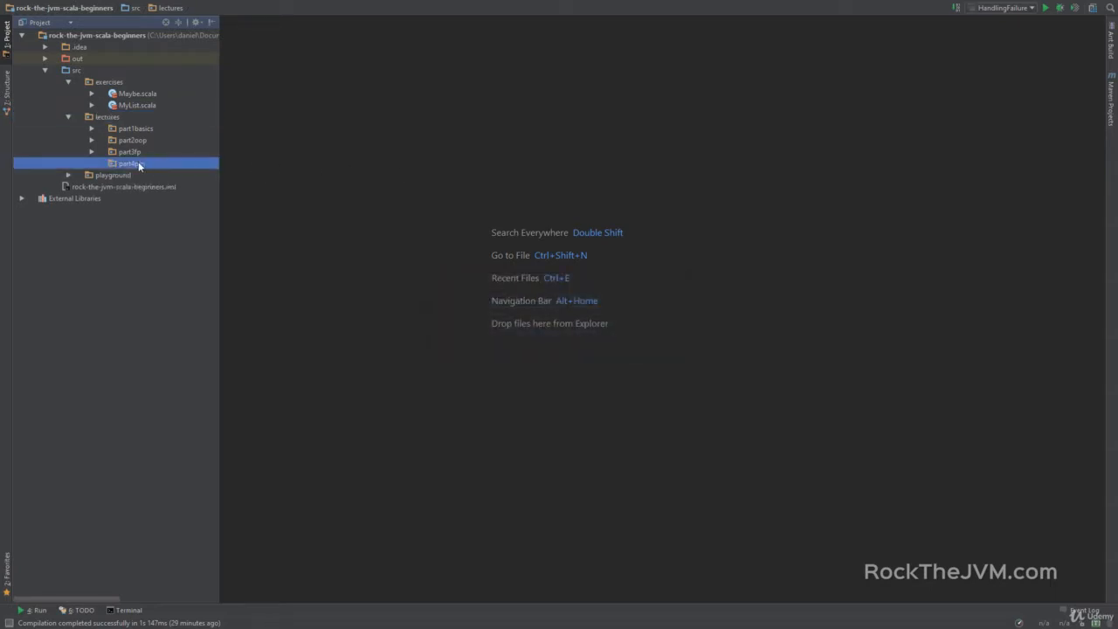
Step: Create a PatternMatching Scala object in part4pm and declare it as extends App
right_click(128, 164)
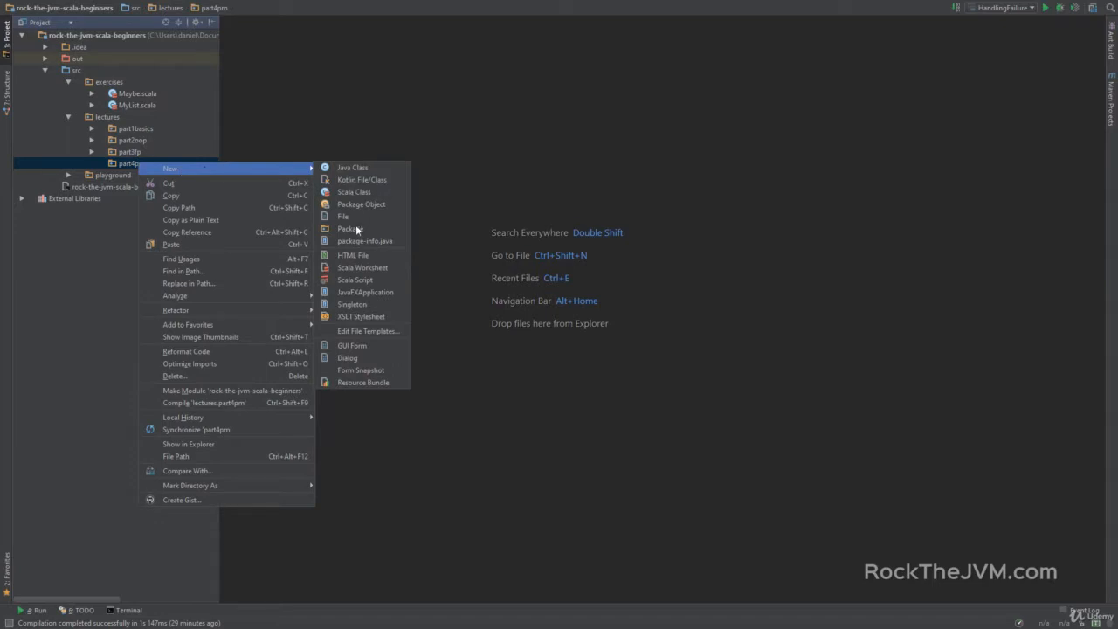
click(354, 191)
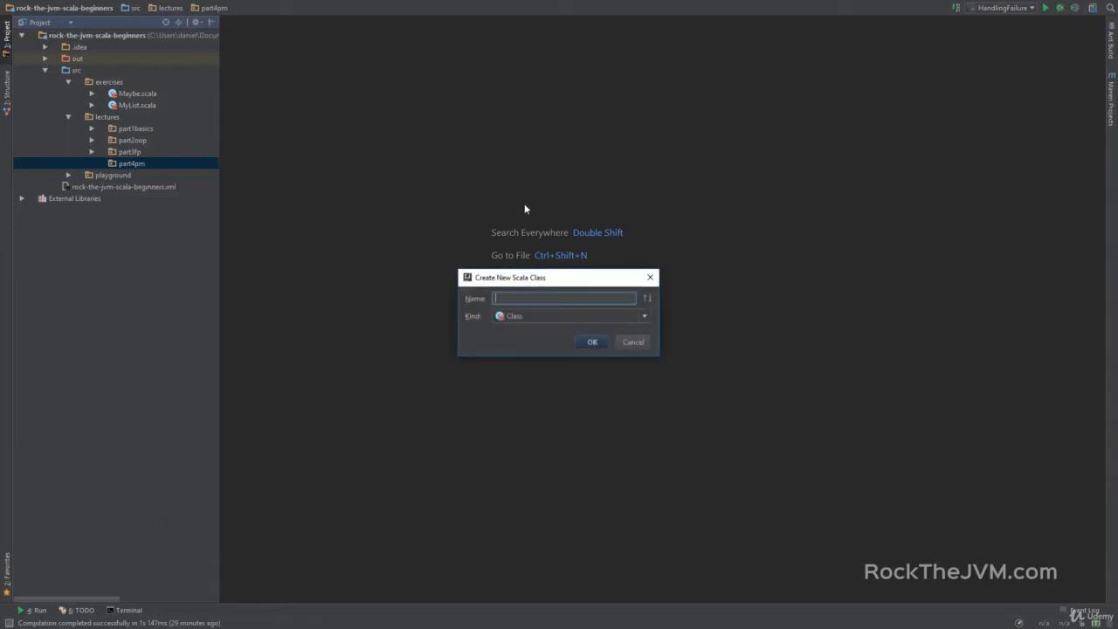
text(PatternMatching)
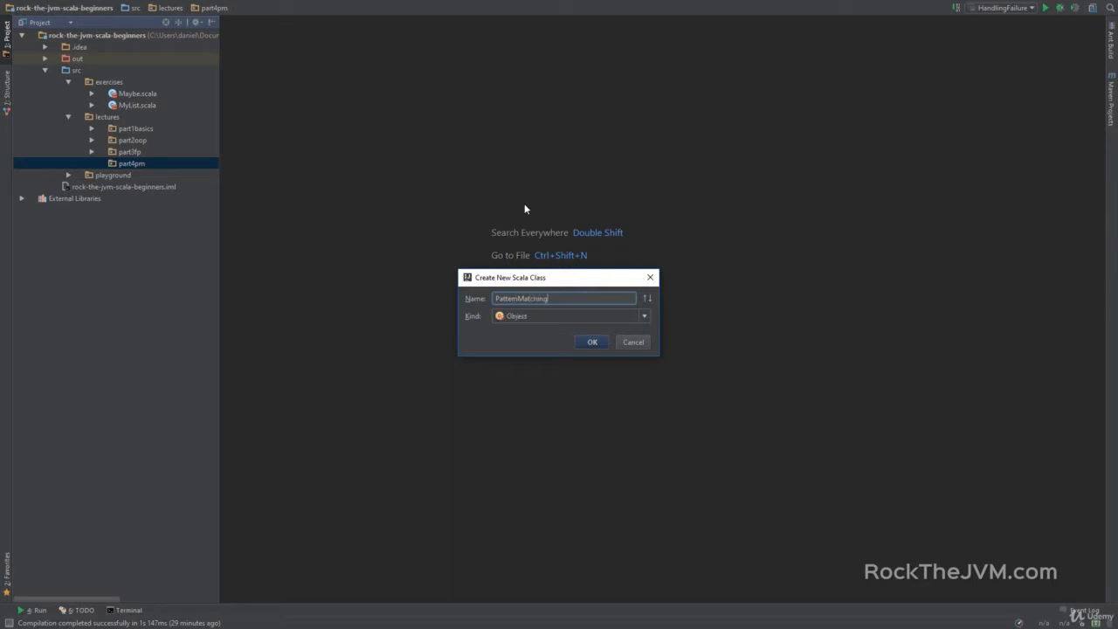
click(592, 342)
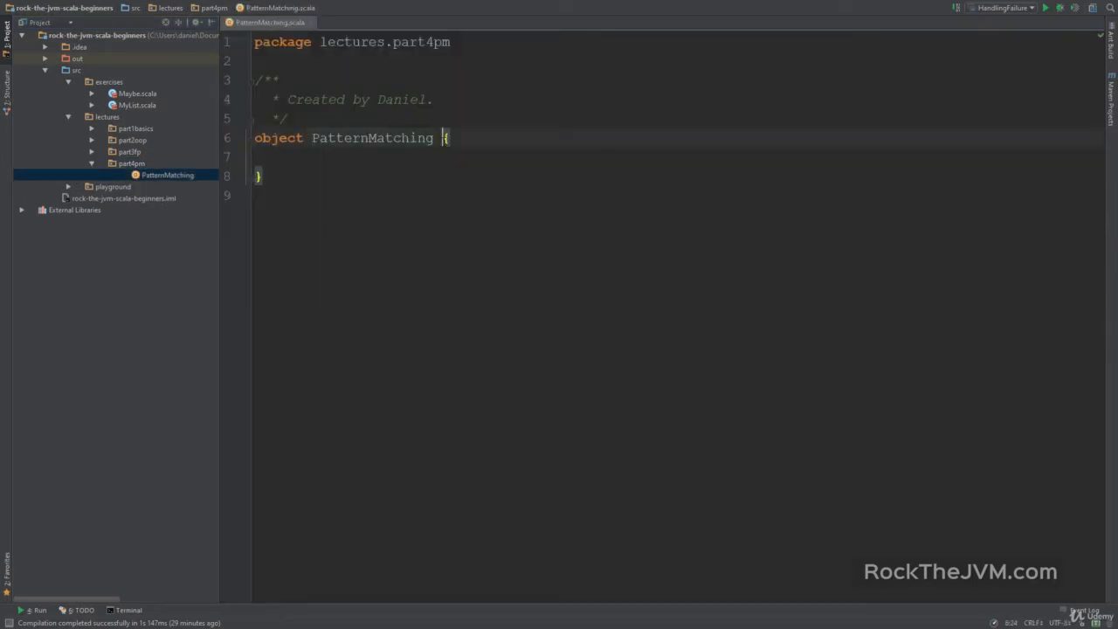
text(extends App)
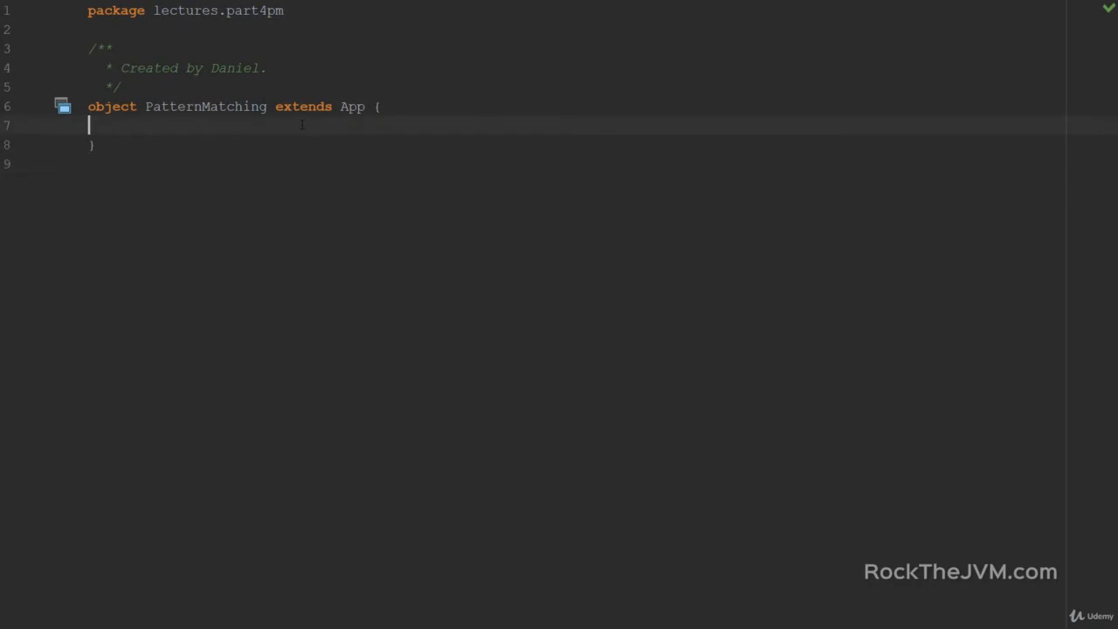
Step: Add a '// switch on steroids' comment and val random = new Random() with its import
text(// s)
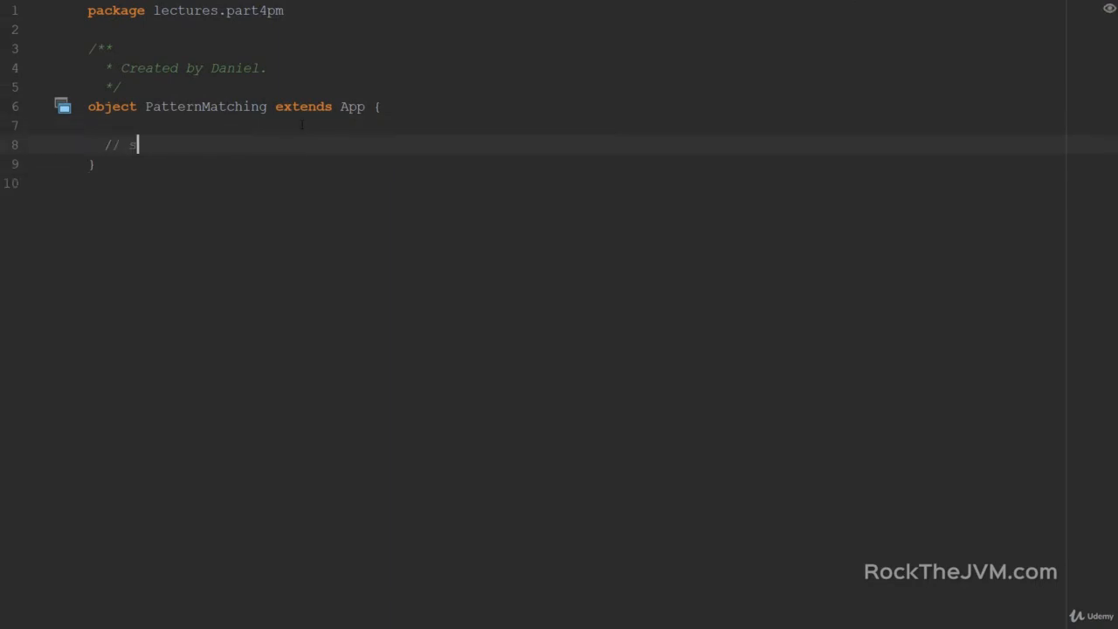
text(witch on)
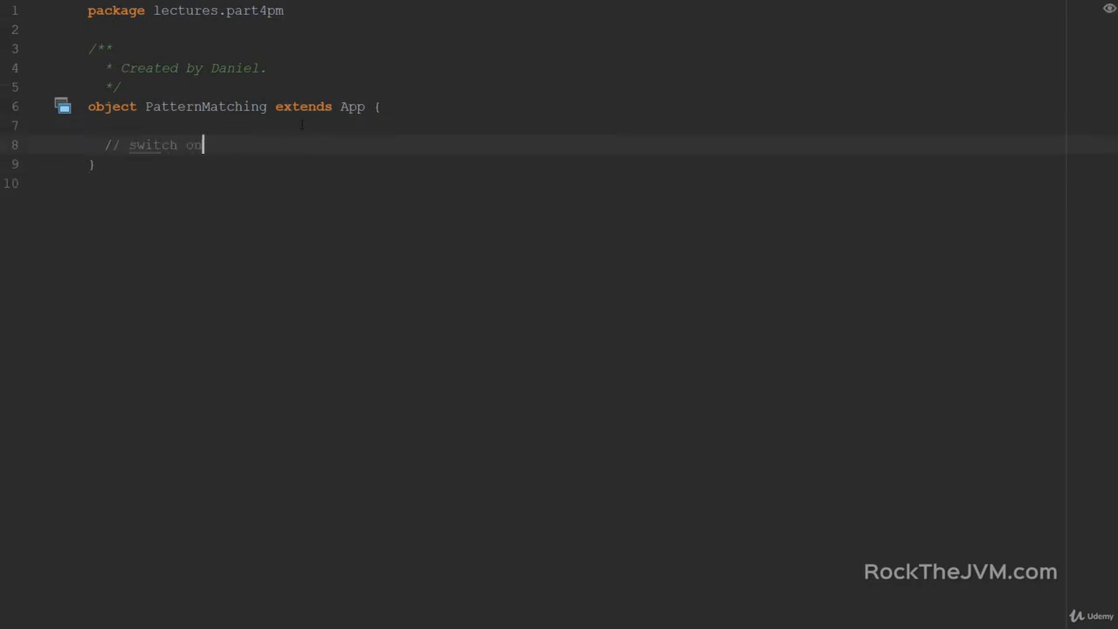
text(steroid)
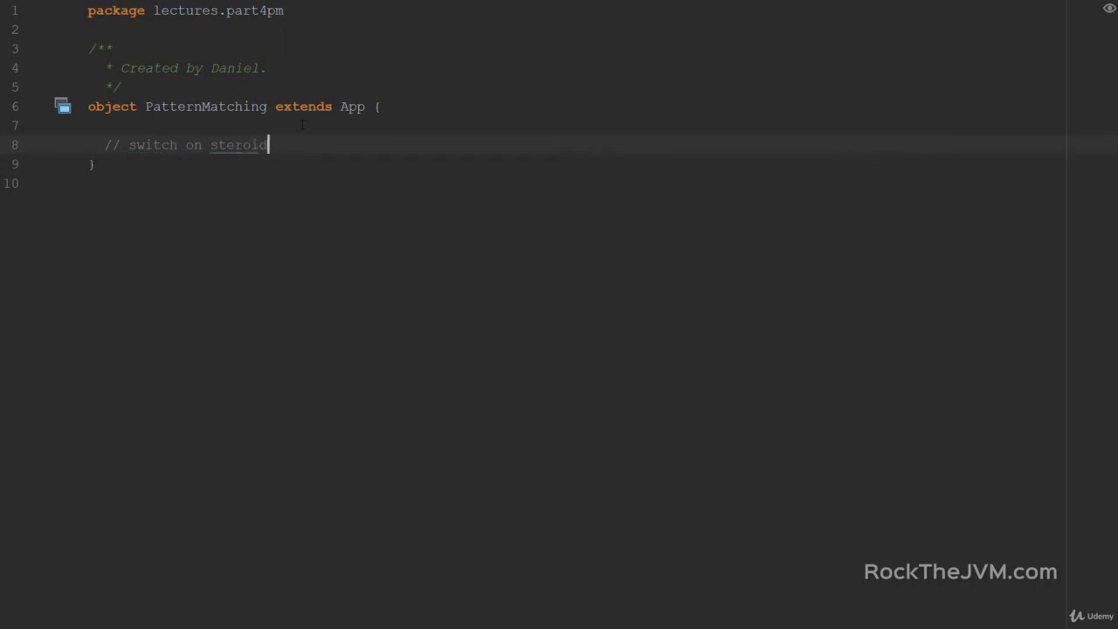
text(s)
text(val)
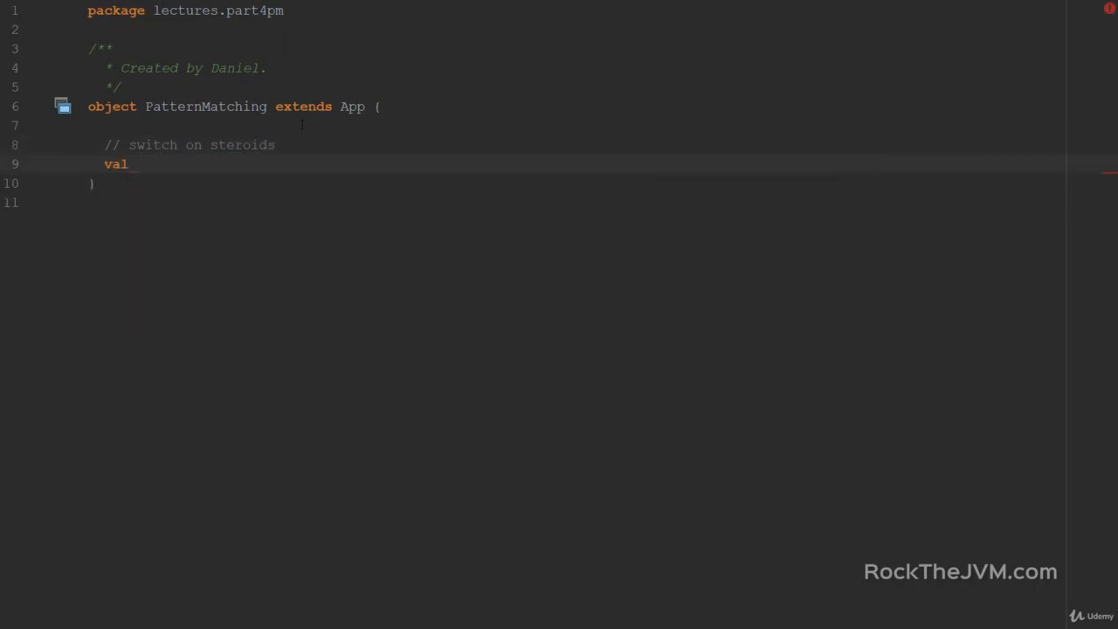
text(random = new)
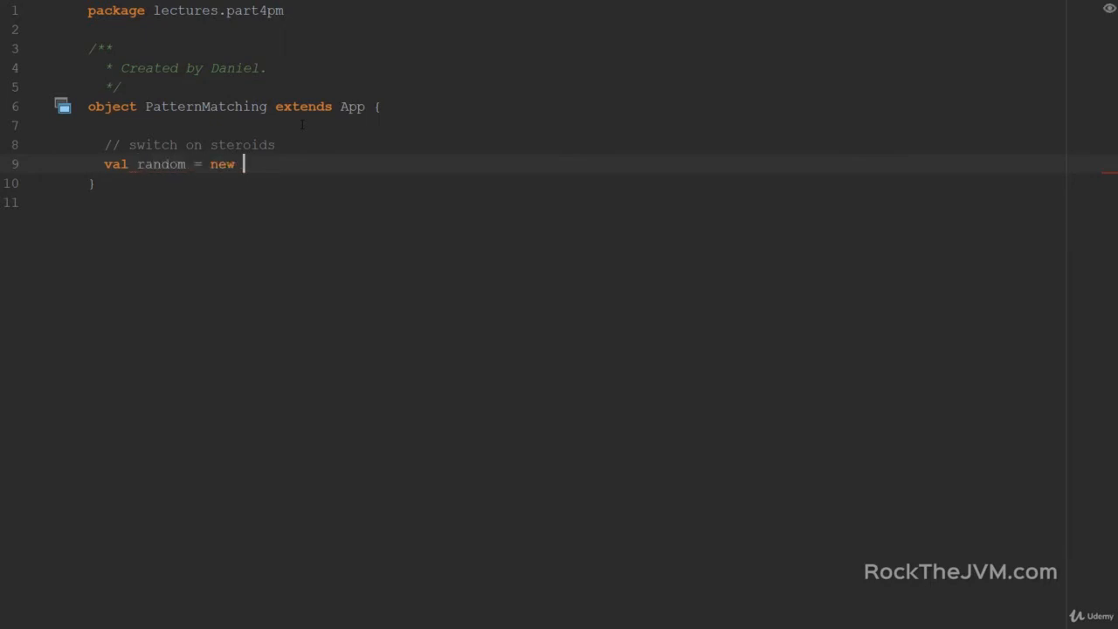
text(Random()
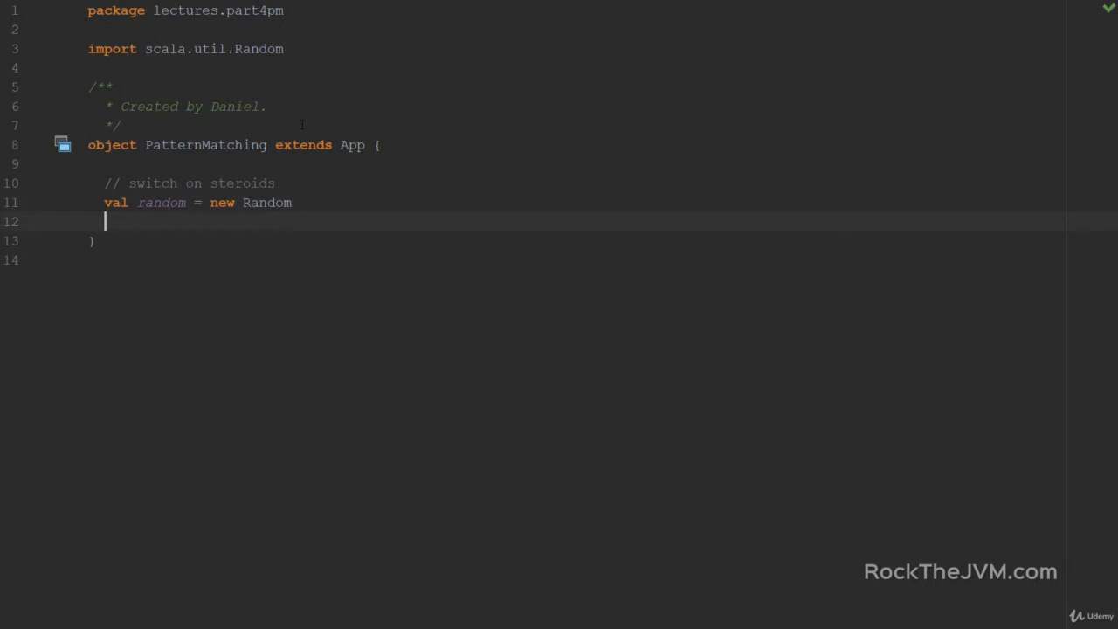
Step: Declare val x = random.nextInt(10) and start a new line below it
text(val x)
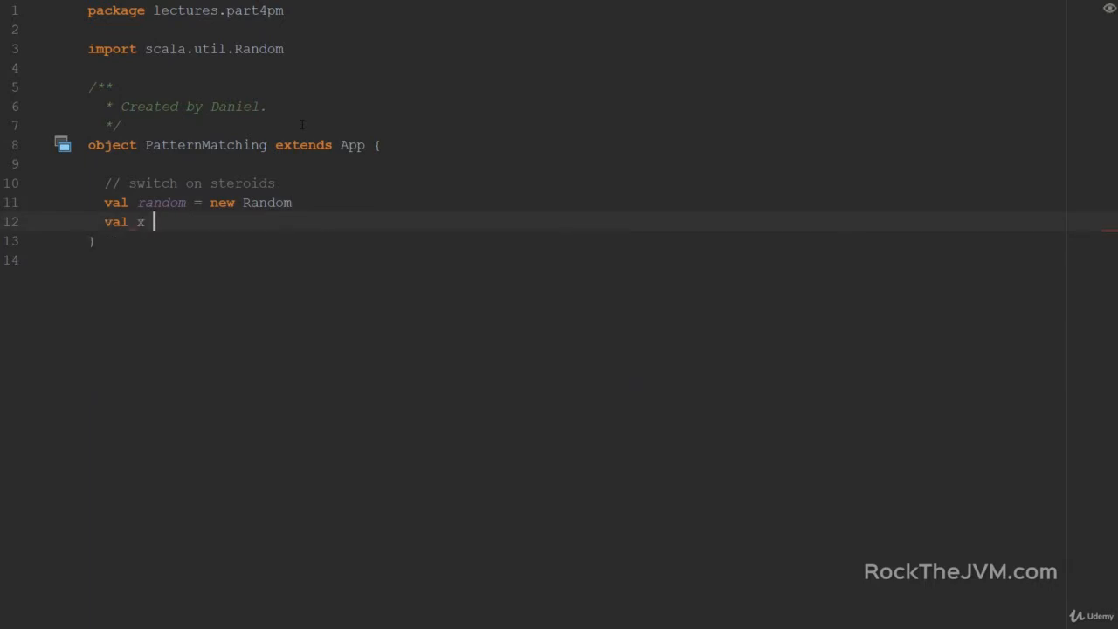
text(=)
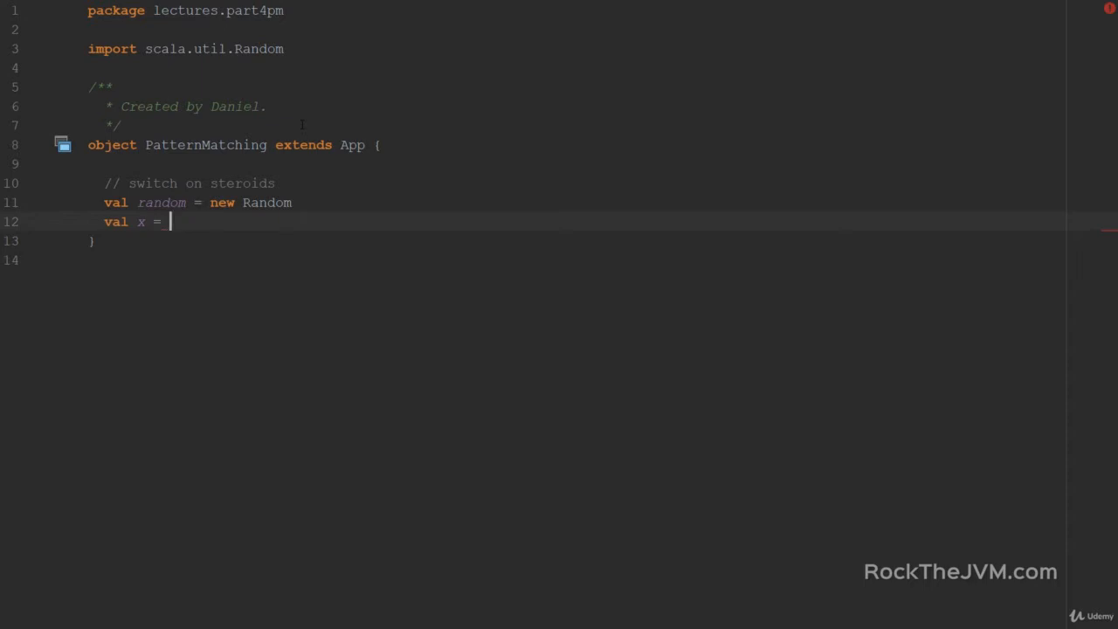
text(random.n)
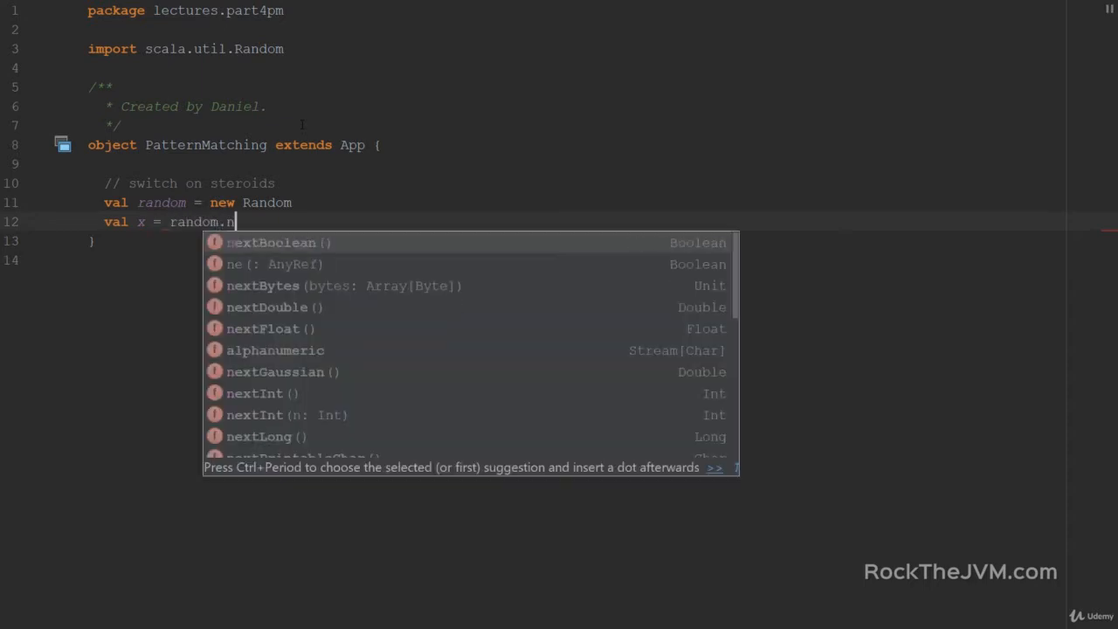
text(extInt)
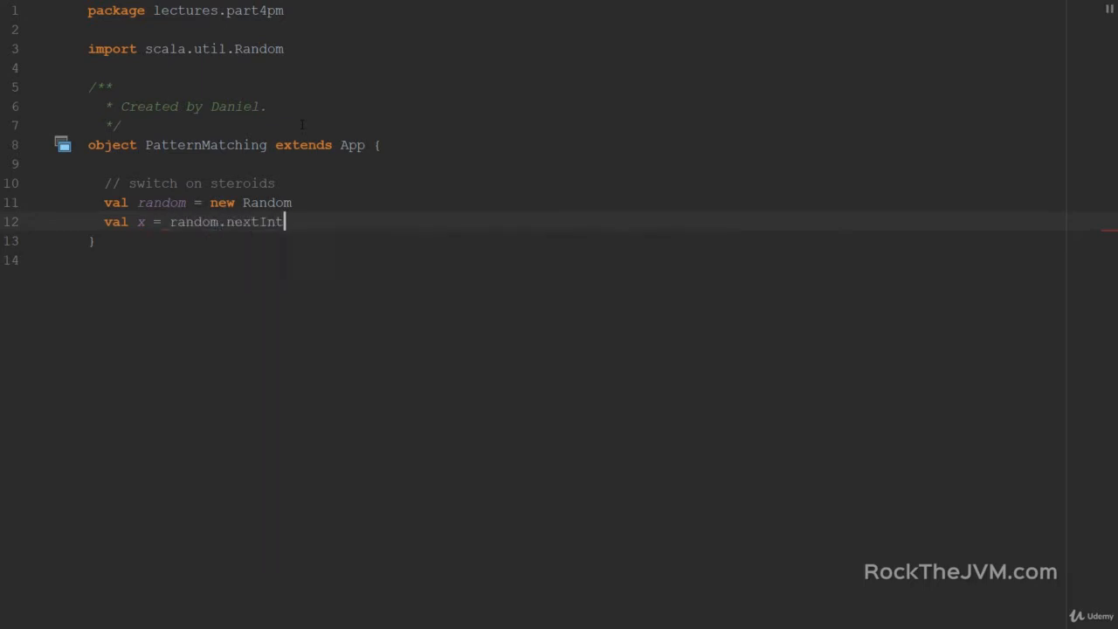
text((10))
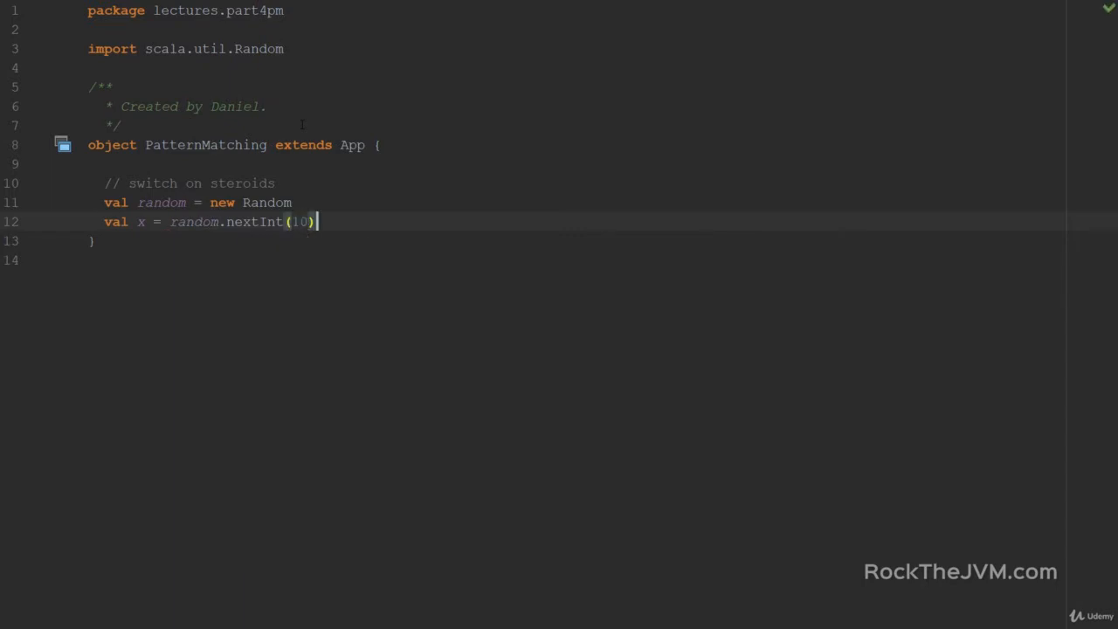
key(enter)
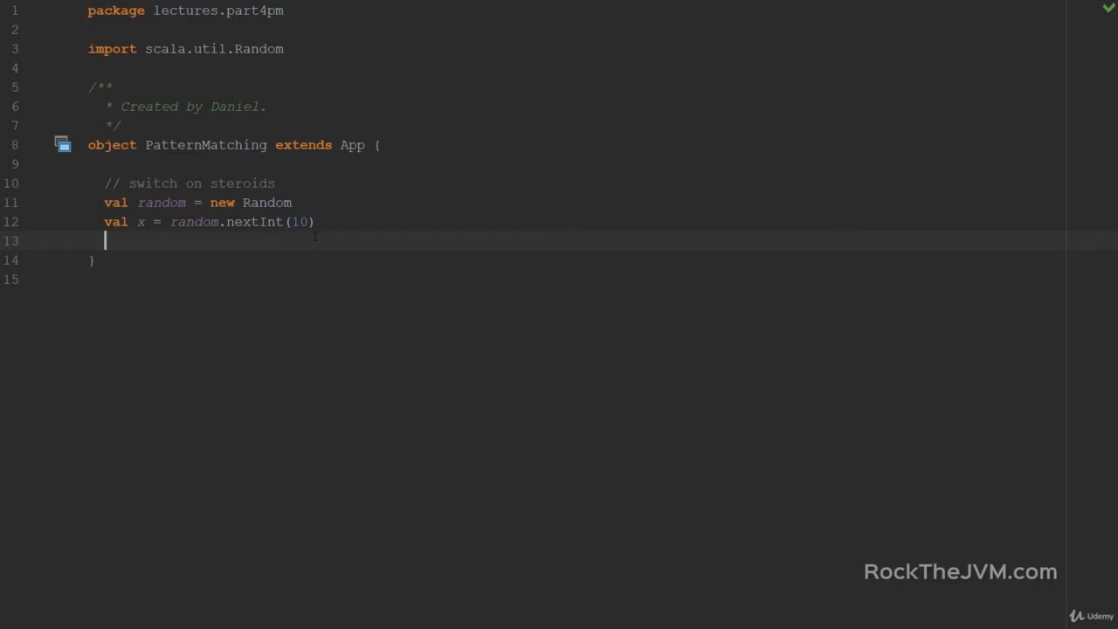
Step: Type val description = x match with an empty brace block
text(val)
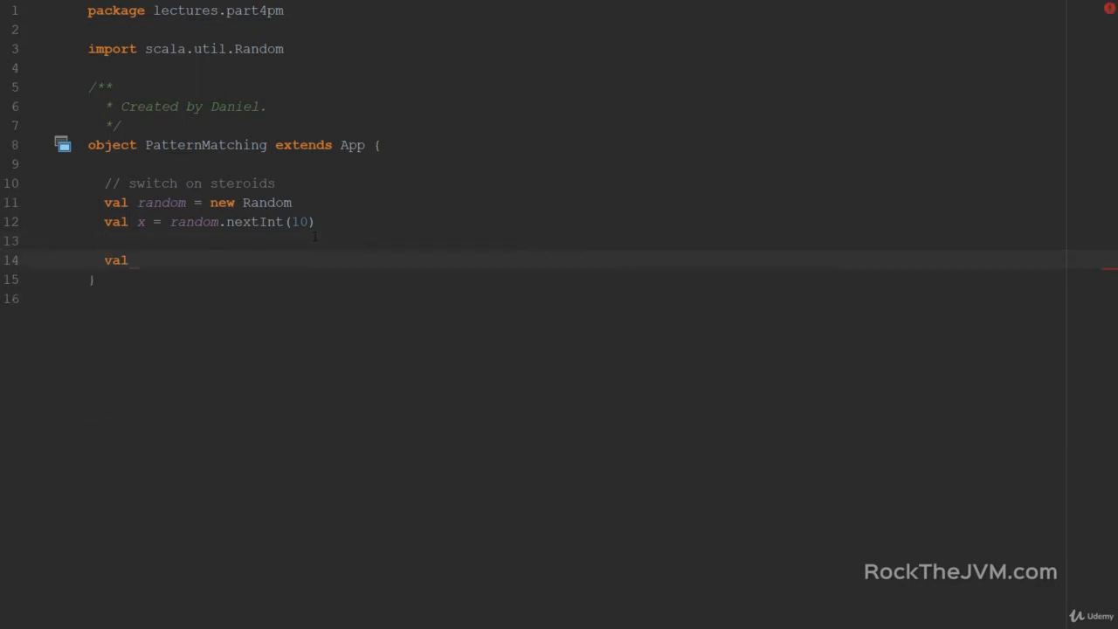
text(desccription)
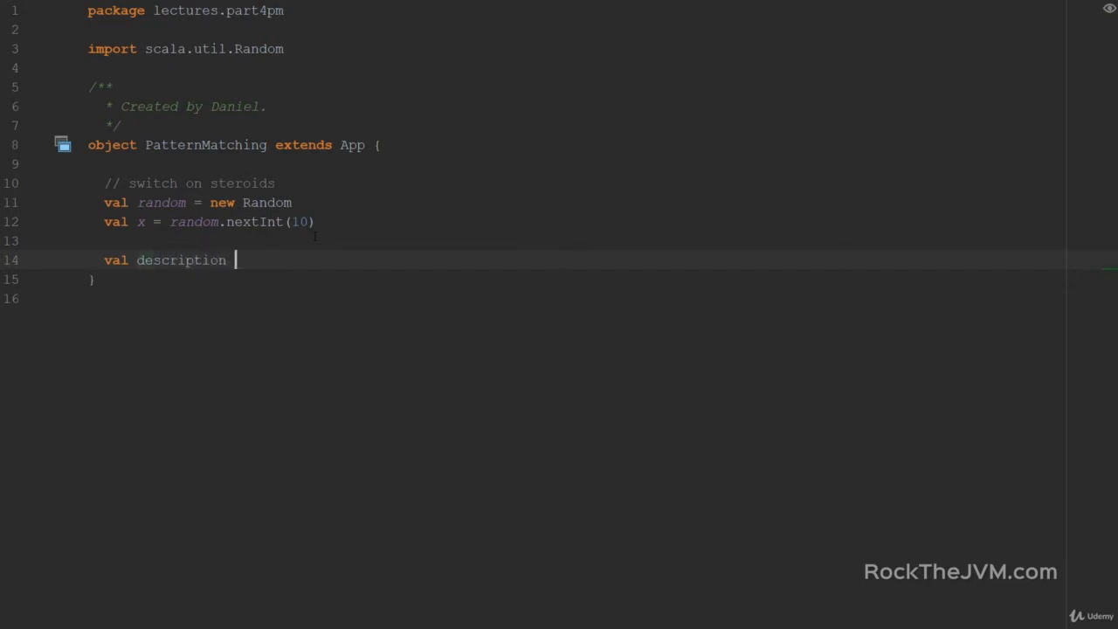
text(=)
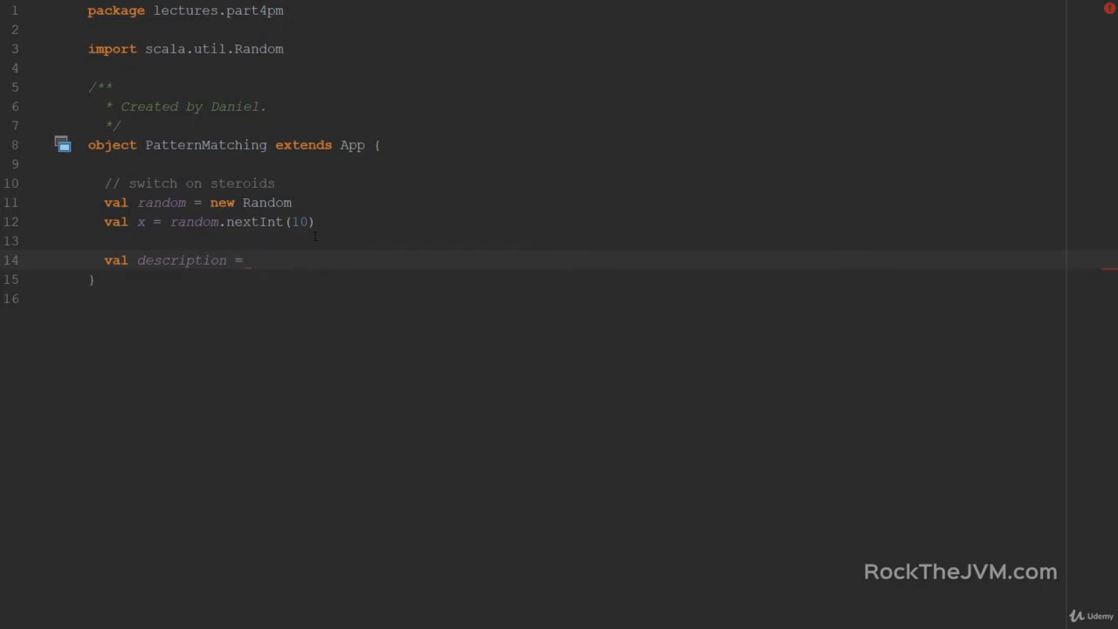
text(x ma)
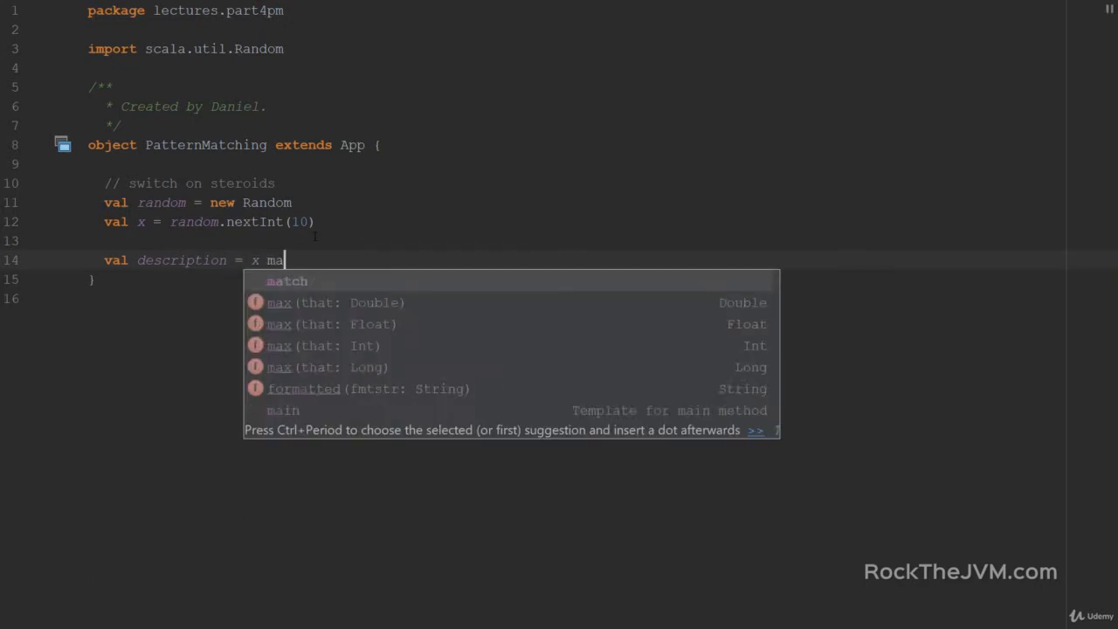
text(tch)
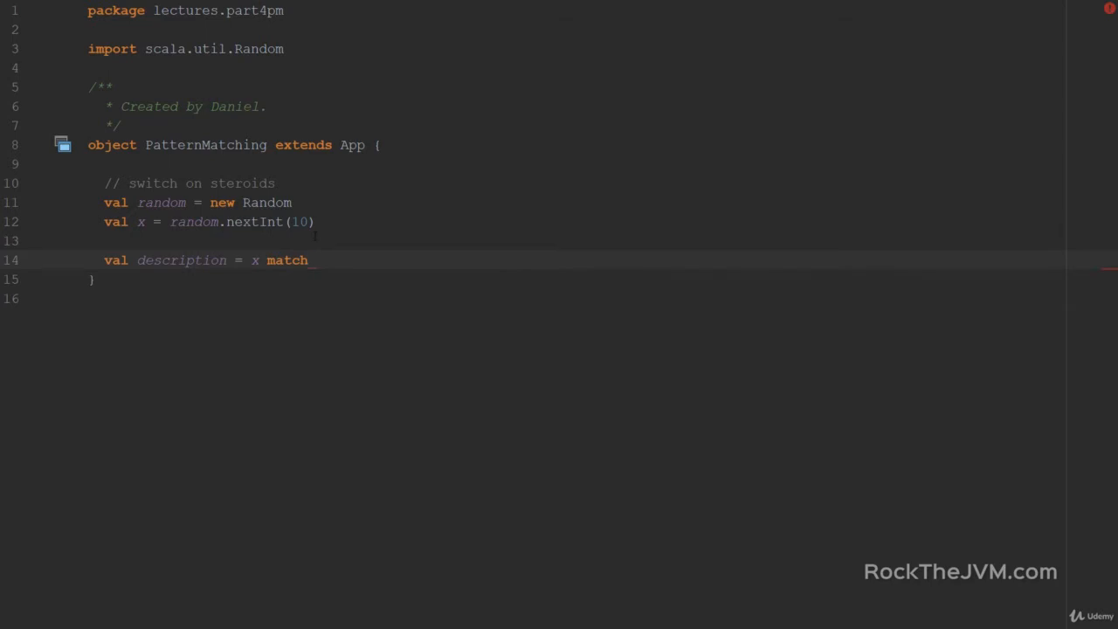
text({)
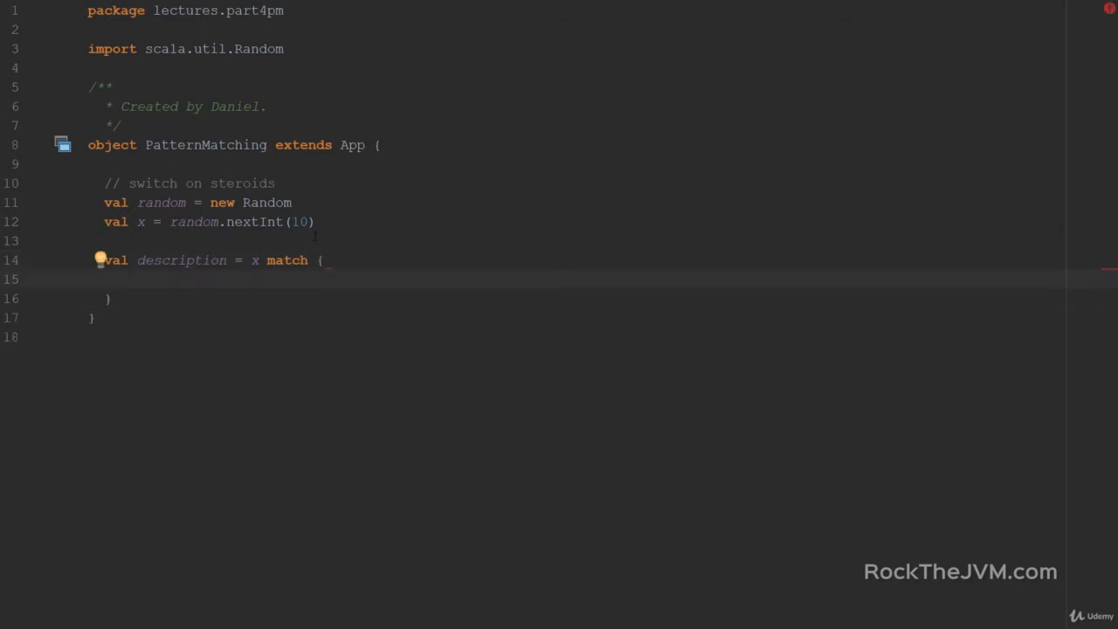
Step: Add case 1 => "the ONE" and case 2 => "double or nothing" to the match
text(case 1)
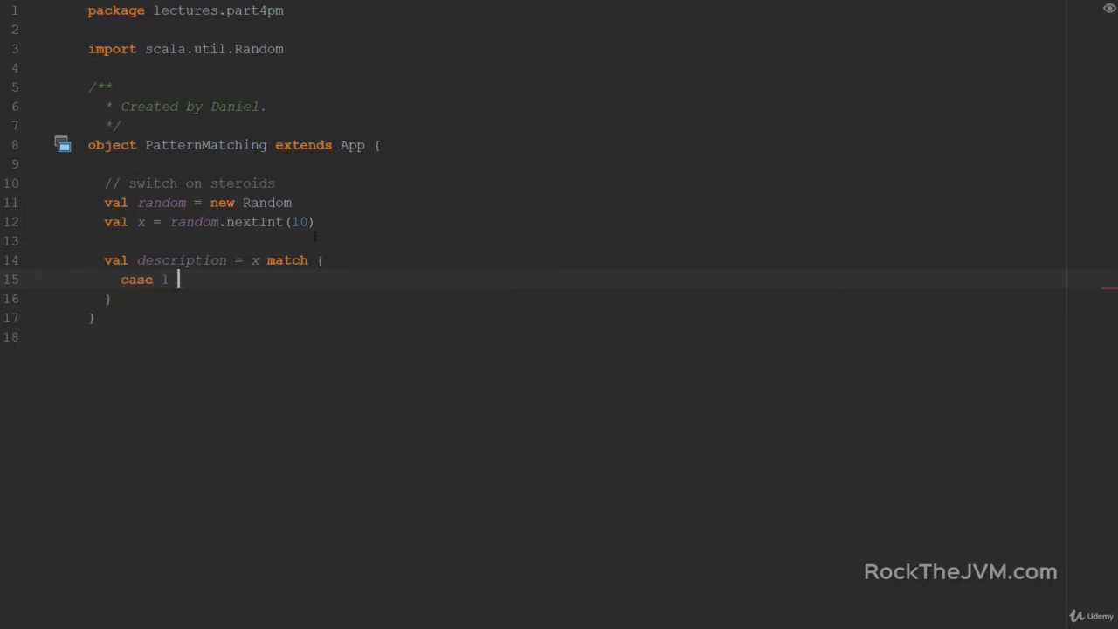
text(=> ")
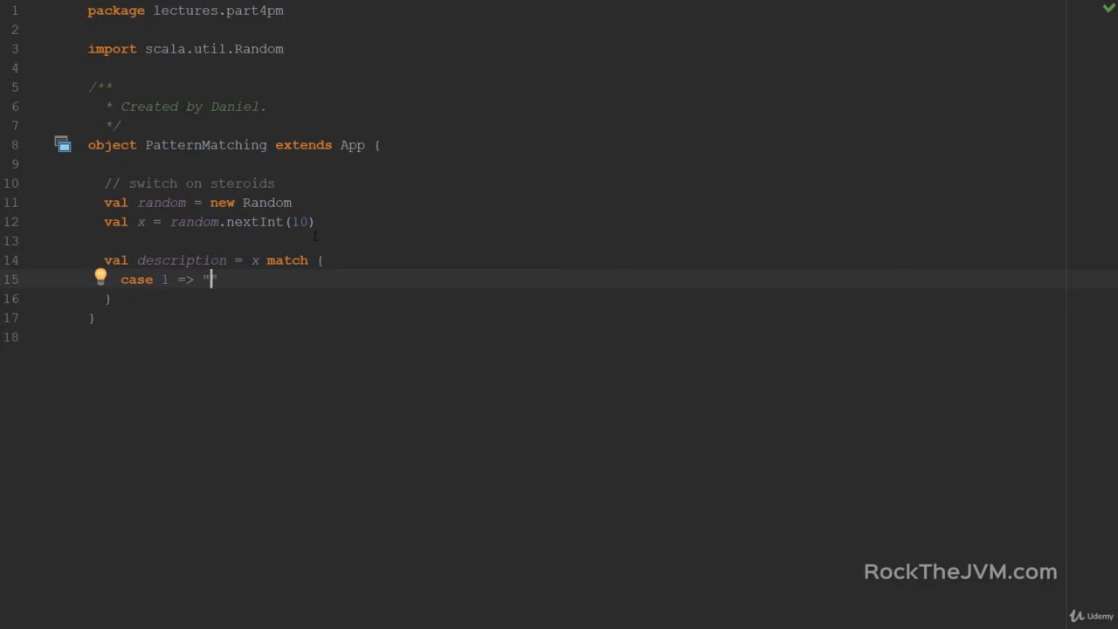
text(the ON)
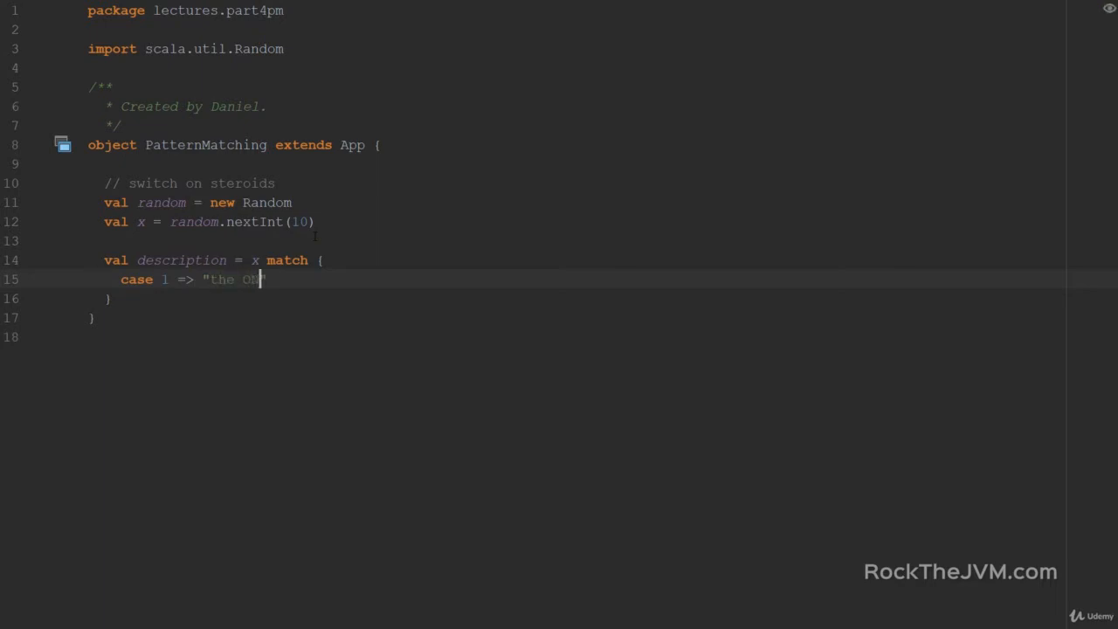
text(E")
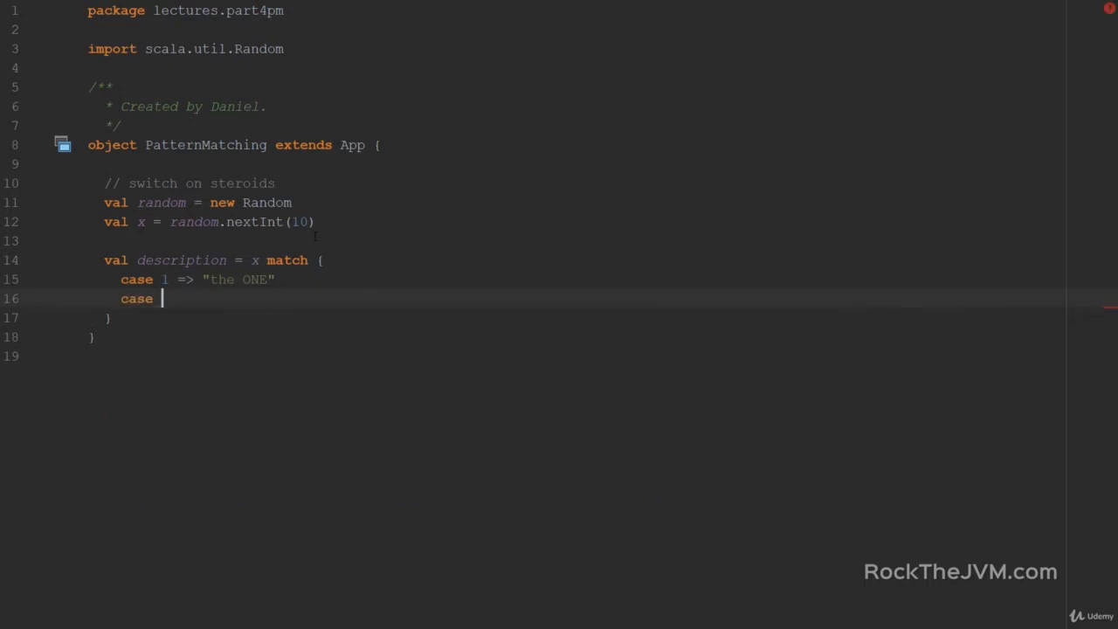
text(2 => ")
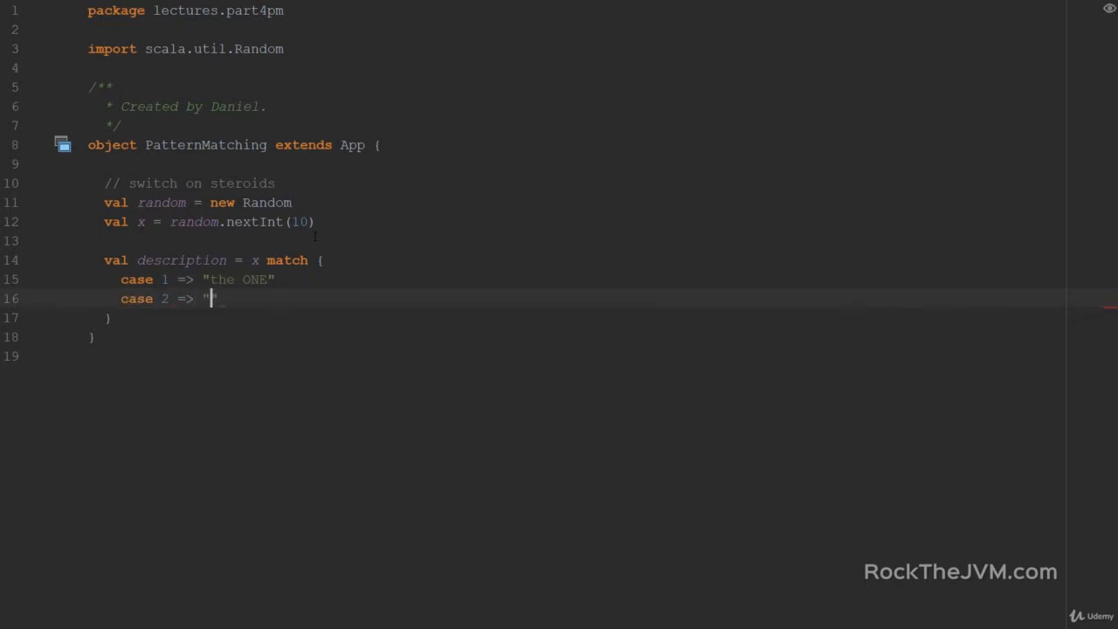
text(double o)
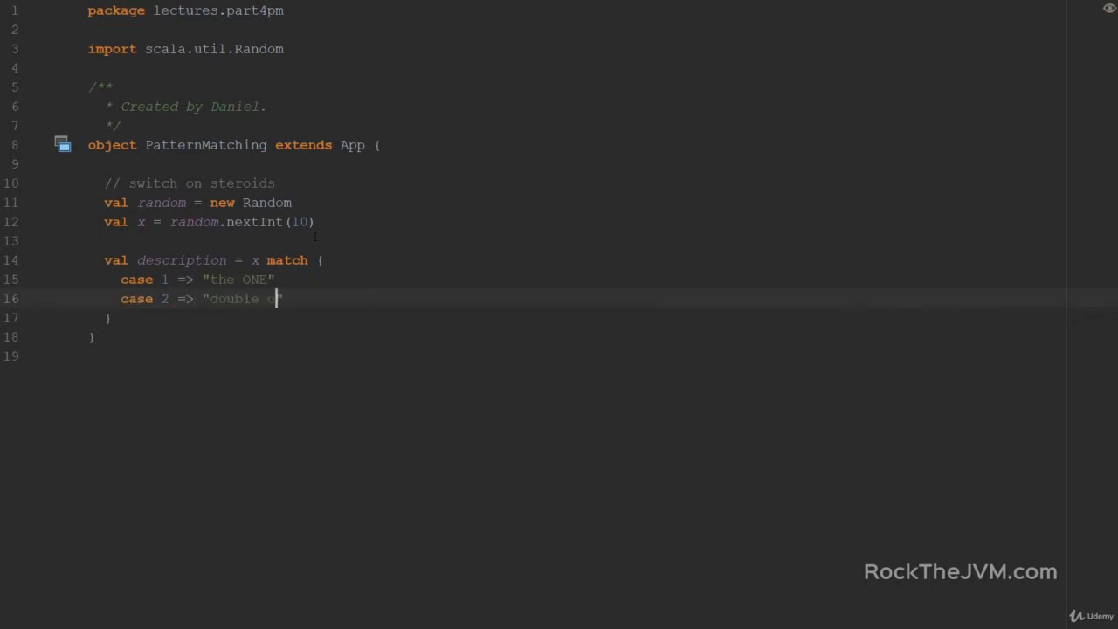
text(r nothing")
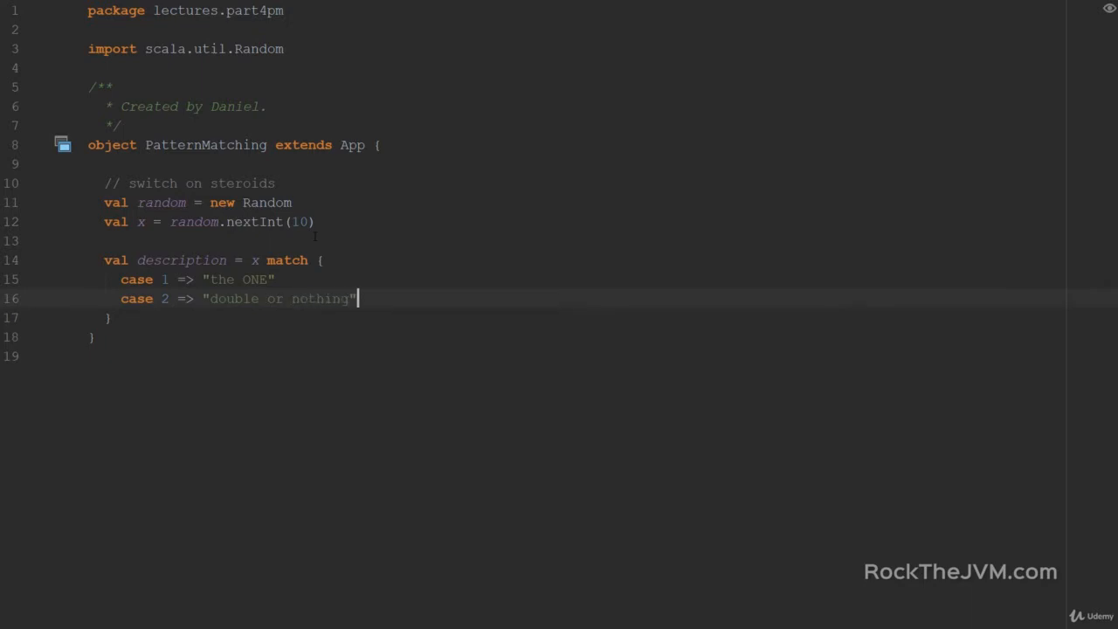
Step: Add case 3 => "third the charm", a wildcard "something else", and a // _ = WILDCARD comment
text(case 3)
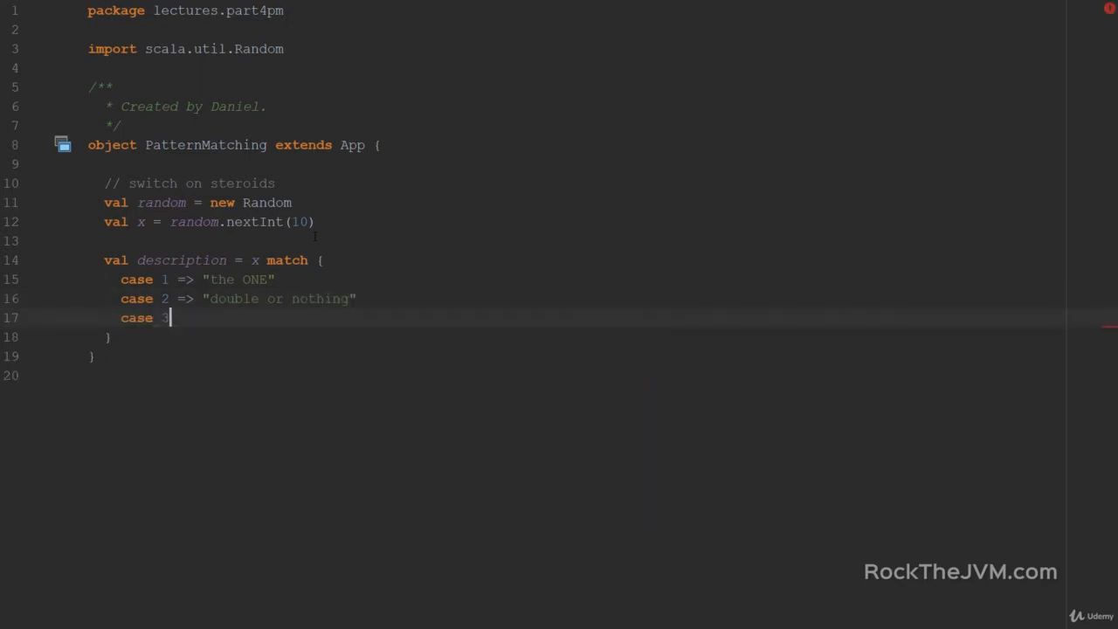
text(=> "third time is)
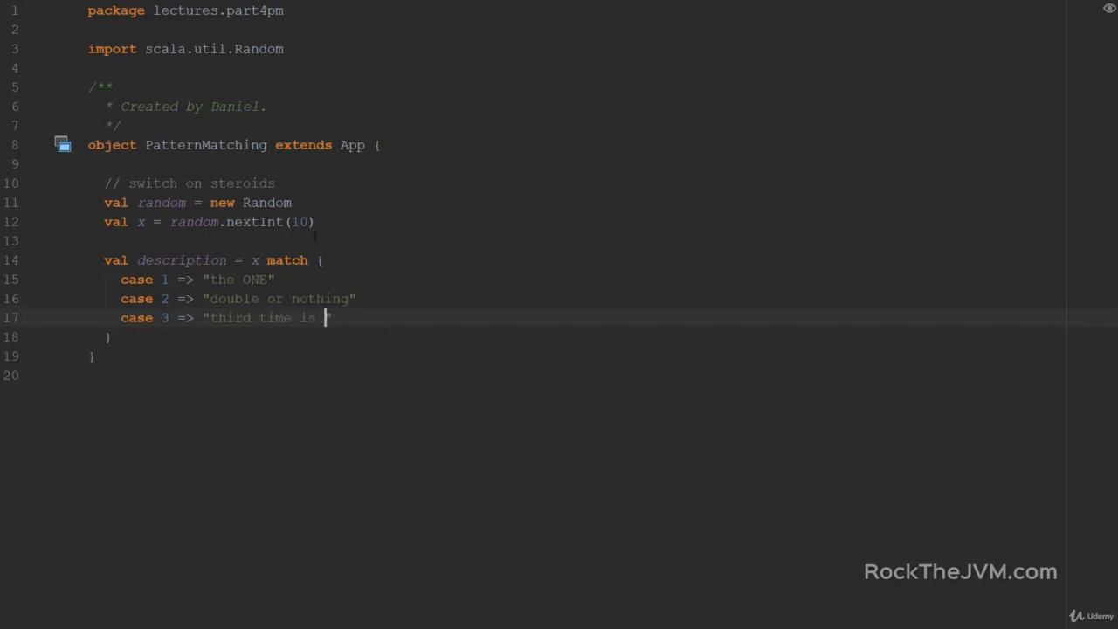
text(the charm")
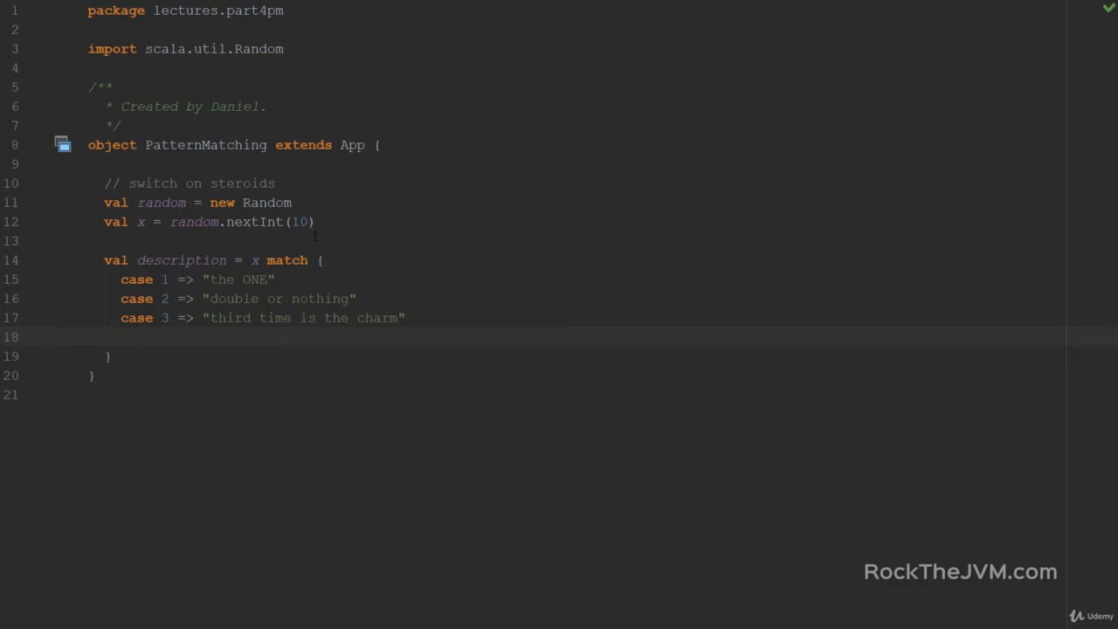
text(case)
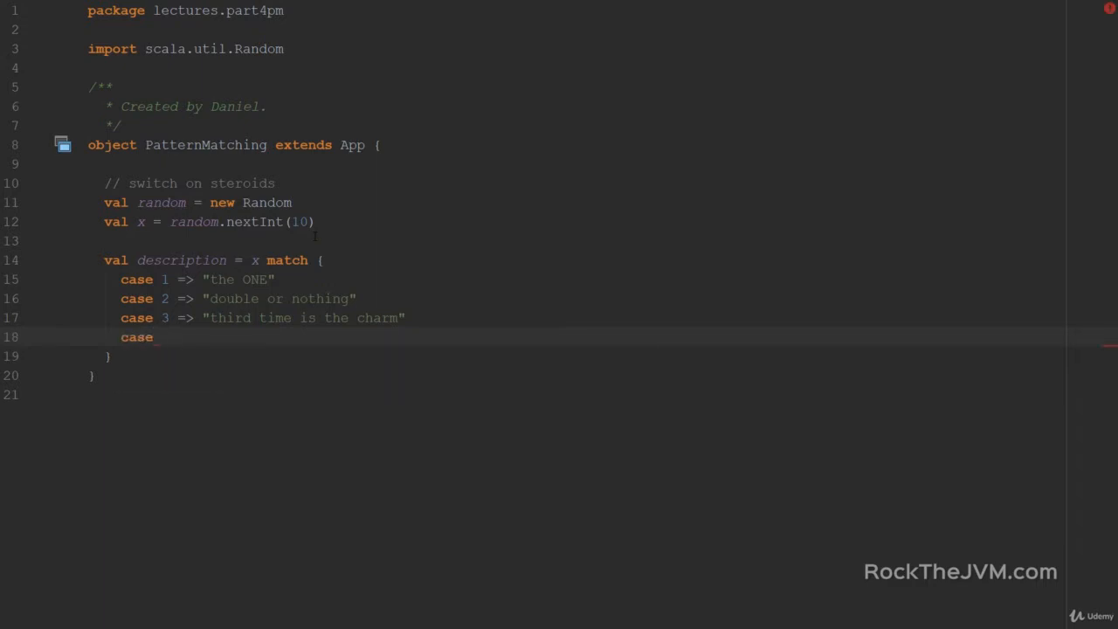
text(_ =>)
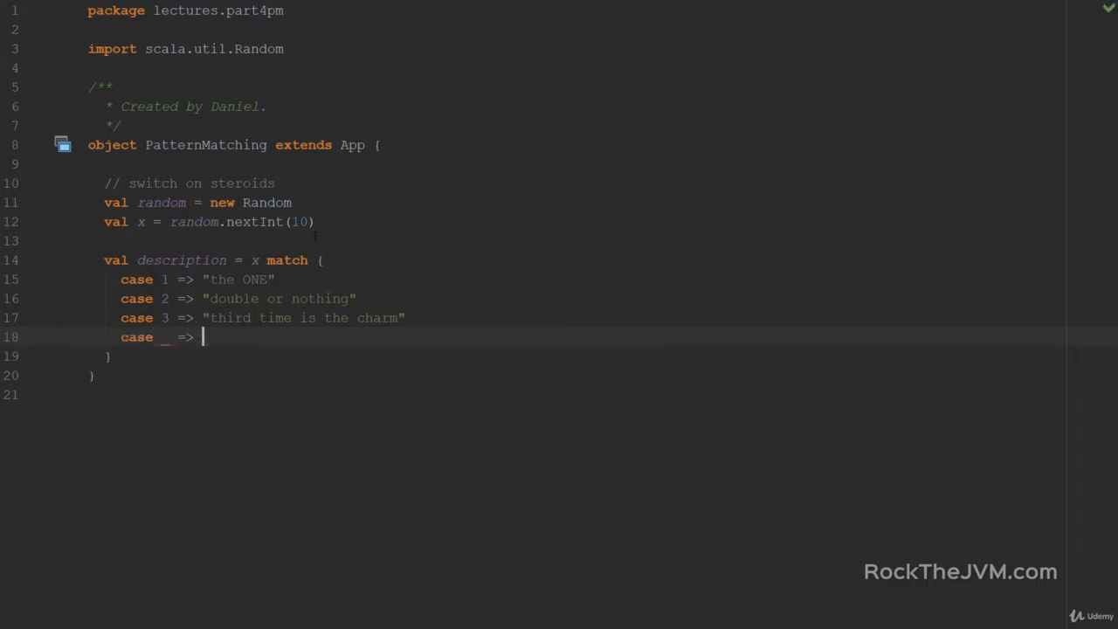
text("something ")
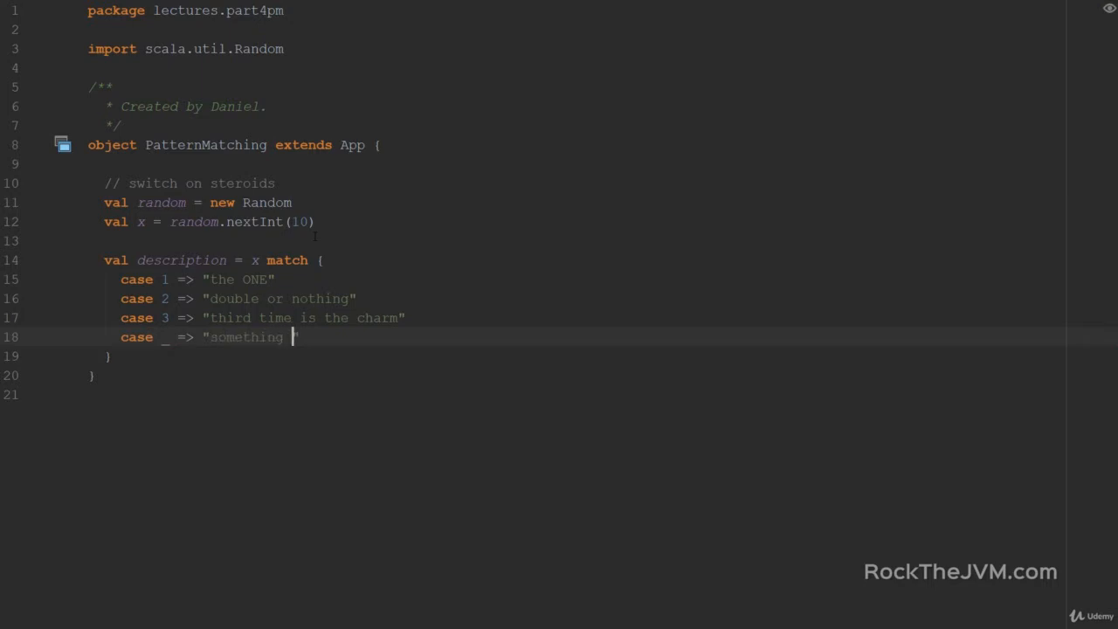
text(else)
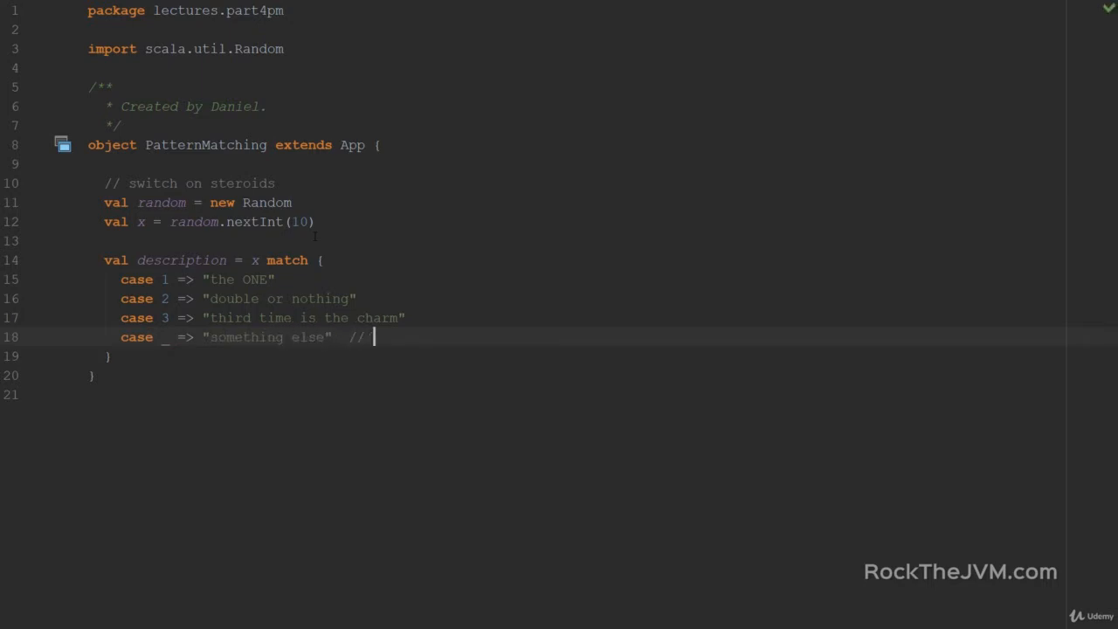
text(_ = WIL)
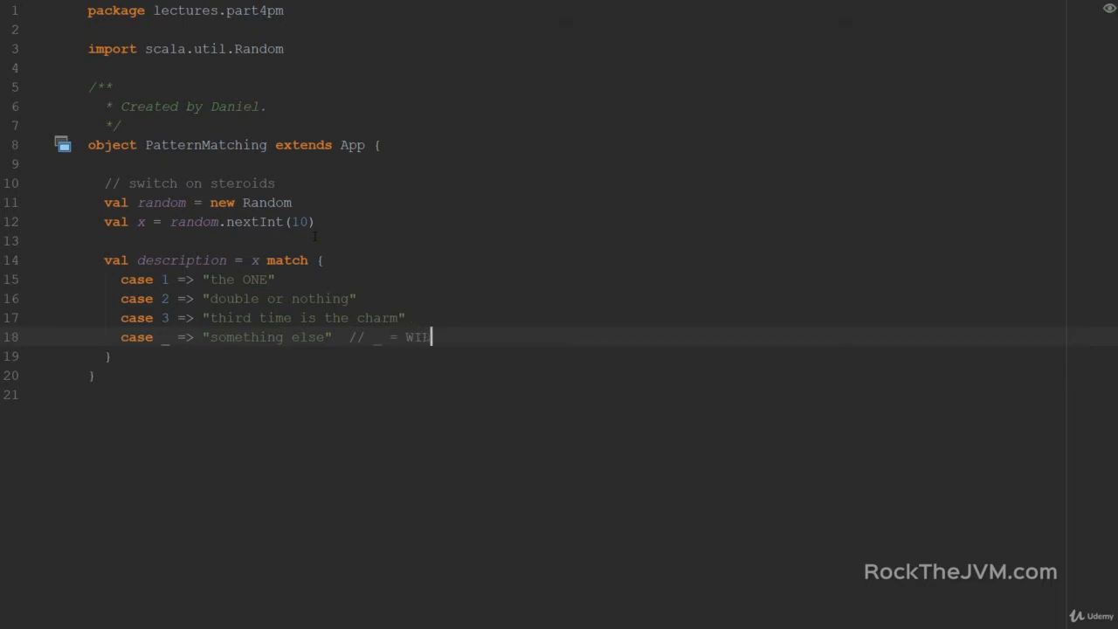
text(LDCARD)
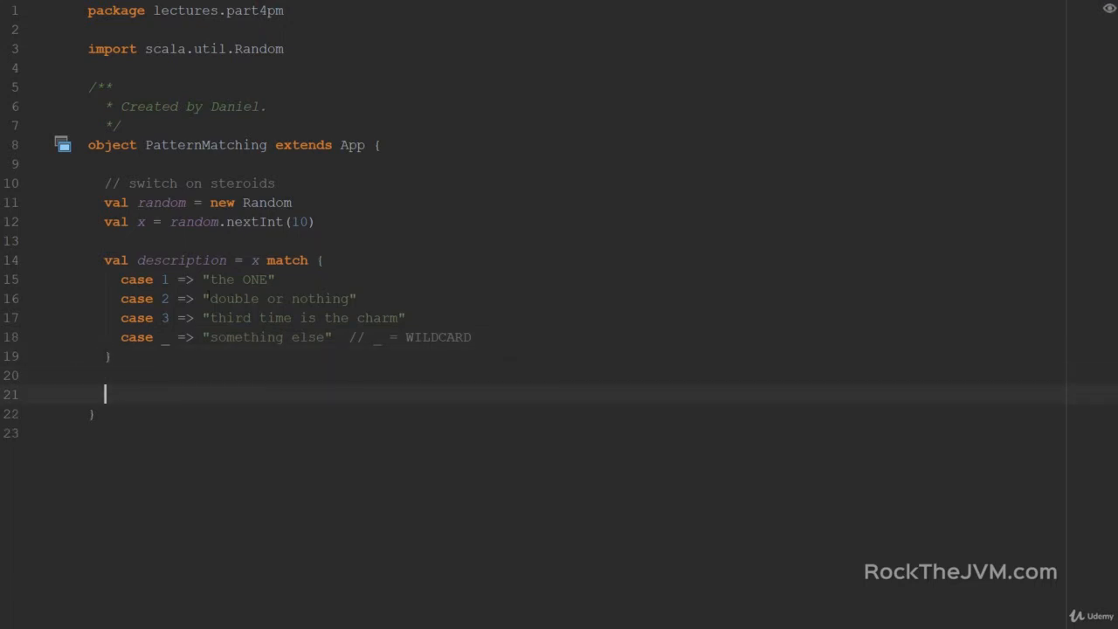
Step: Add println(x) and println(description) below the match block
text(println()
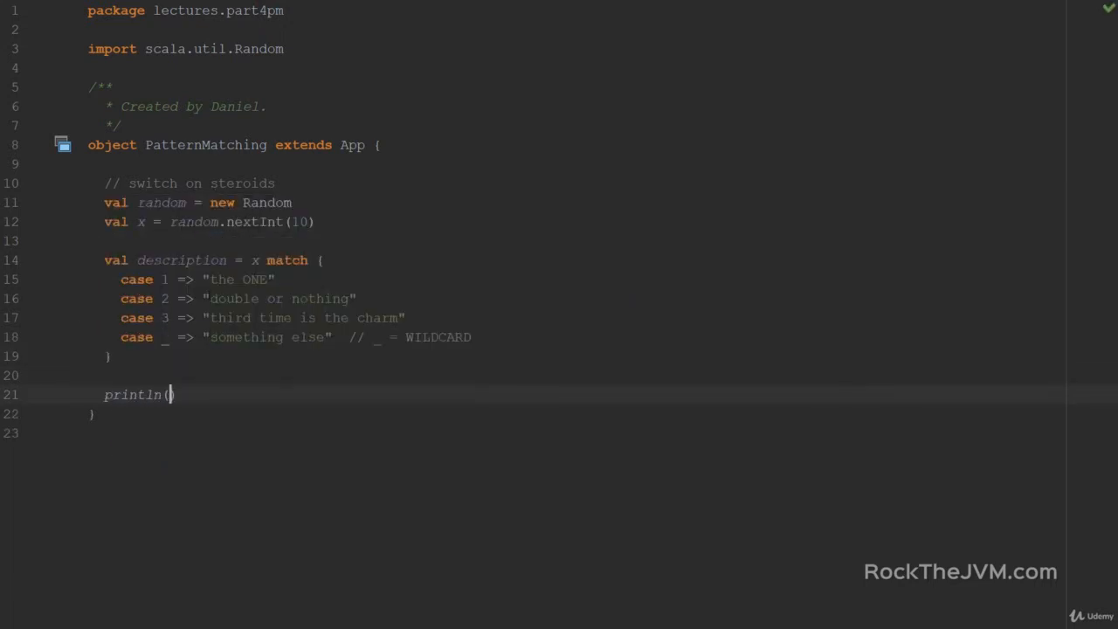
text(x))
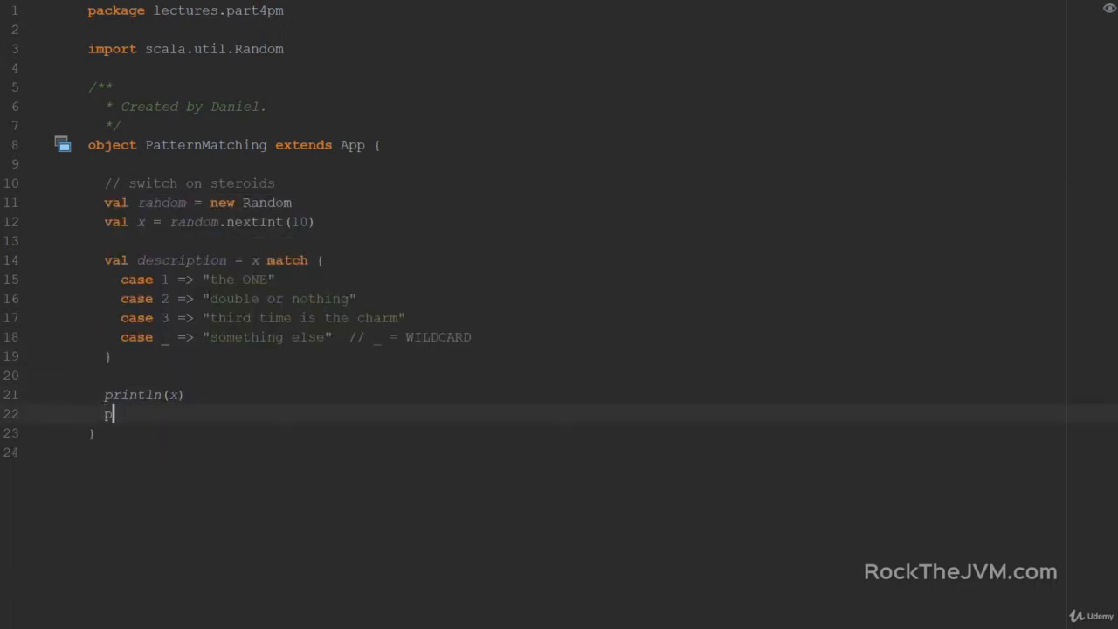
text(rintln(description))
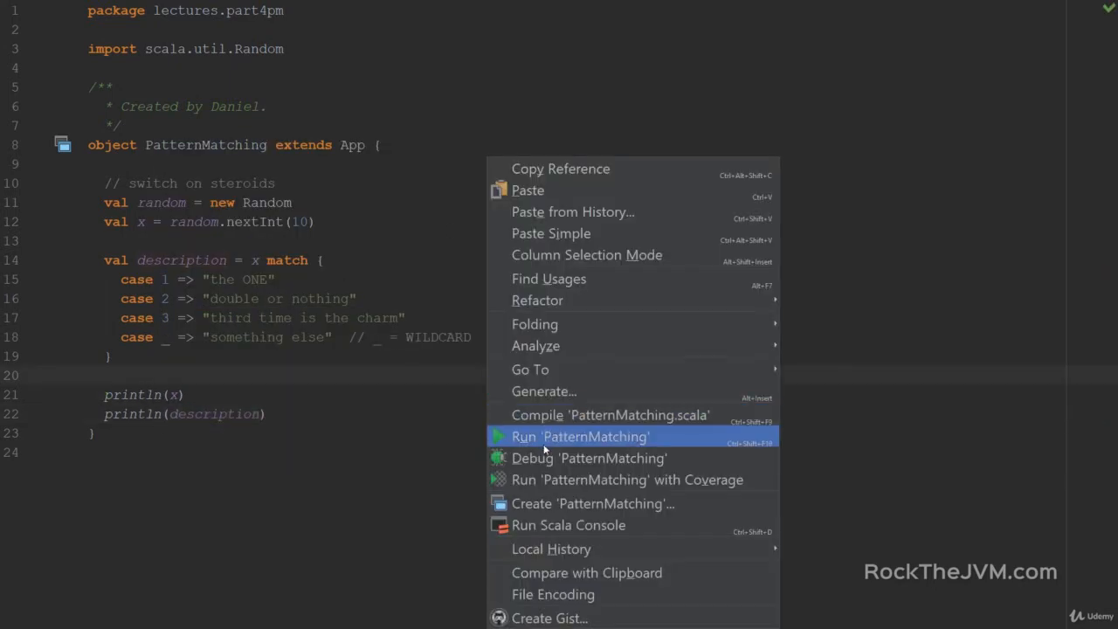
Step: Run PatternMatching and highlight the printed '2' and 'double or nothing' output
click(580, 436)
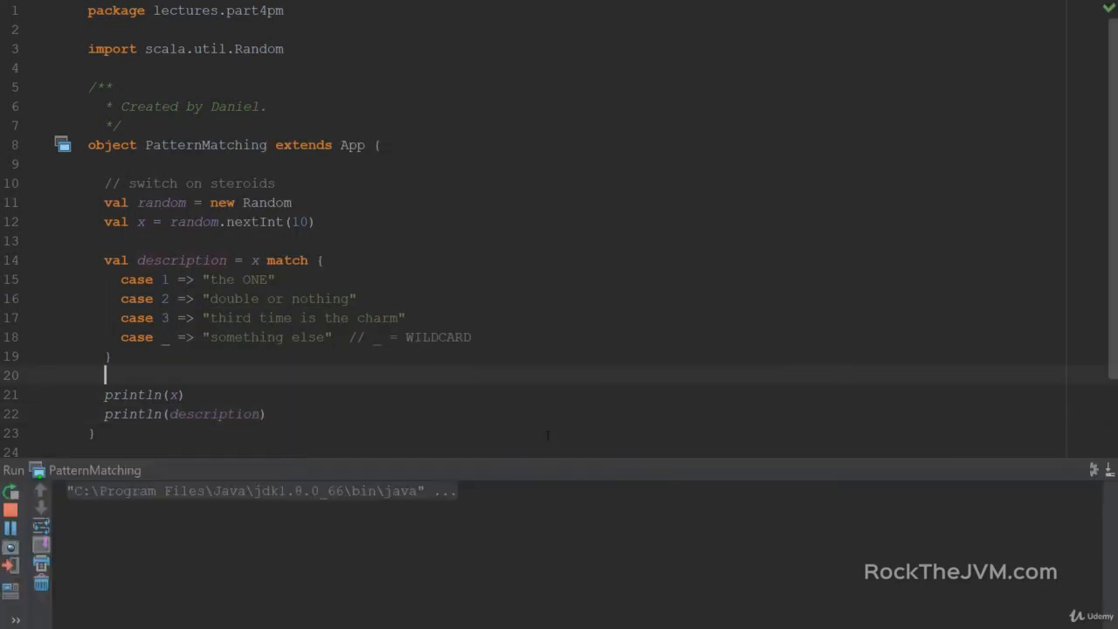
click(10, 490)
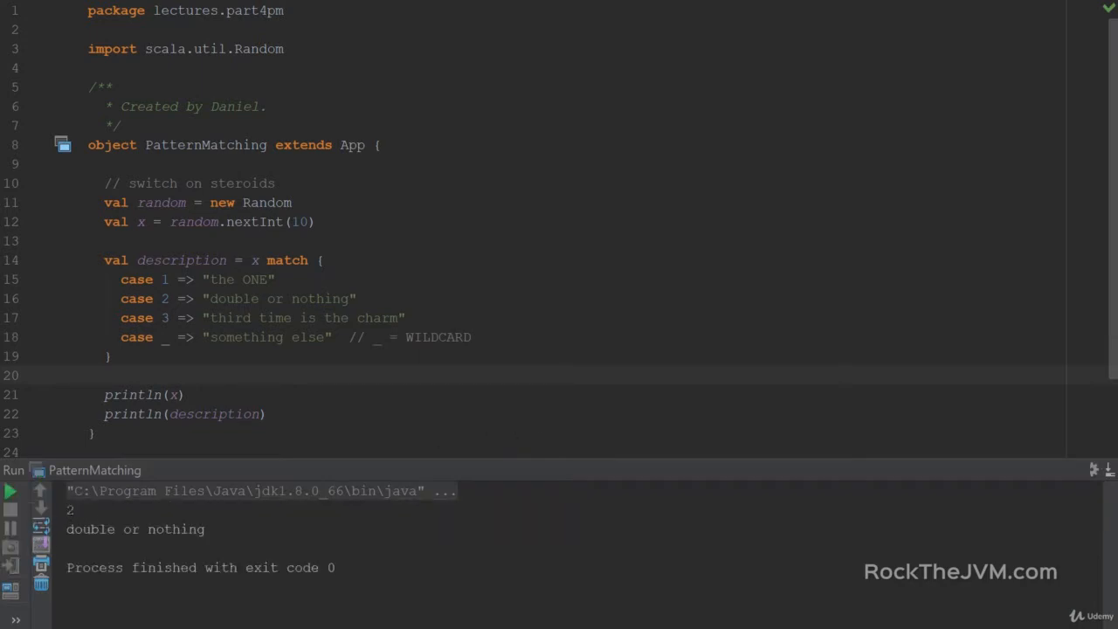
double_click(135, 528)
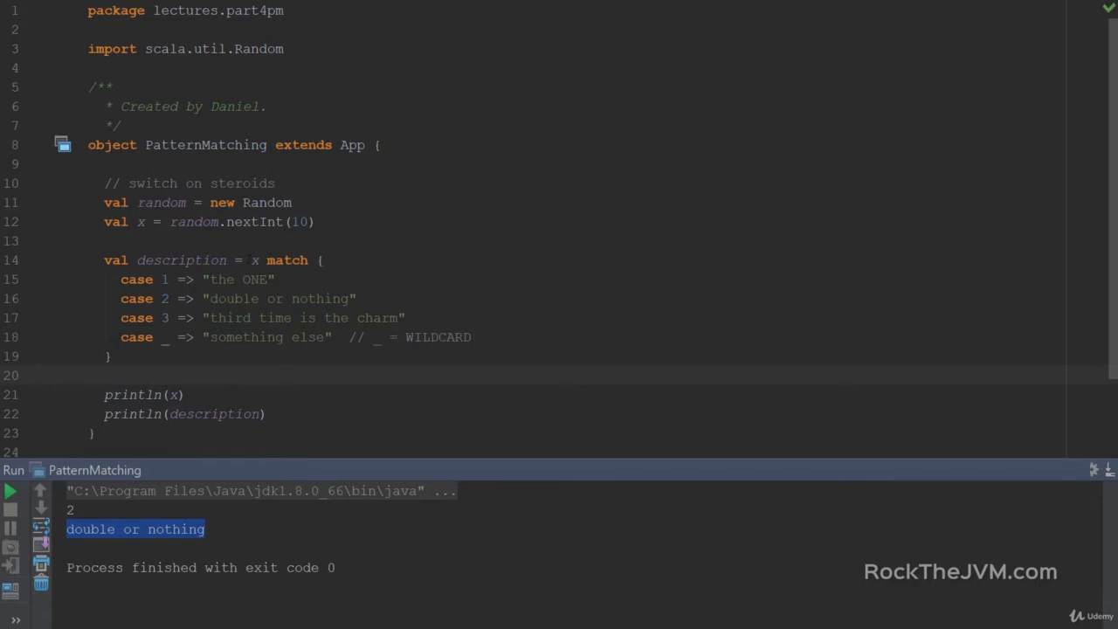
drag(251, 260, 111, 355)
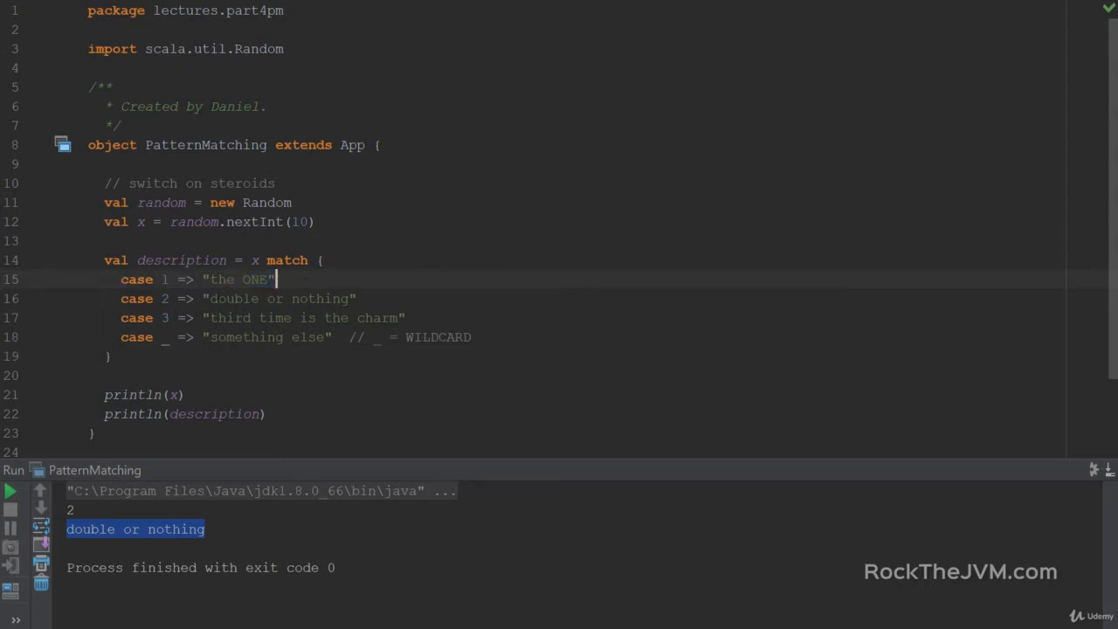
double_click(164, 280)
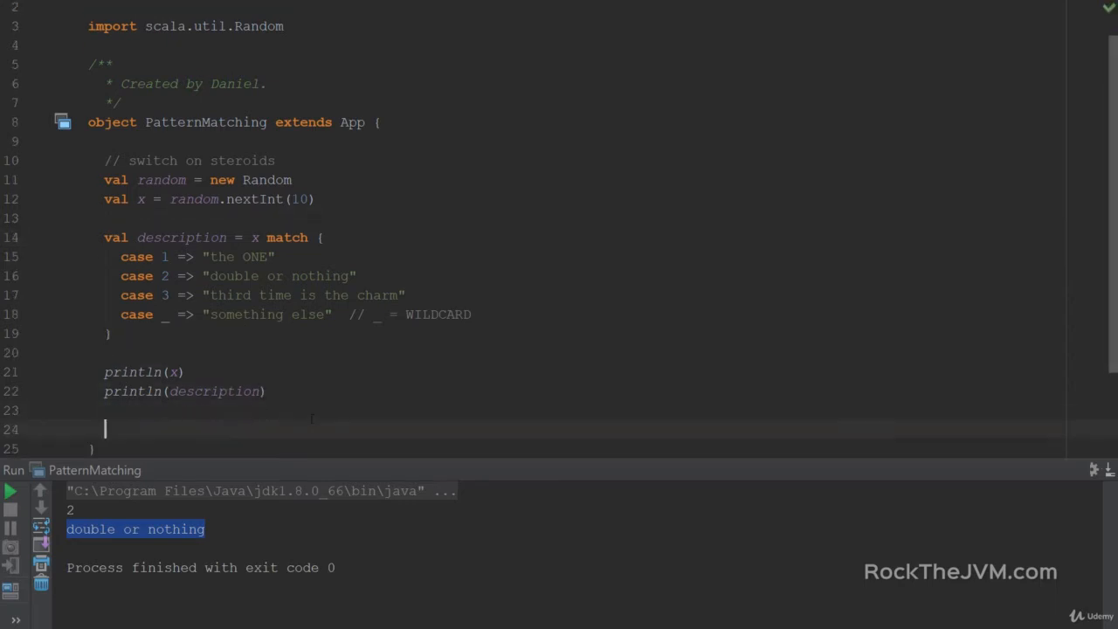
Step: Add '// 1. Decompose values', case class Person(name: String, age: Int), and val bob = Person("Bob", 20)
text(//)
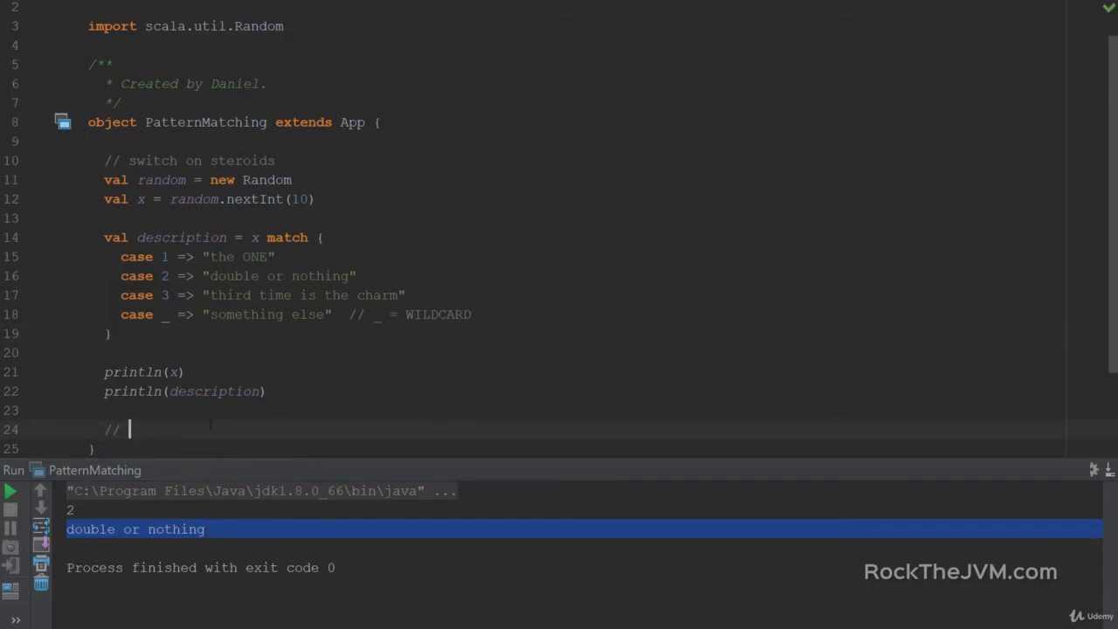
text(1. Decompose values)
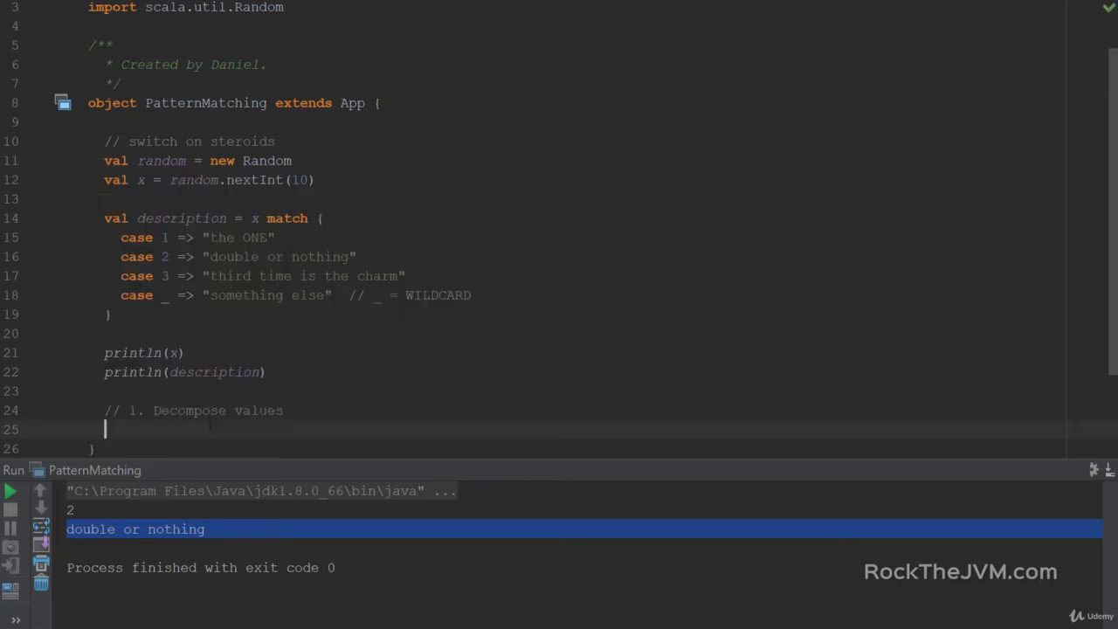
text(case class Pe)
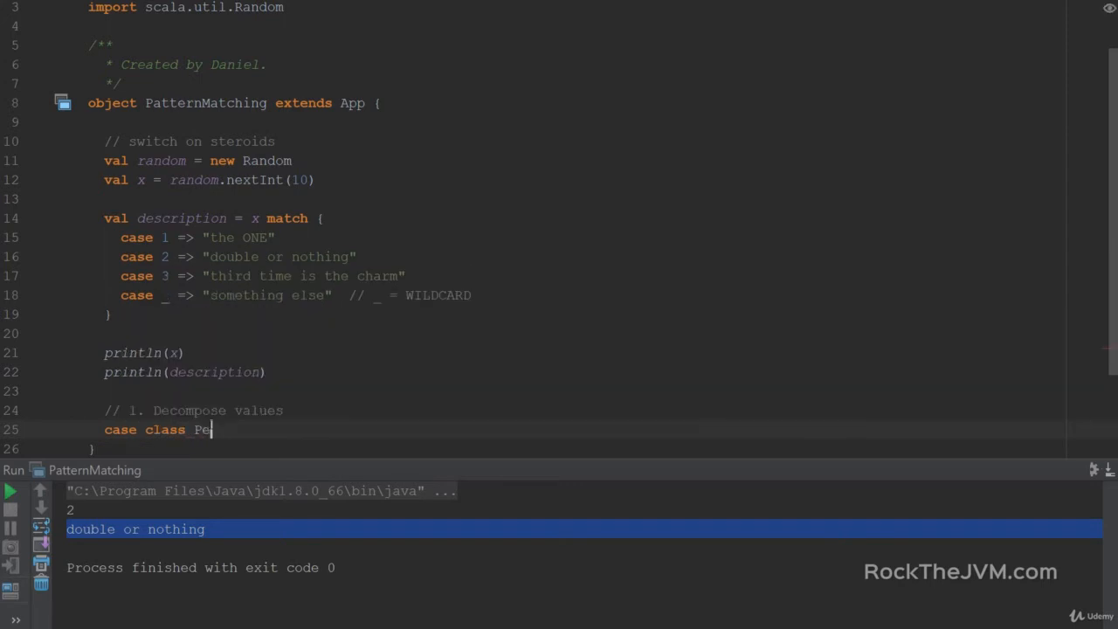
text(rson()
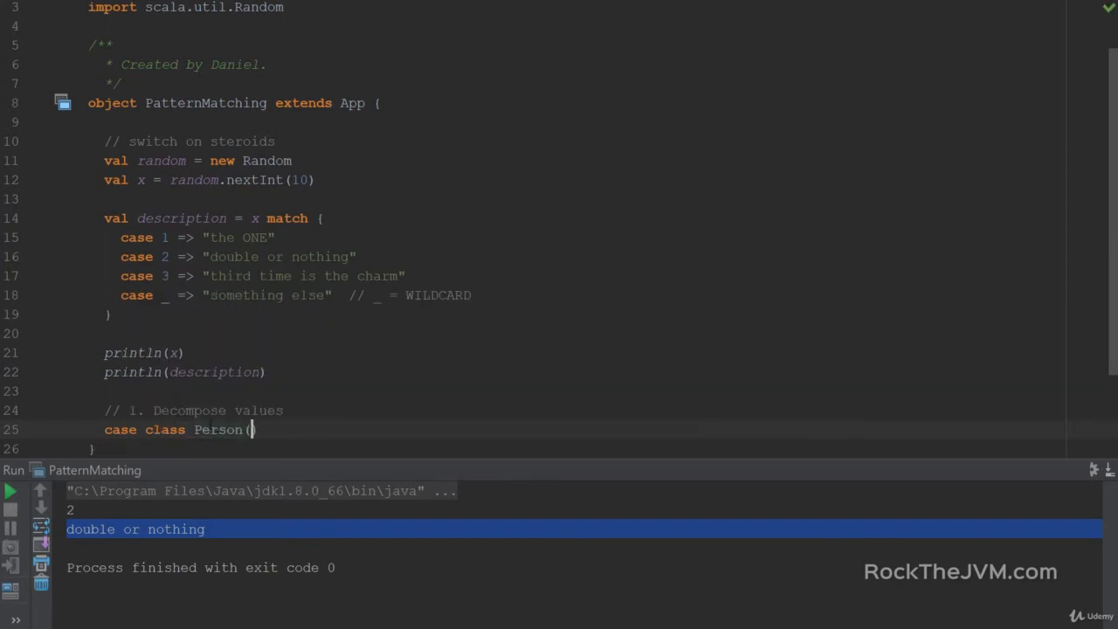
text(name: String, age: Int)
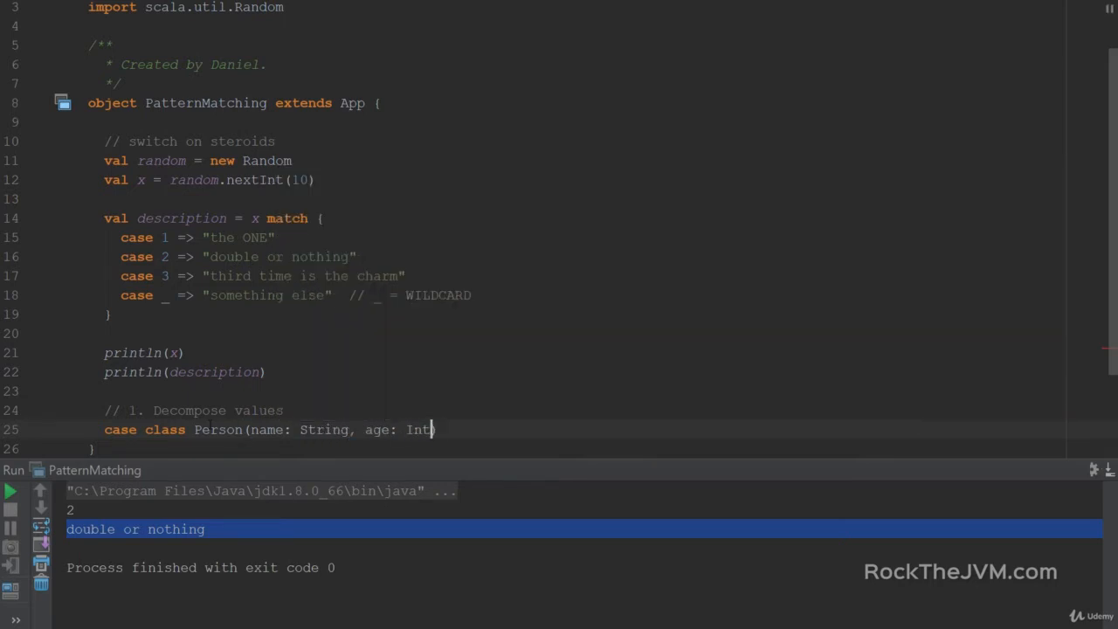
text(val bob =)
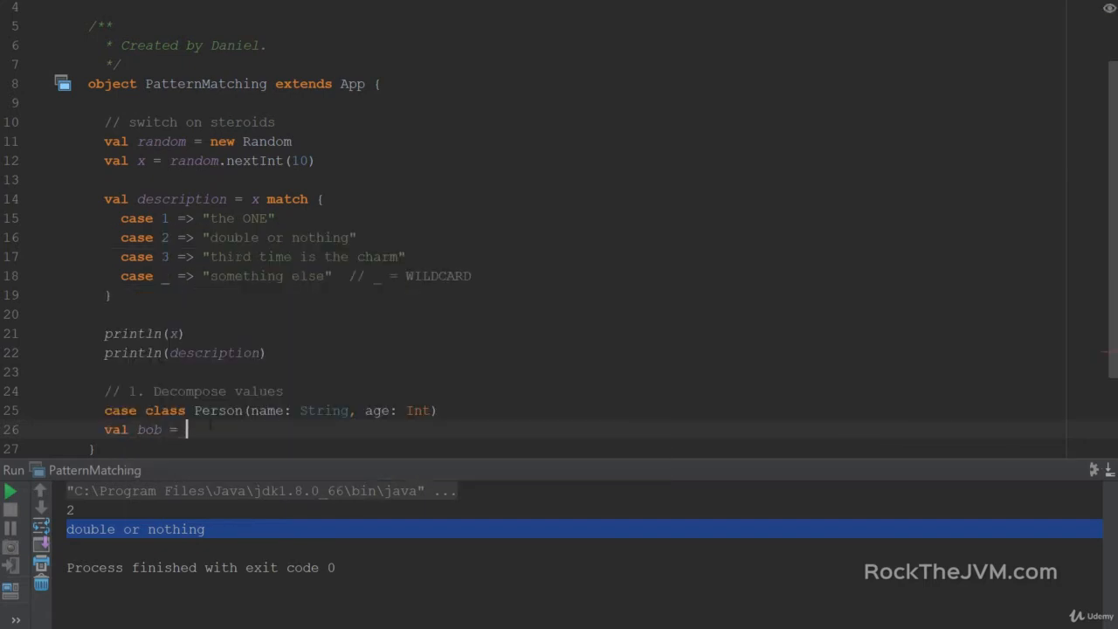
text(Person()
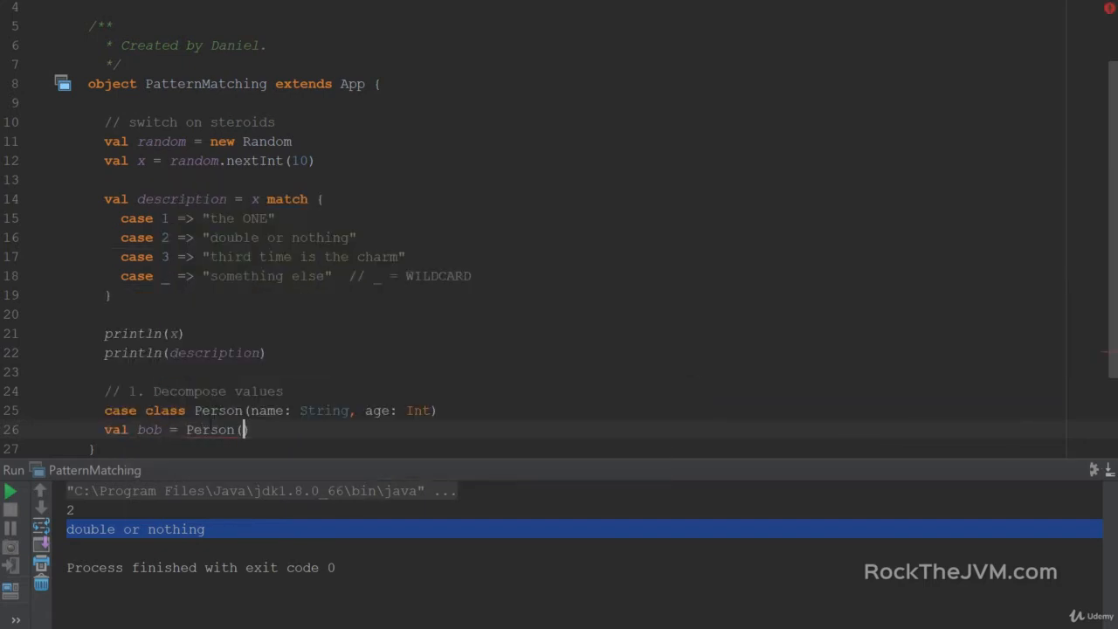
text("Bob")
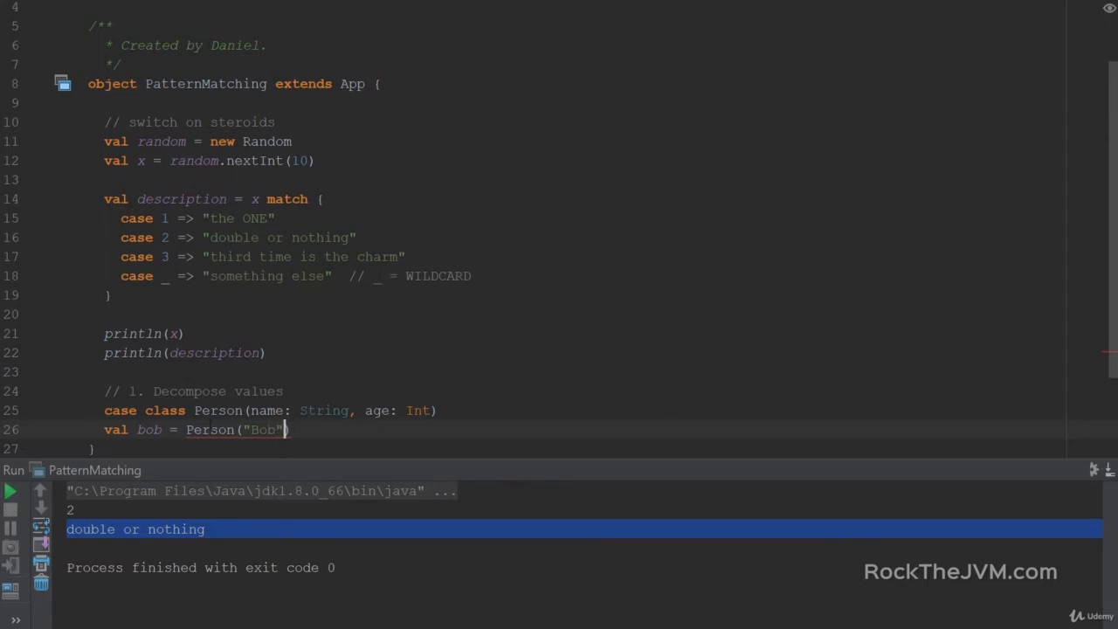
text(, 20))
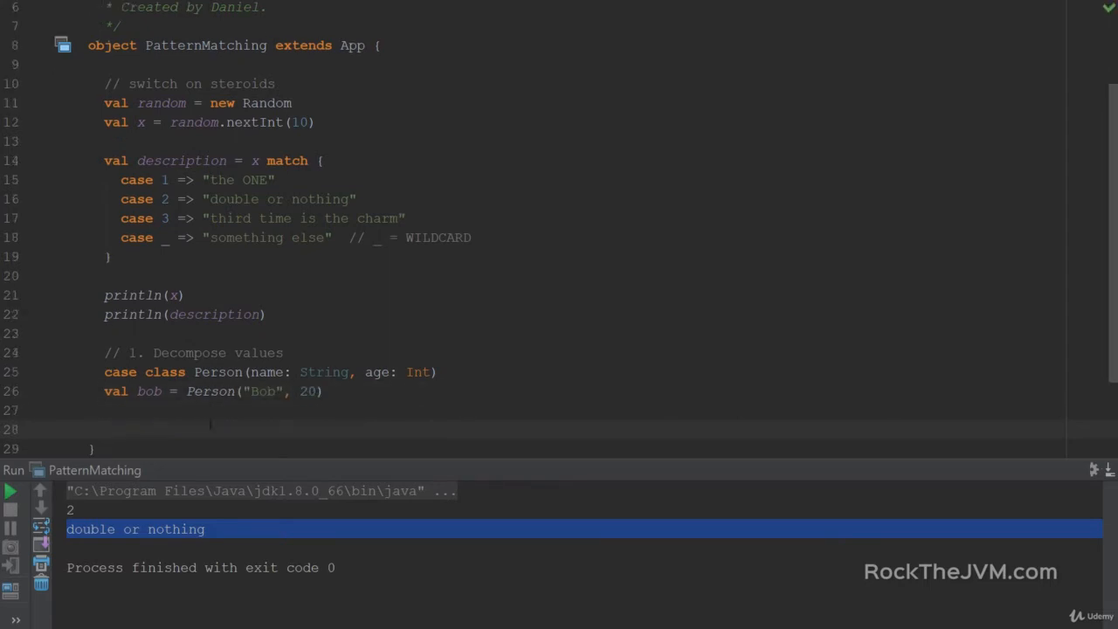
Step: Begin val greeting = bob match with a case Person(n, a) pattern
text(val)
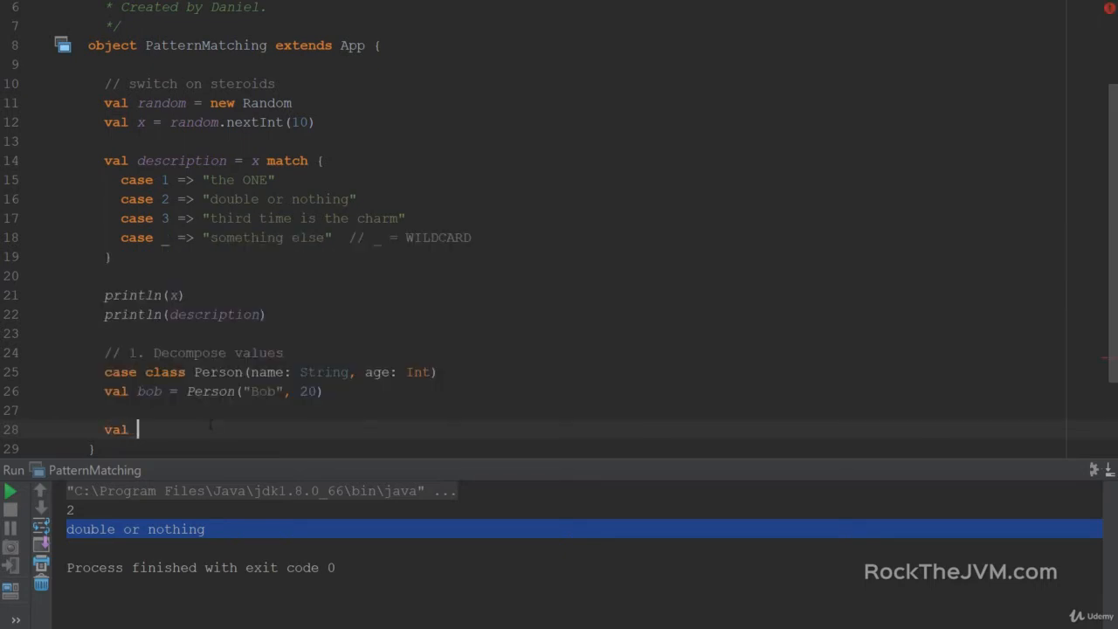
text(greeting =)
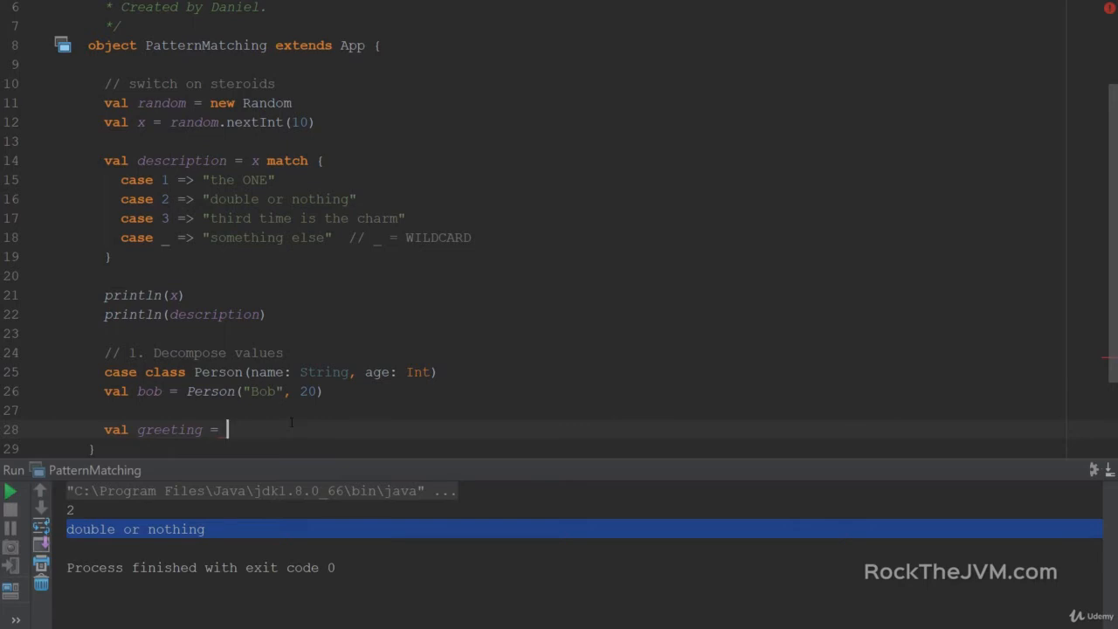
text(bob m)
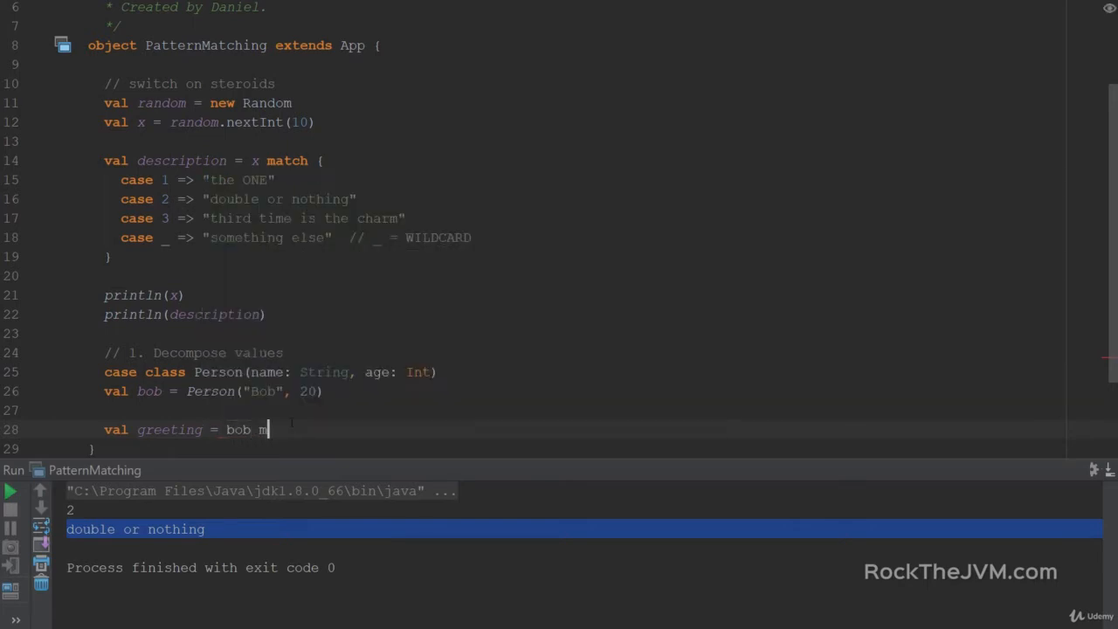
text(atch {)
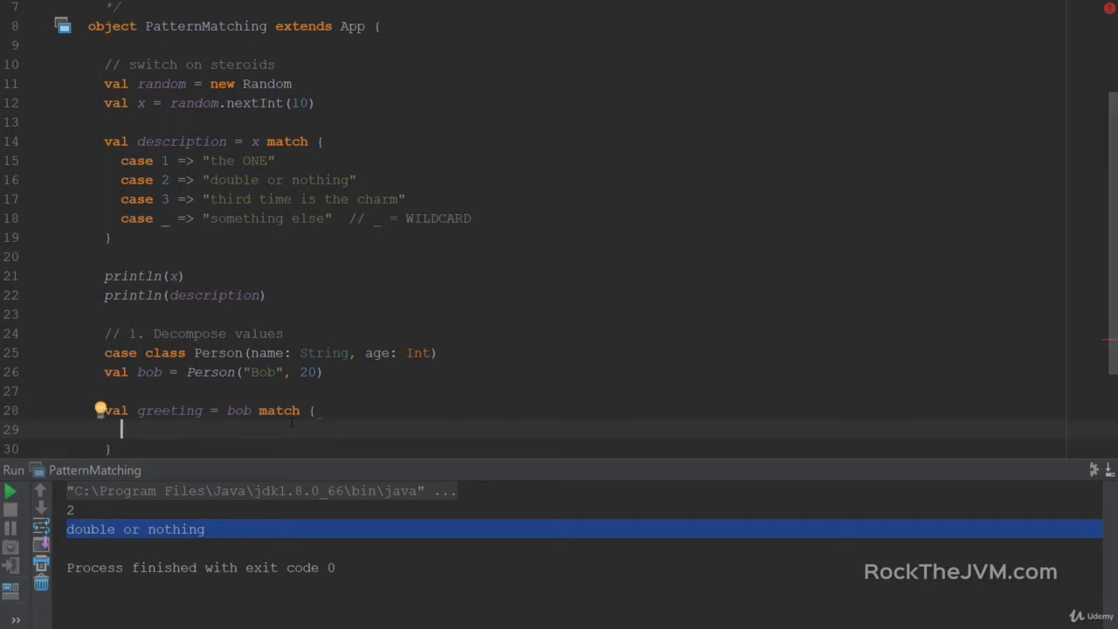
text(case)
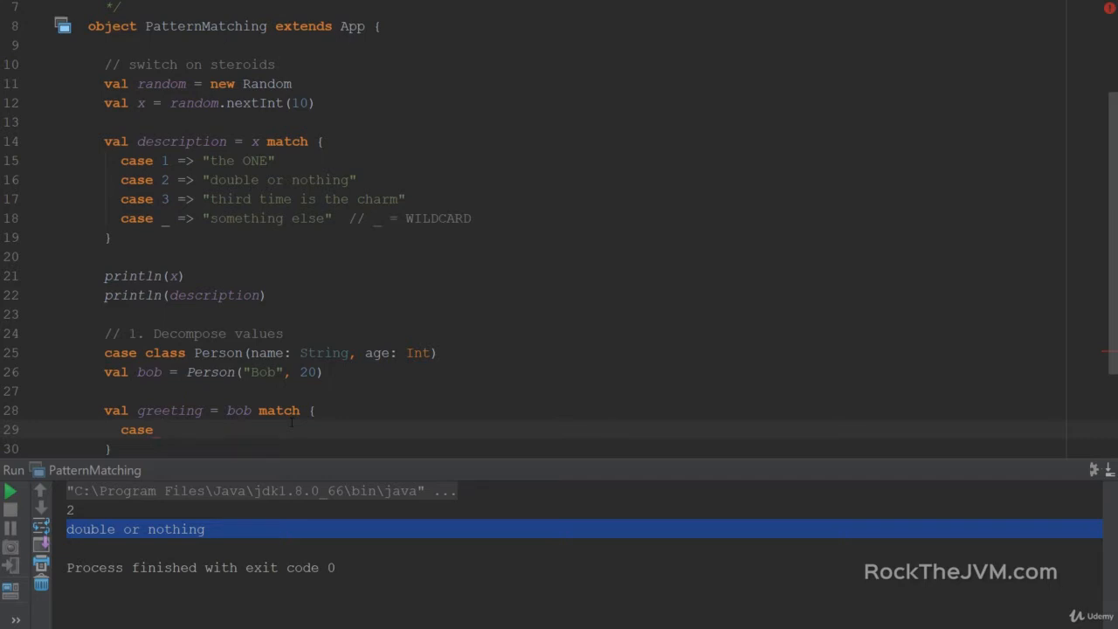
text(p)
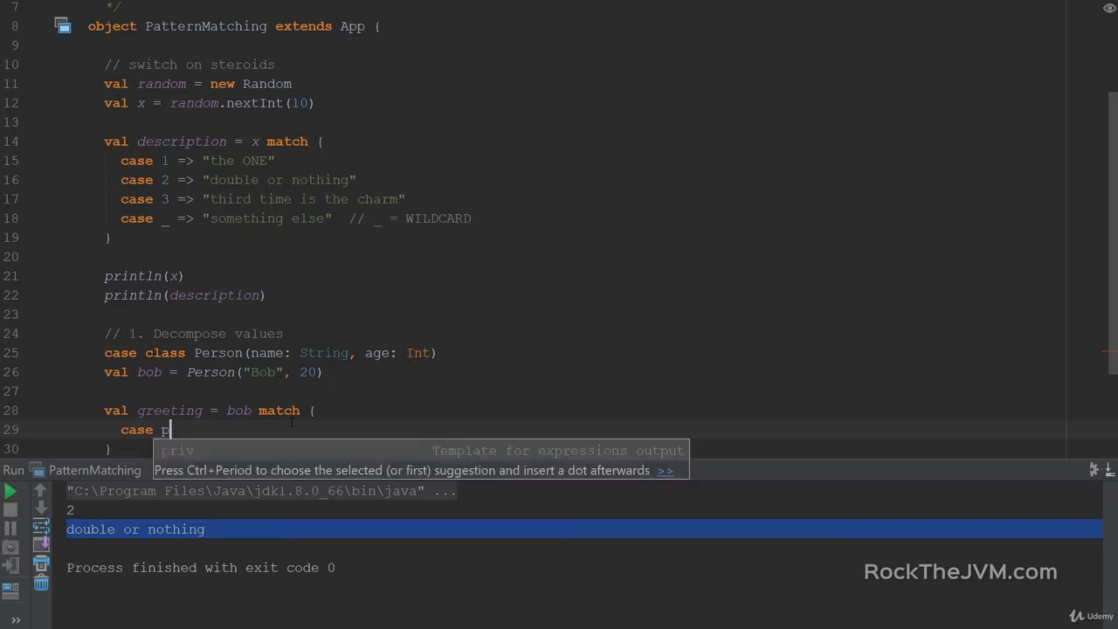
text(Person()
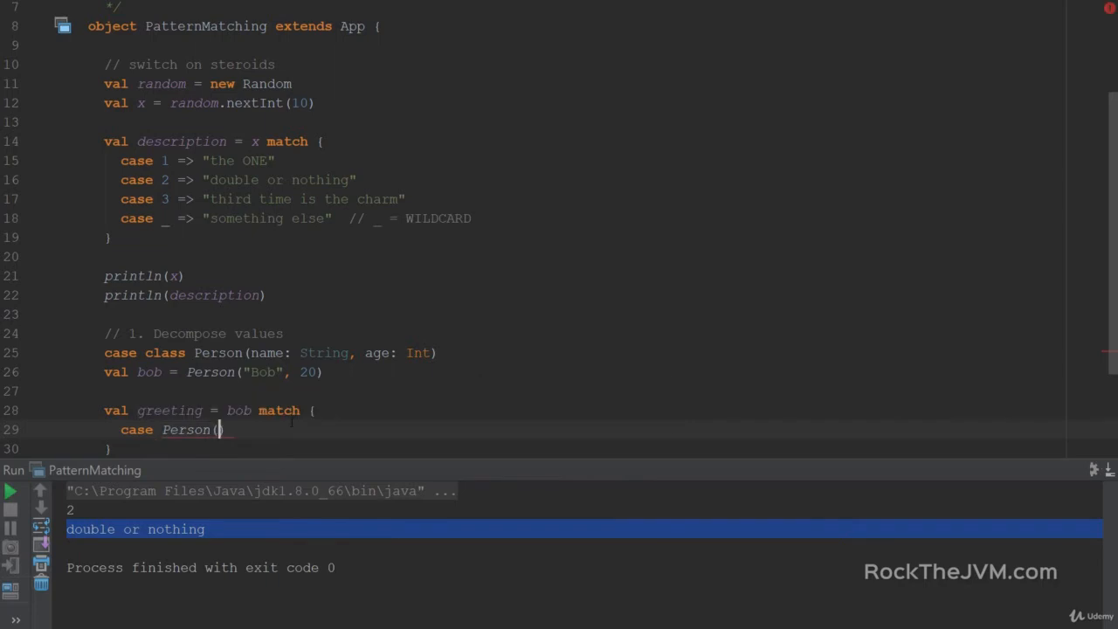
text(n, a)
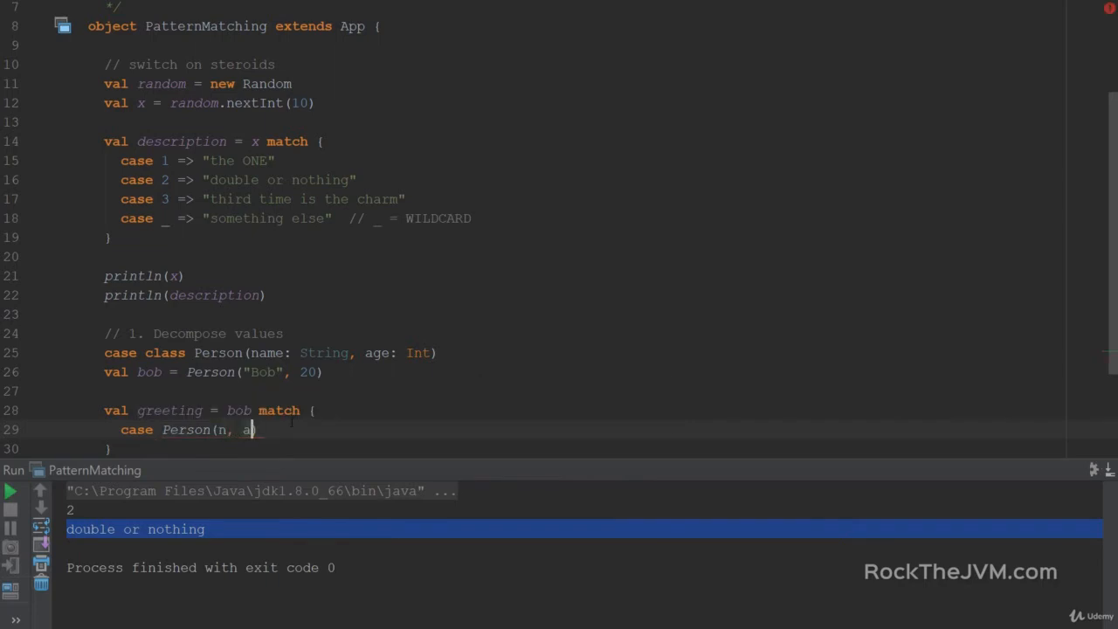
text() =>)
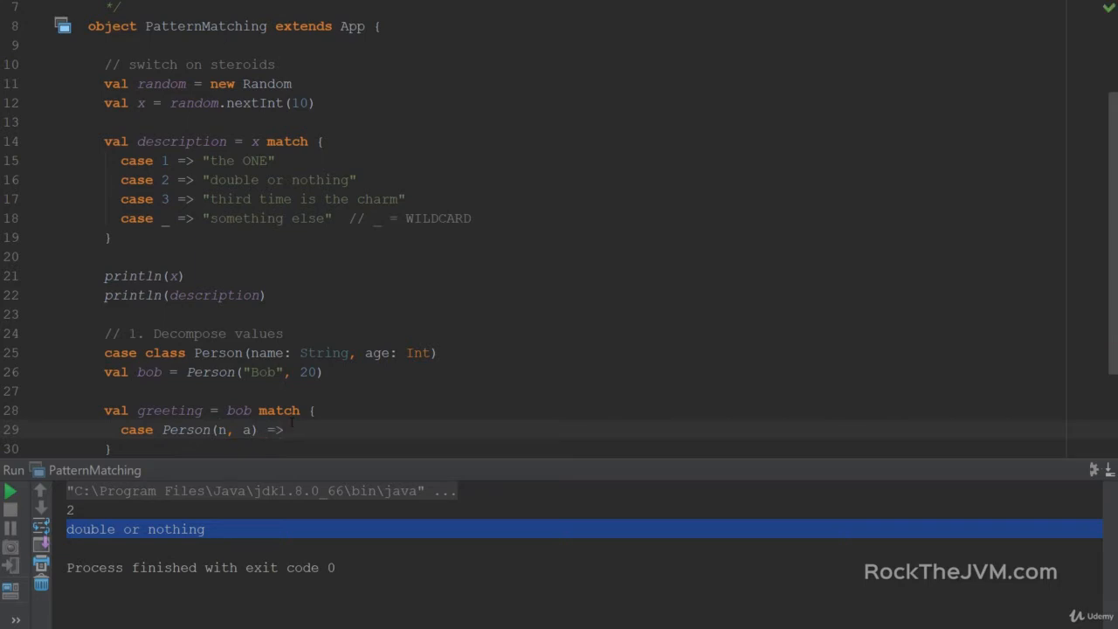
Step: Return s"Hi, my name is $n and I am $a years old", with wildcard "I don't know who I am"
text(s"H)
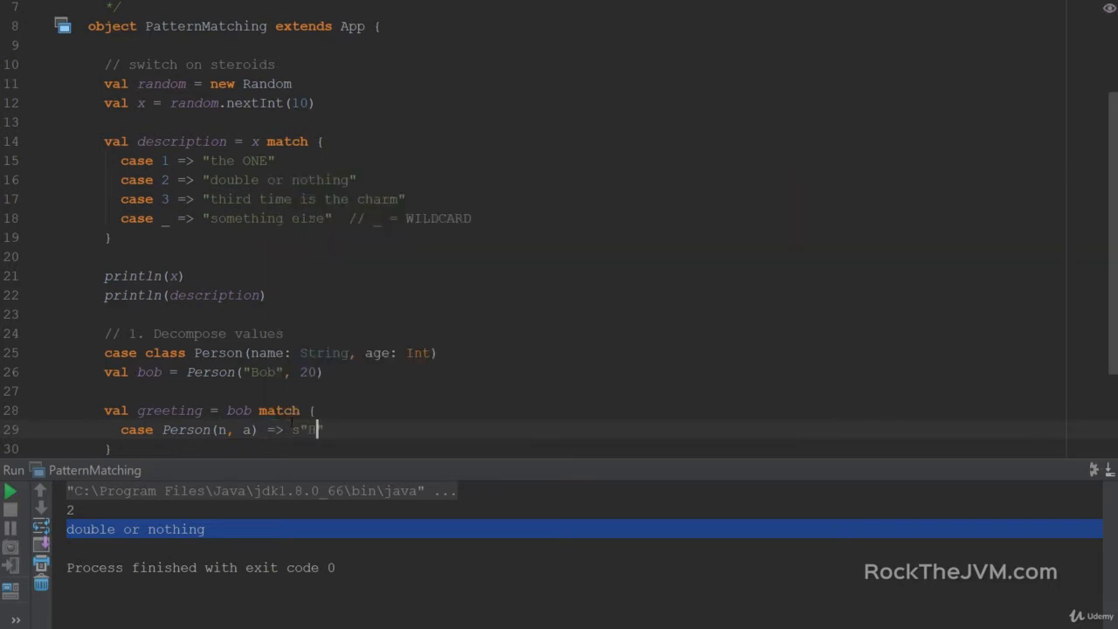
text(Hi, my name is)
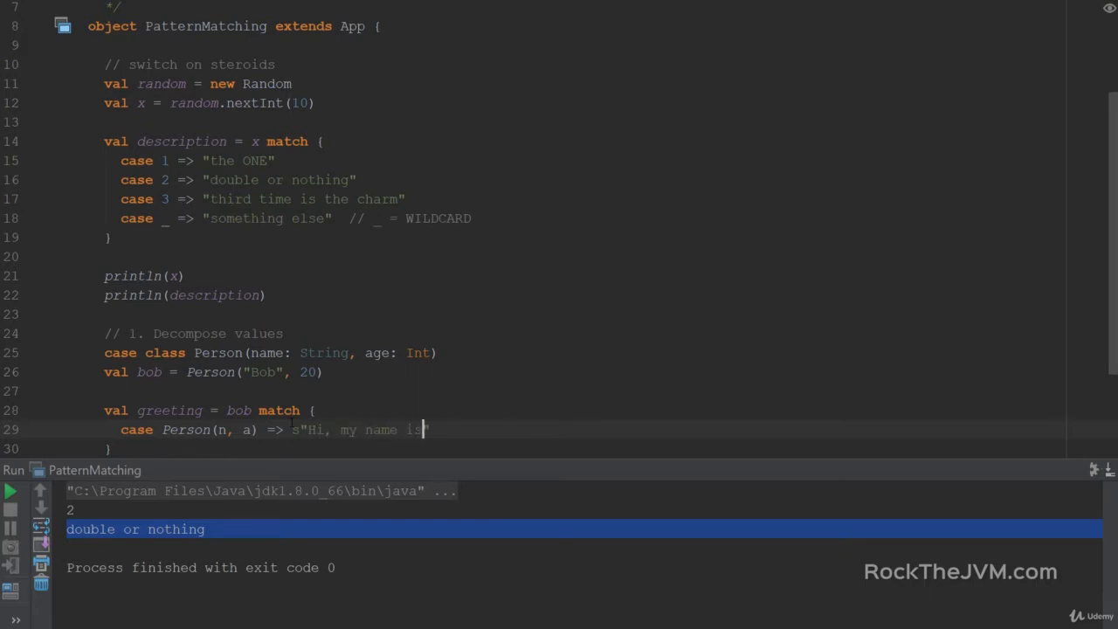
text($n Ag)
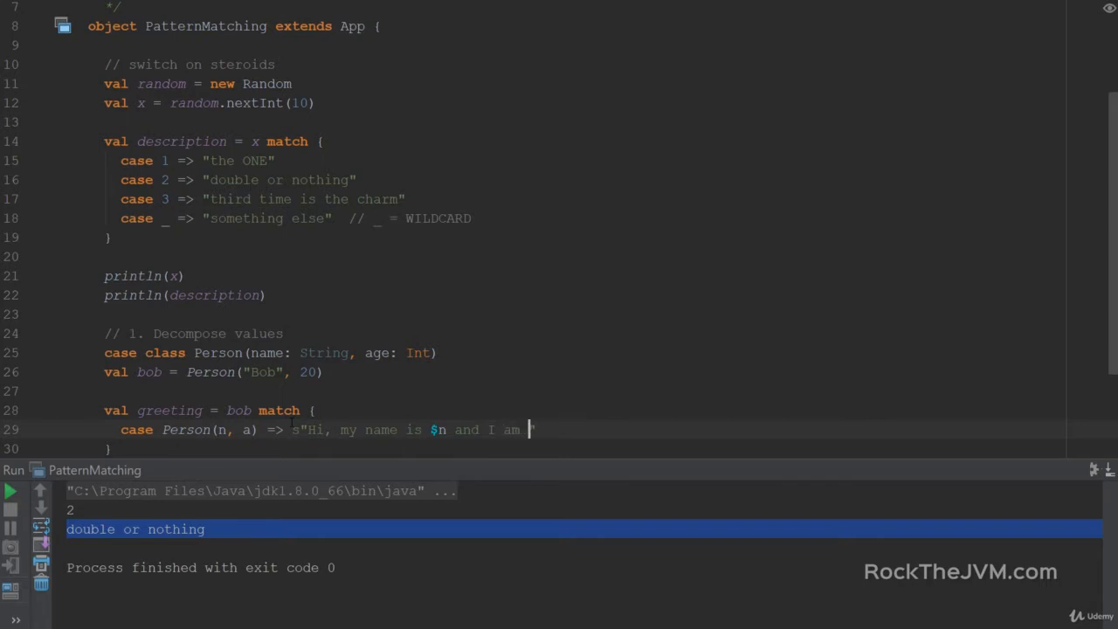
text($a ya)
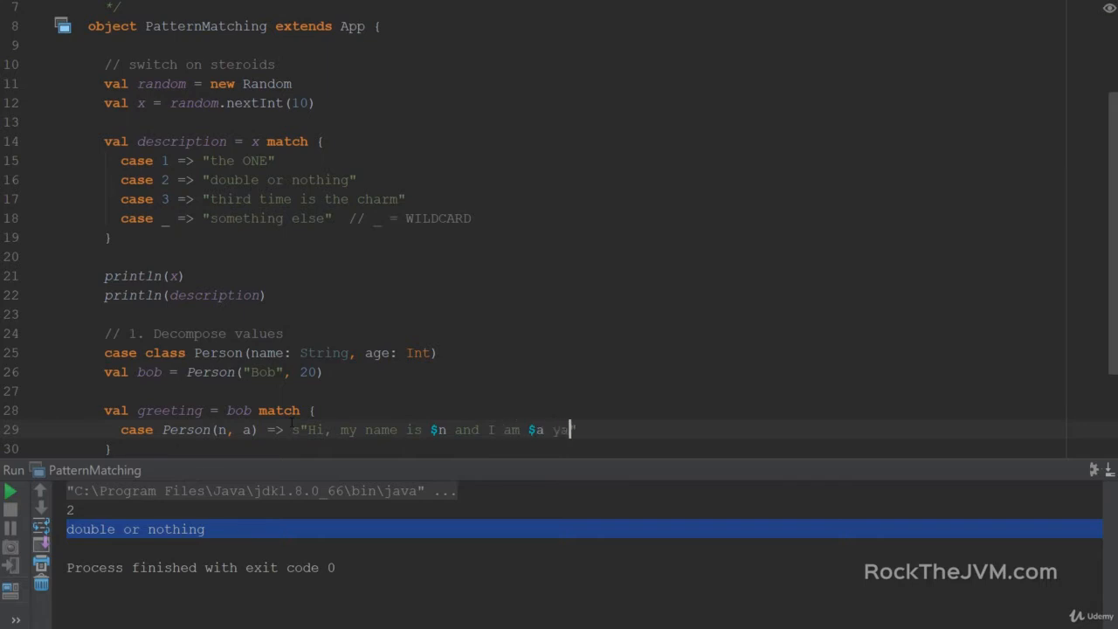
text(ears old)
text(case)
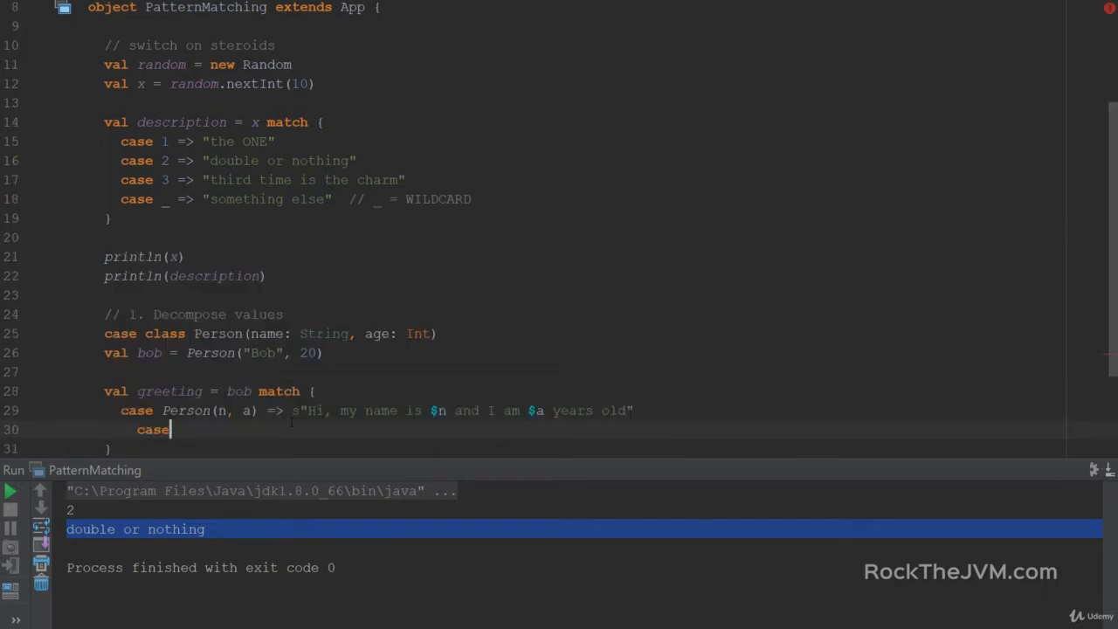
text(_ =)
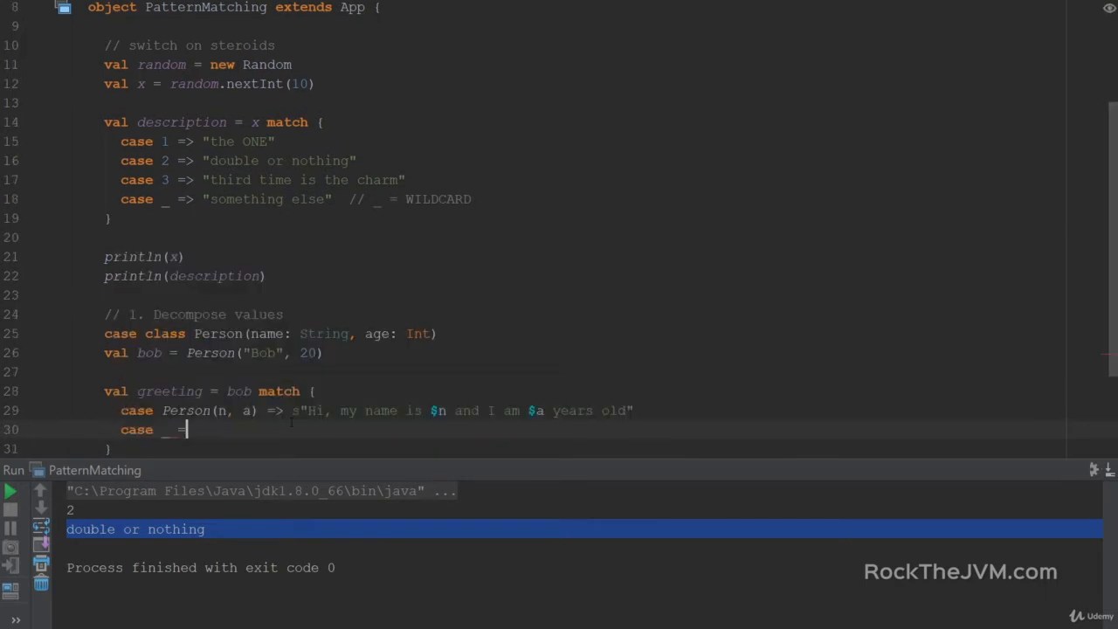
text(> ")
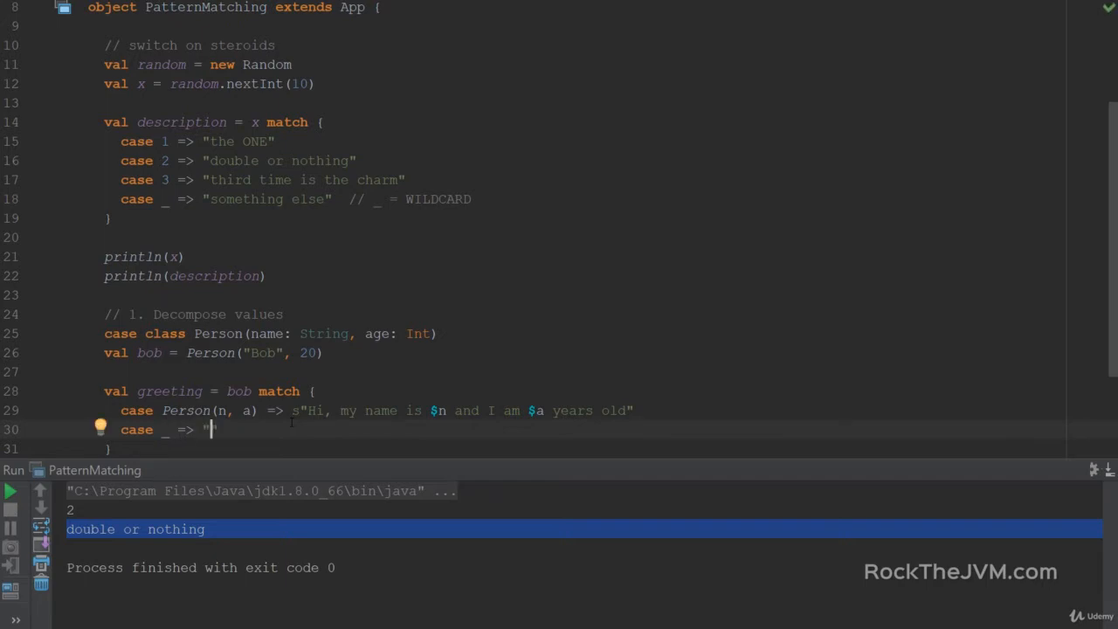
text(I don't know y)
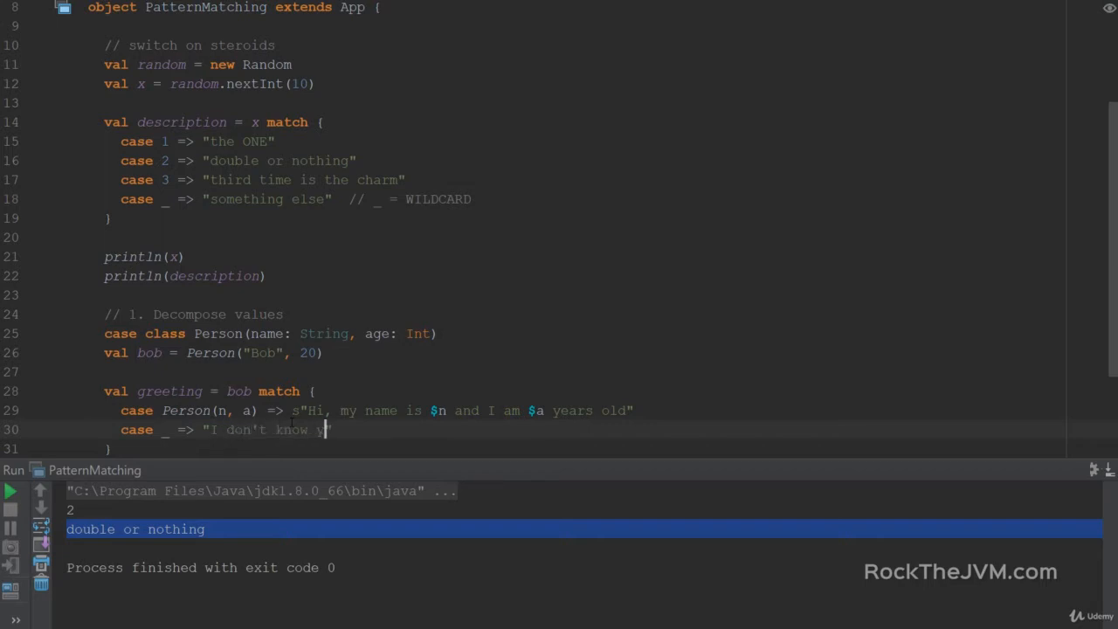
text(who I am)
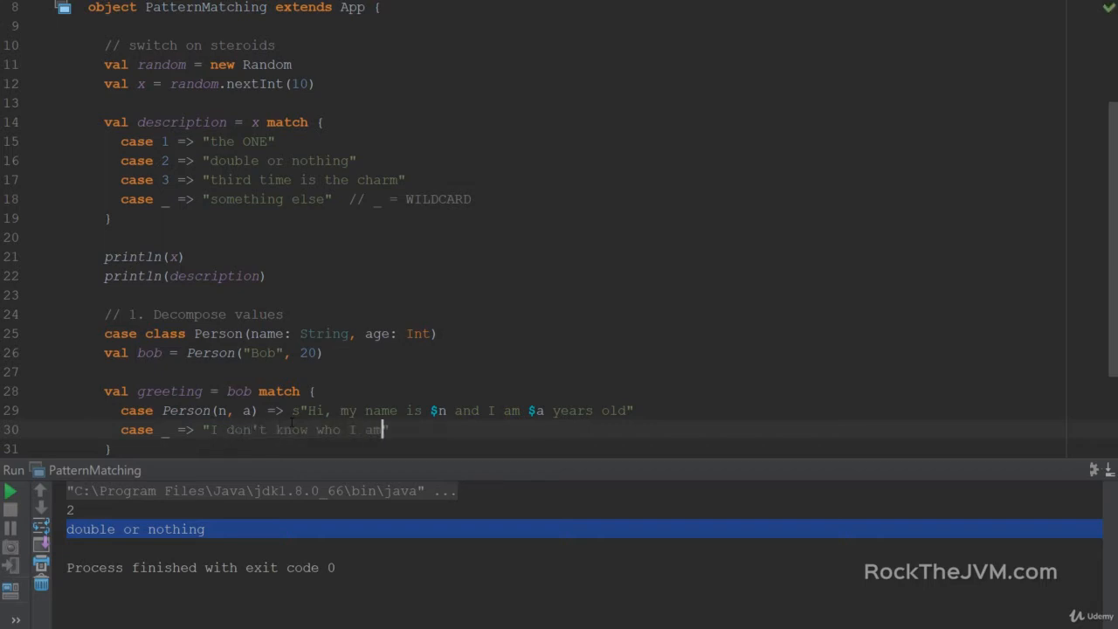
scroll(down, 3)
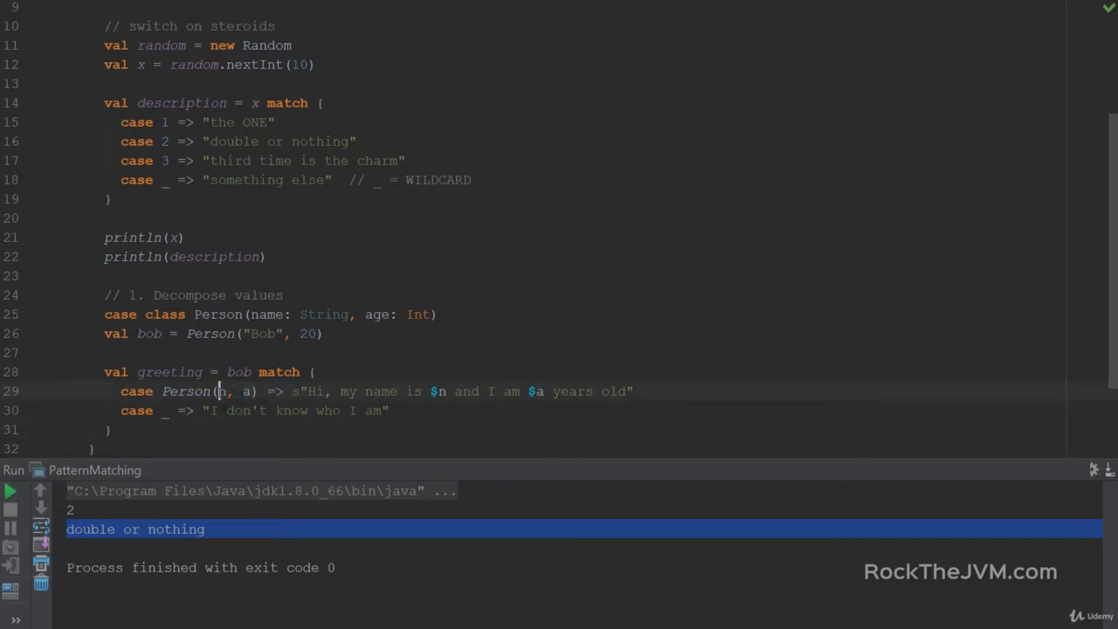
double_click(246, 390)
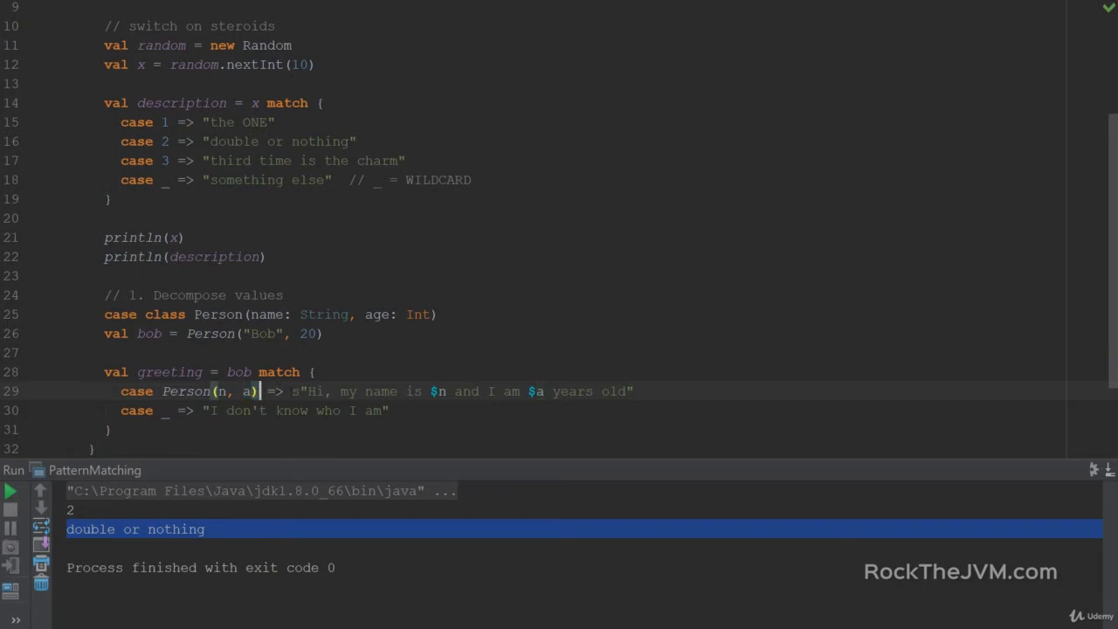
drag(293, 391, 636, 391)
text(println()
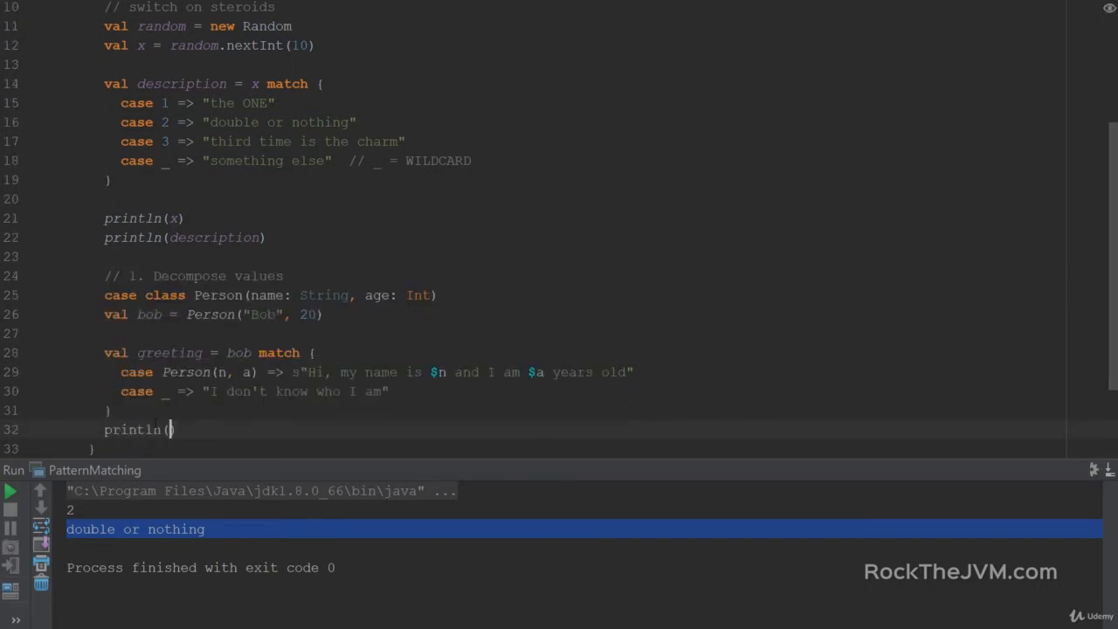
Step: Print greeting and rerun, showing 'Hi, my name is Bob and I am 20 years old'
text(greeting)
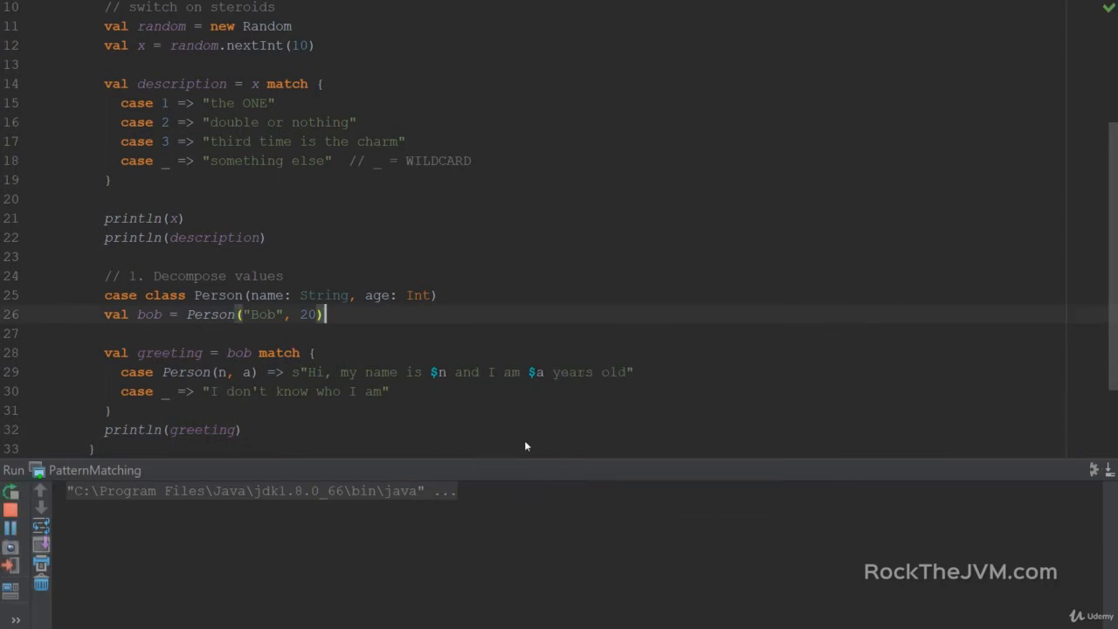
click(10, 490)
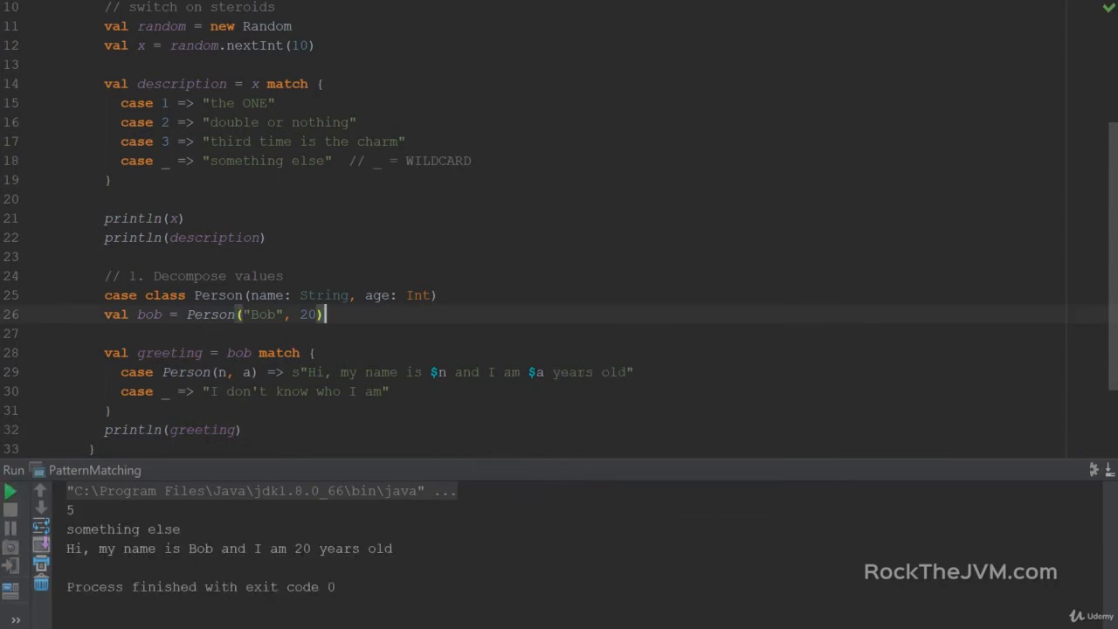
click(636, 371)
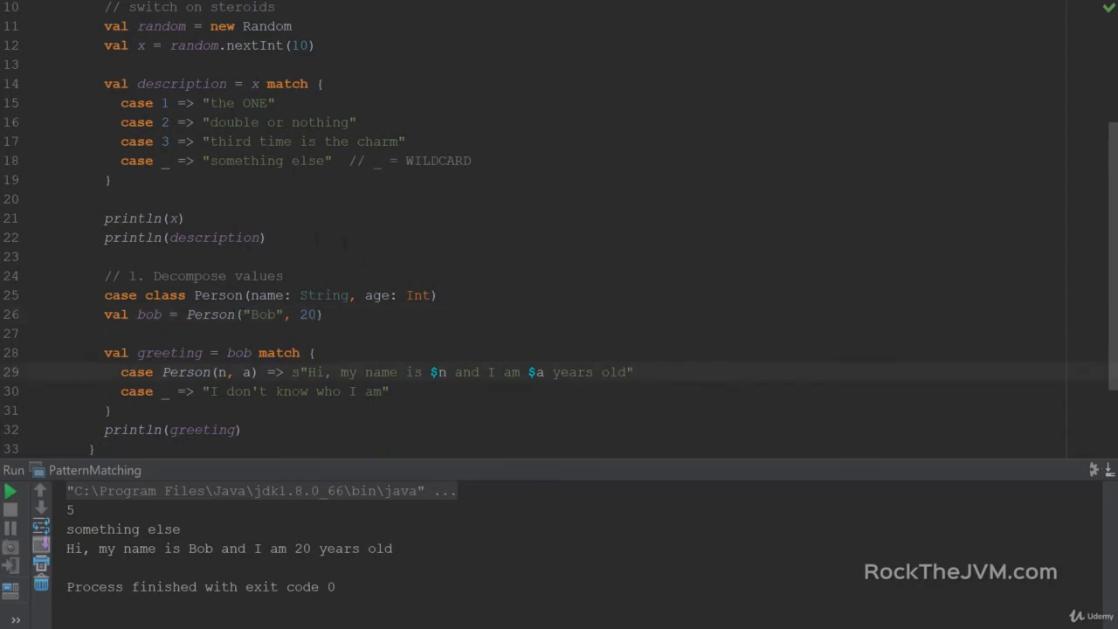
double_click(185, 371)
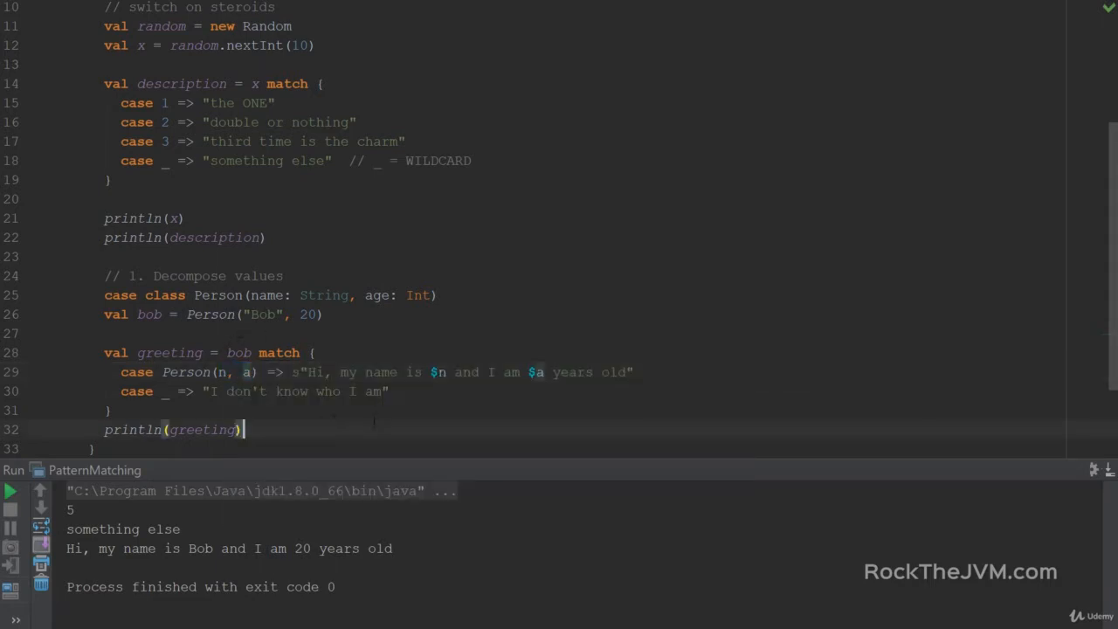
scroll(down, 3)
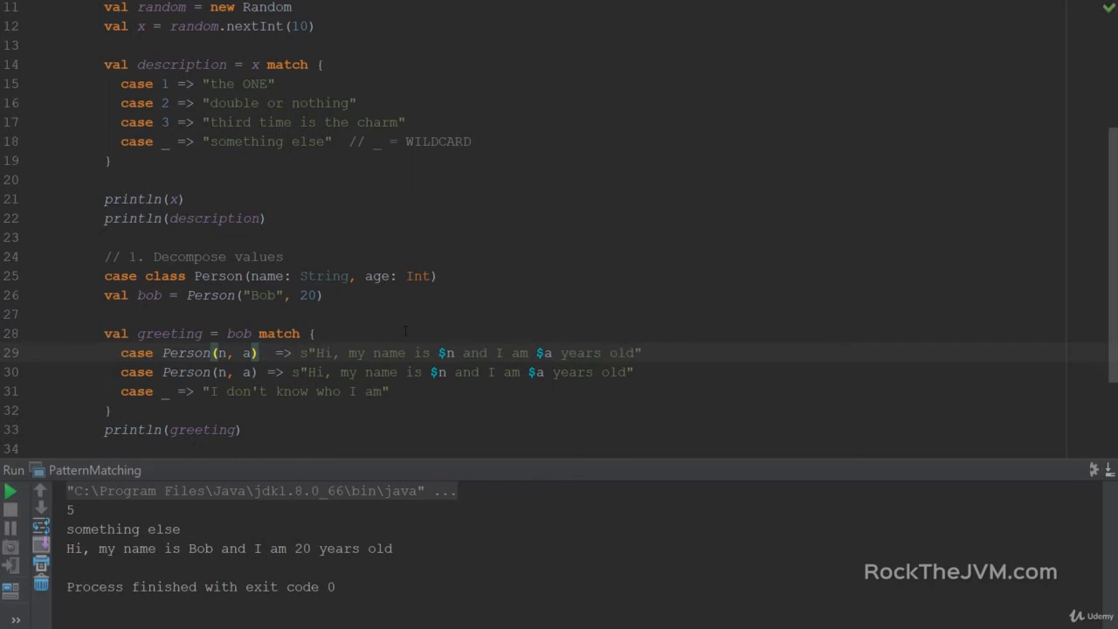
Step: Add a Person case guarded by 'if a < 21' whose greeting says "I can't drink in the US"
text(if ()
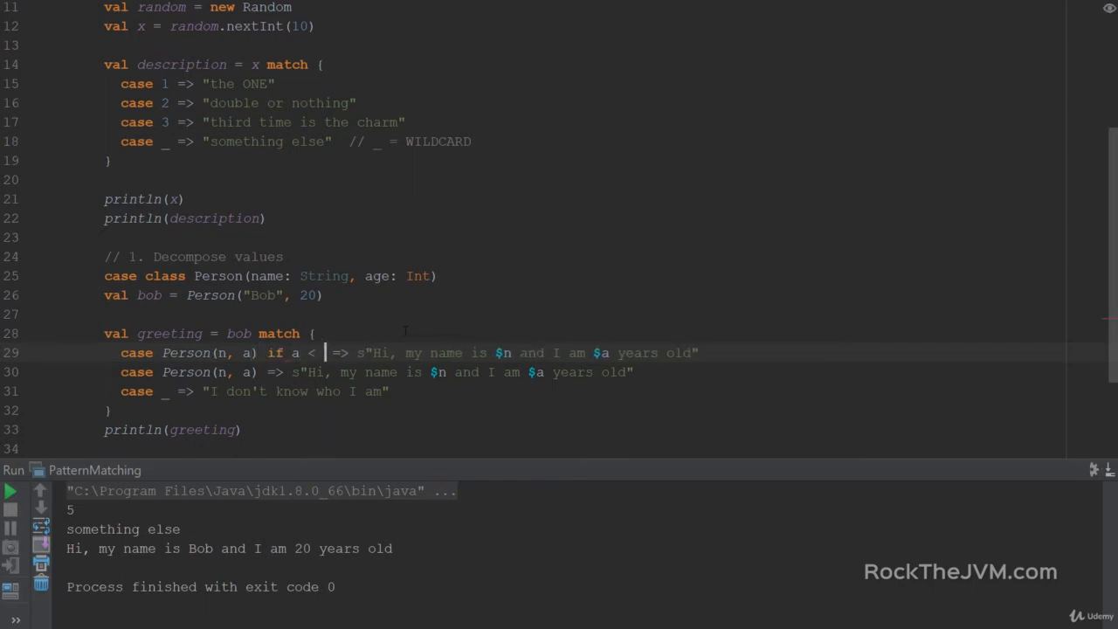
text(21)
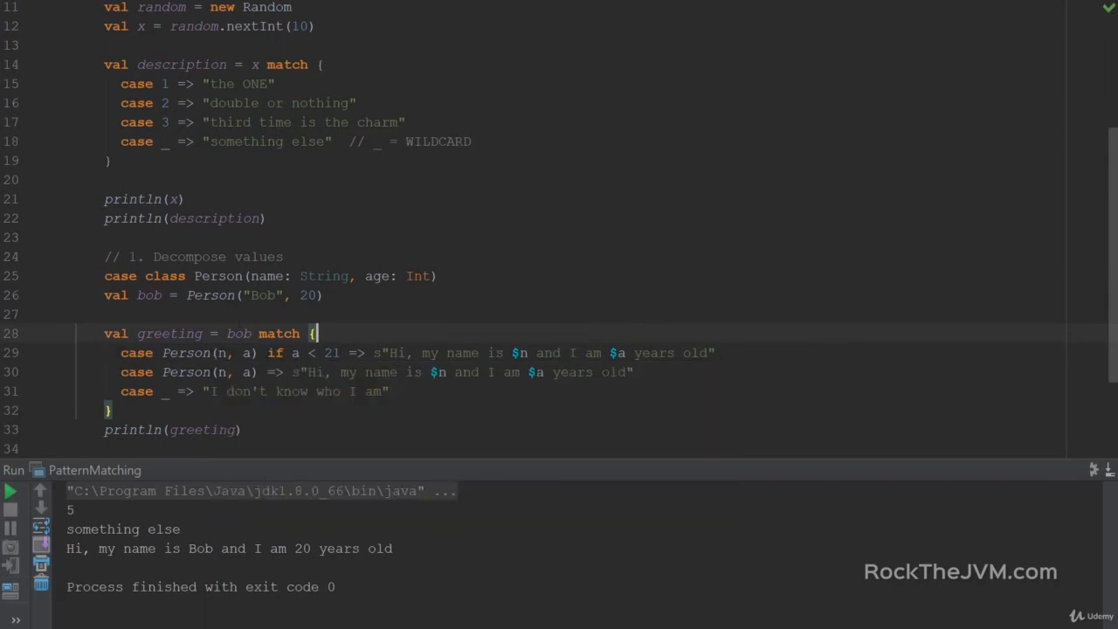
drag(293, 353, 335, 353)
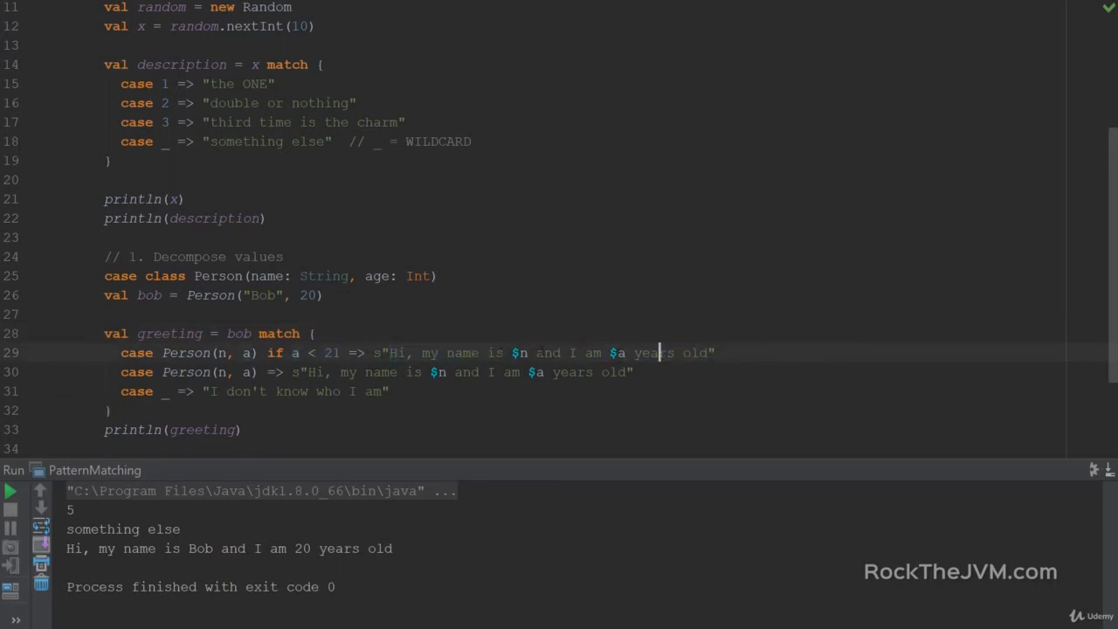
drag(530, 353, 707, 353)
text(can't)
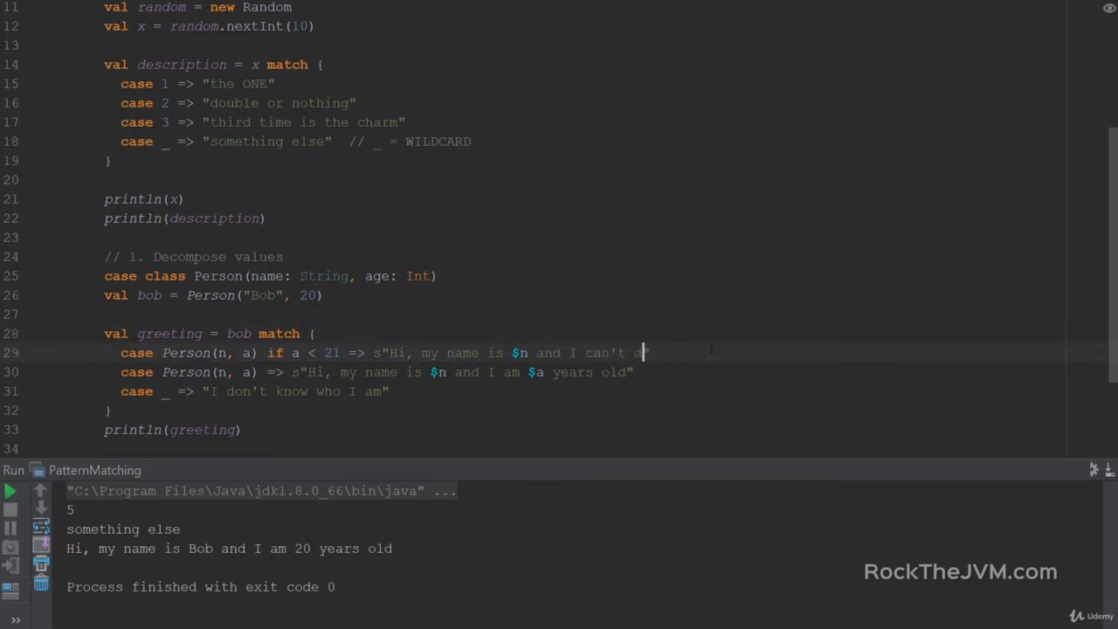
text(drink in the US)
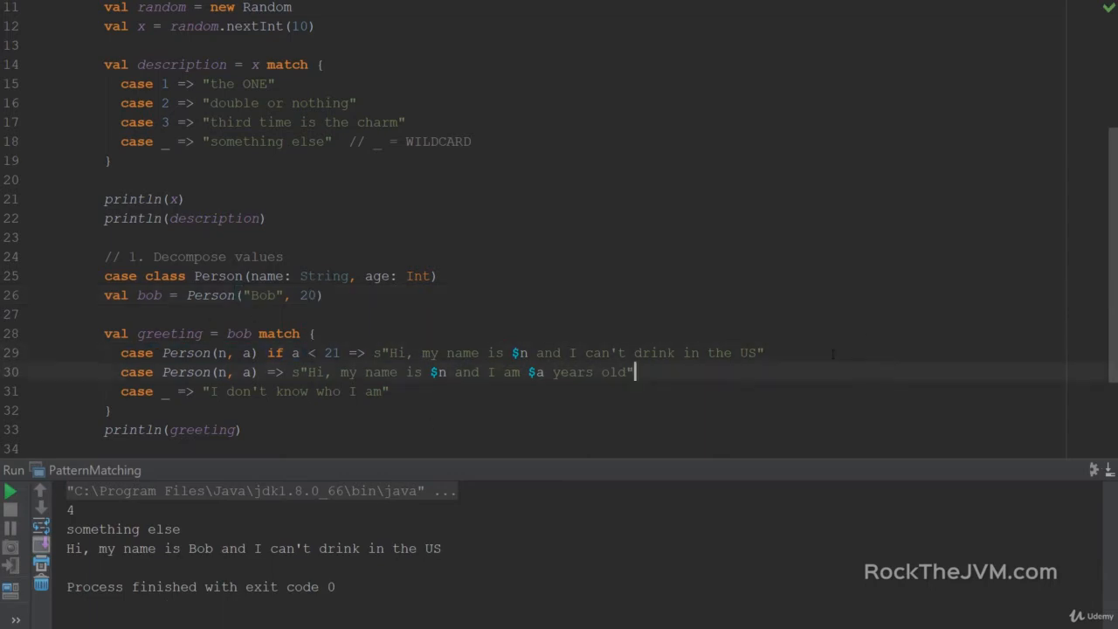
Step: Write '1. cases are matched in order' in the block comment and begin note '2. wha'
scroll(down, 3)
text(/*)
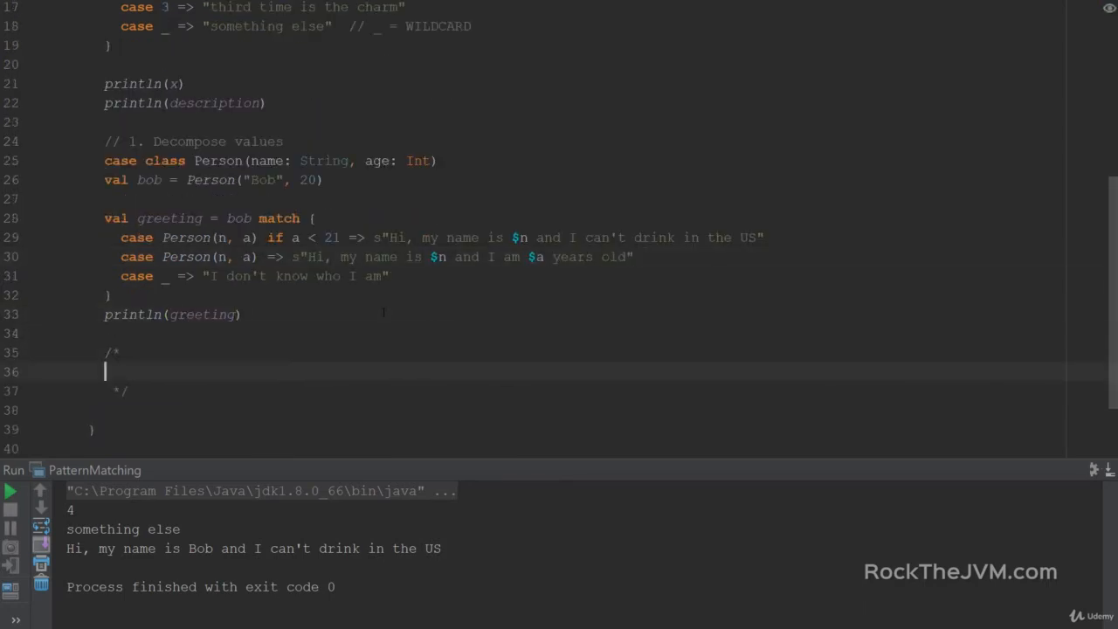
text(1. cases)
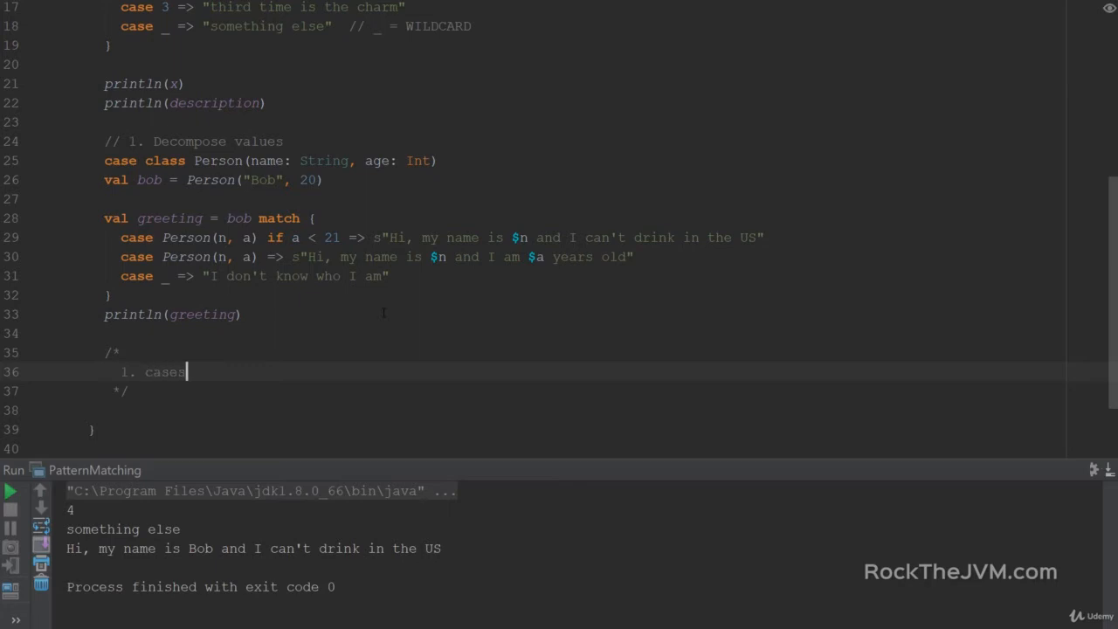
text(are matched in order)
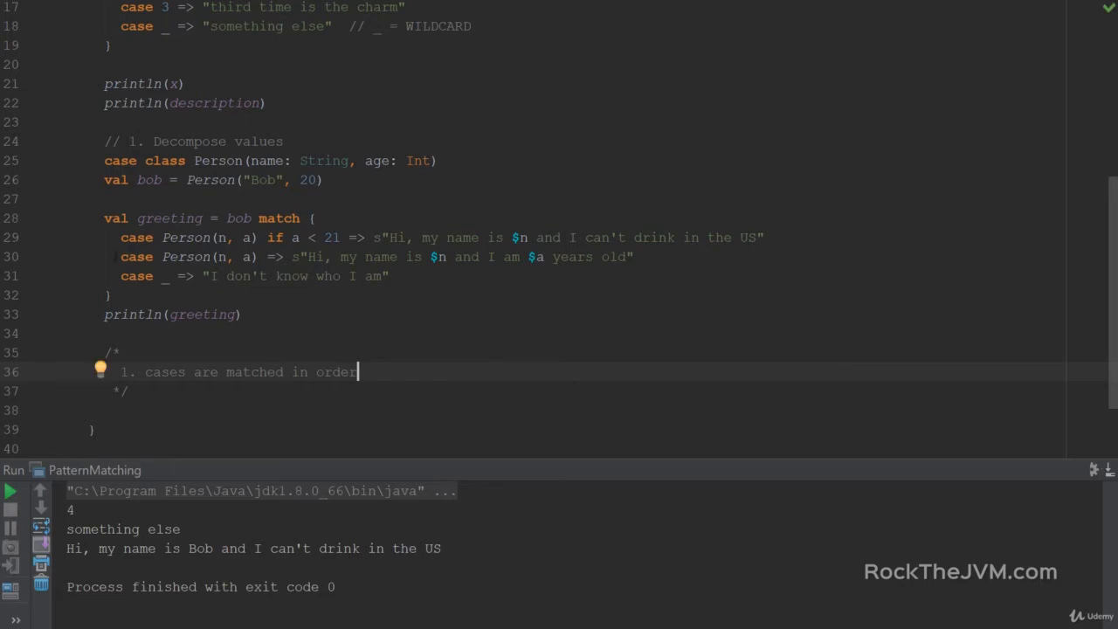
drag(290, 257, 636, 257)
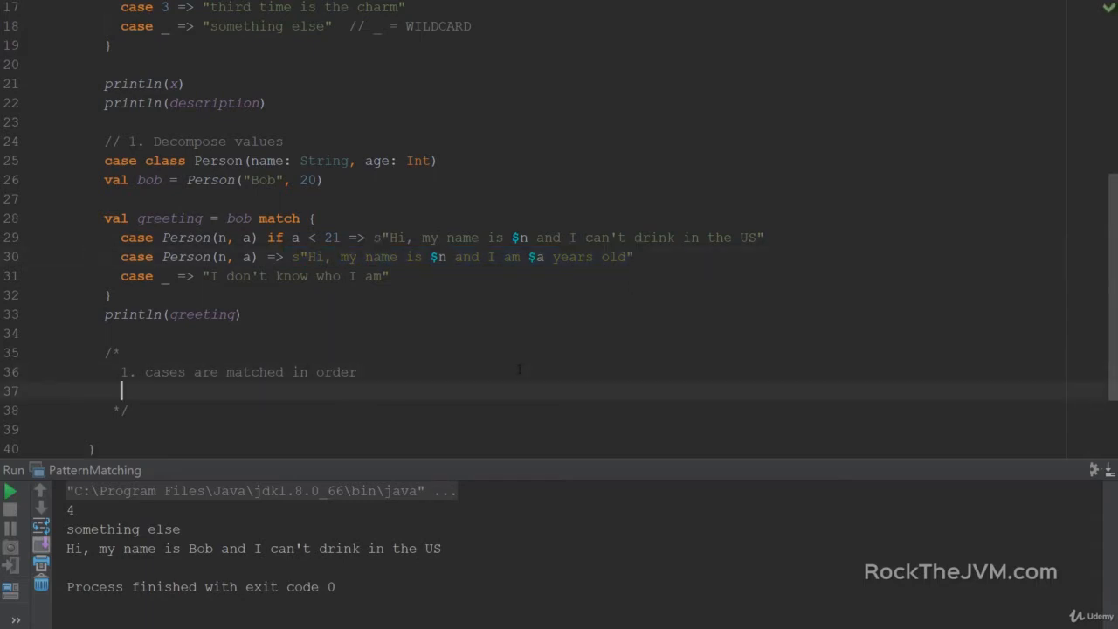
text(2.)
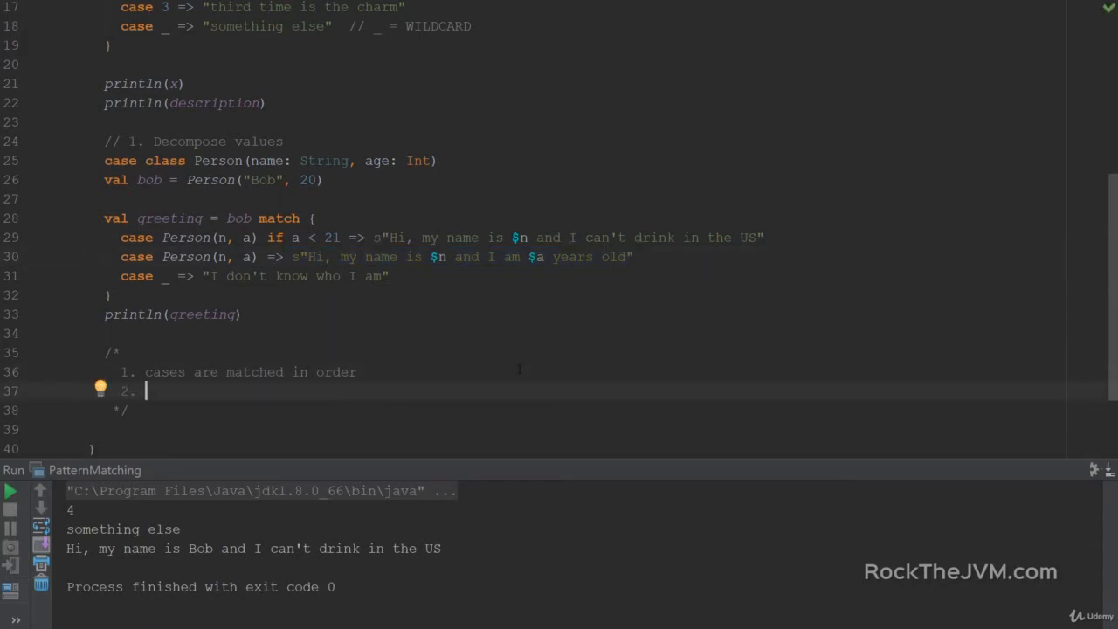
text(wha)
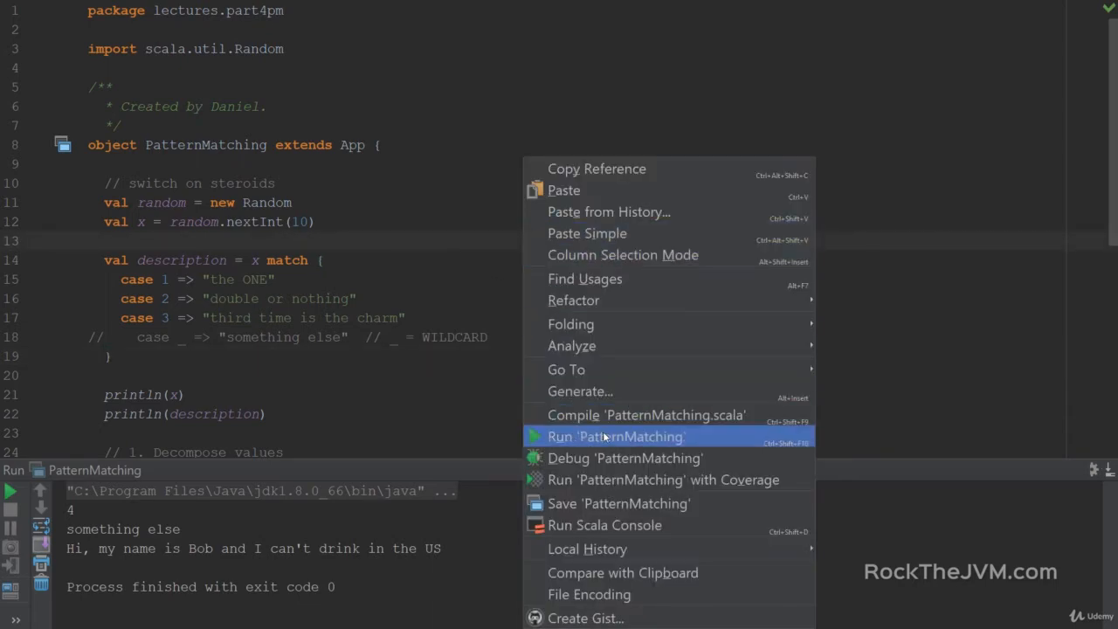
Step: Run PatternMatching twice and highlight the unmatched value 8 in the MatchError
click(614, 435)
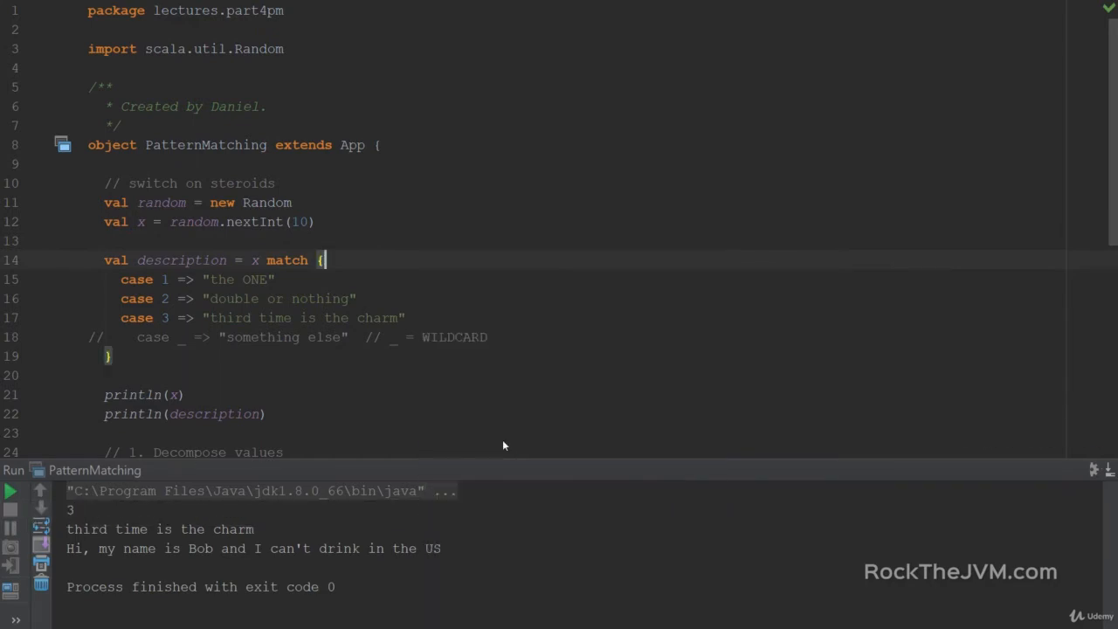
click(10, 490)
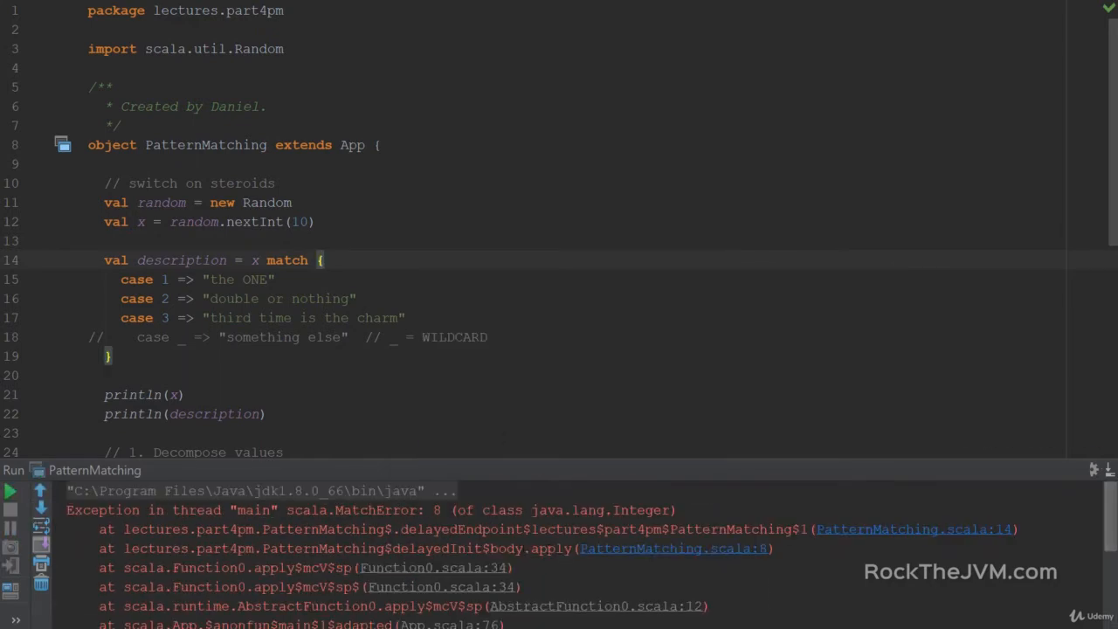
double_click(341, 510)
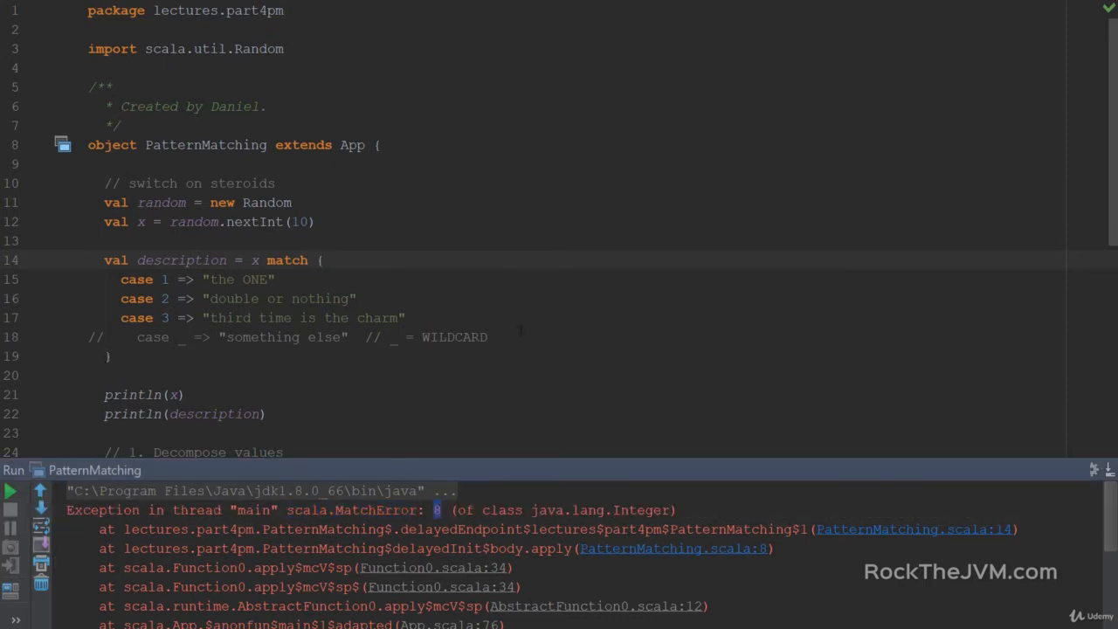
Step: Answer note 2 with 'MatchError'
scroll(down, 3)
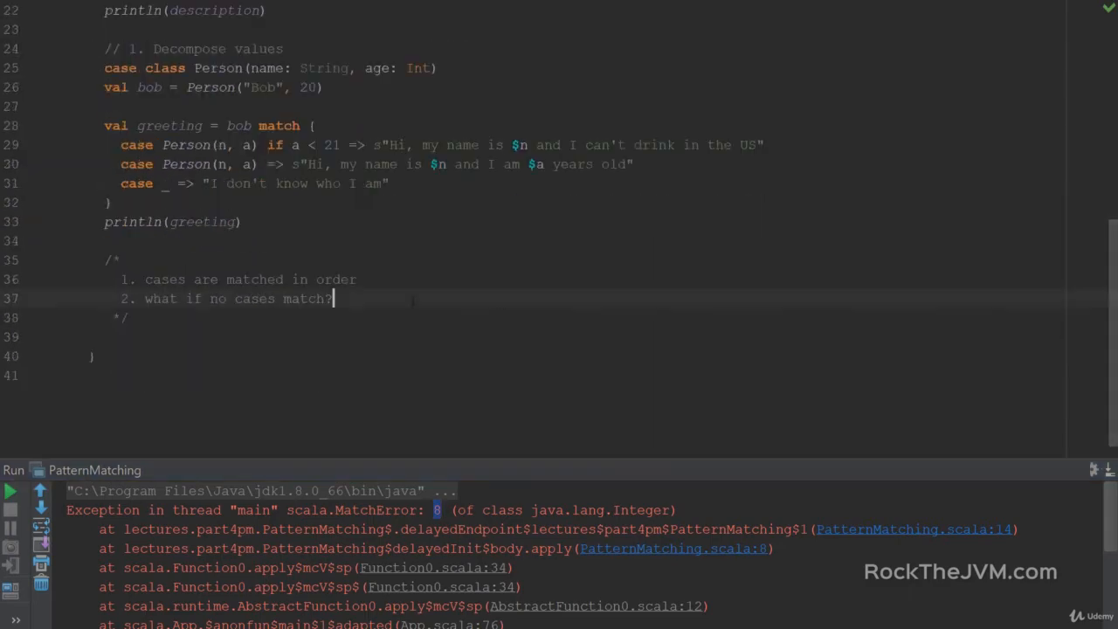
text(Matc)
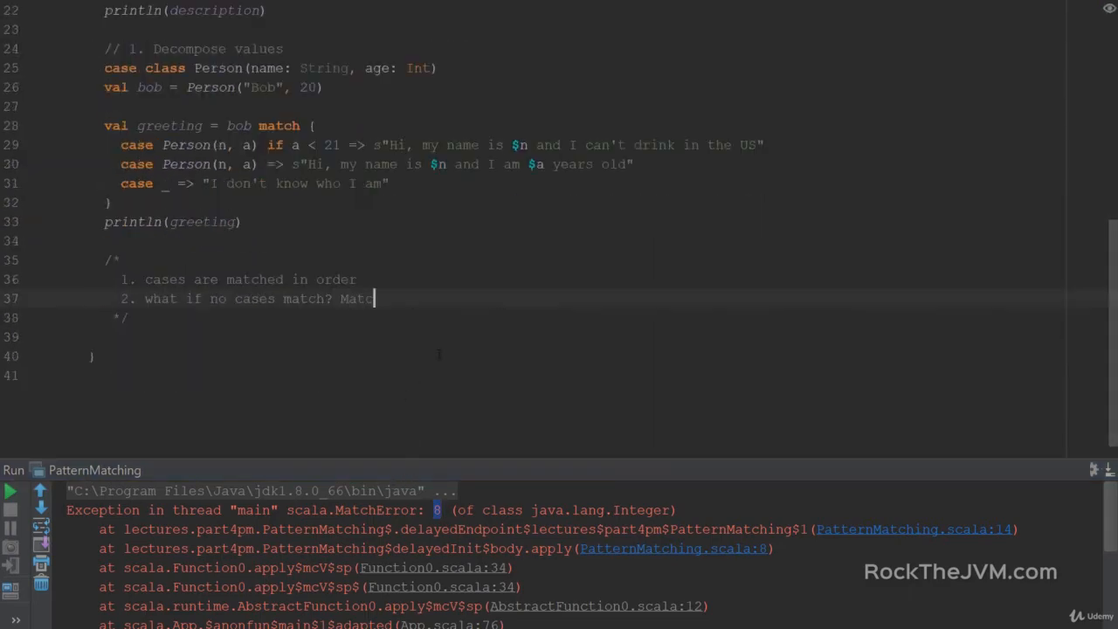
text(hError)
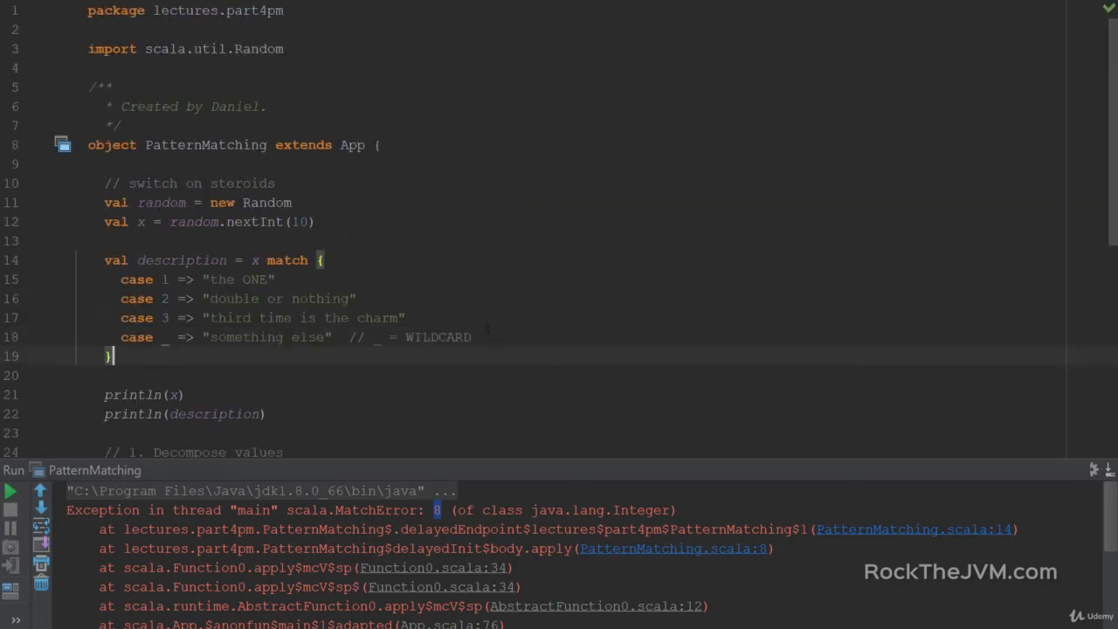
Step: Begin note 3 about the type of the PM expression
scroll(down, 3)
text(3. ty)
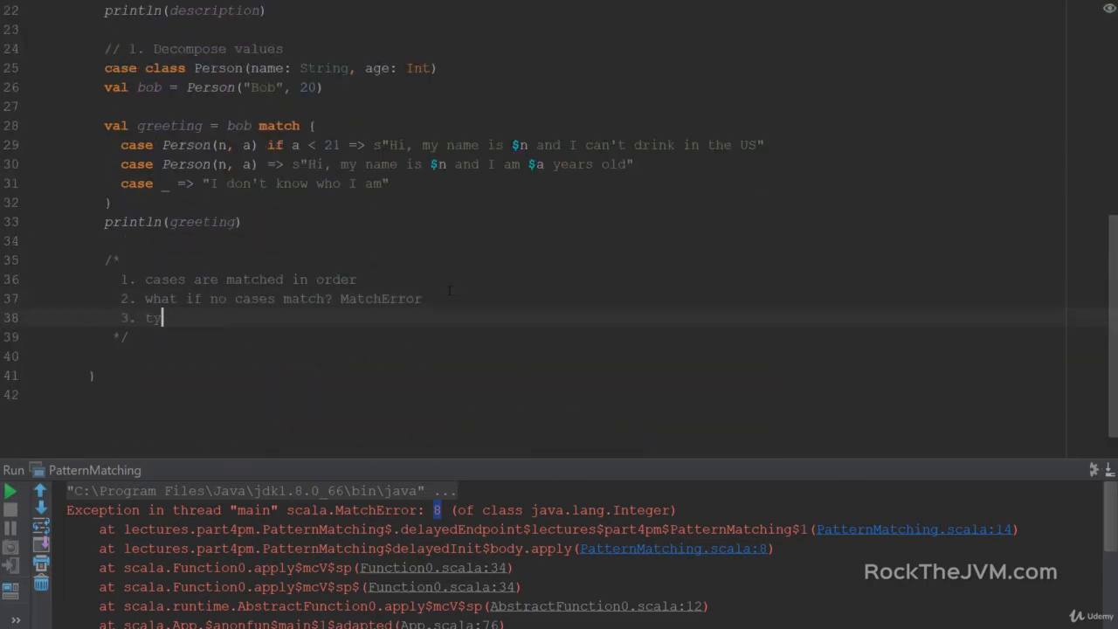
text(pe of the PM)
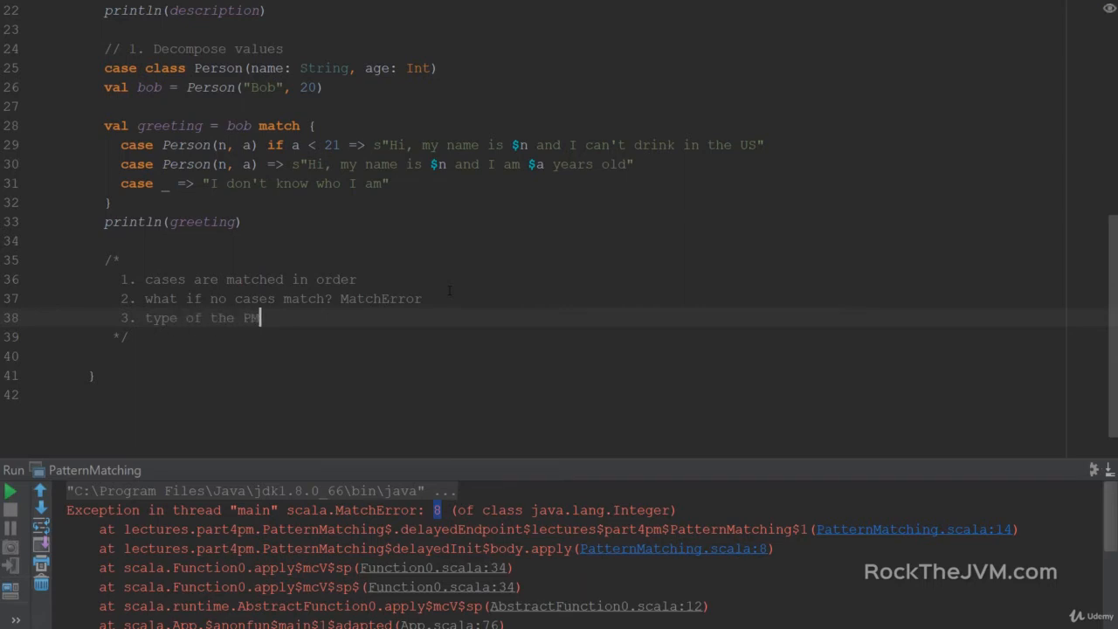
text(expresso)
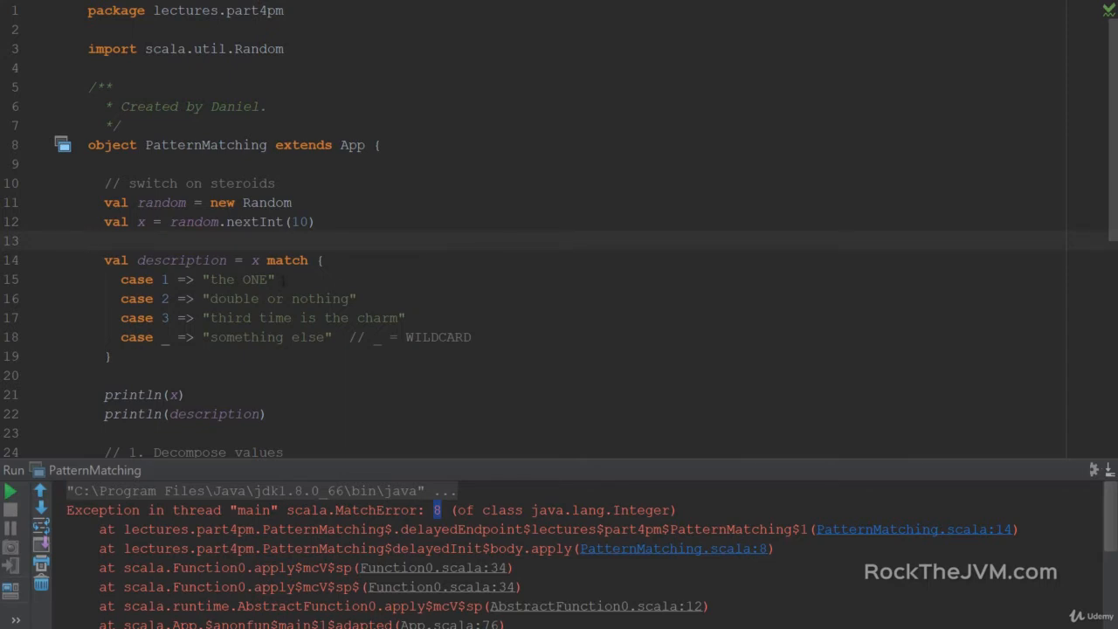
Step: Replace the wildcard case's result string with 42 and check description's type
double_click(266, 337)
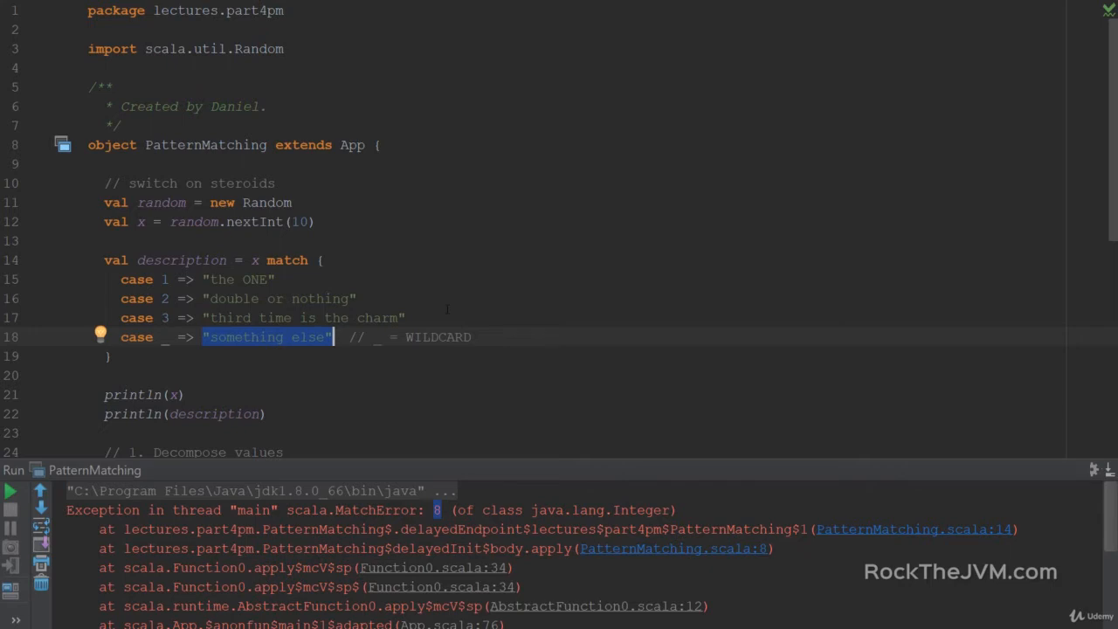
text(42)
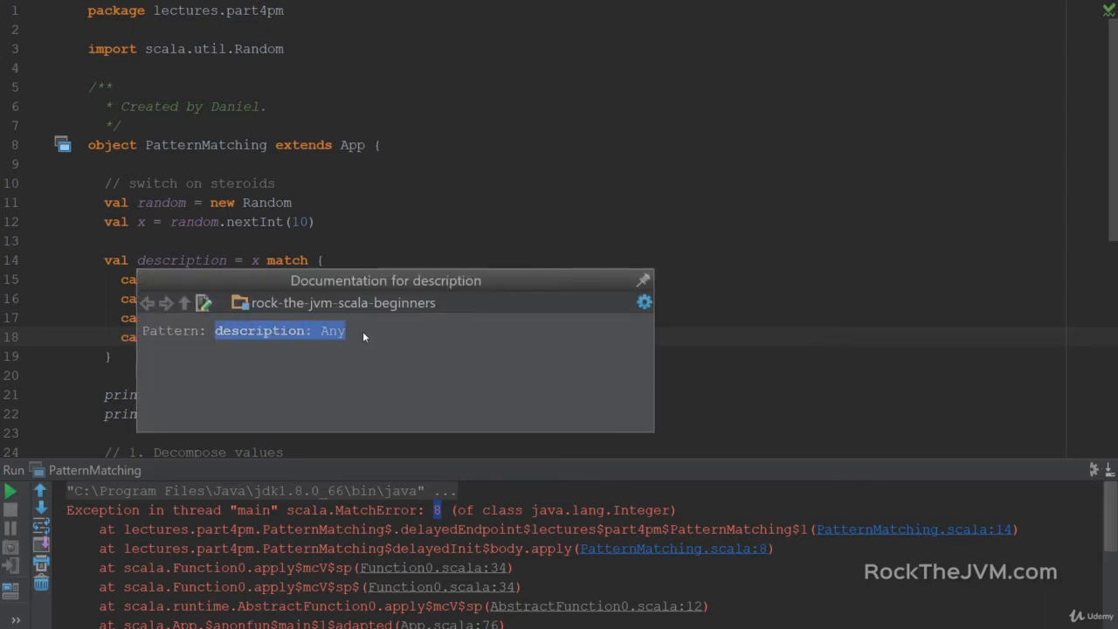
click(388, 222)
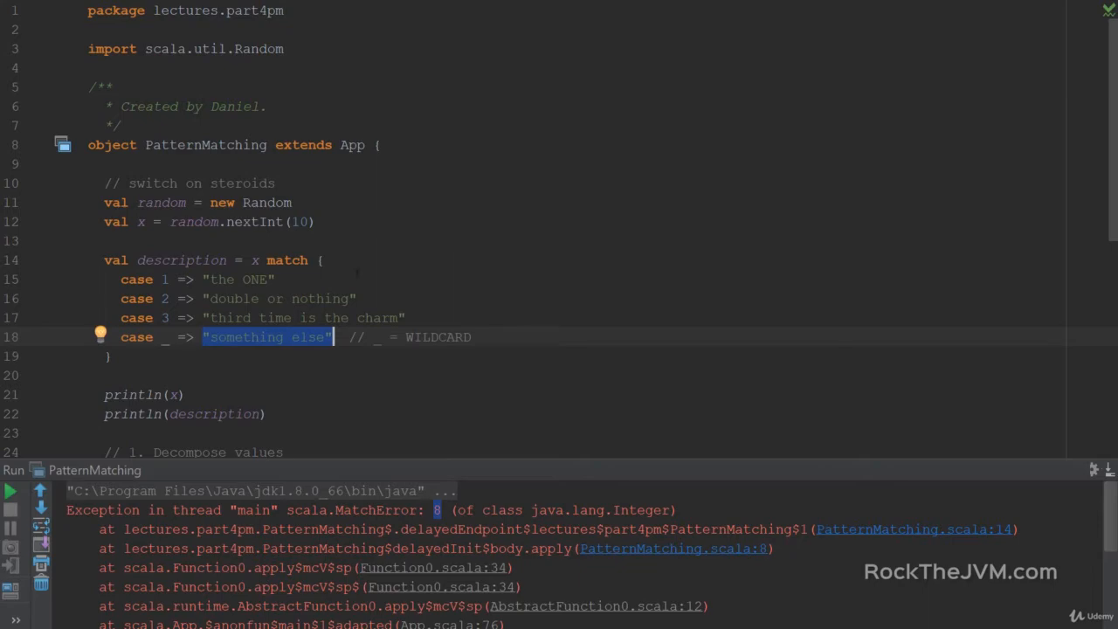
Step: Complete note 3 with 'unified type of all the types in all the cases' and start a // comment
scroll(down, 3)
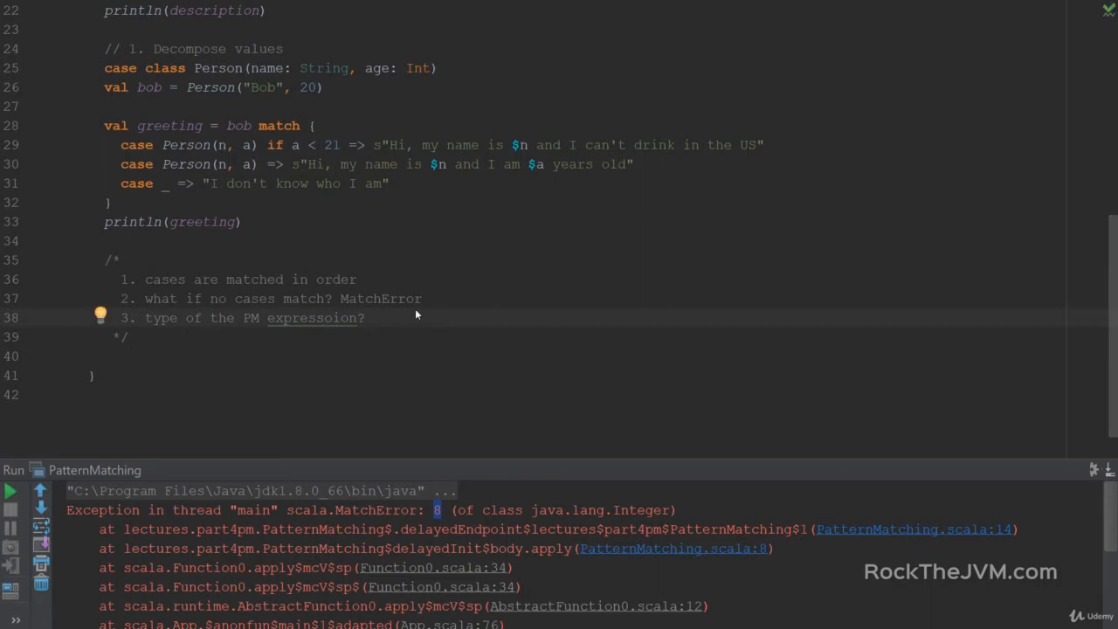
click(373, 316)
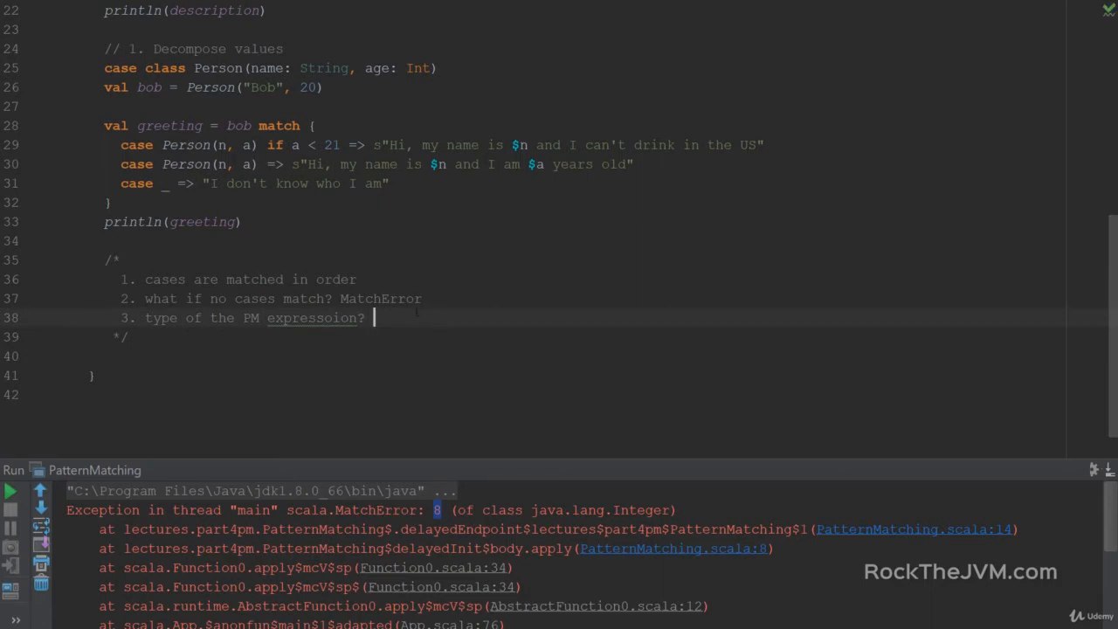
text(unified type of all)
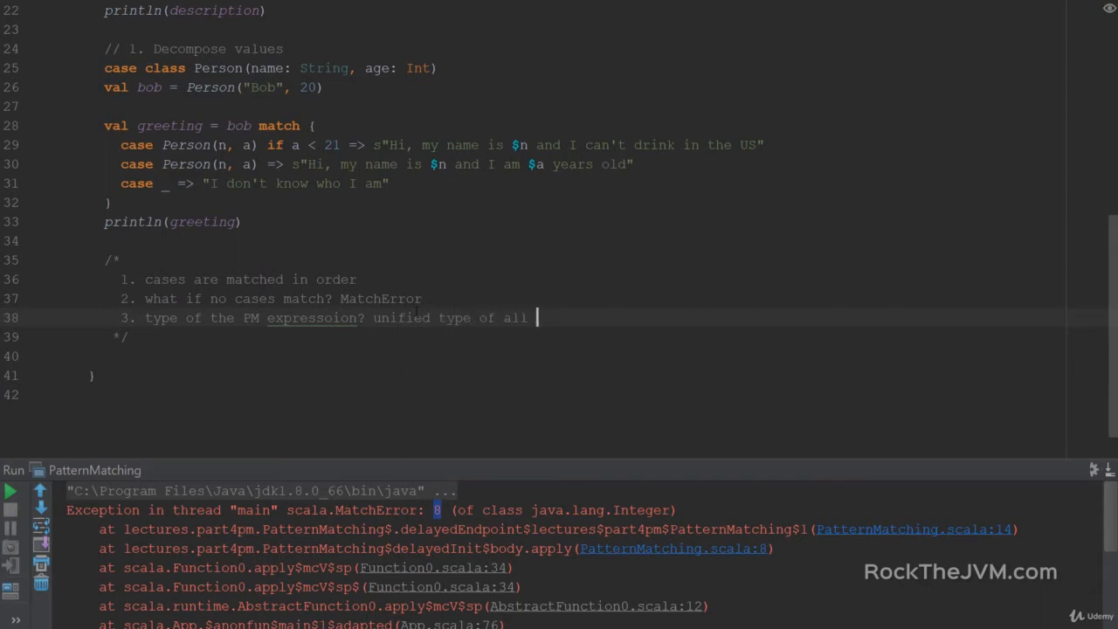
text(the types in)
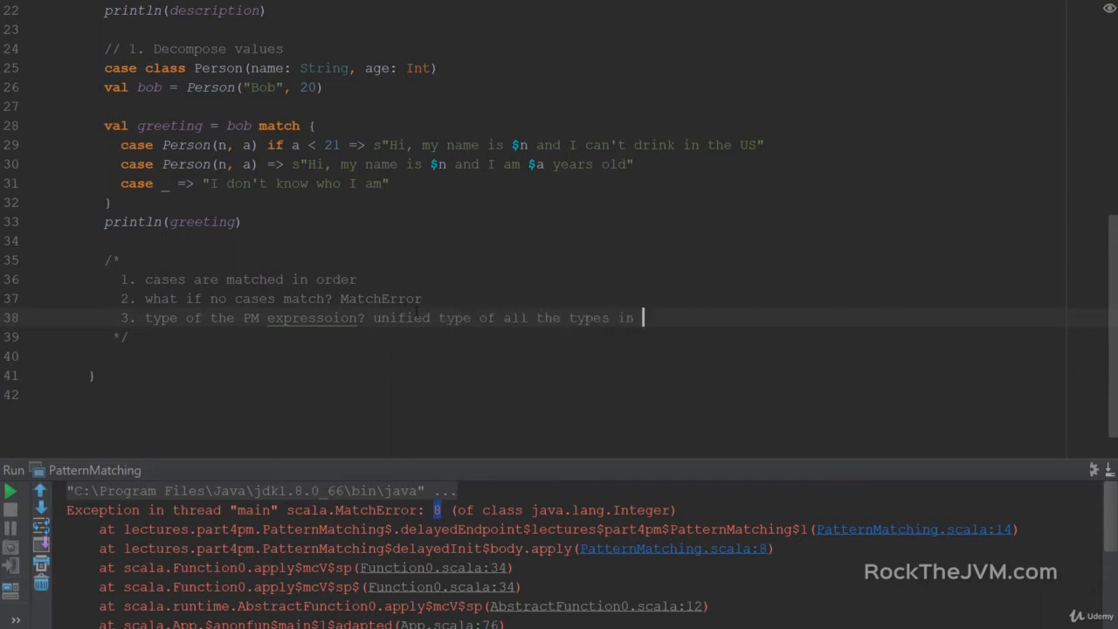
text(all the cases)
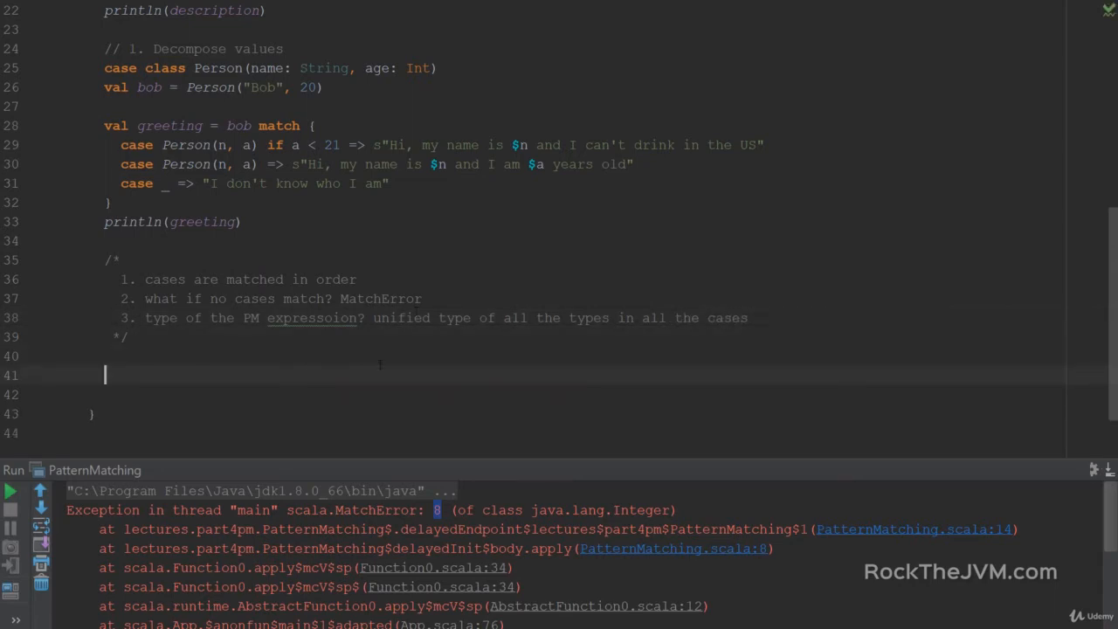
text(// PM on sealed hierarch)
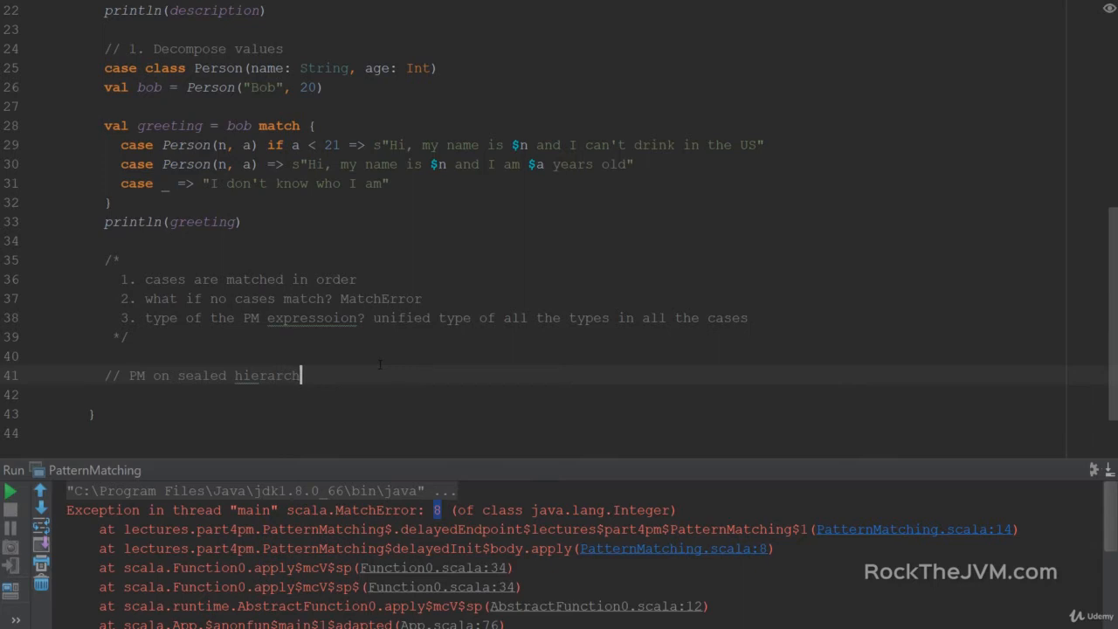
Step: Declare sealed Animal with Dog(breed: String) and Parrot(greeting: String) case classes extending it
text(ies)
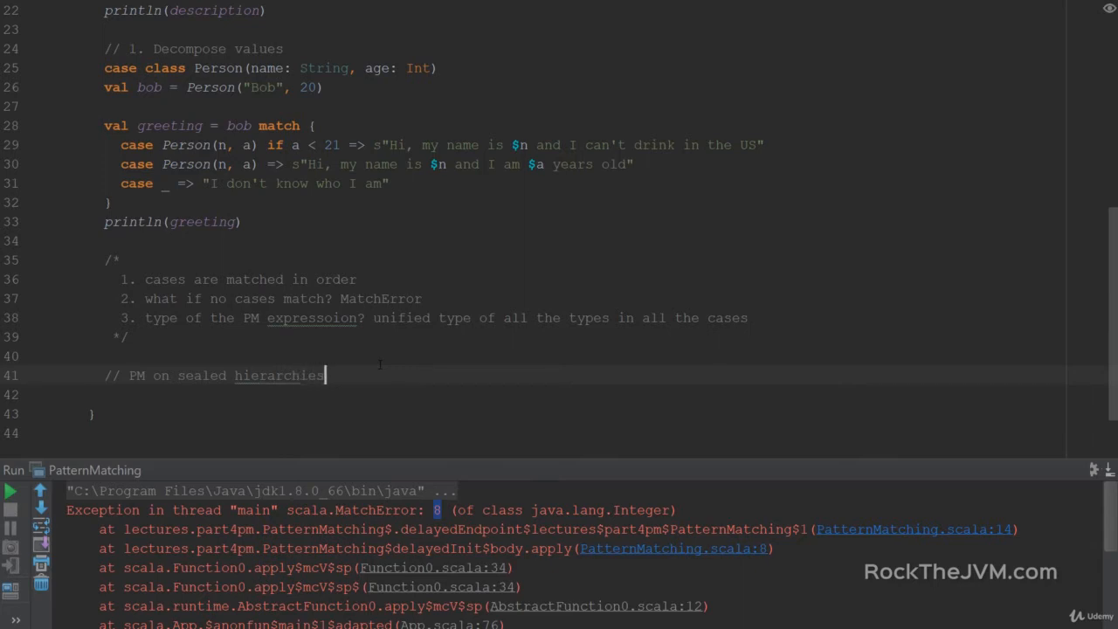
text(sealed class Animal)
text(case class Dog()
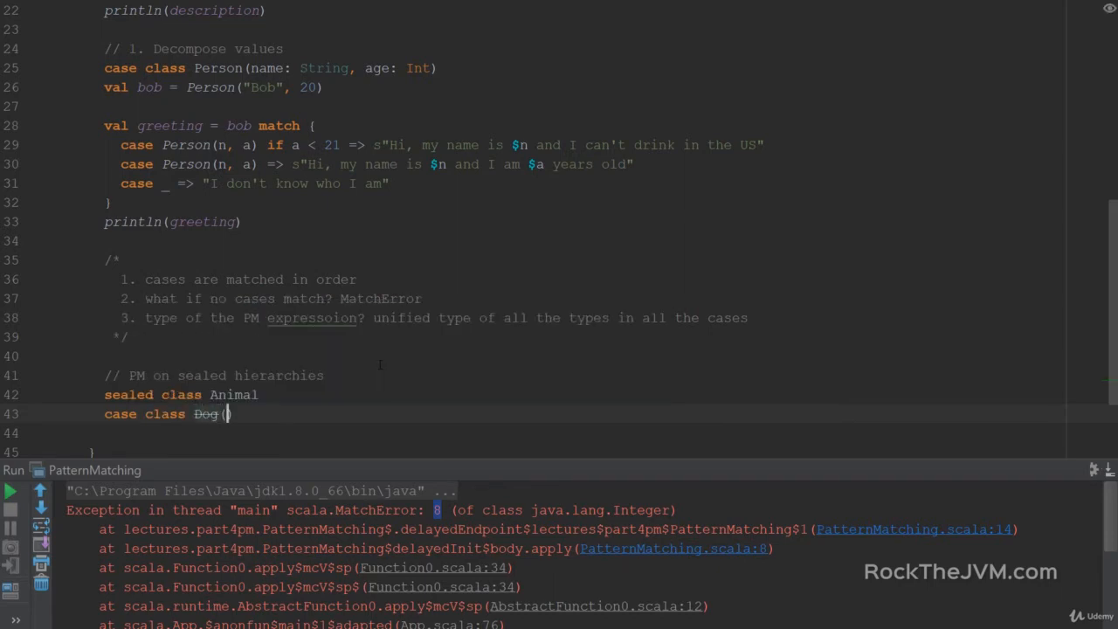
text(breed)
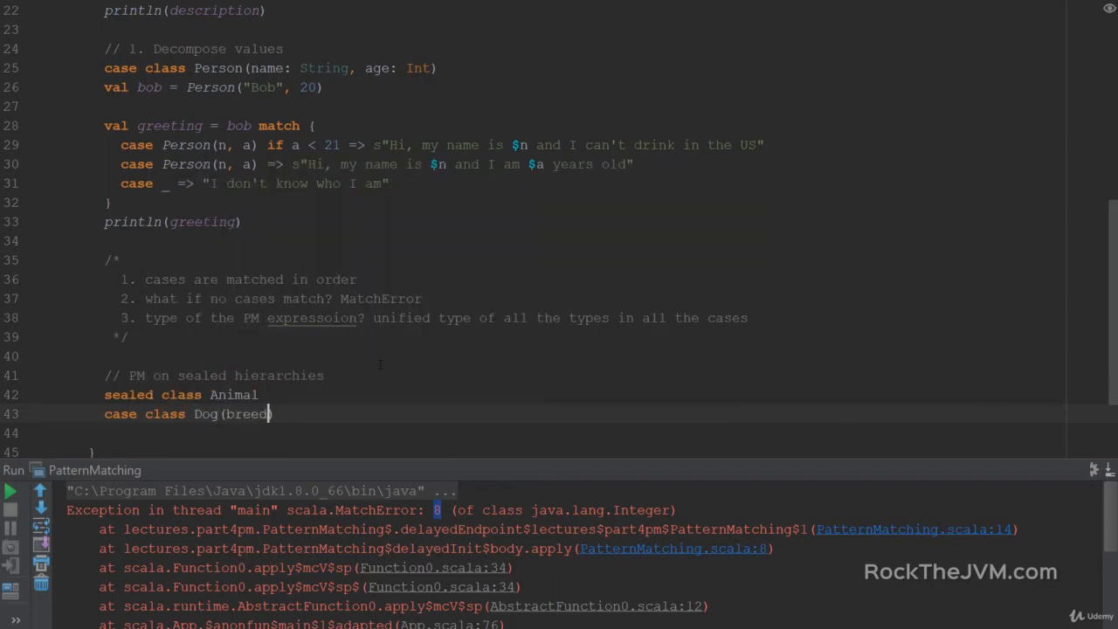
text(: String) e)
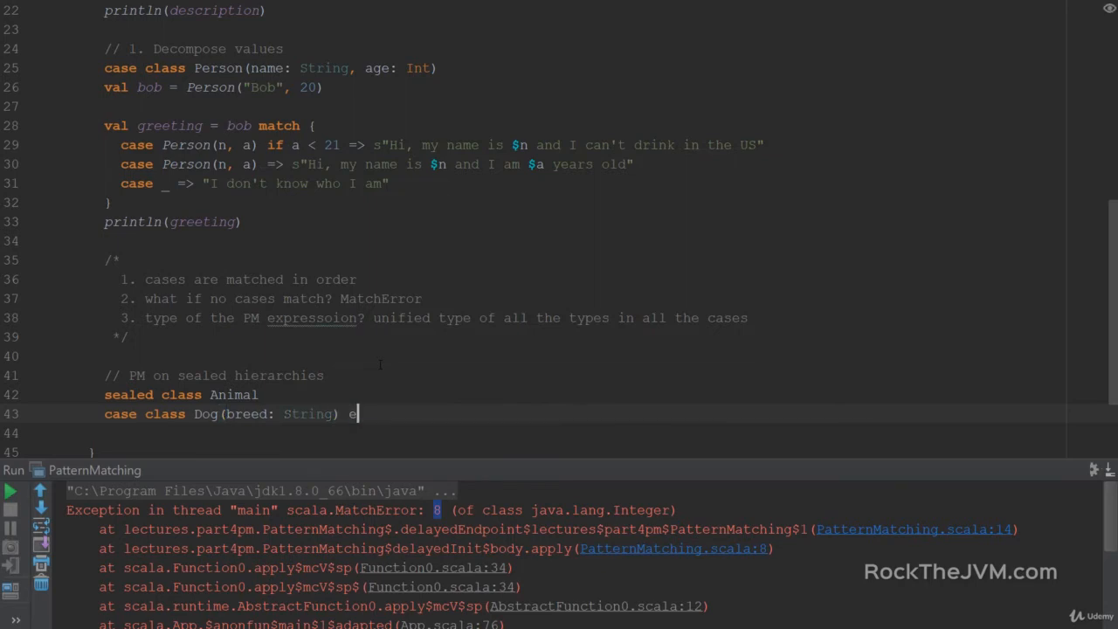
text(xtends Animal)
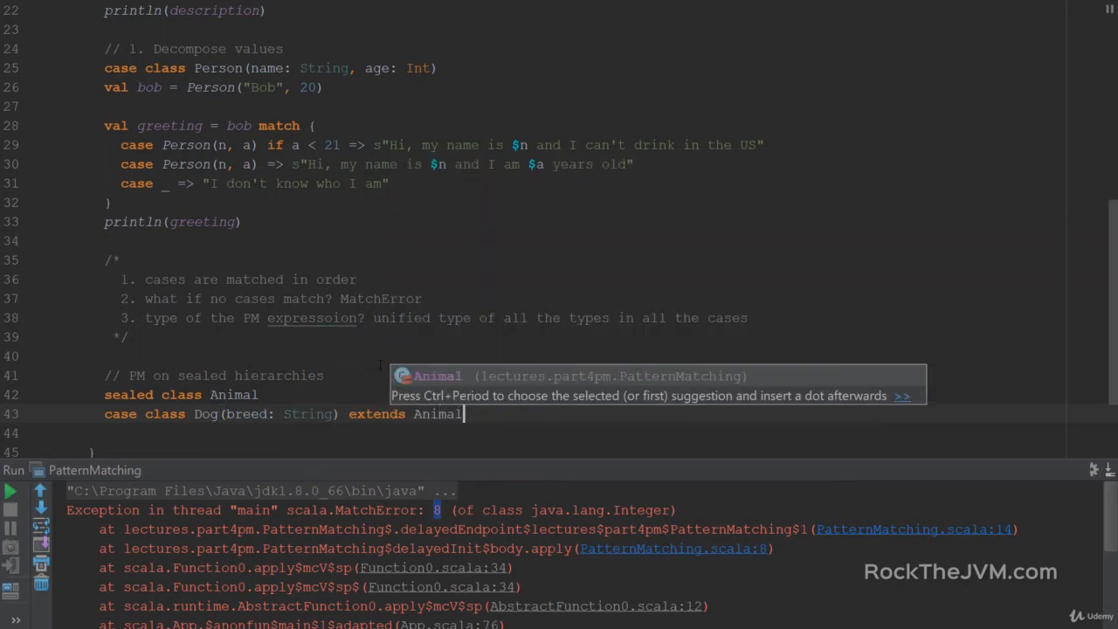
text(case class Cat)
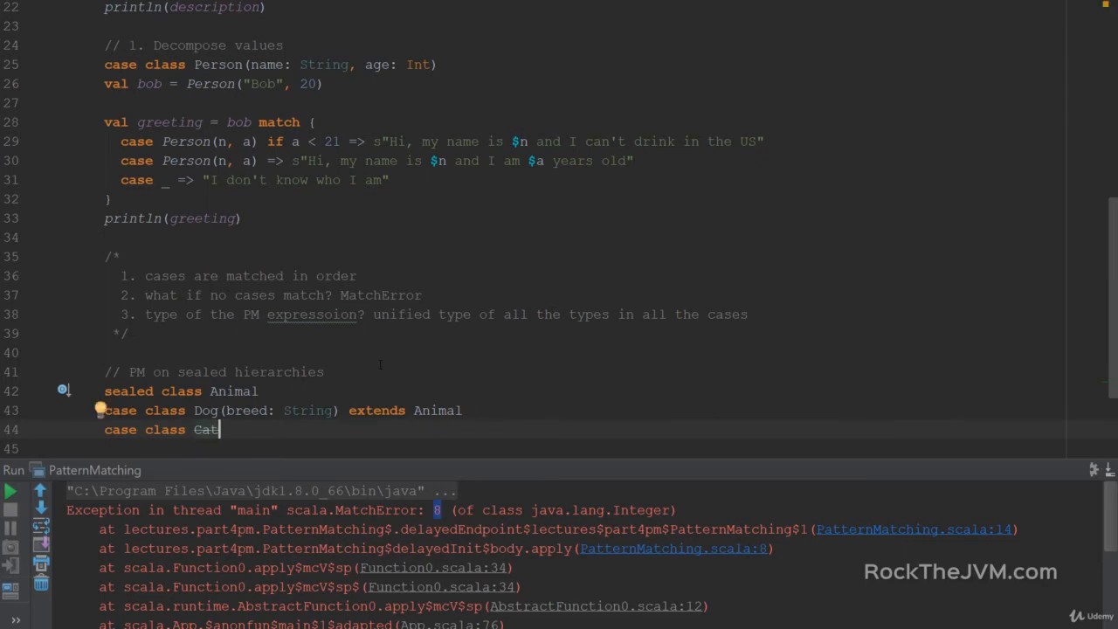
text(()
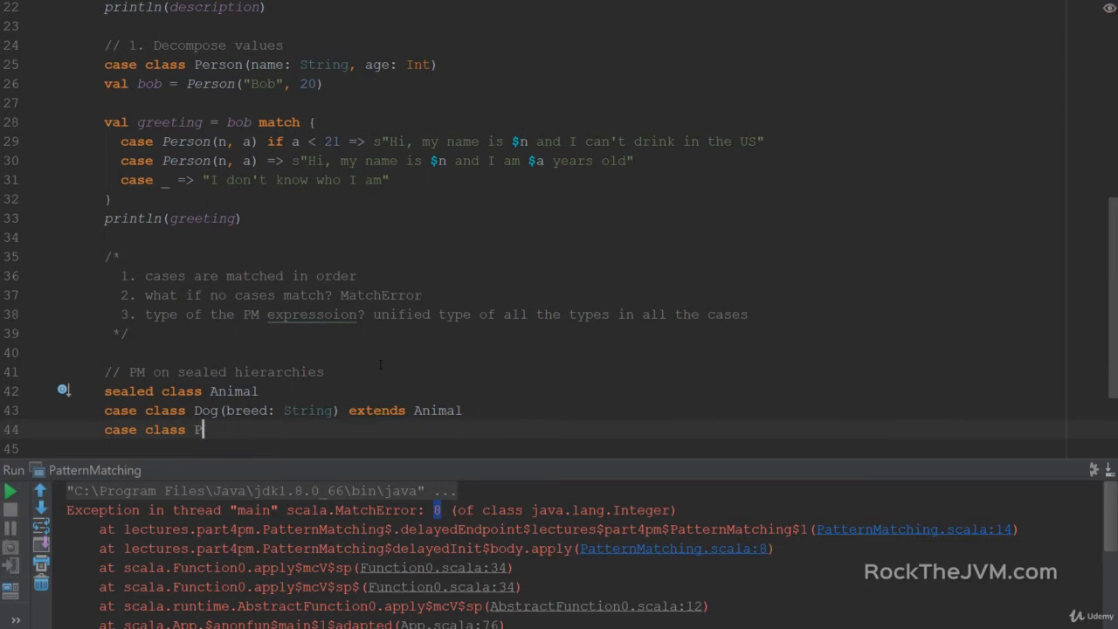
text(Parrot)
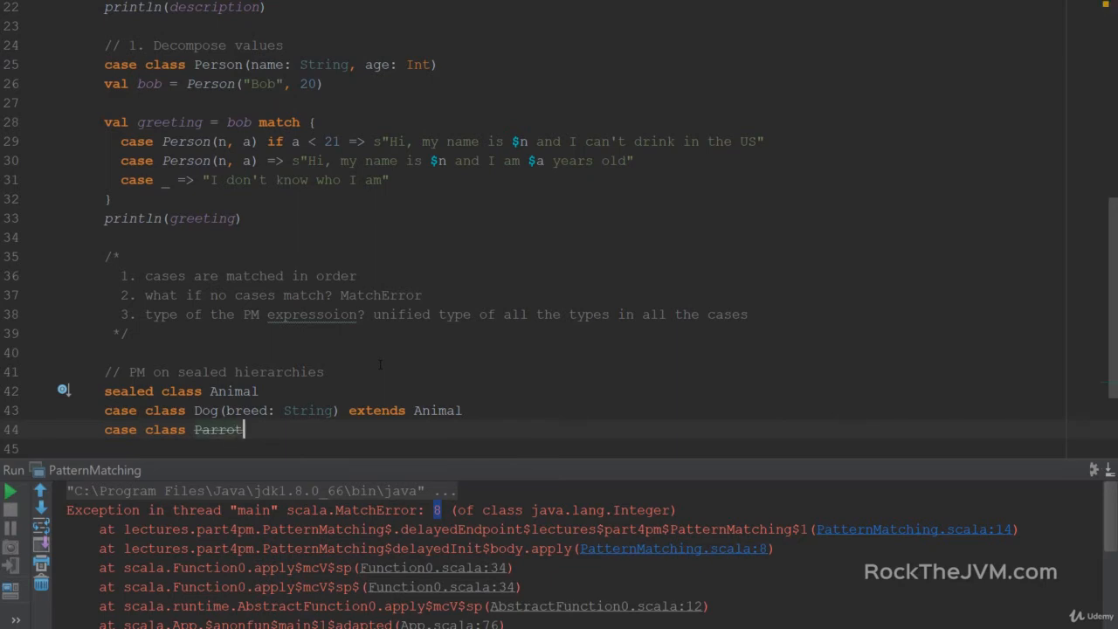
text((greeting:)
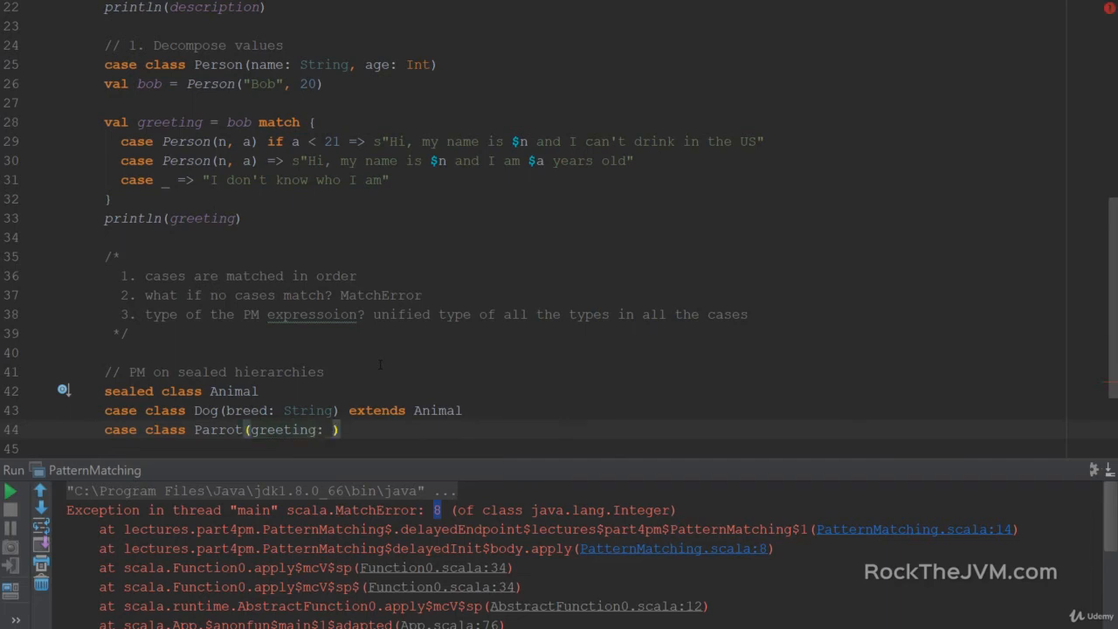
text(String) extends Animal)
text(val)
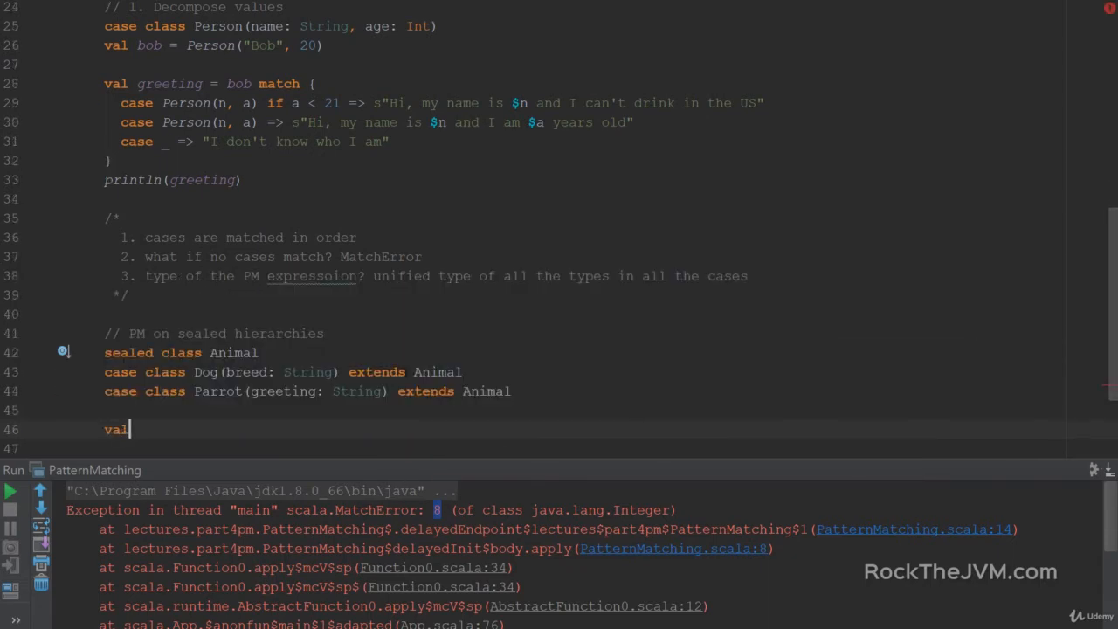
Step: Start declaring val animal: Animal = Dog("...")
text(animal = new)
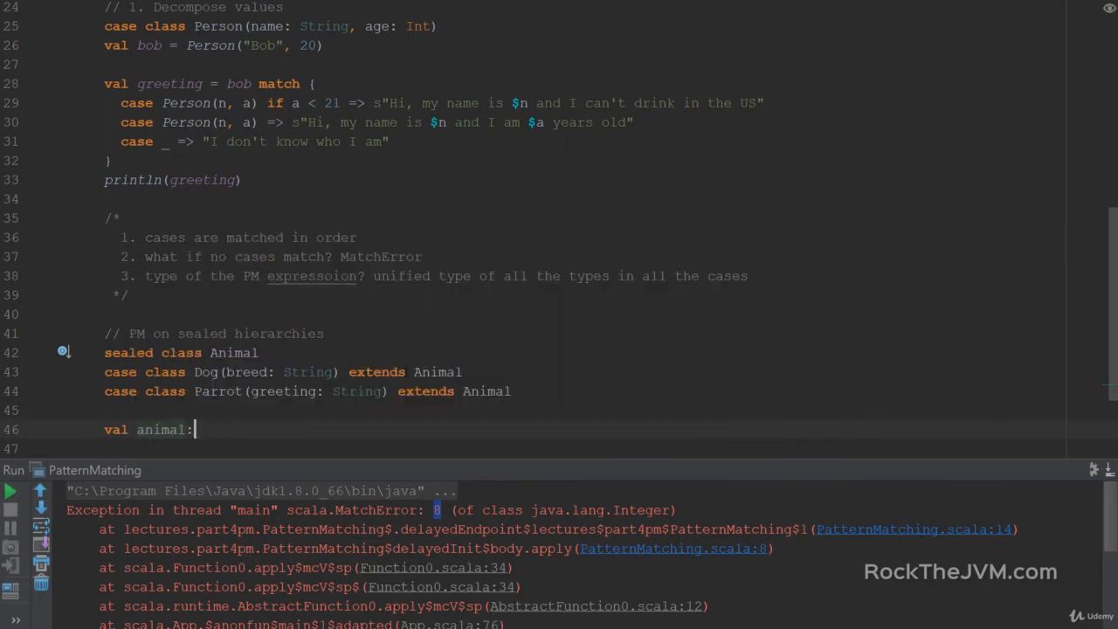
text(Ani)
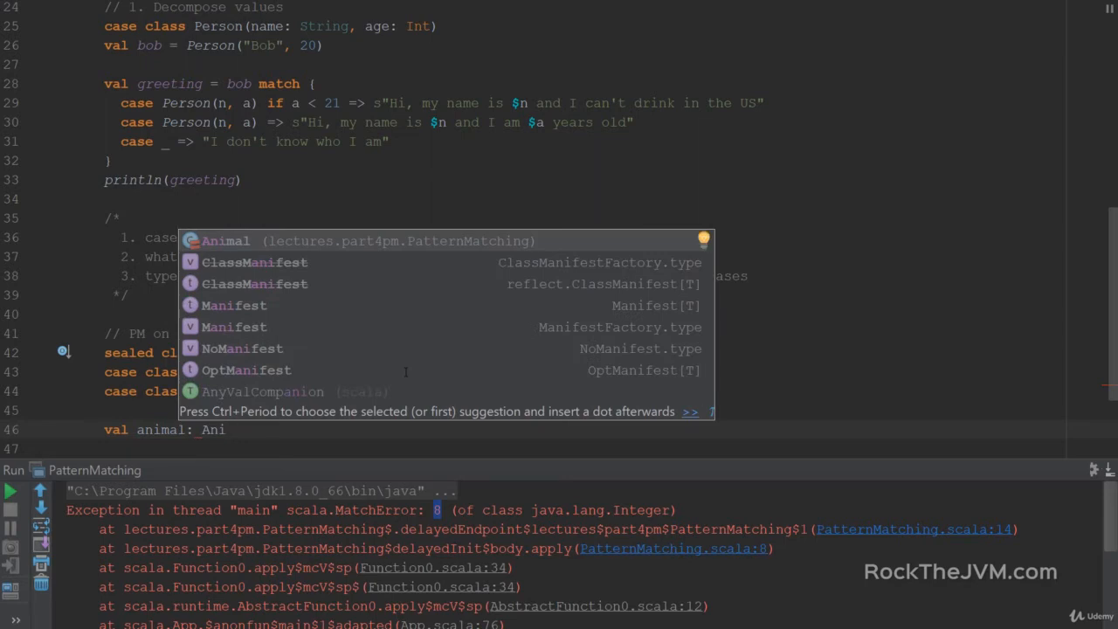
text(n)
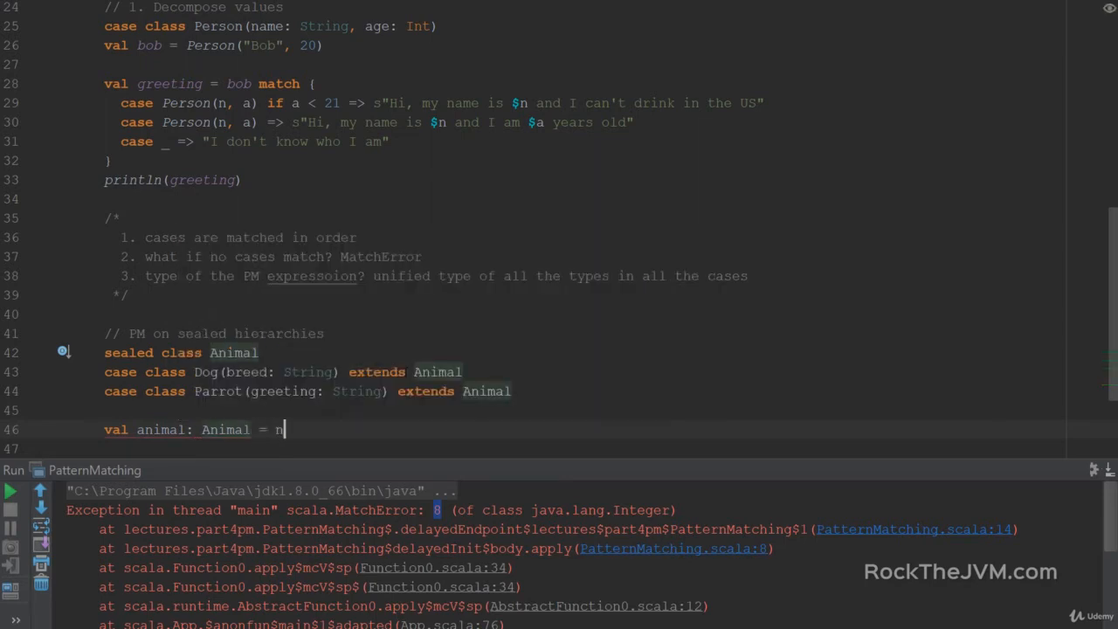
text(Dog()
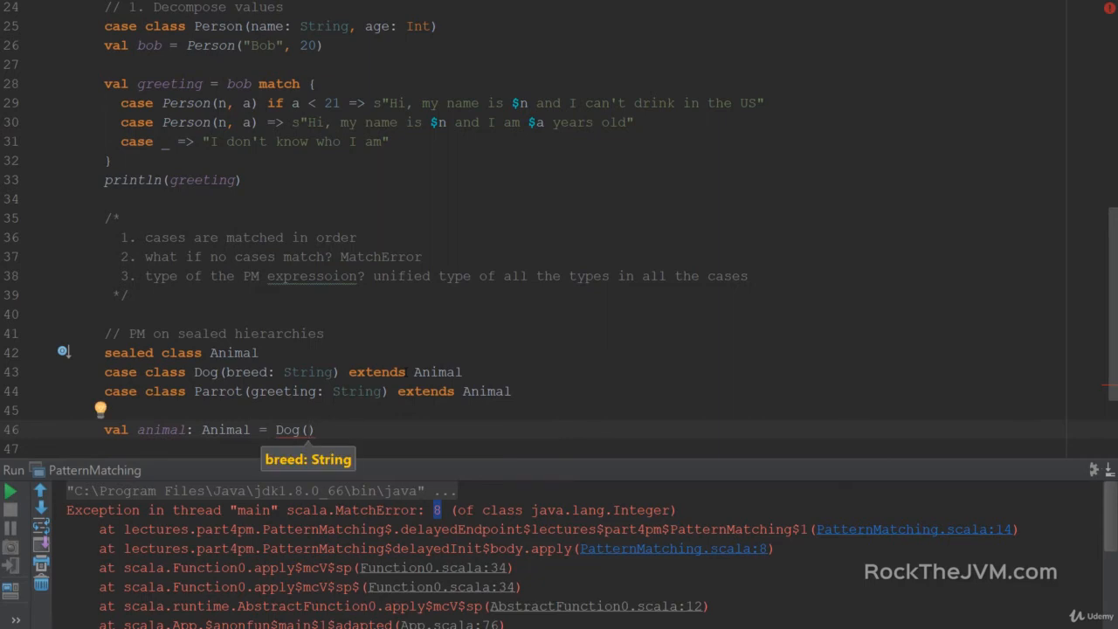
text("Terra Nova)
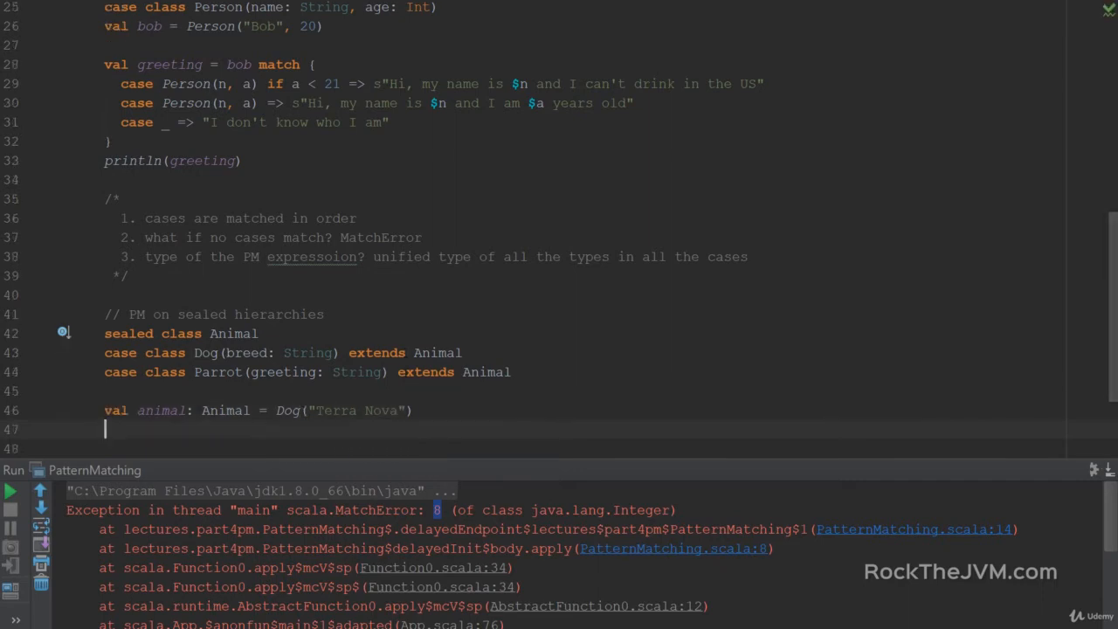
Step: Write animal match with case Dog(someBreed) printing "Matched a dog of the $someBreed breed"
text(animal)
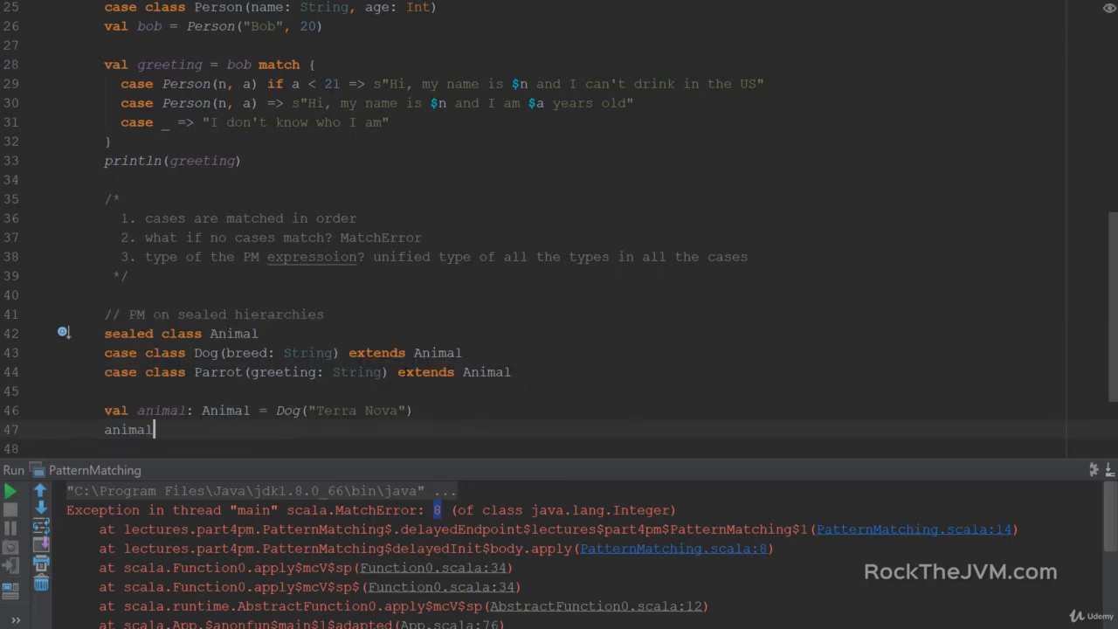
text(match {)
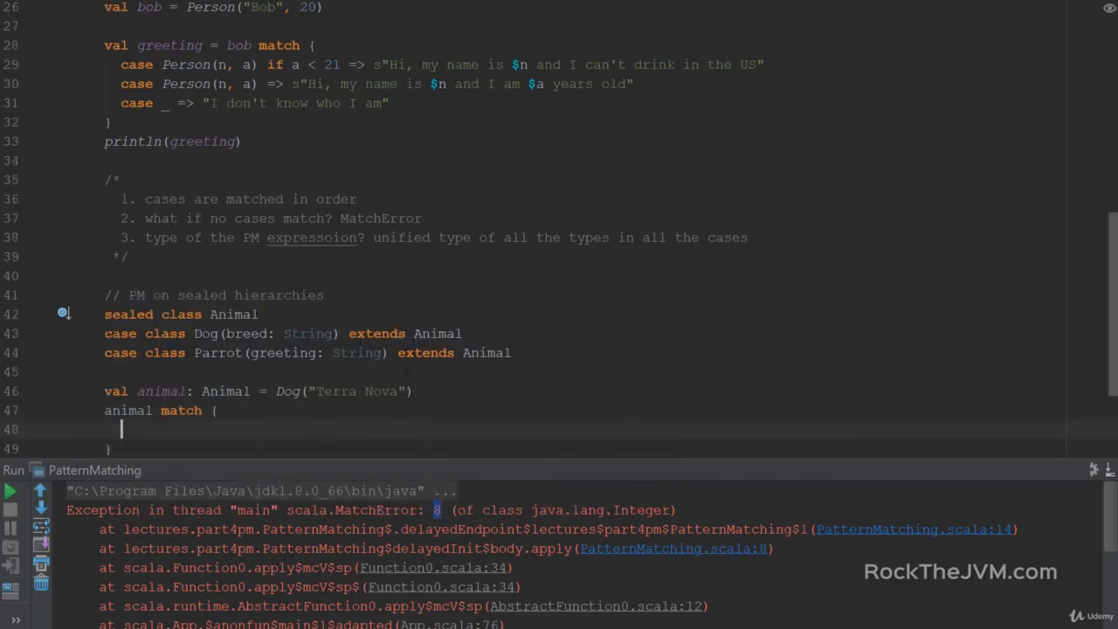
text(case Dog(some)
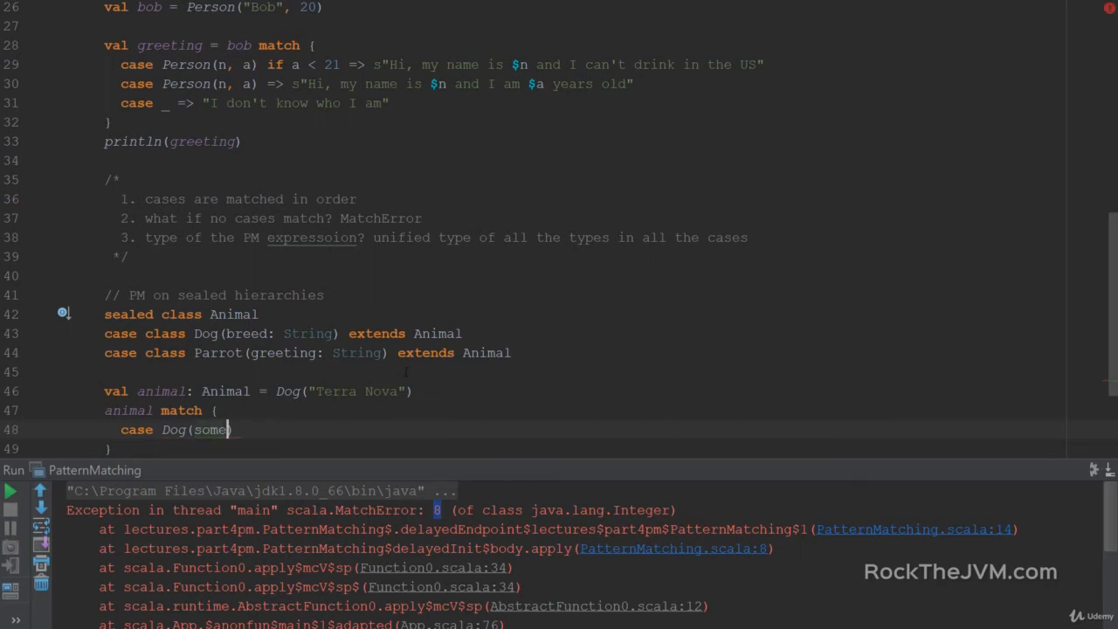
text(Breed)
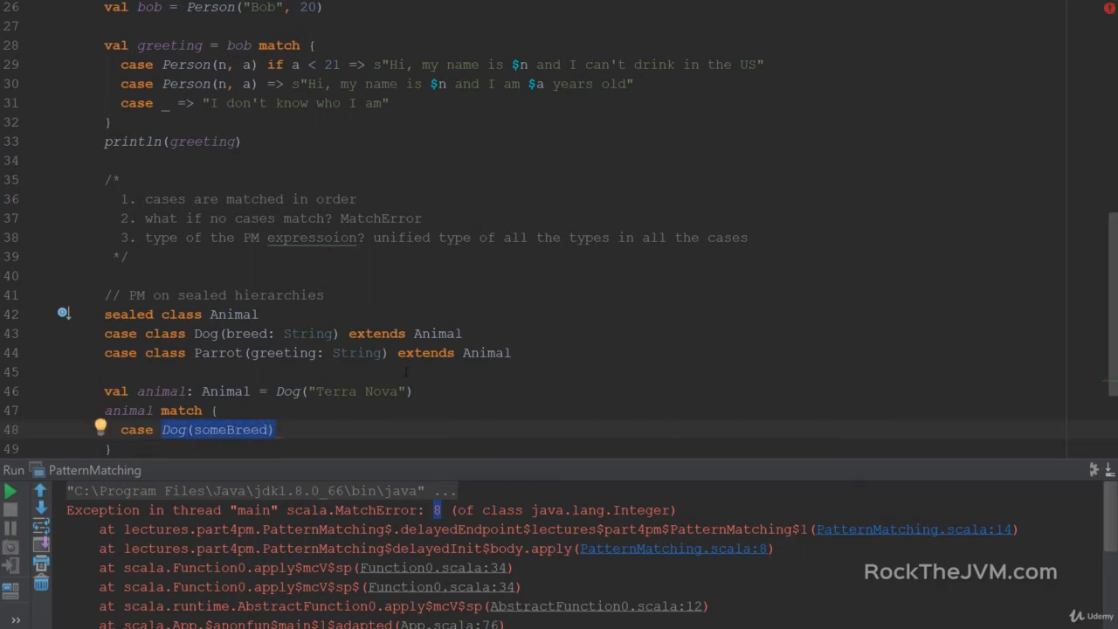
text(=>)
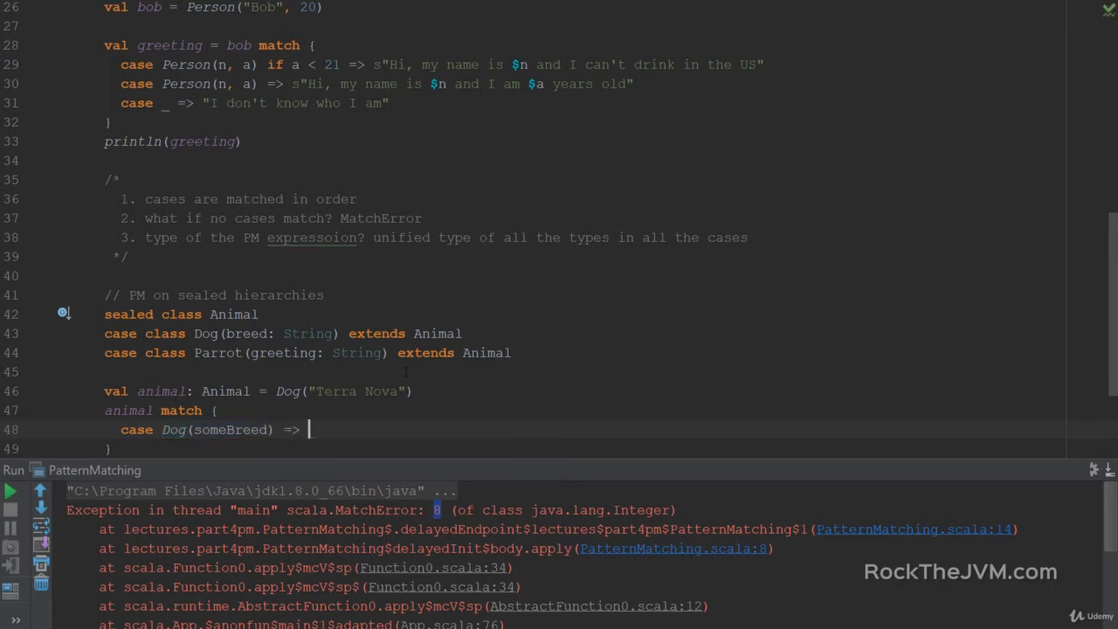
text(println("M")
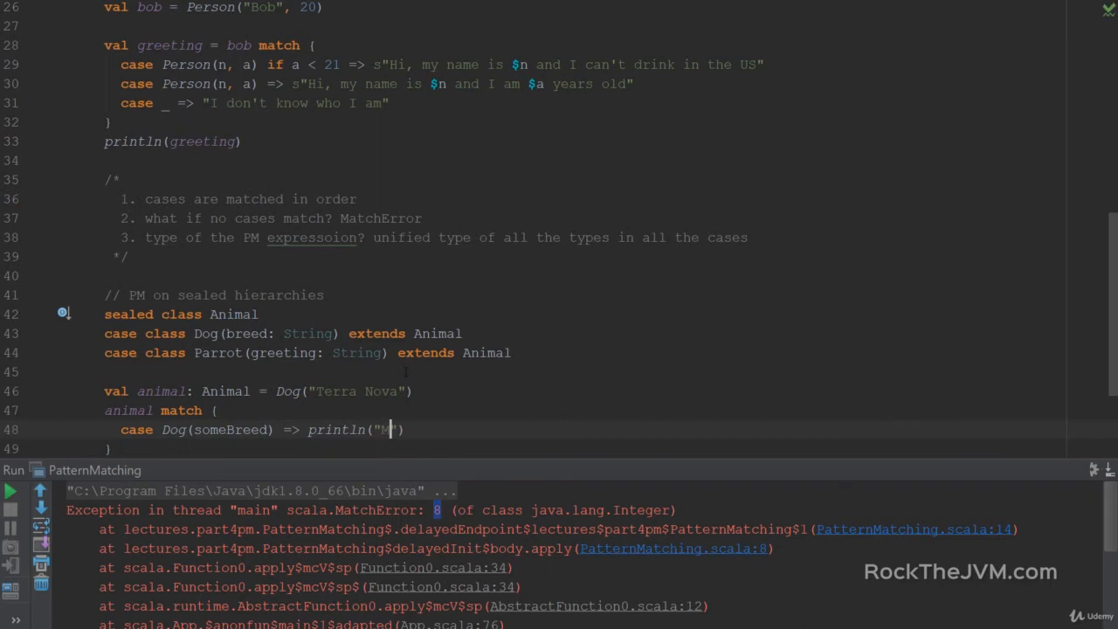
text(atched a dog of the $someBreed breed)
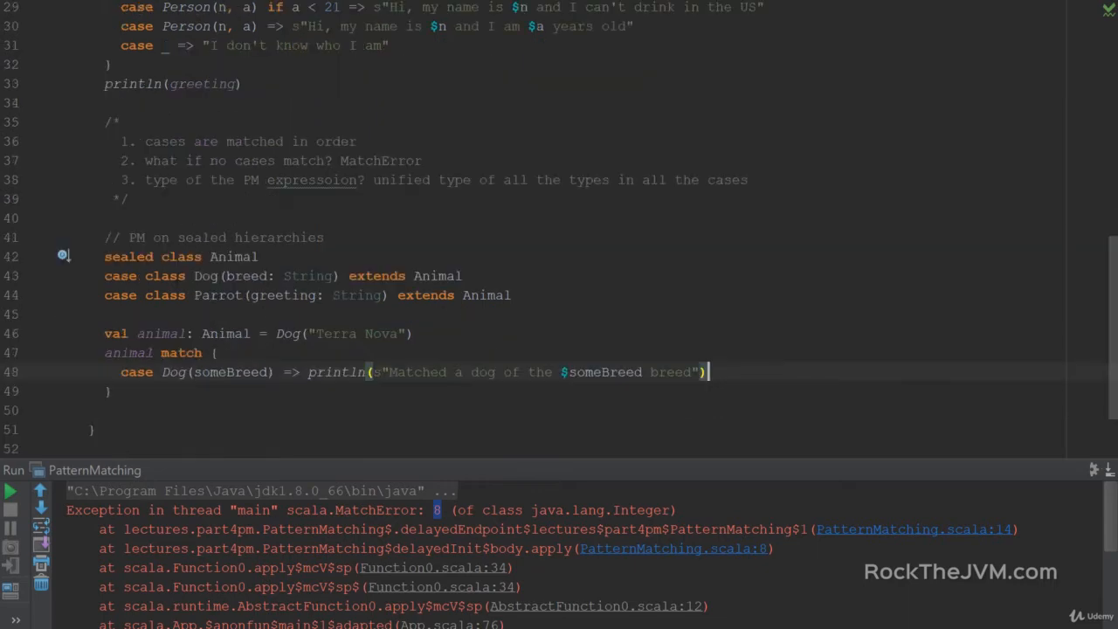
click(414, 333)
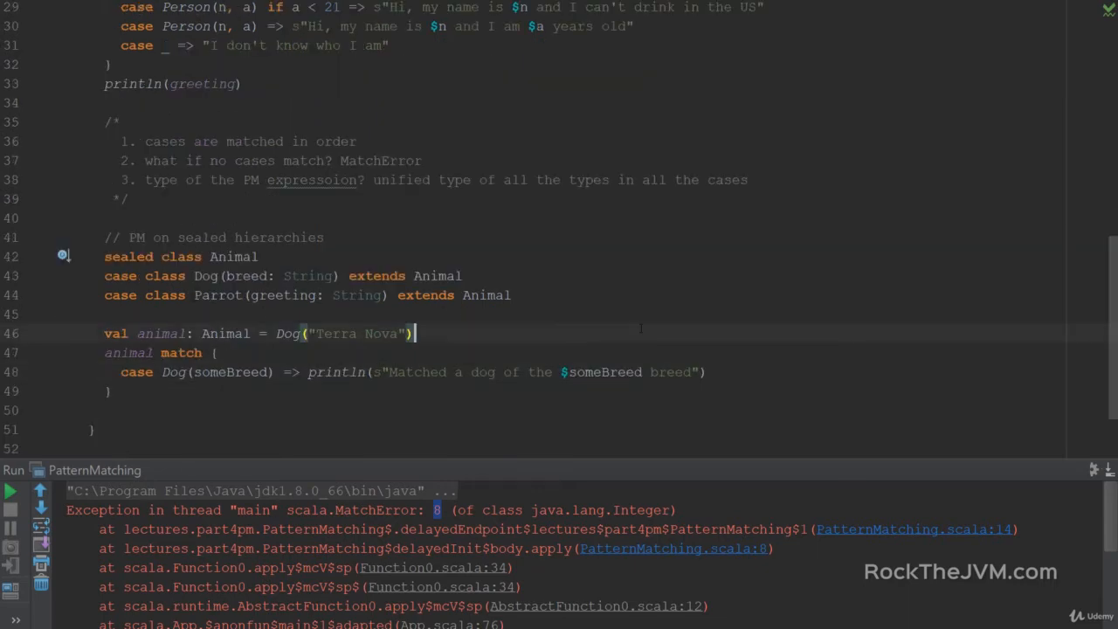
Step: Compile PatternMatching.scala and review the non-exhaustive match warning about Parrot(_)
right_click(642, 327)
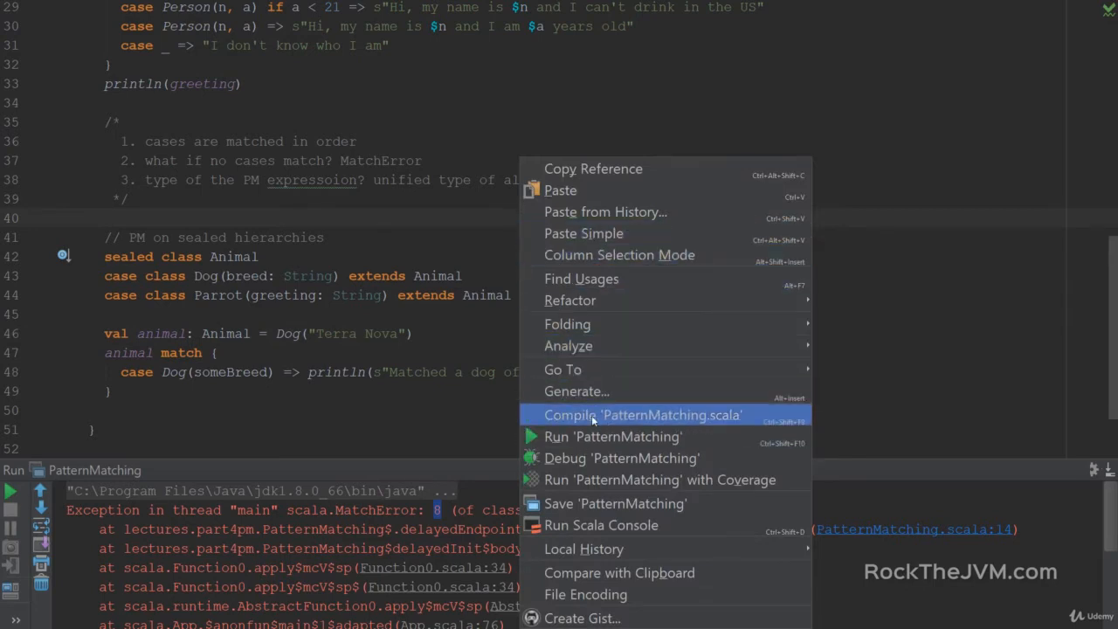
click(642, 415)
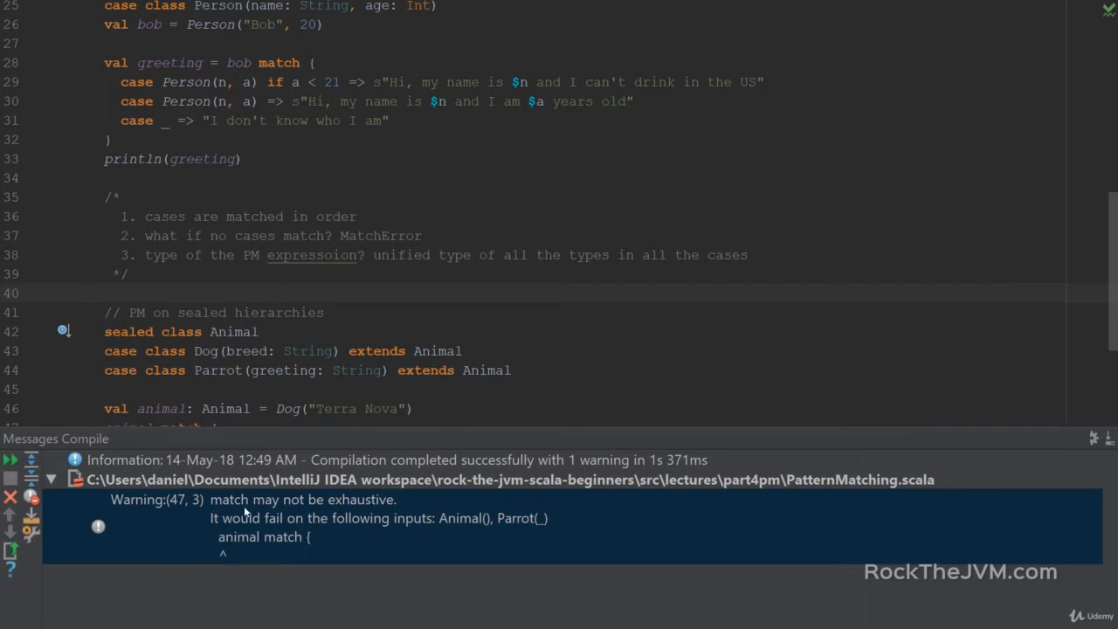
scroll(down, 3)
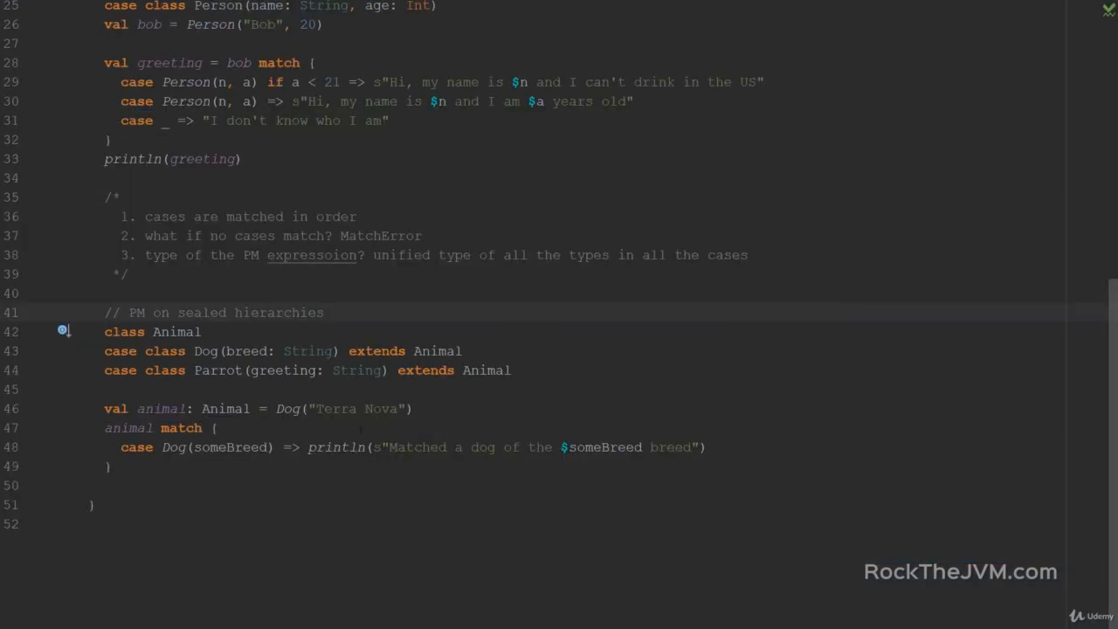
click(105, 331)
text(sealed )
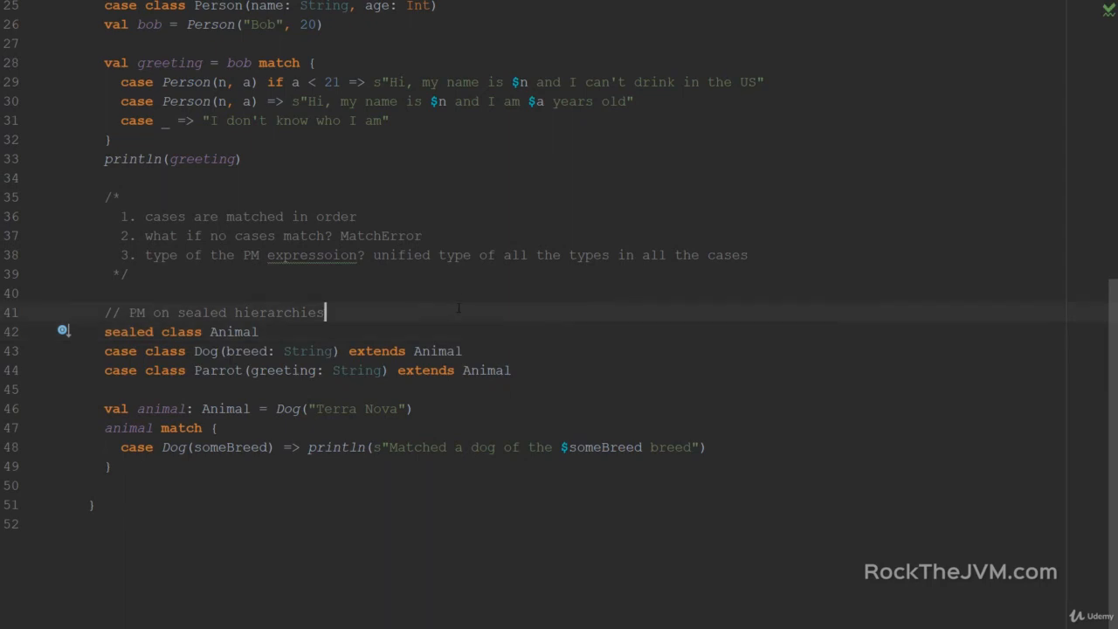
Step: Add note '4. PM works really well with case classes*' after note 3
click(708, 447)
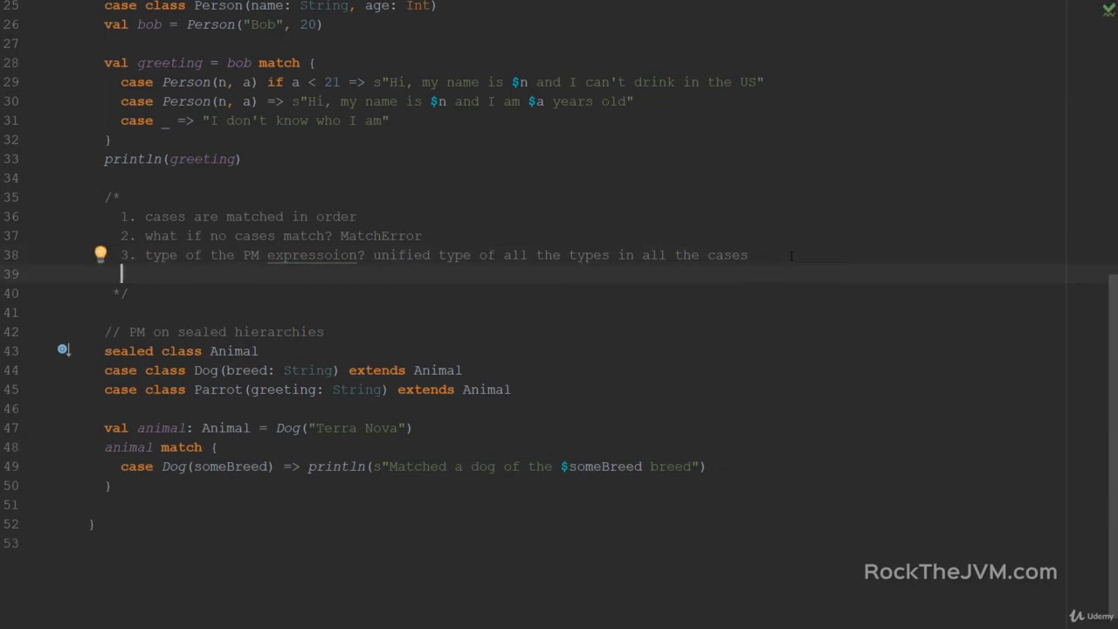
text(4. PM works really w)
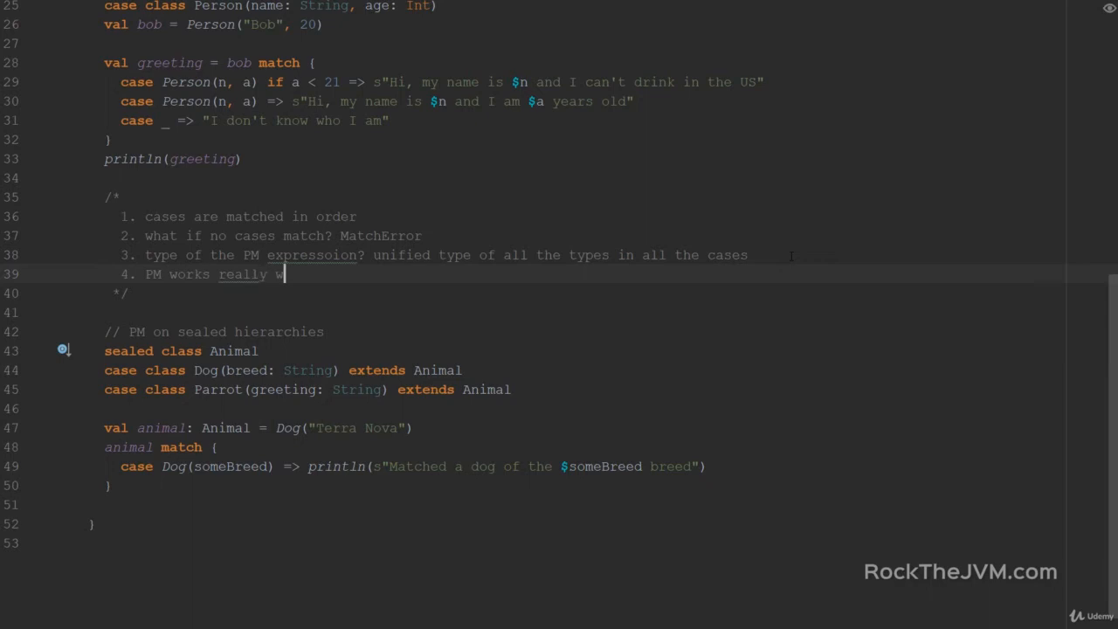
text(ell with case)
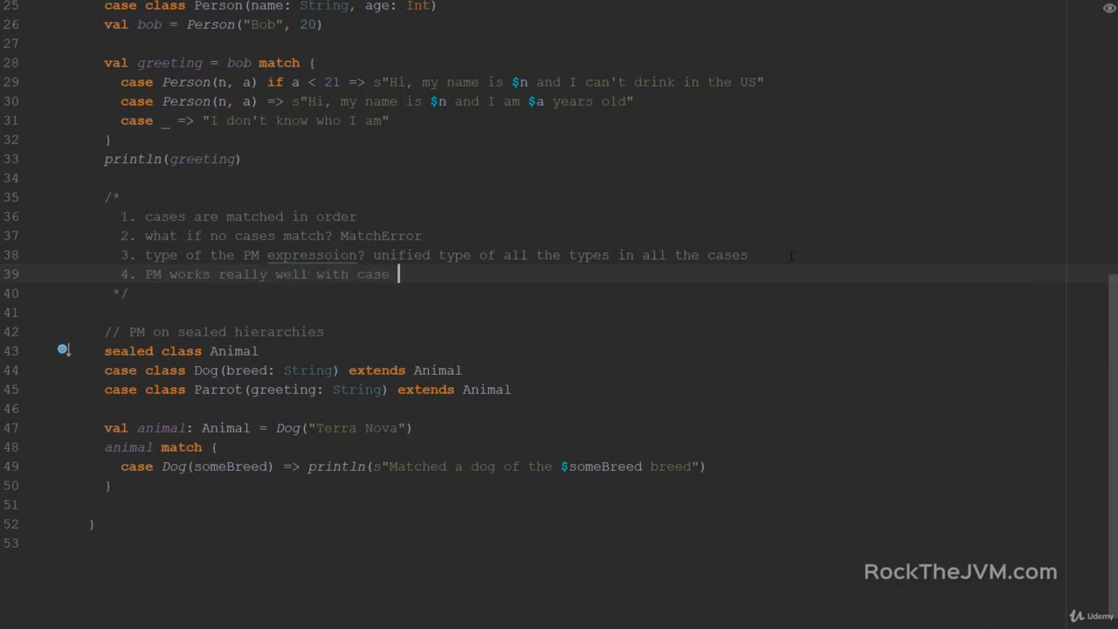
text(classes)
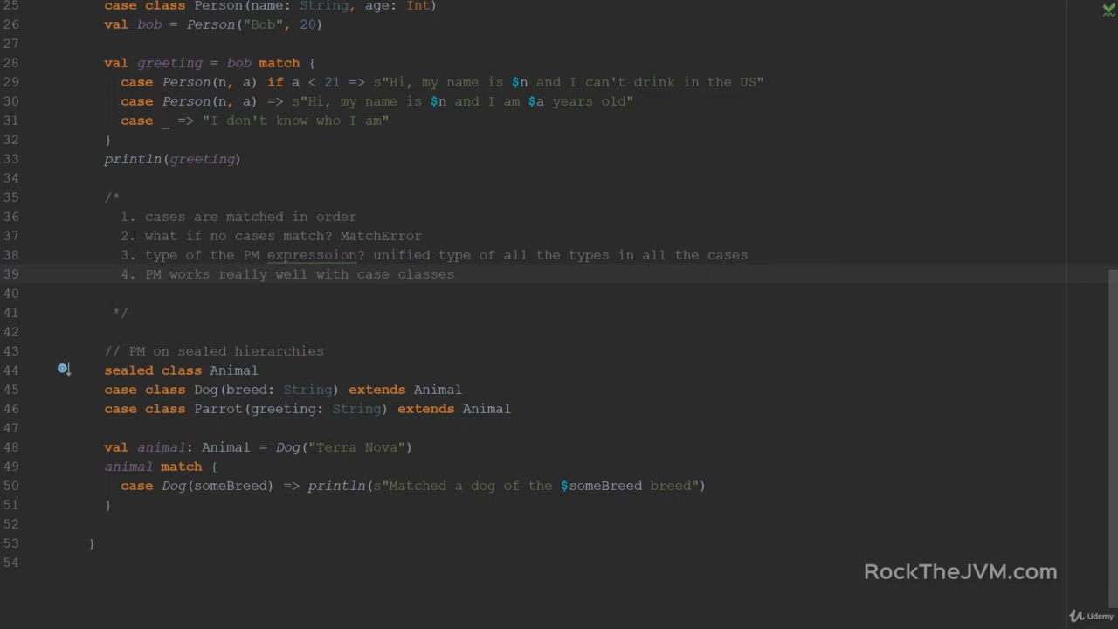
double_click(186, 101)
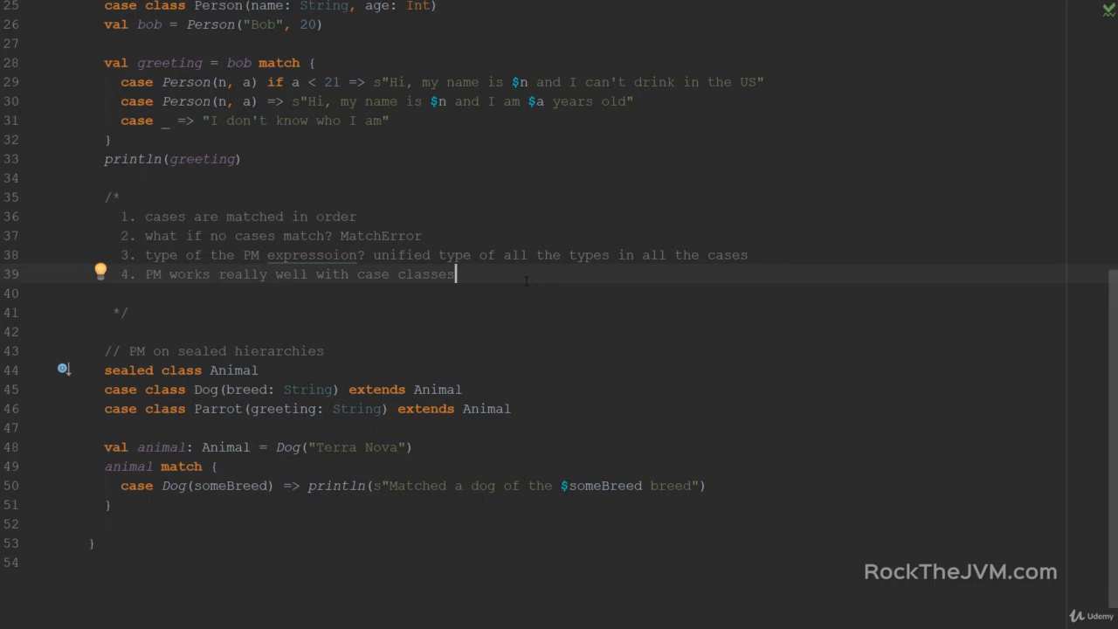
text(*)
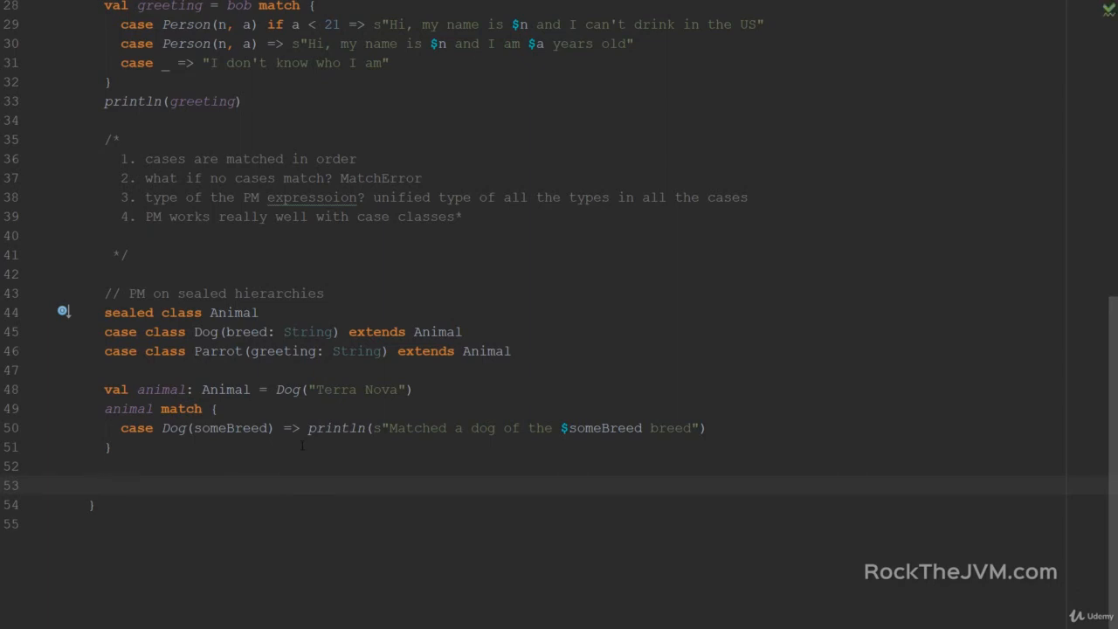
Step: Add a '// match everything' comment
text(//)
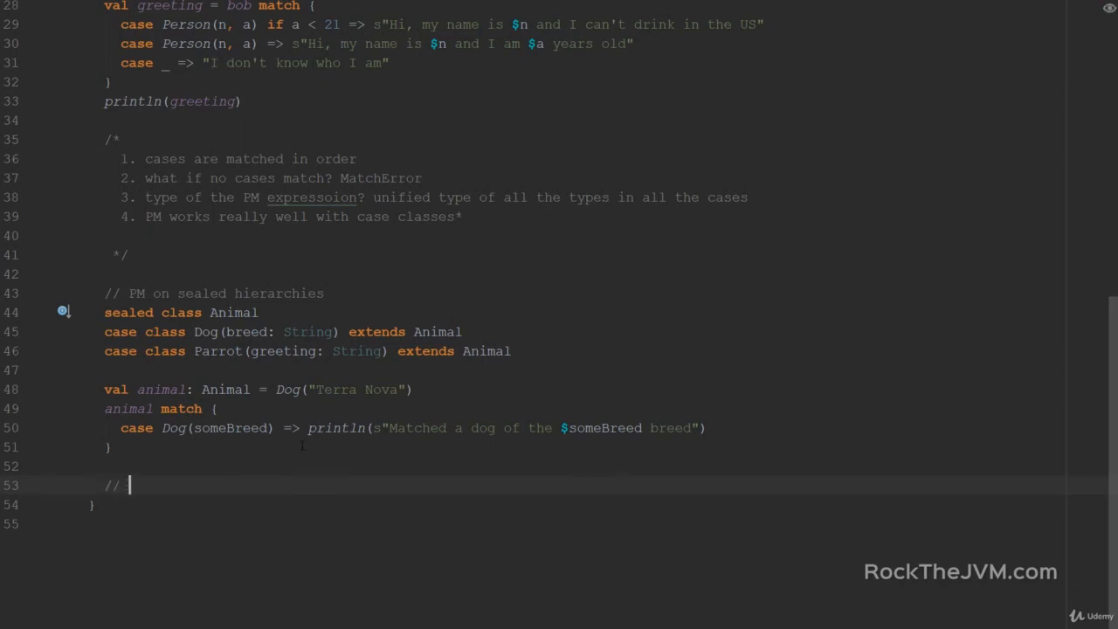
text(match everyth)
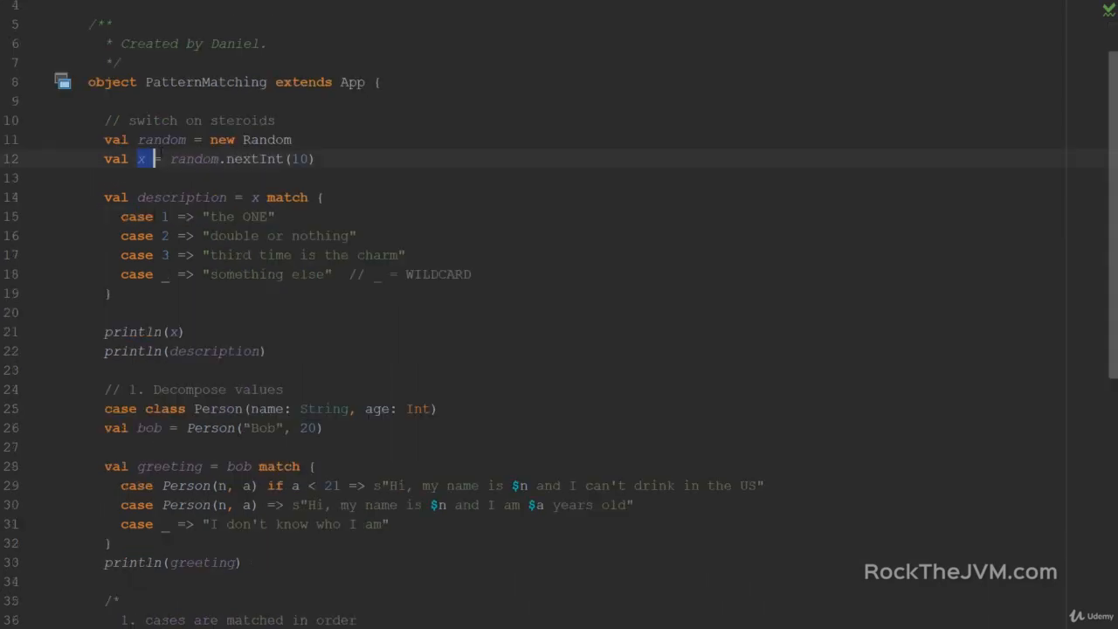
scroll(down, 3)
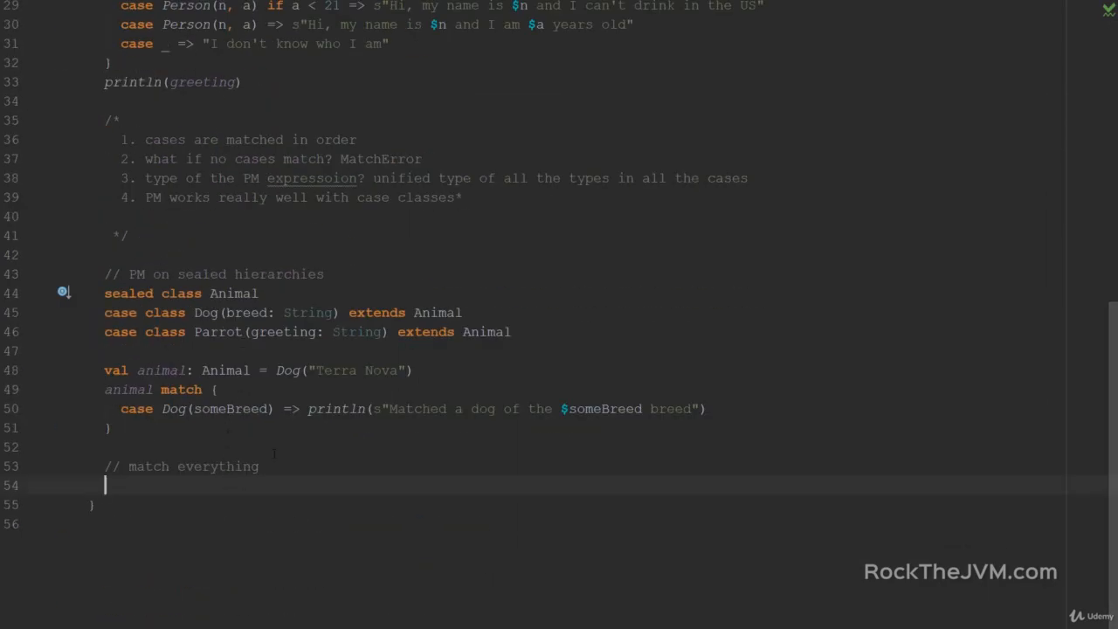
Step: Write val isEven: case n if n % 2 == 0 => true, case _ => false, plus '// WHY?!'
text(val)
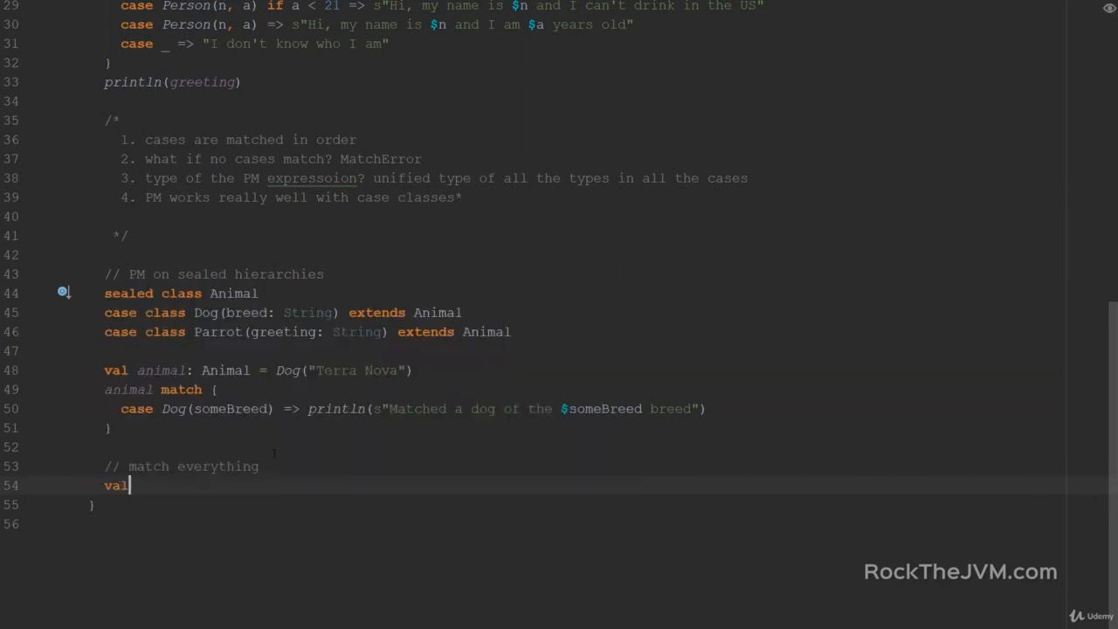
text(isEve)
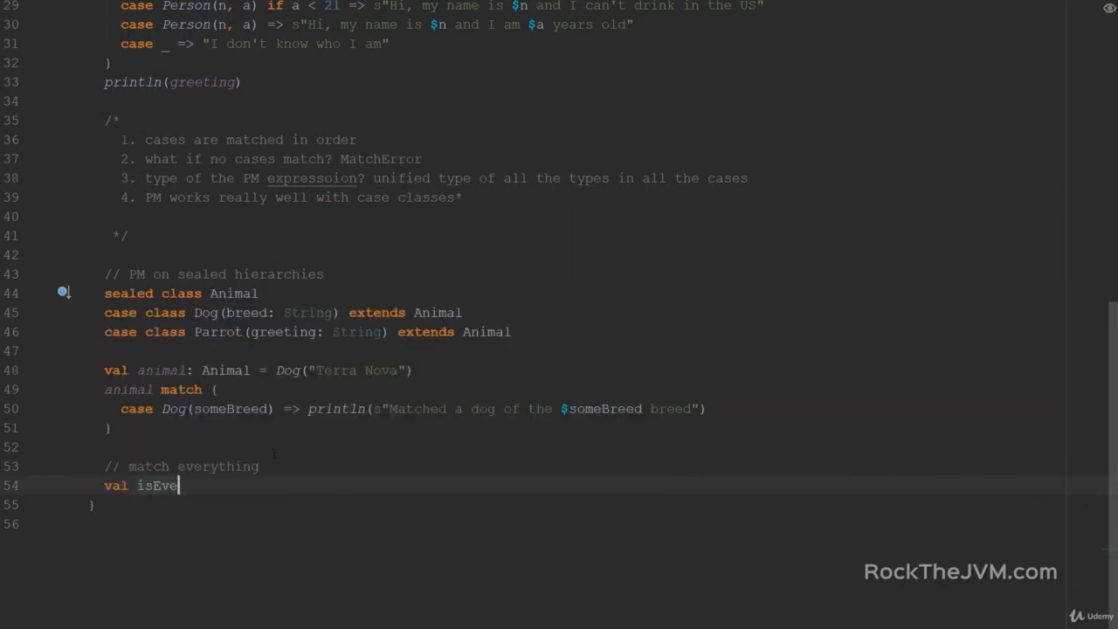
text(n =)
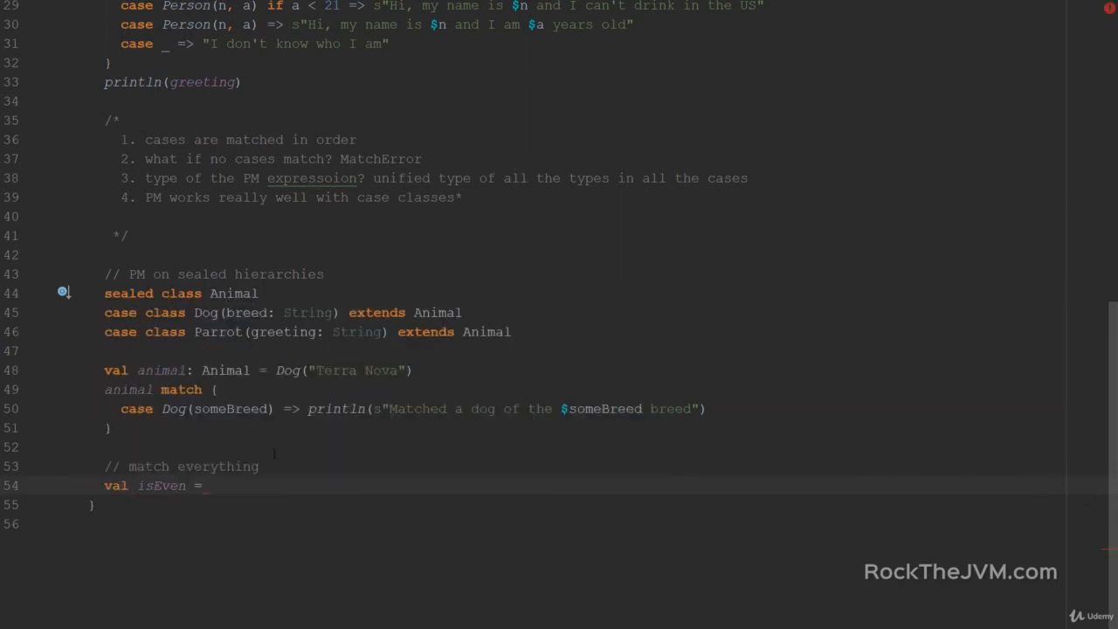
text(x % 2)
text(case  n if)
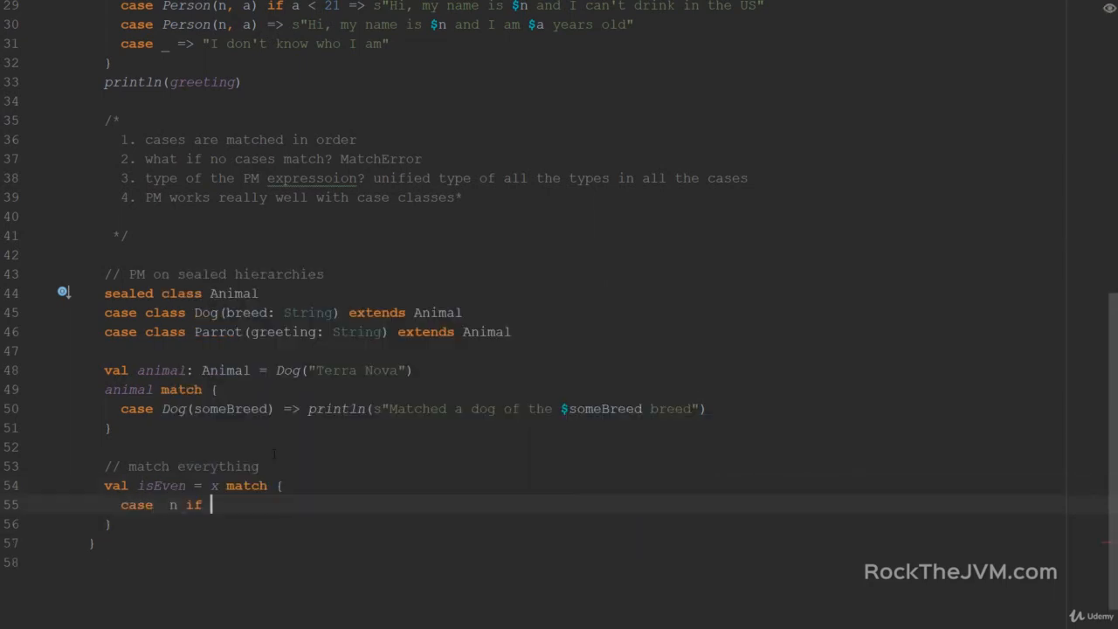
text(n % 2 ==)
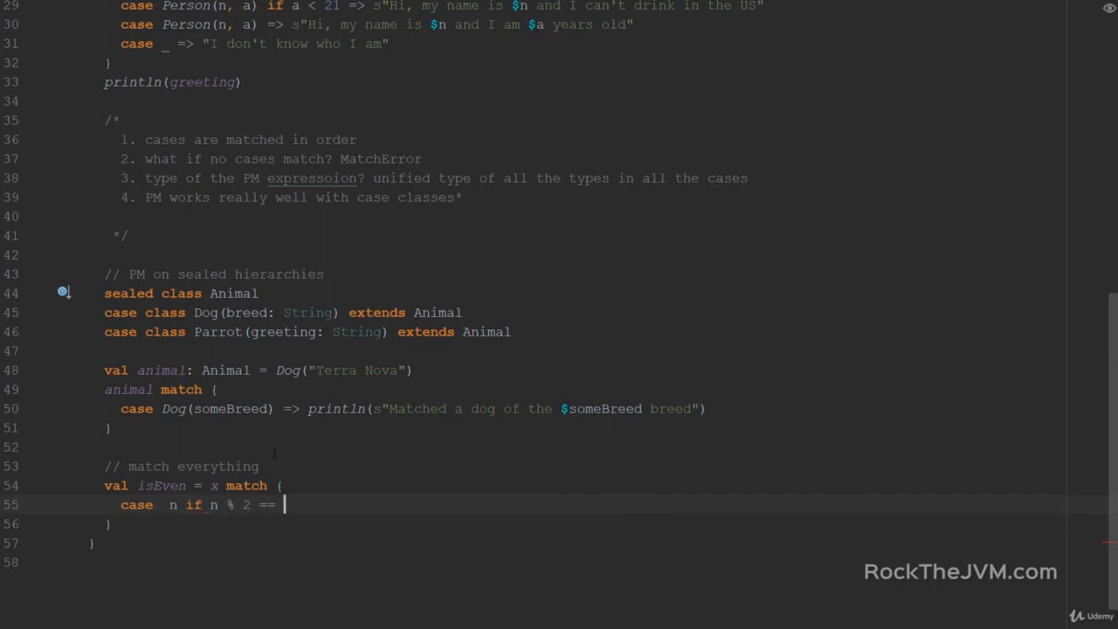
text(0 =>)
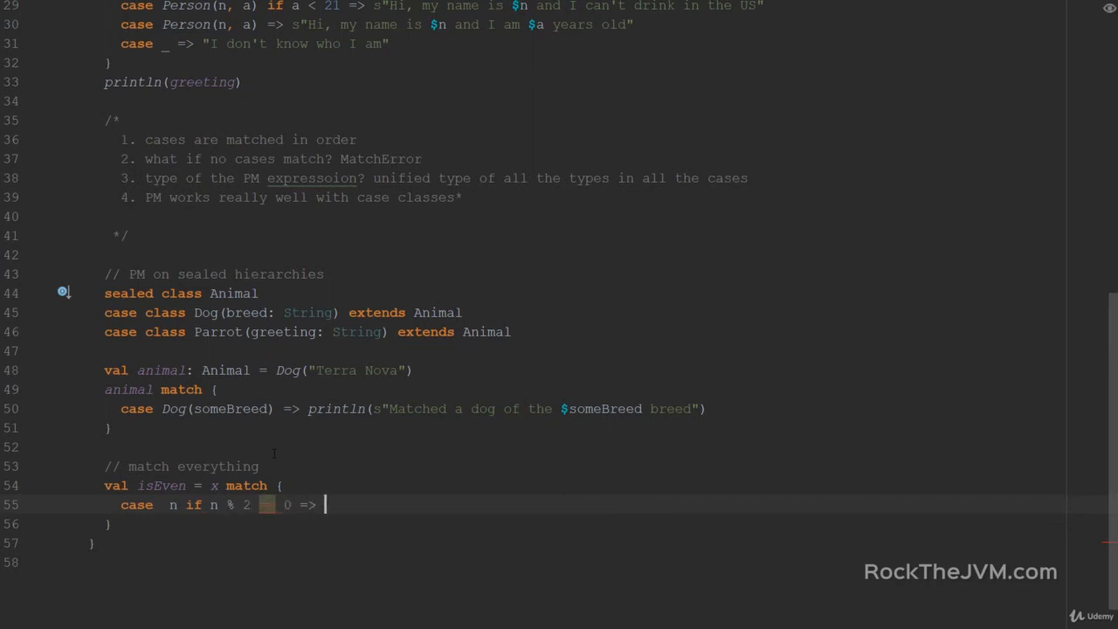
text(case _ =)
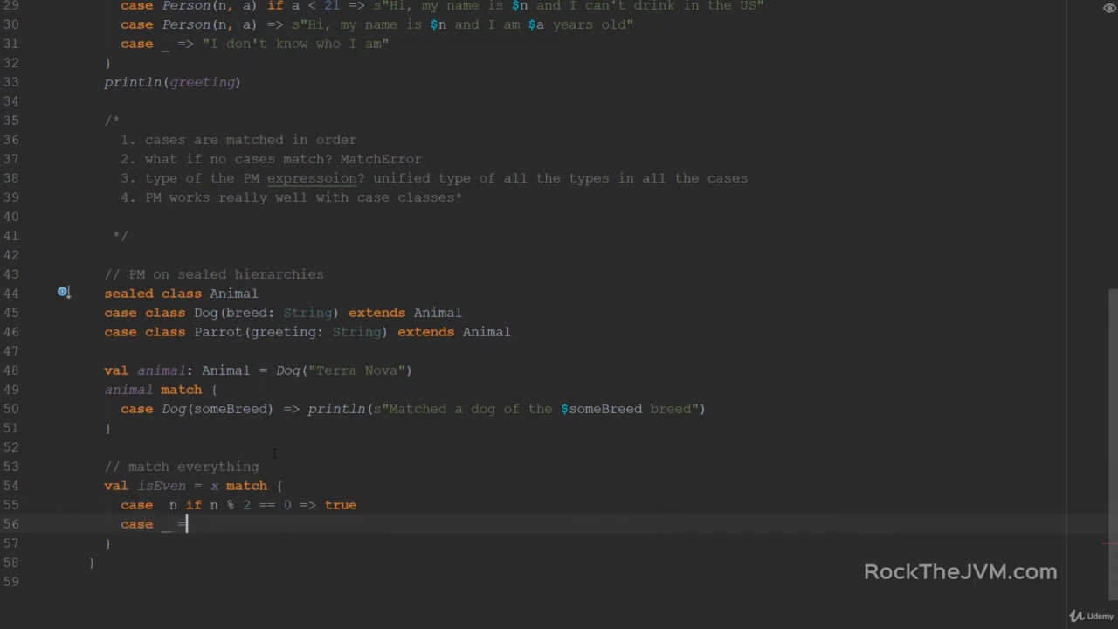
text(false)
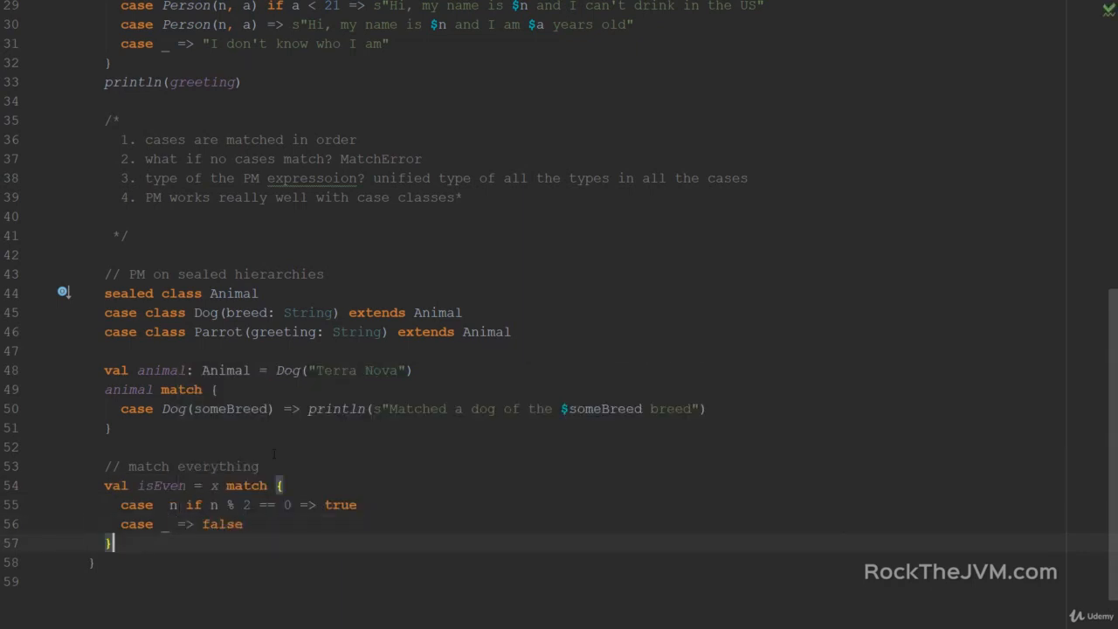
text(//)
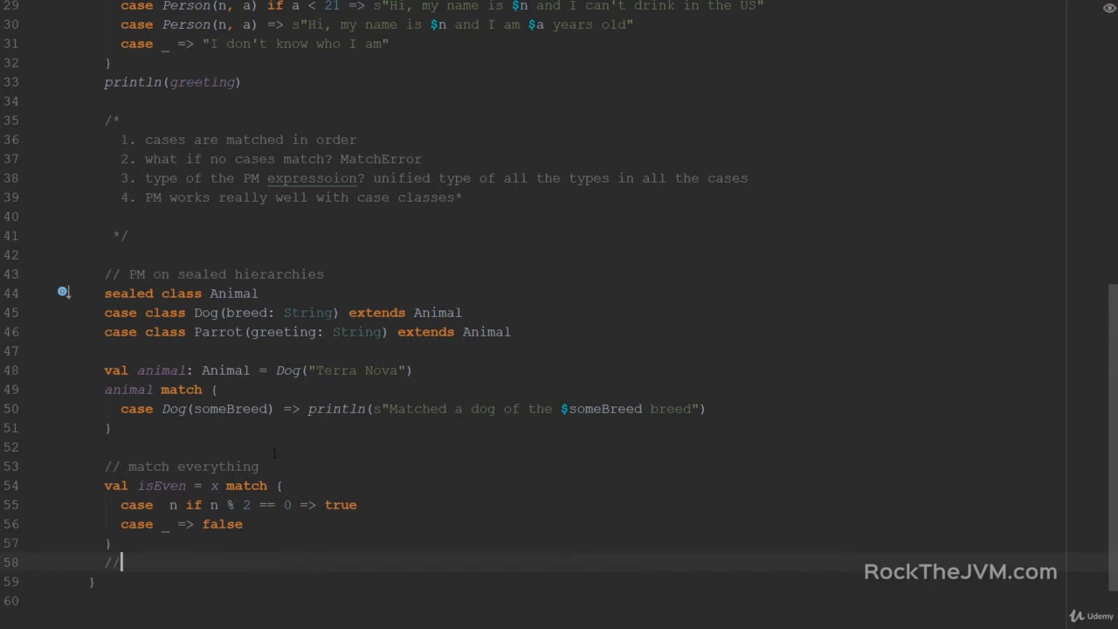
text(WHY?!)
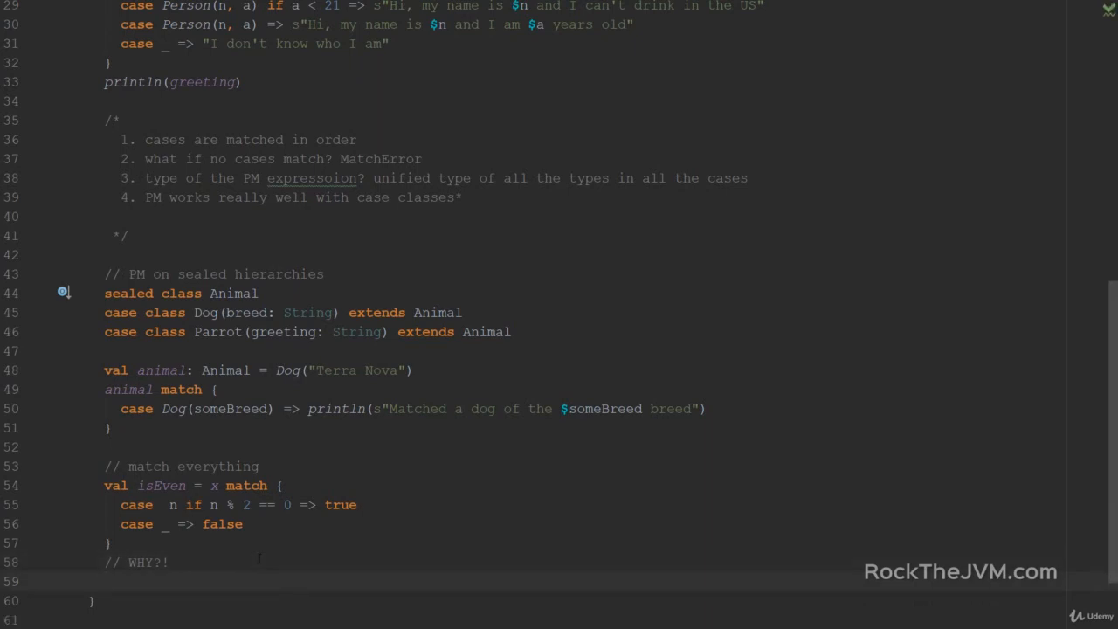
Step: Add val isEvenCond = if (x % 2 == 0) true else false with a // ?! comment
scroll(down, 3)
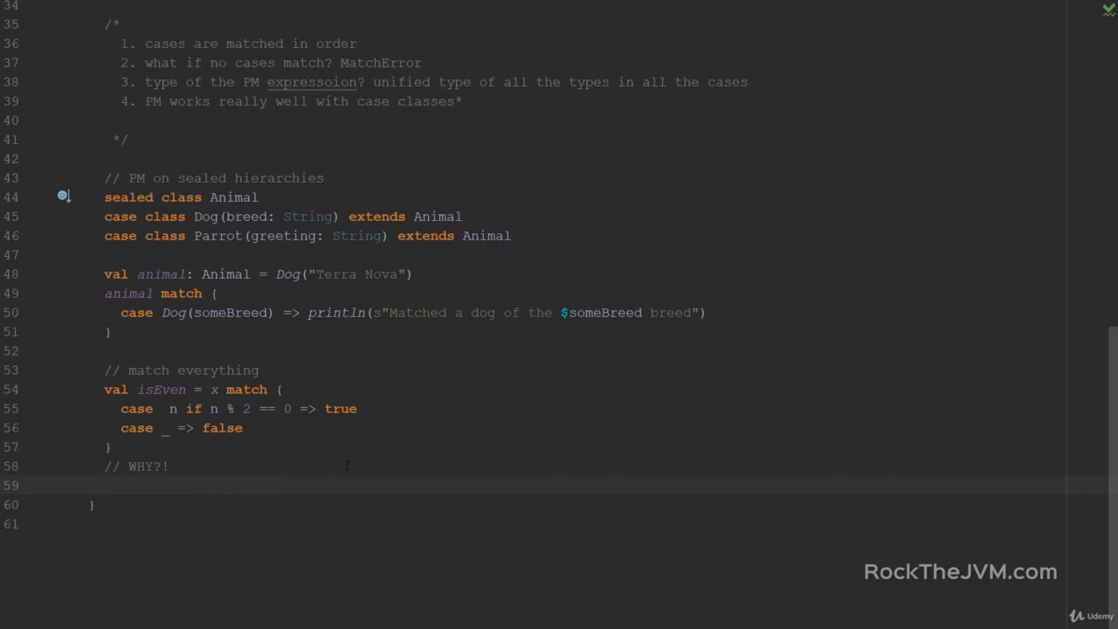
text(val is)
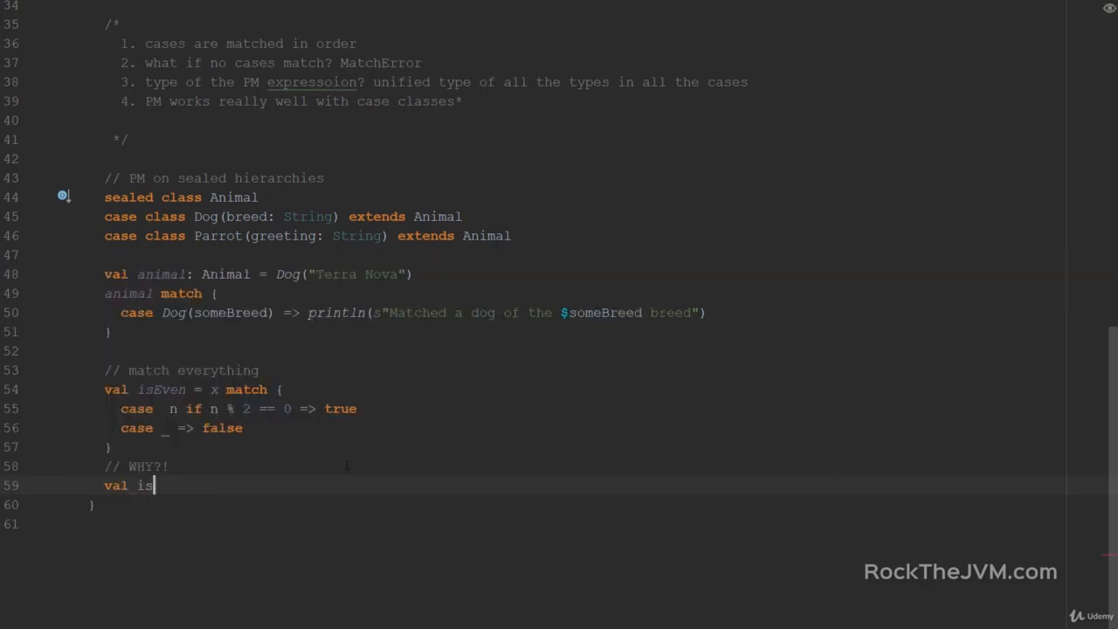
text(Eve)
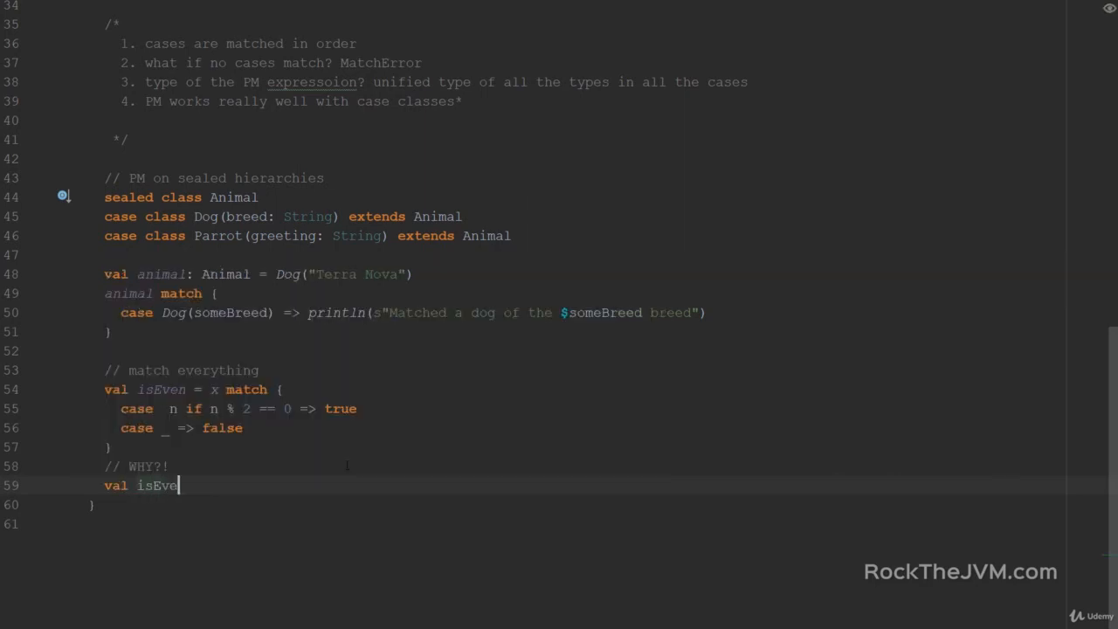
text(CO)
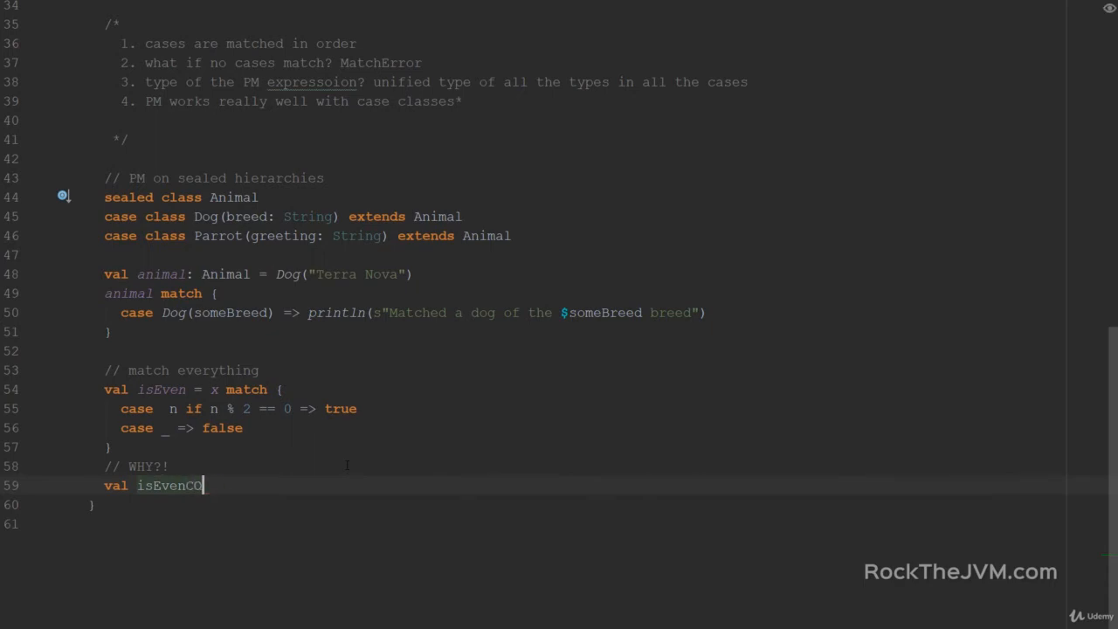
text(nd = i)
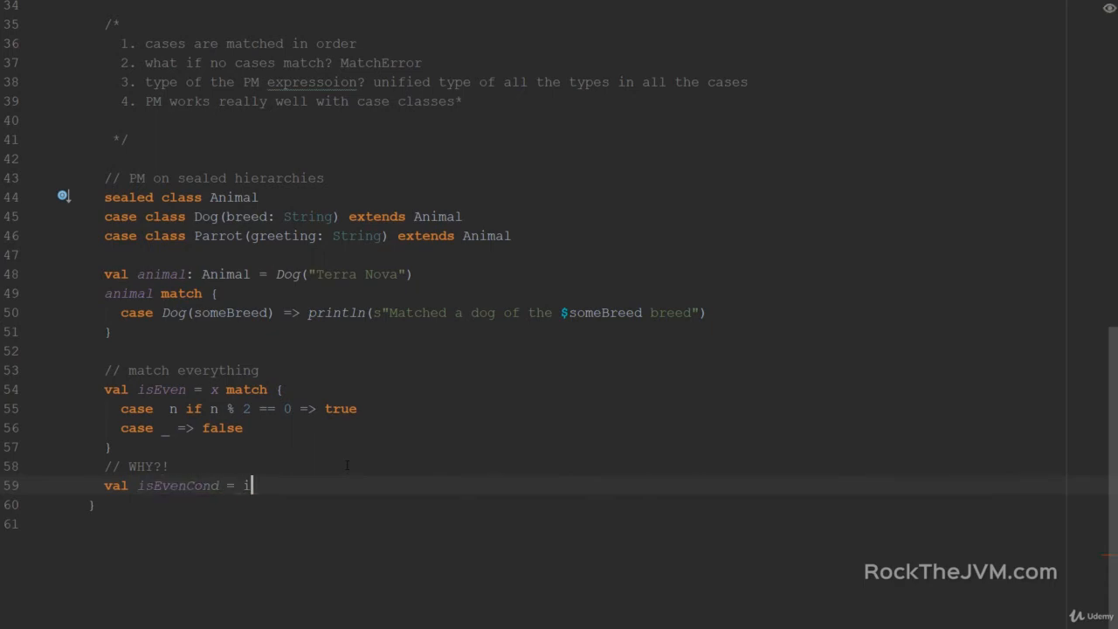
text(f)
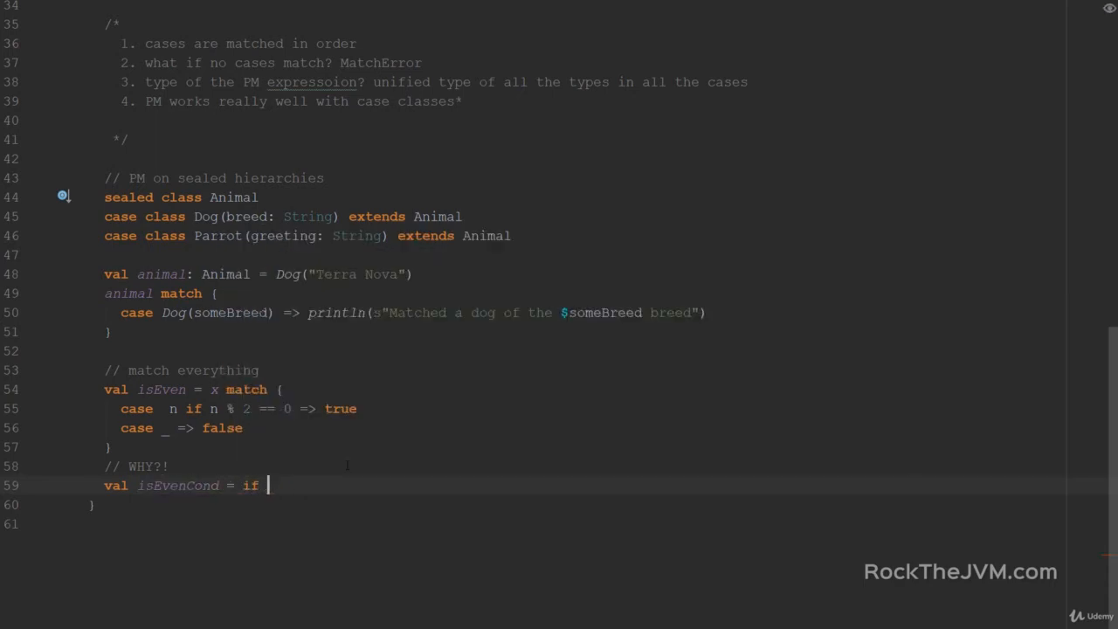
text((x % 2 =)
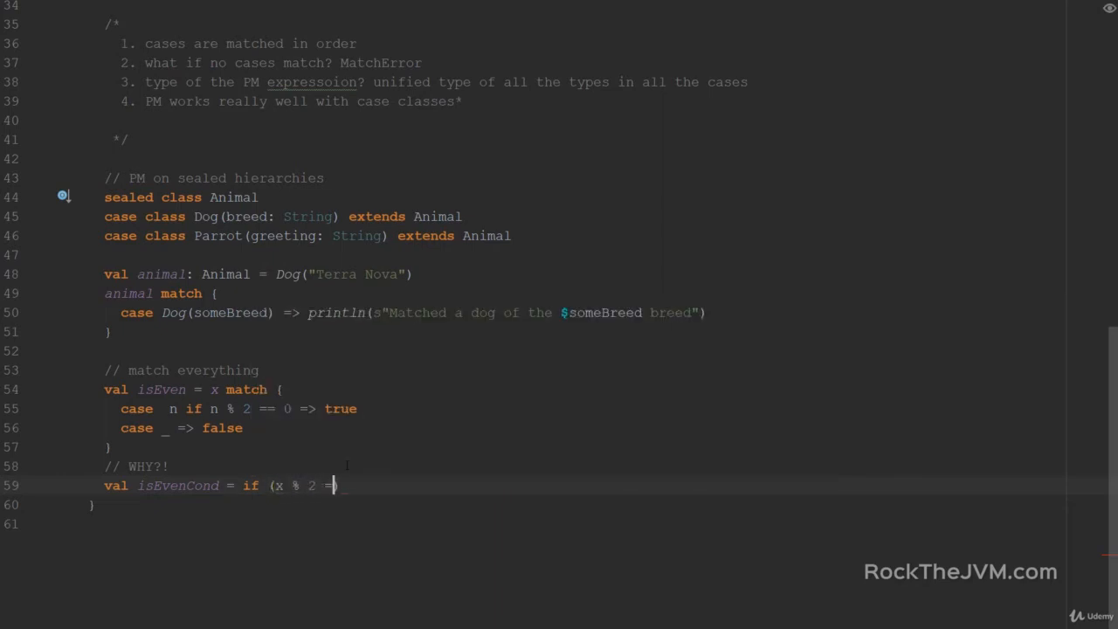
text(= 0) true else fal)
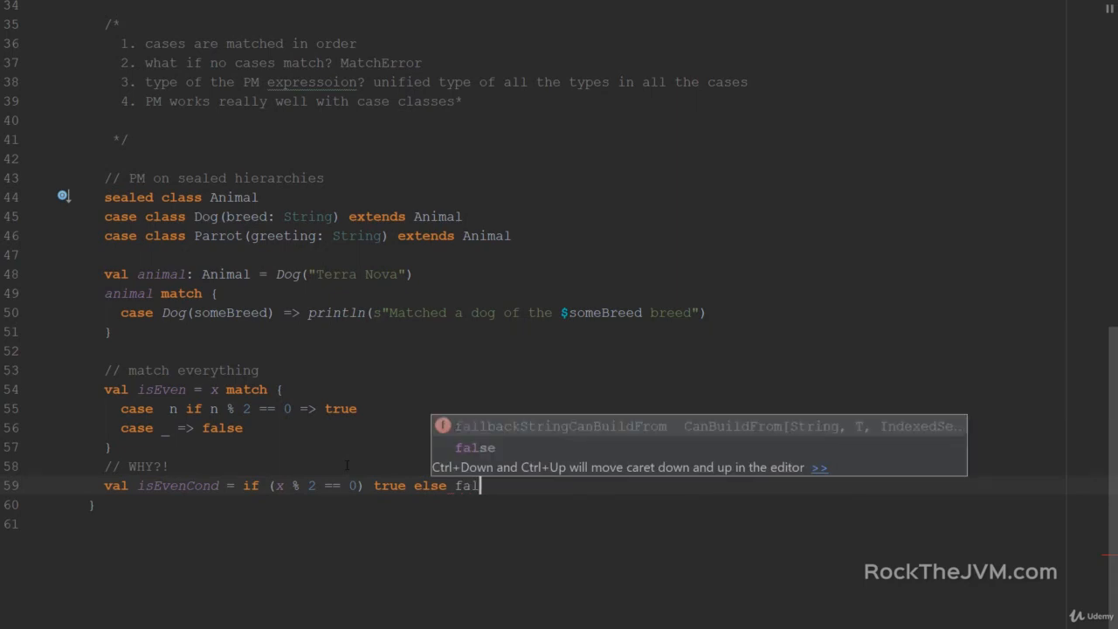
text(se // ?!)
text(val)
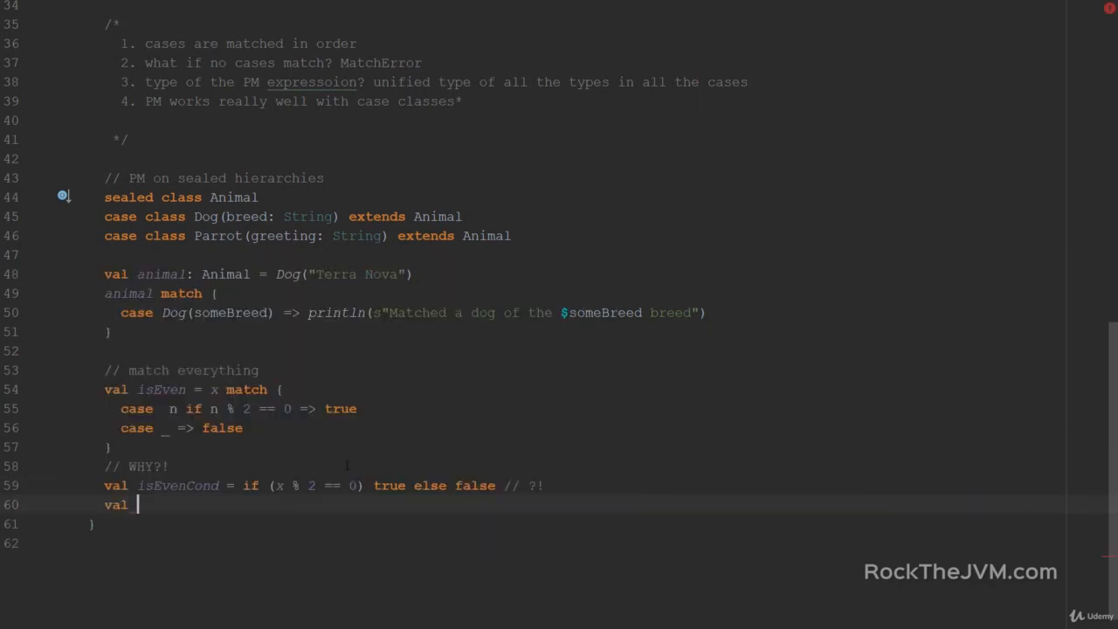
Step: Start val isEvenNormal = x % 2 ==
text(isEven)
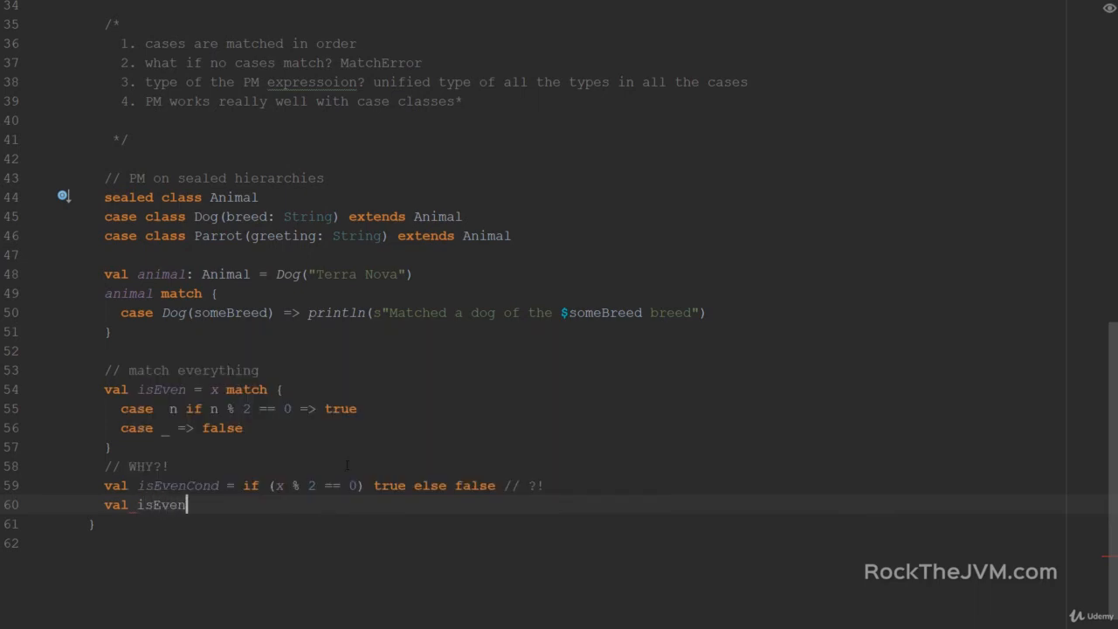
text(Normal =)
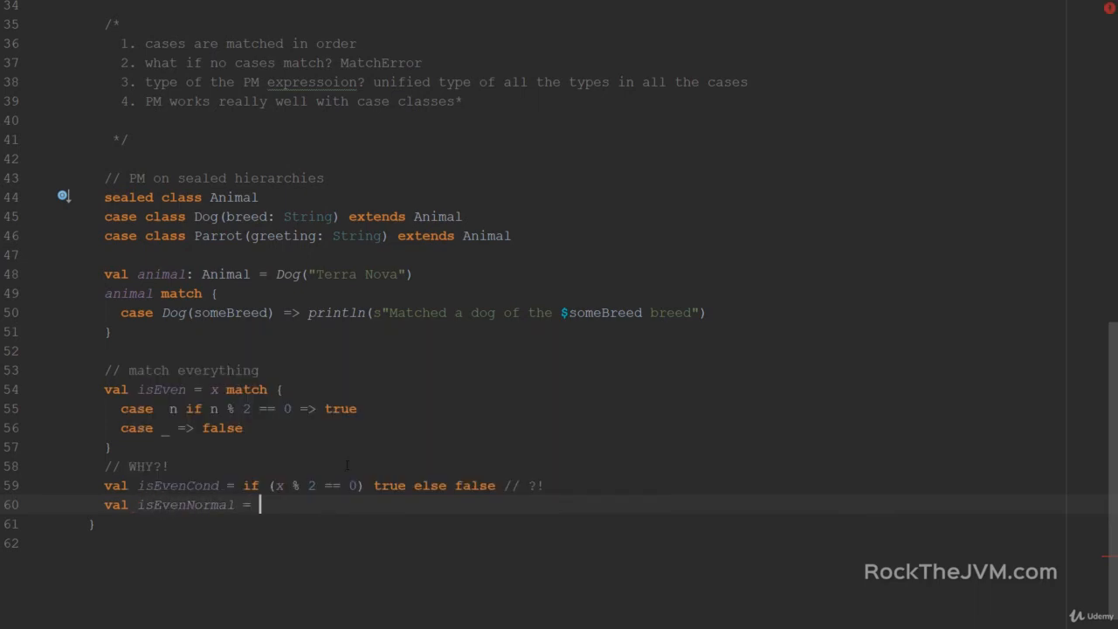
text(x % 2 == 0)
text(Exercise)
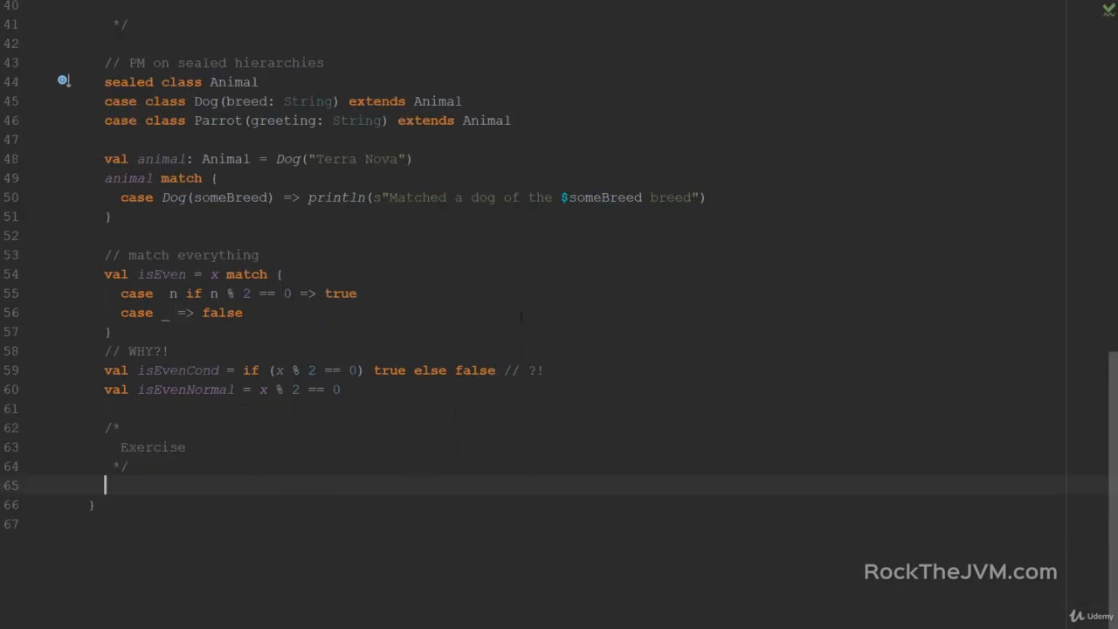
Step: Declare trait Expr with case classes Number(n: Int) and Sum(e1, e2) extending Expr
text(trait Expr)
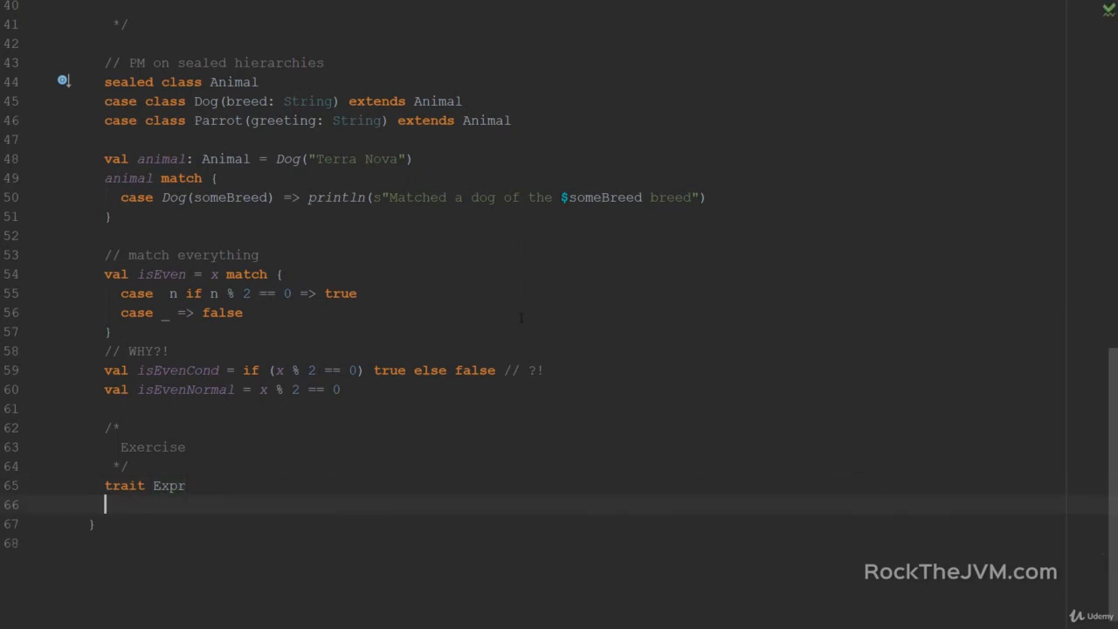
text(case class Number()
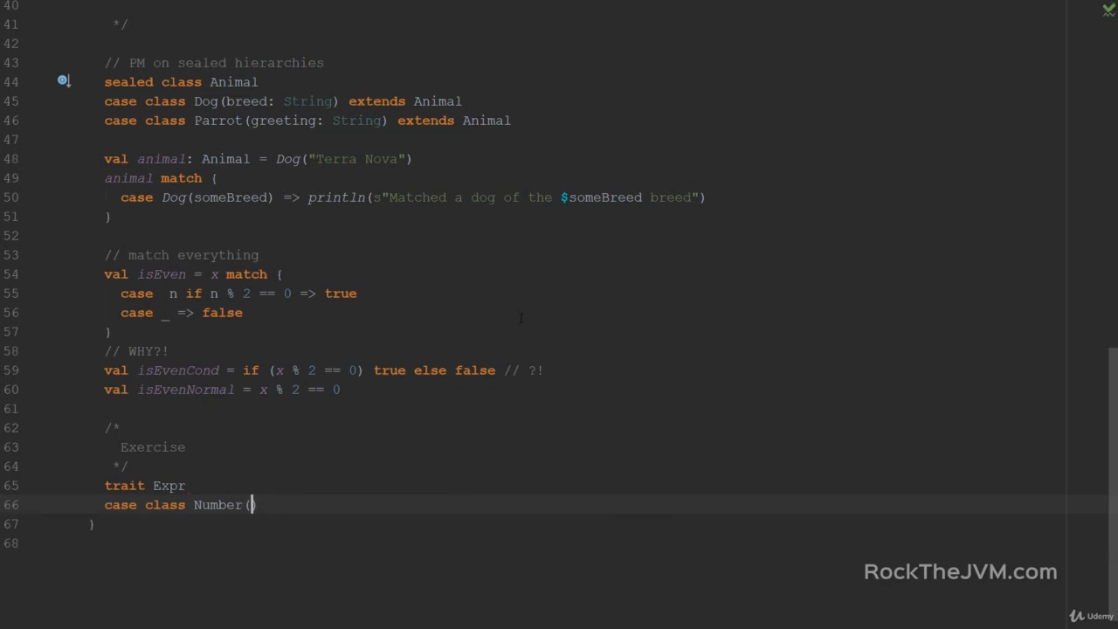
text(n: Int)
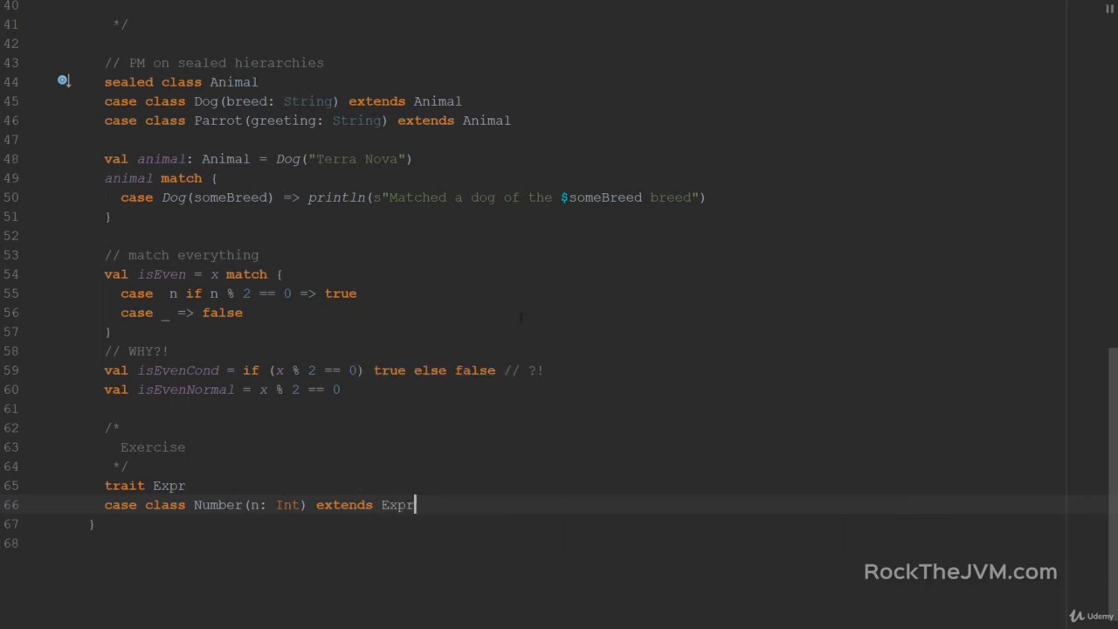
text(case)
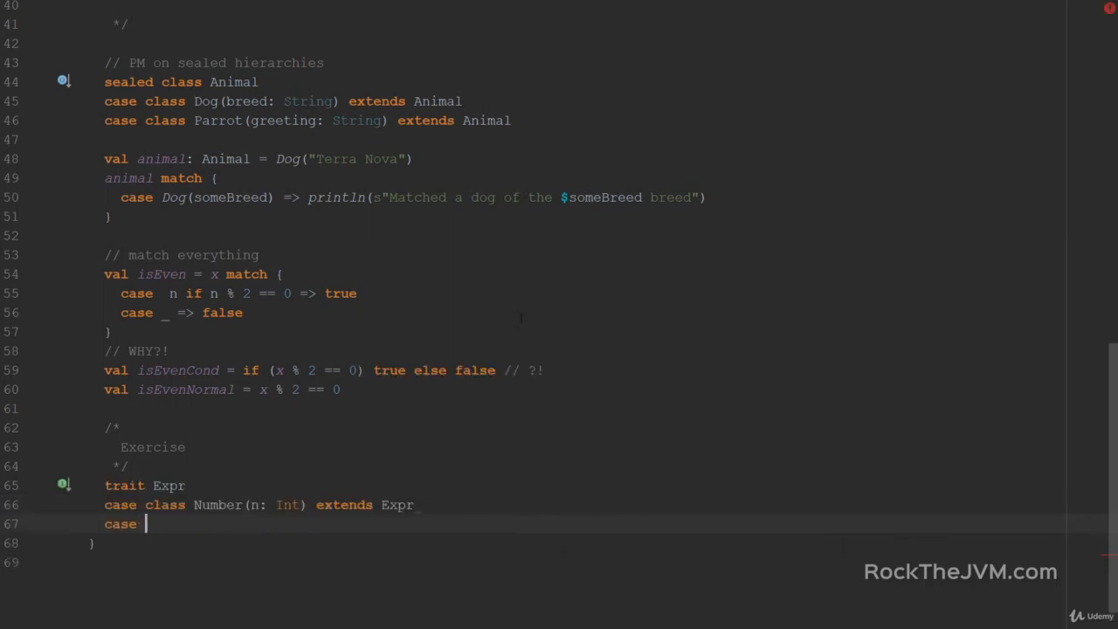
text(class Su)
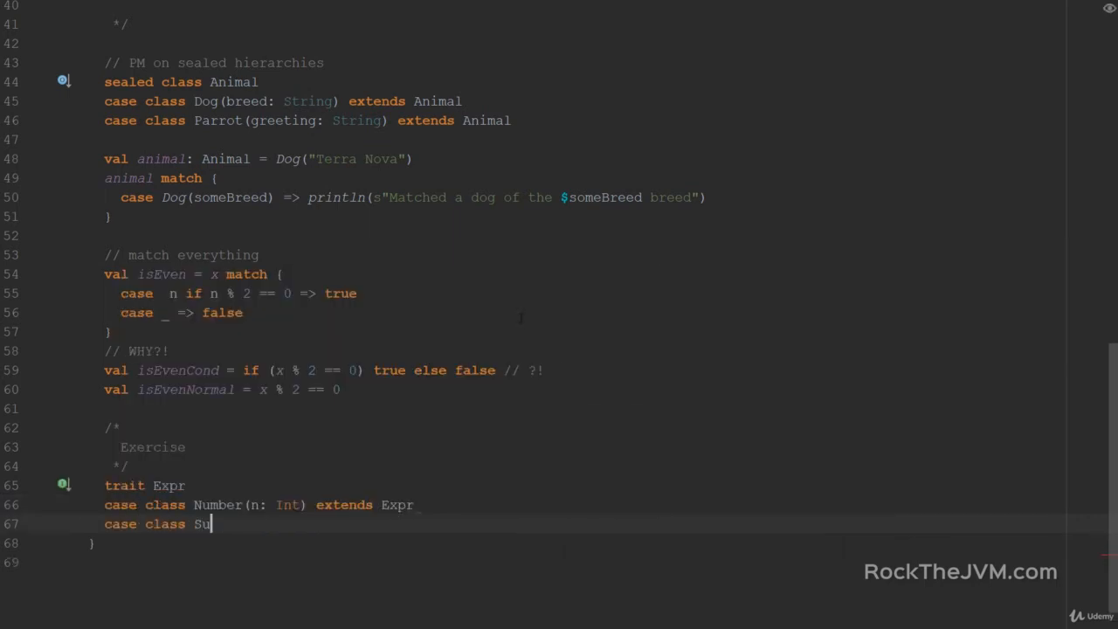
text(m())
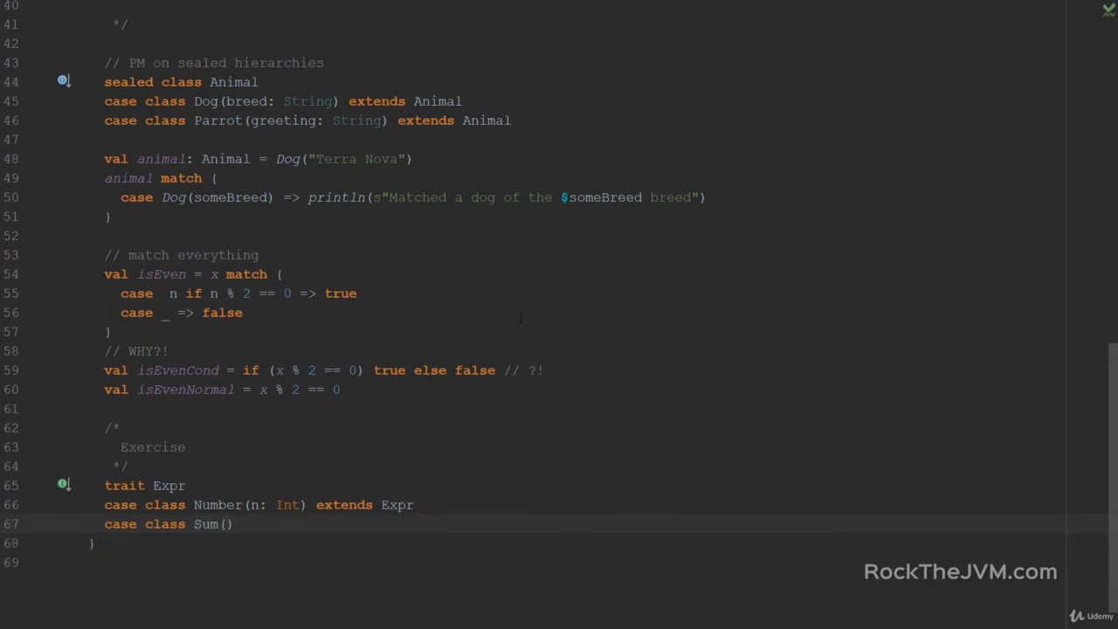
text(e1,)
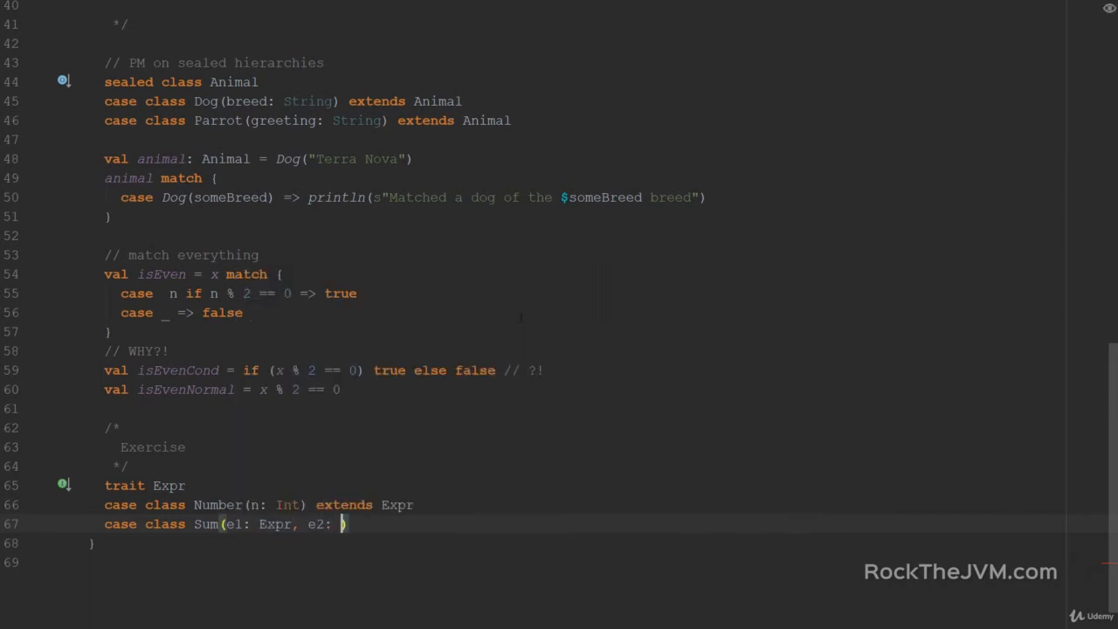
text(Expr) extends Exp)
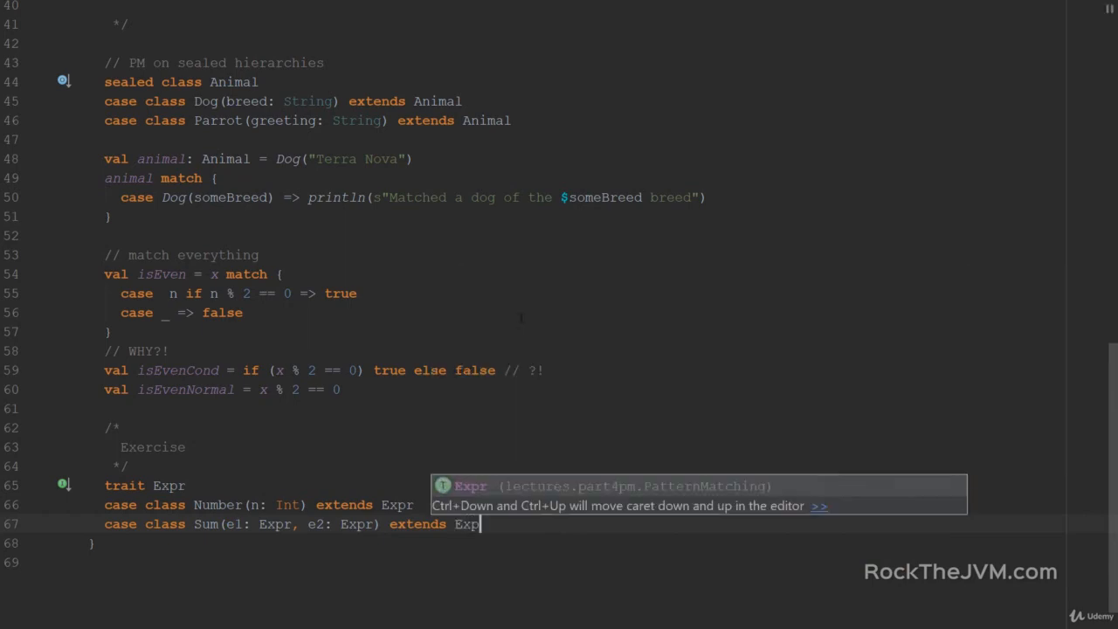
Step: Add case class Prod(e1: Expr, e2: Expr) extending Expr
text(case)
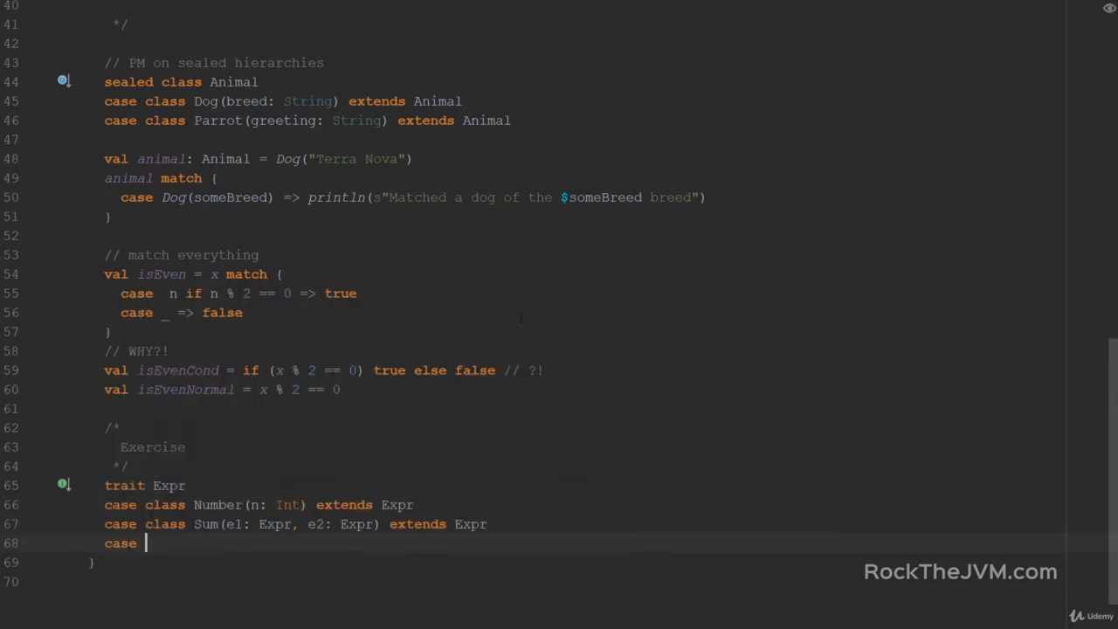
text(class Prod())
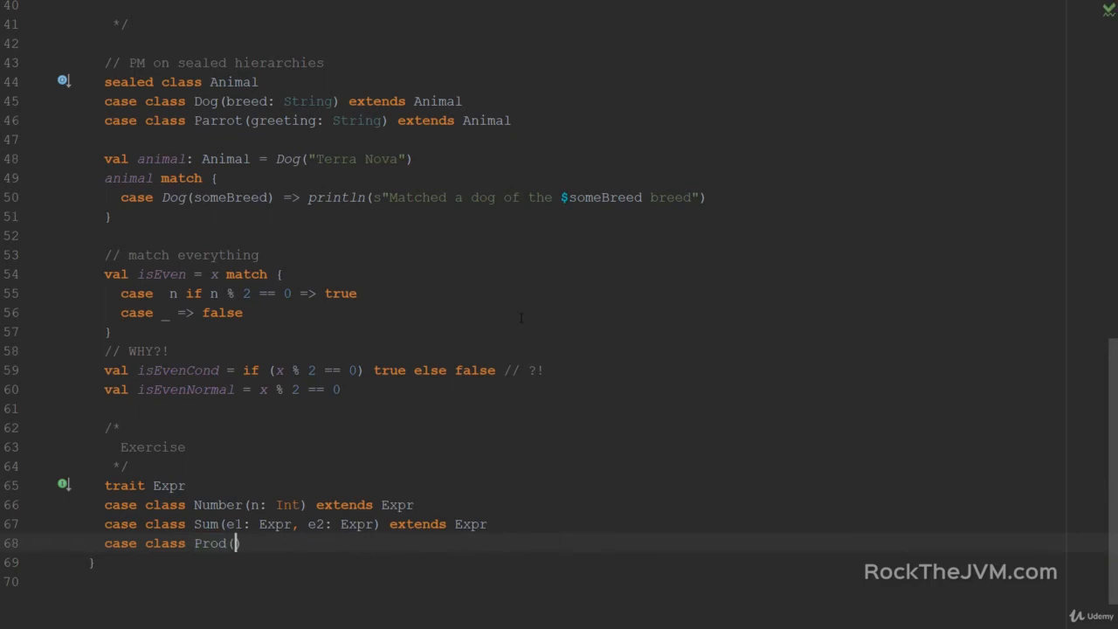
text(e1:)
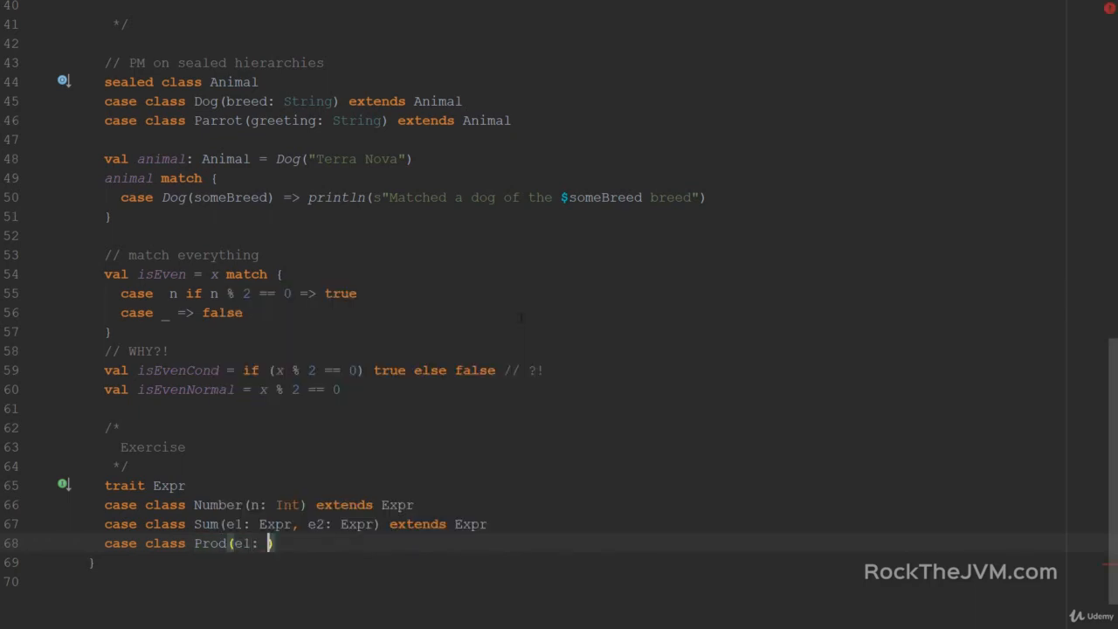
text(Expr, e2: Expr)
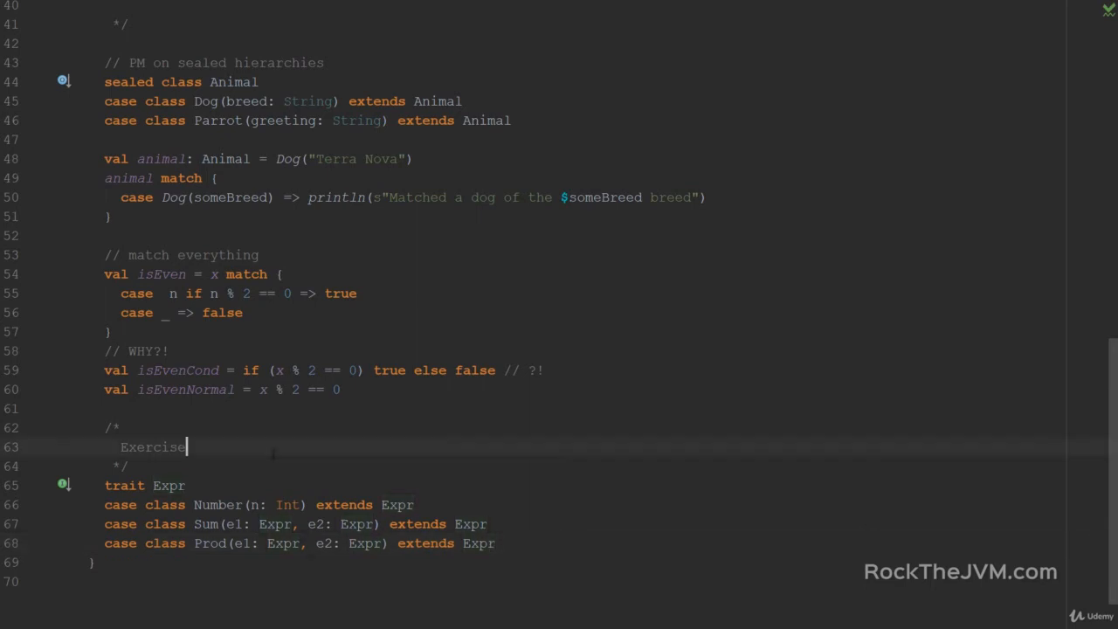
Step: Write 'simple function uses PM' and 'takes an Expr => human readable form' in the Exercise comment
text(simple function uses PM)
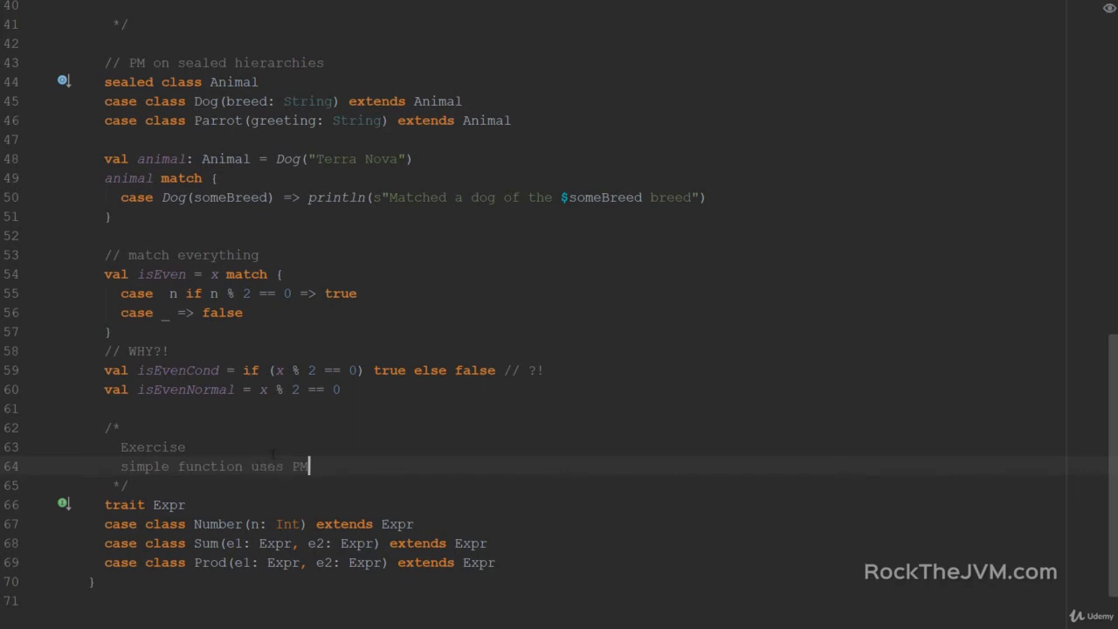
text(takes an Expr => R)
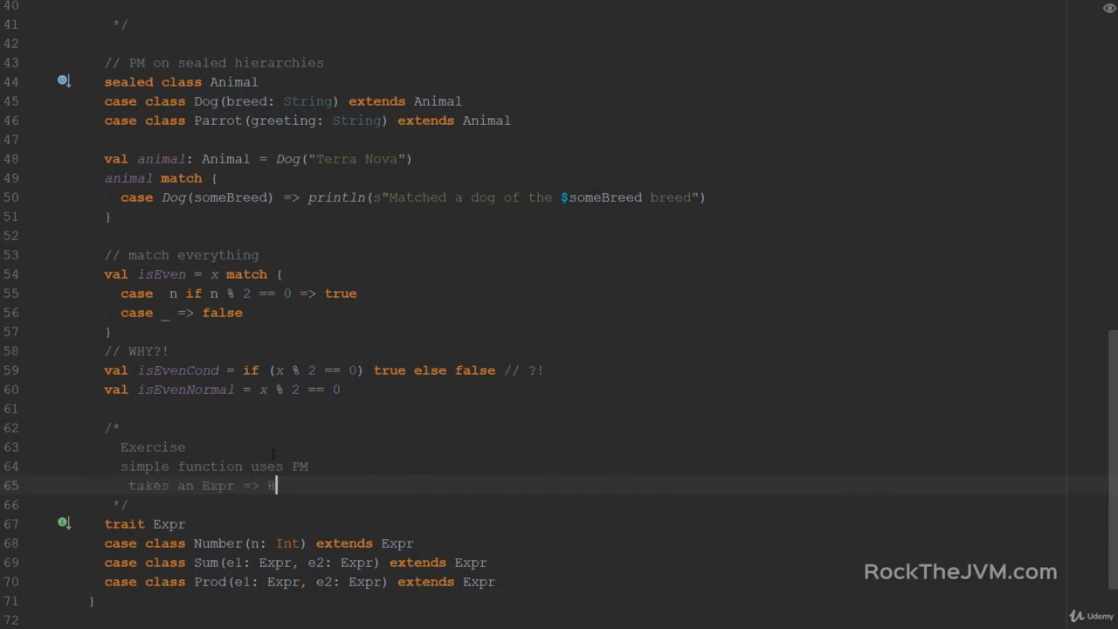
text(human readable S)
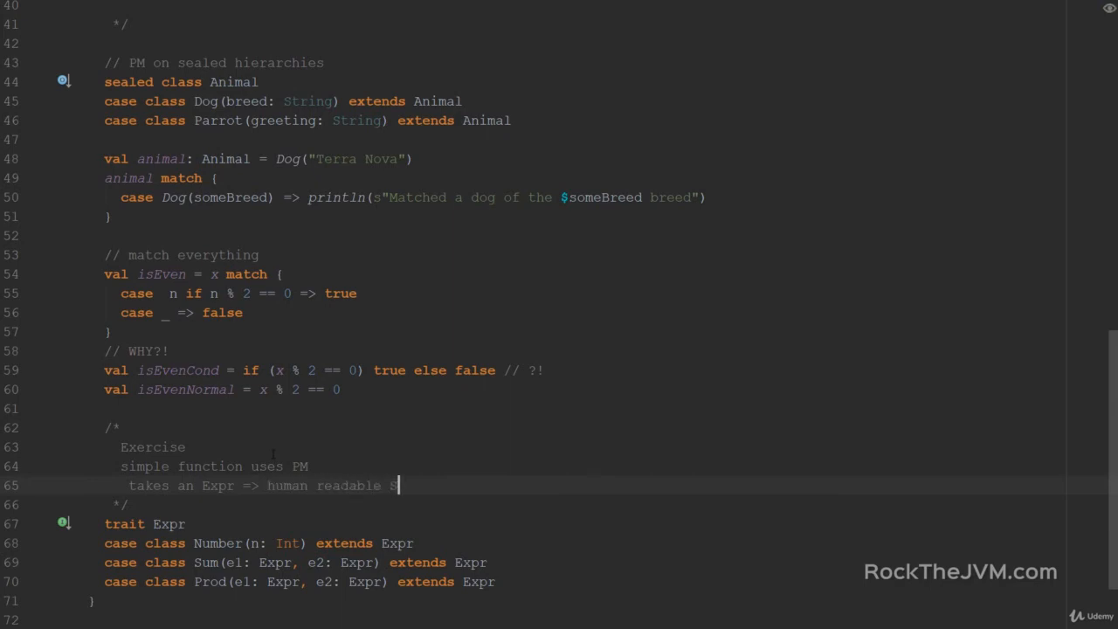
text(form)
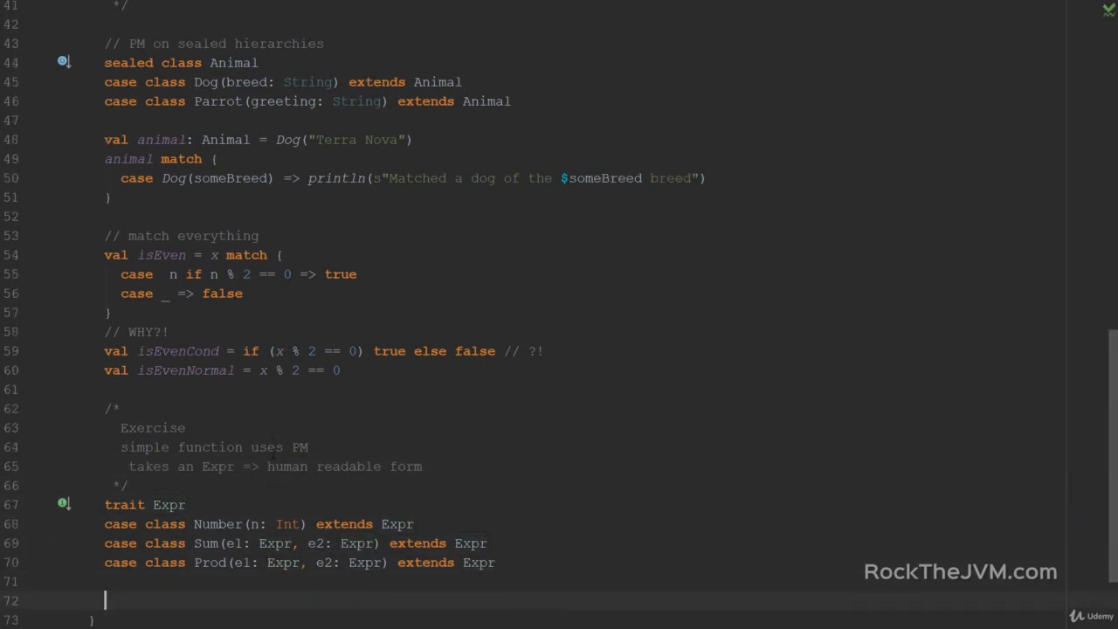
click(423, 465)
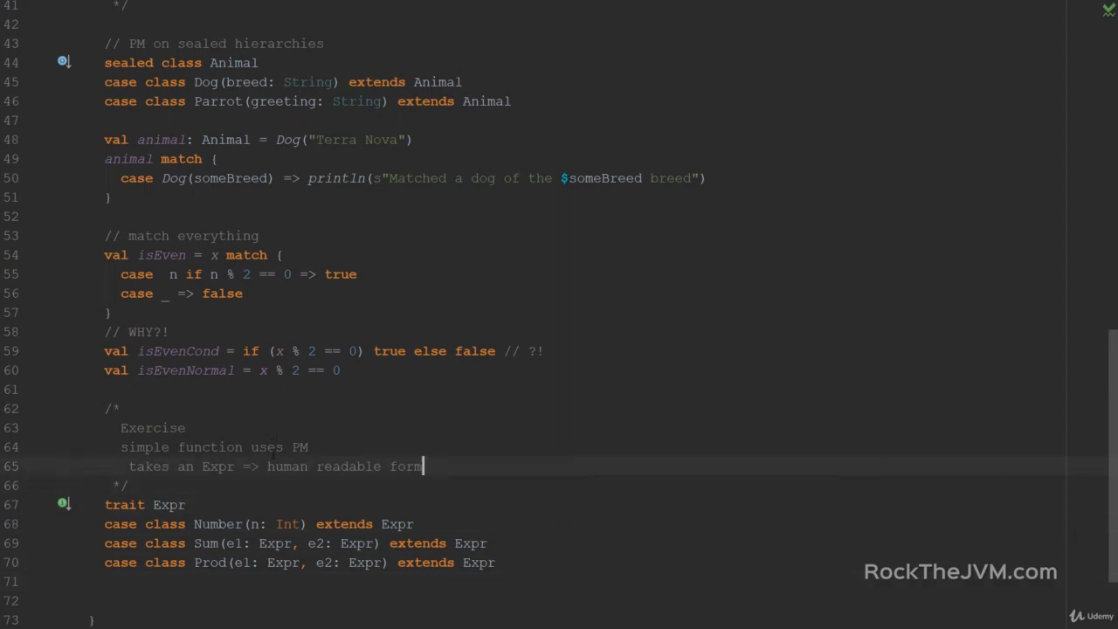
Step: Add the example Sum(Number(2), Number(3)) => 2 + 3
text(Sum)
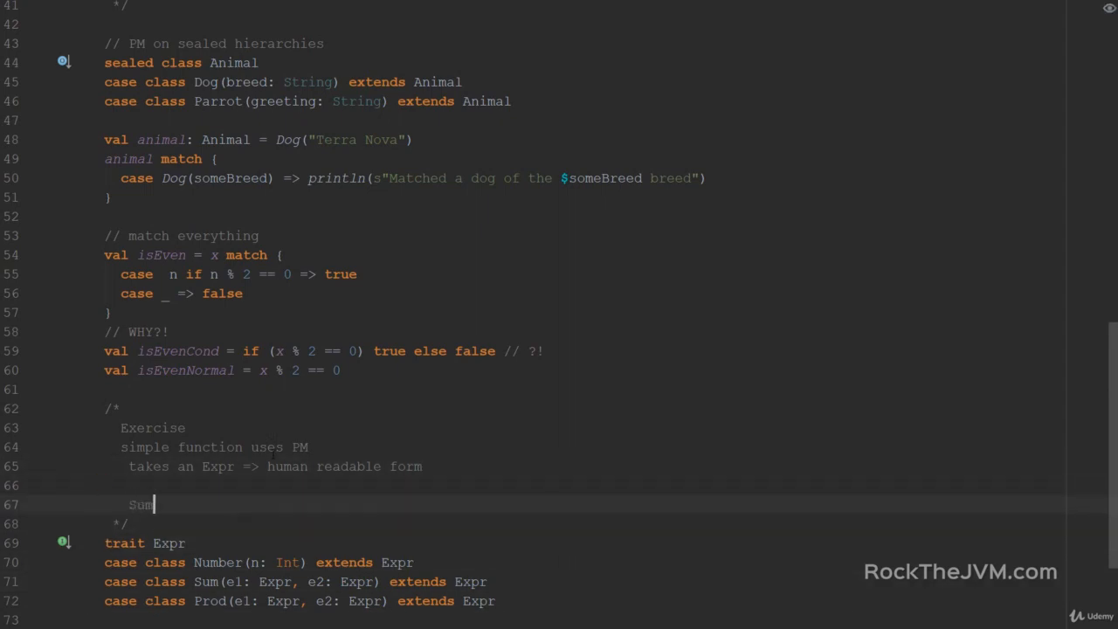
text((Number()
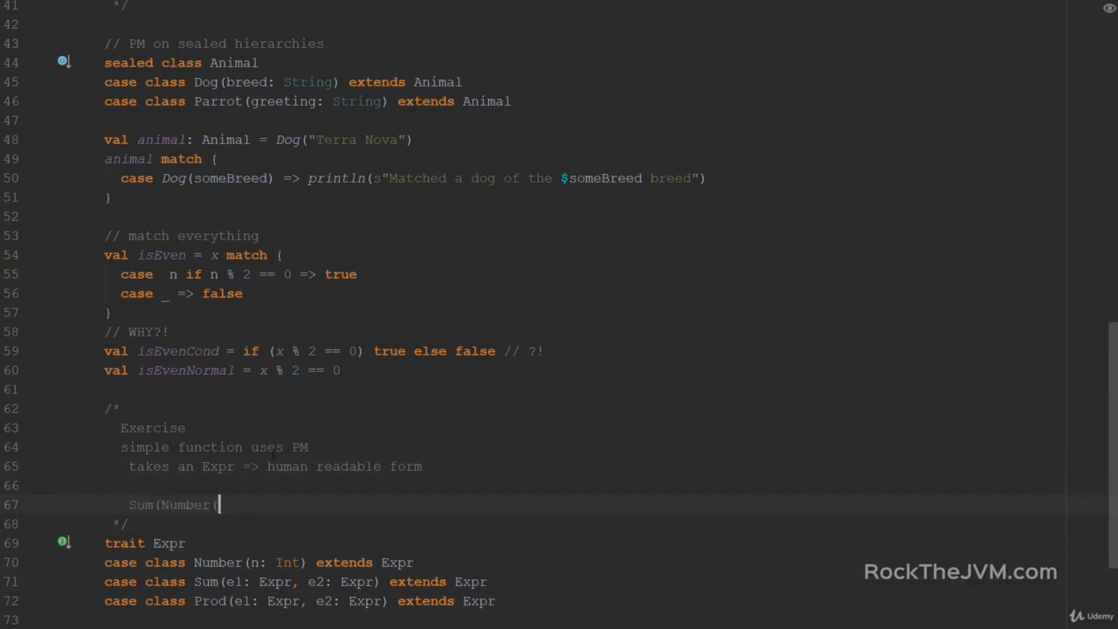
text(2), Number(3()
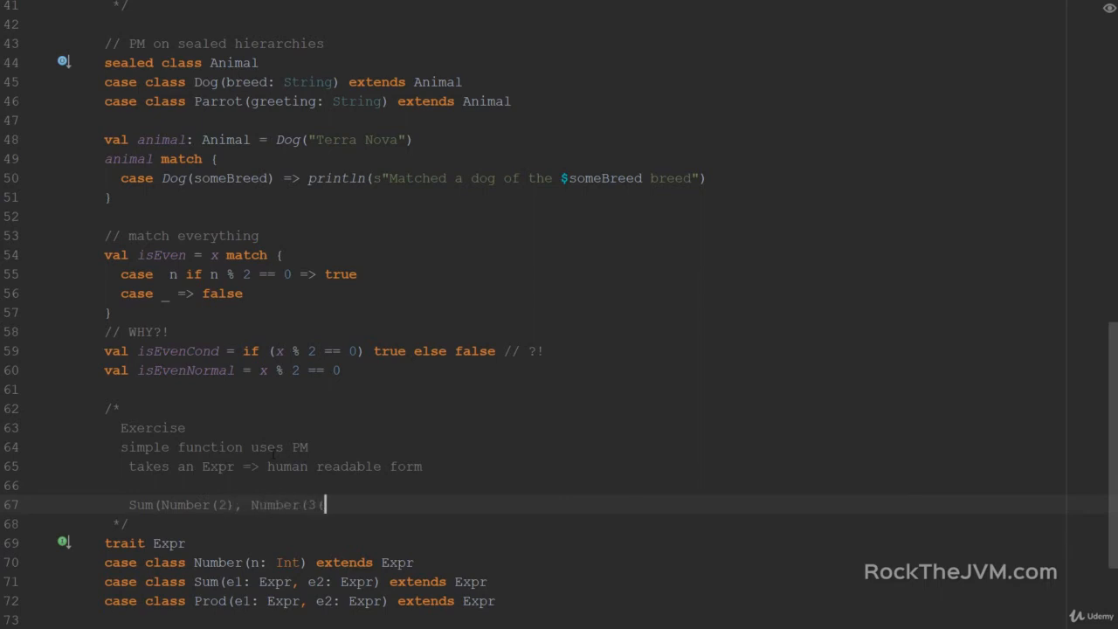
text()) => 2 + 3)
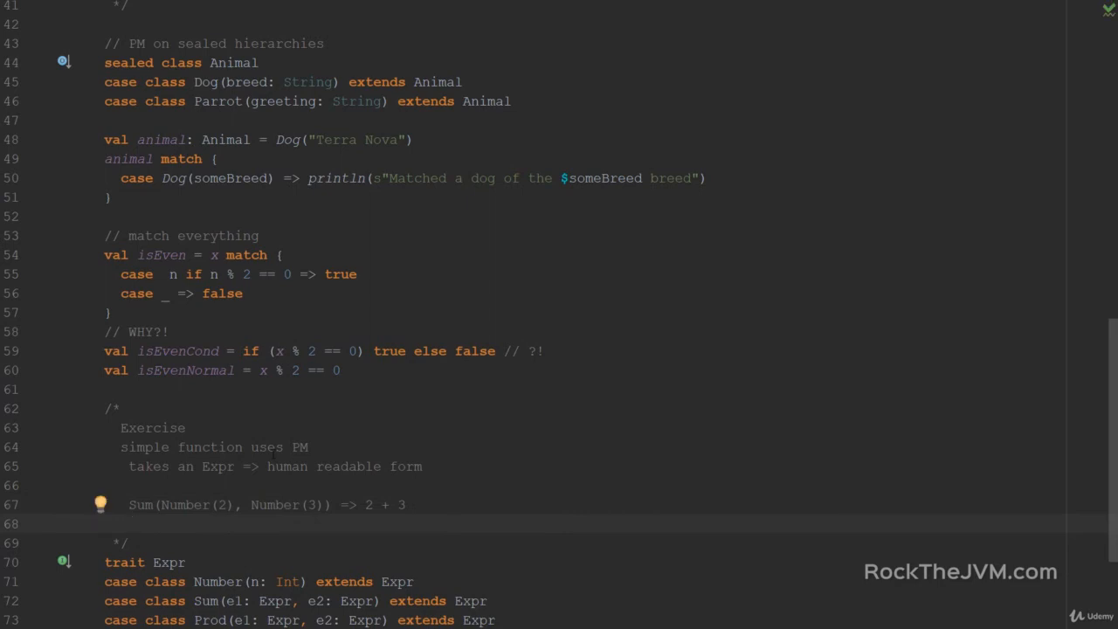
Step: Add the three-term example Sum(Sum(Number(2), Number(3)), Number(4))
text(Sum)
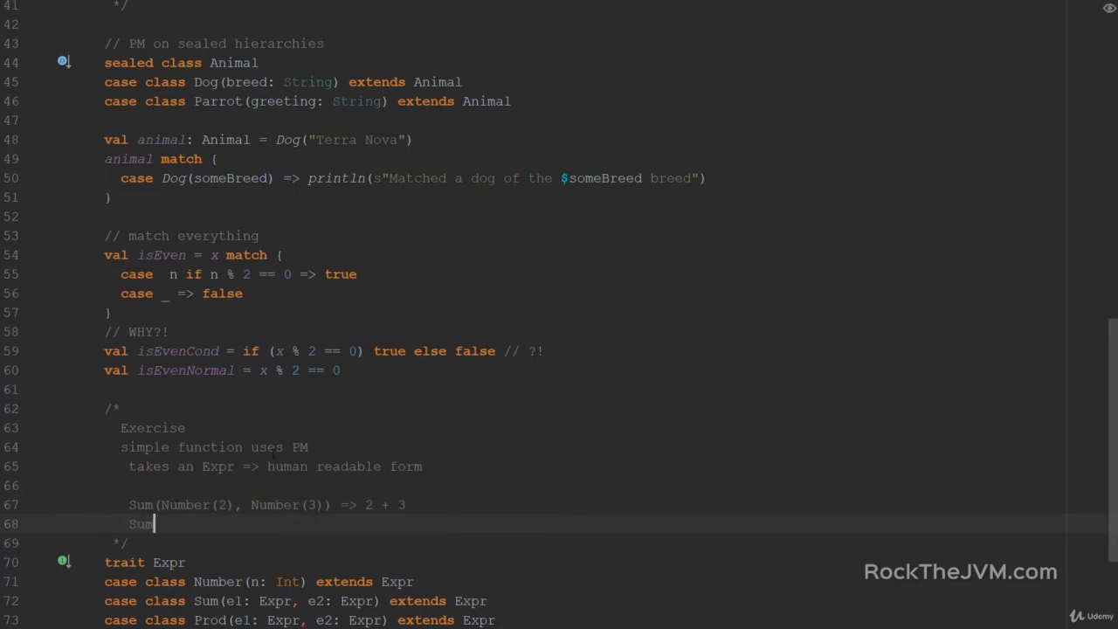
text((Num)
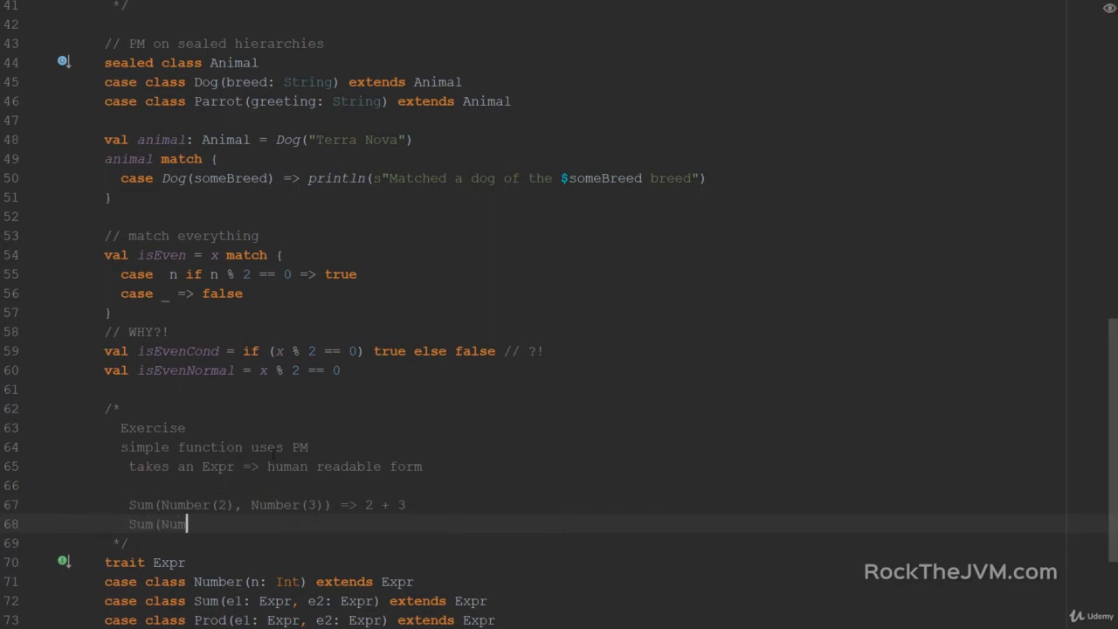
text(ber(2)
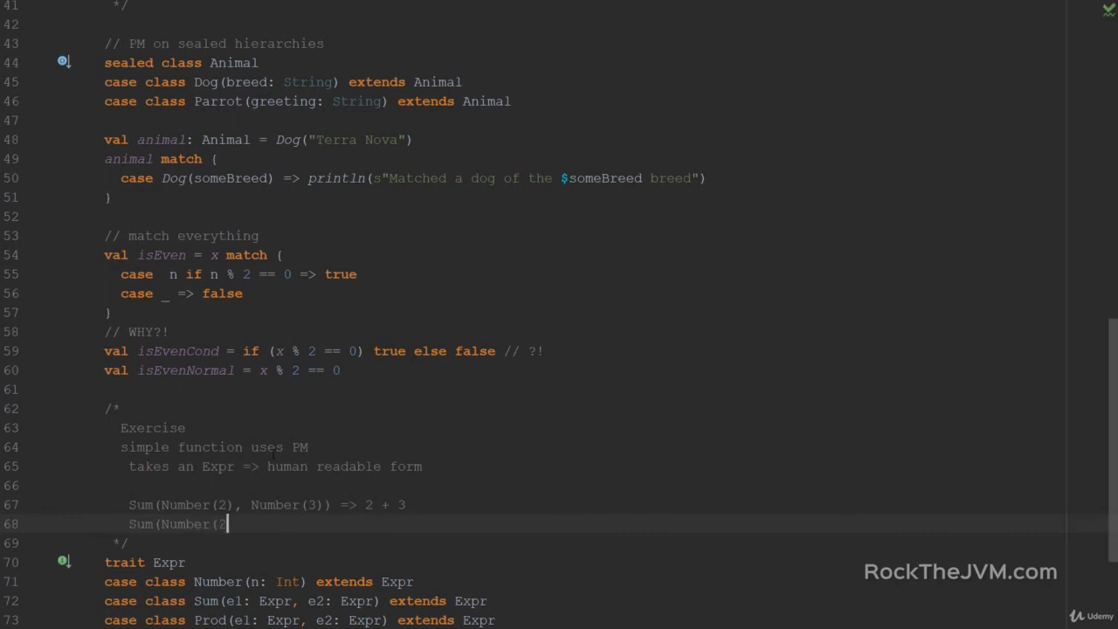
text(, Number()
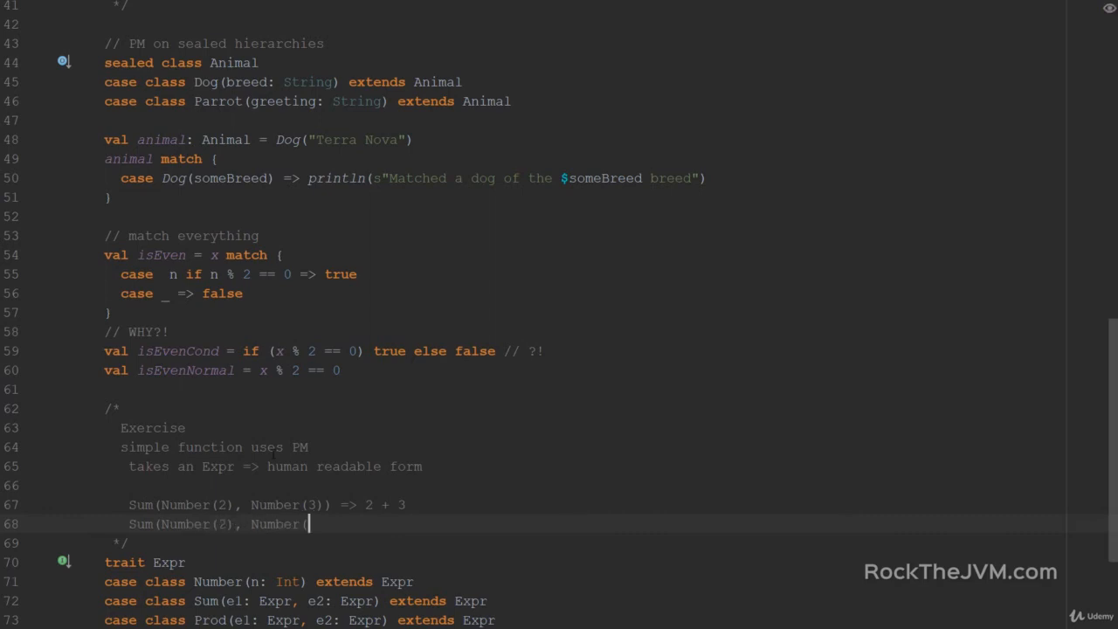
text(3),)
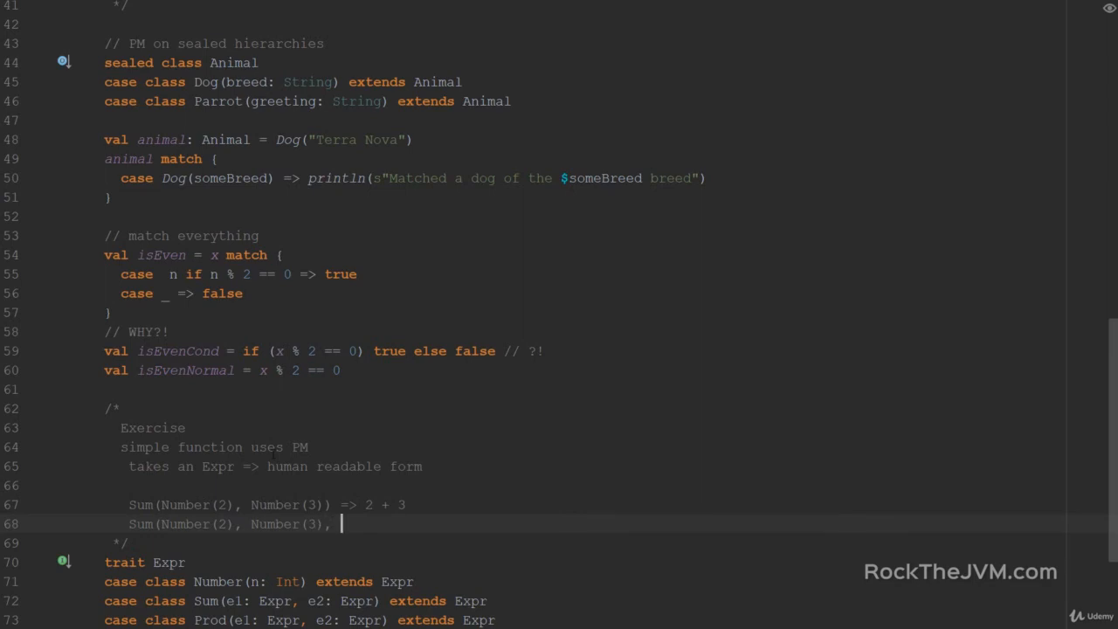
text(Number(4)) => 2 + 3 + 4)
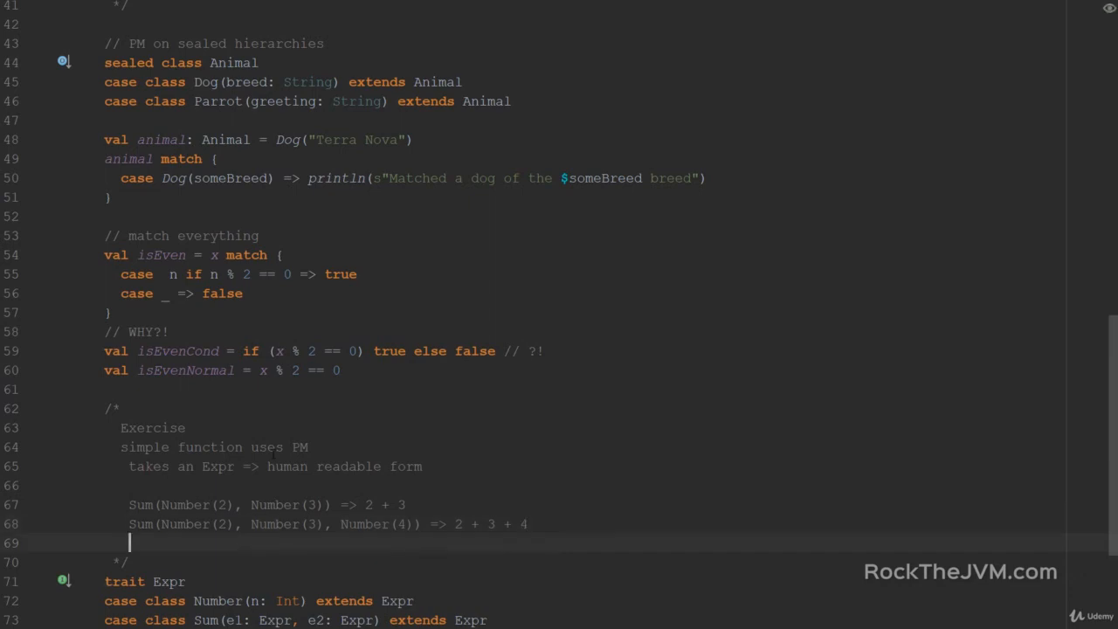
Step: Add the example Prod(Sum(Number(2), Number(1)), Number(3)) = (2 + 1) * 3
text(Sum()
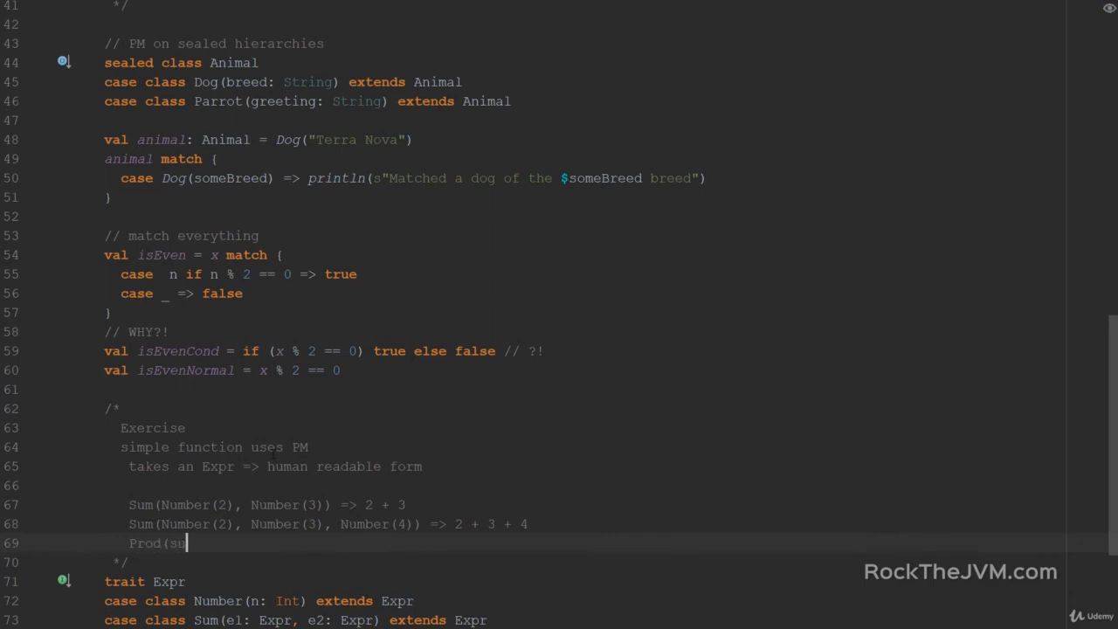
text(Sum()
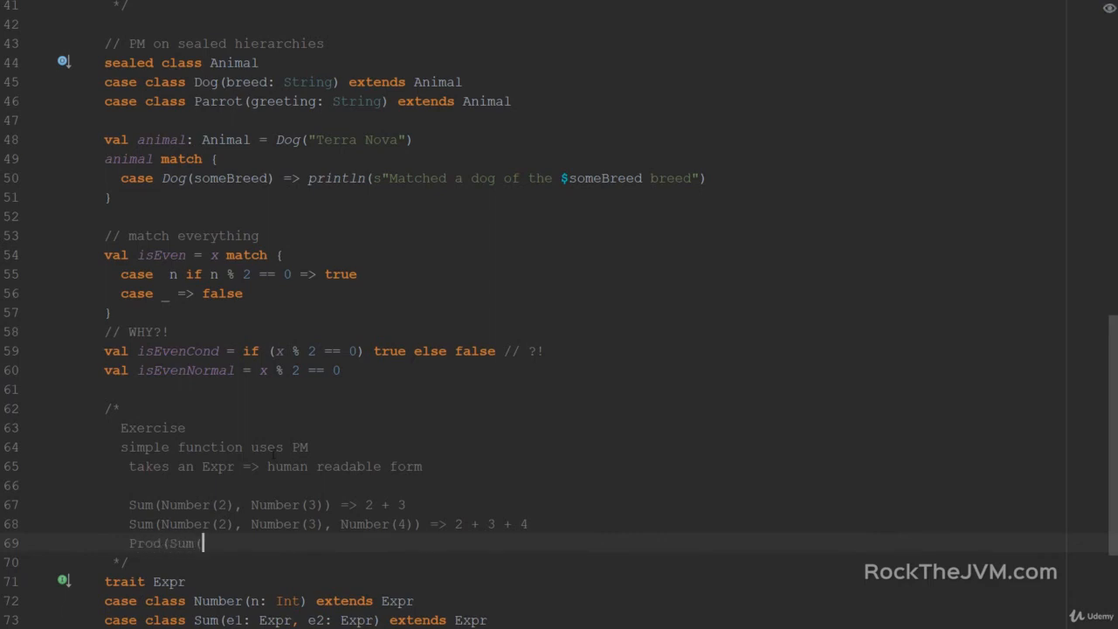
text(Number()
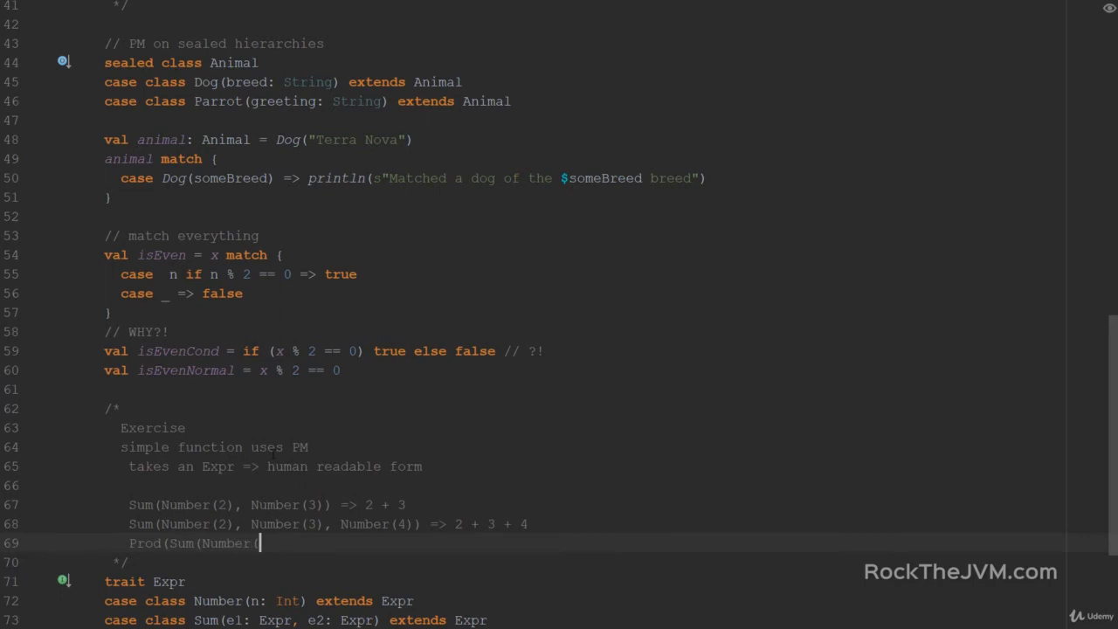
text(2),)
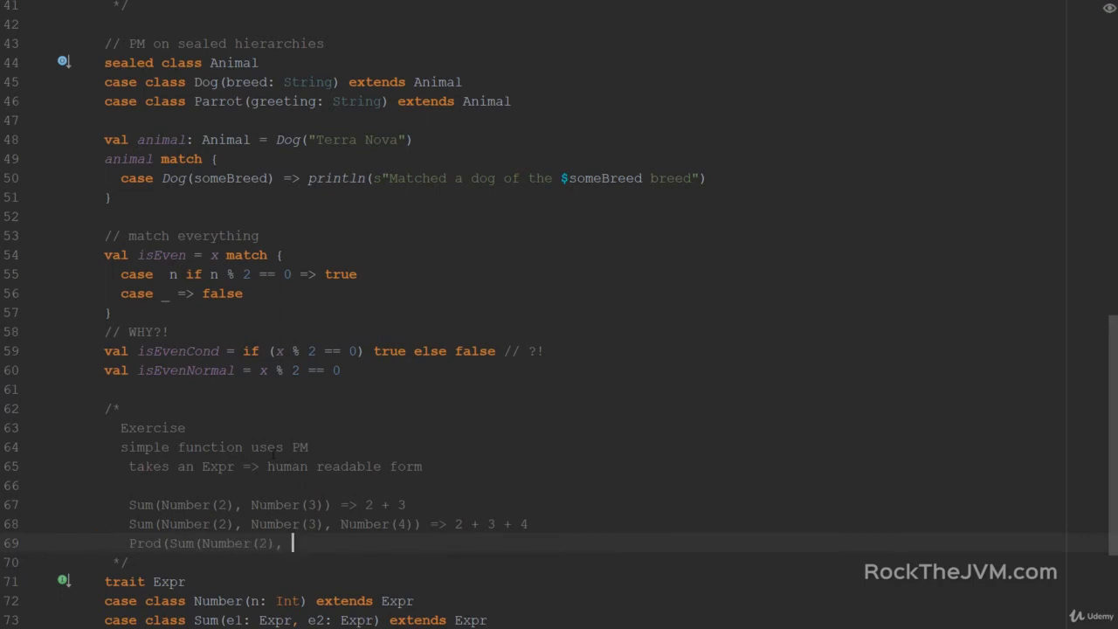
text(Number(1))
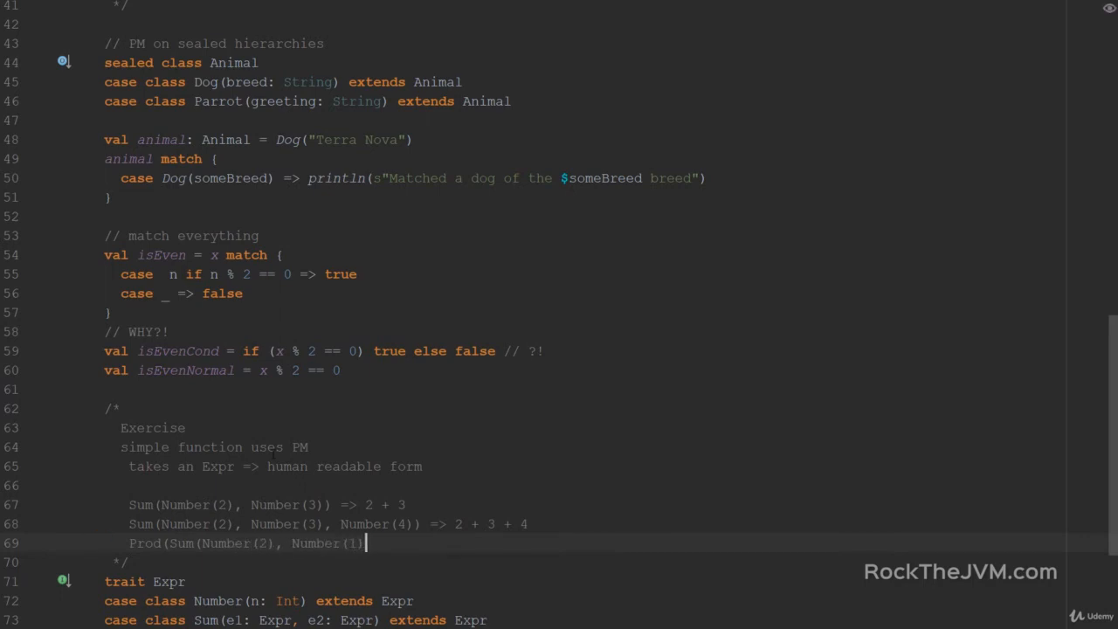
text(, Number)
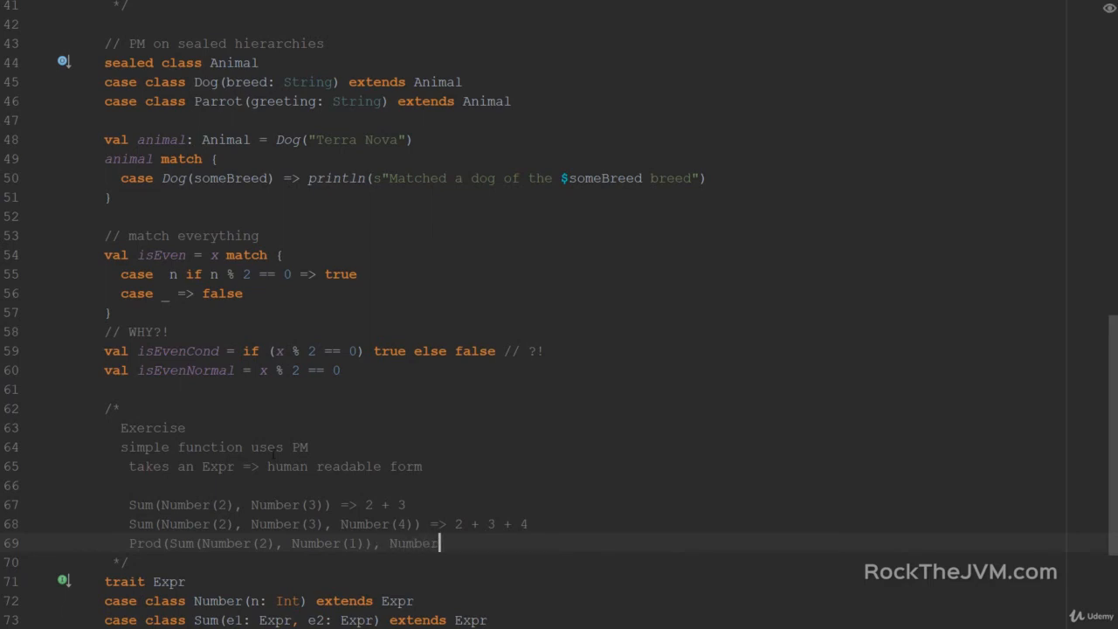
text((3))
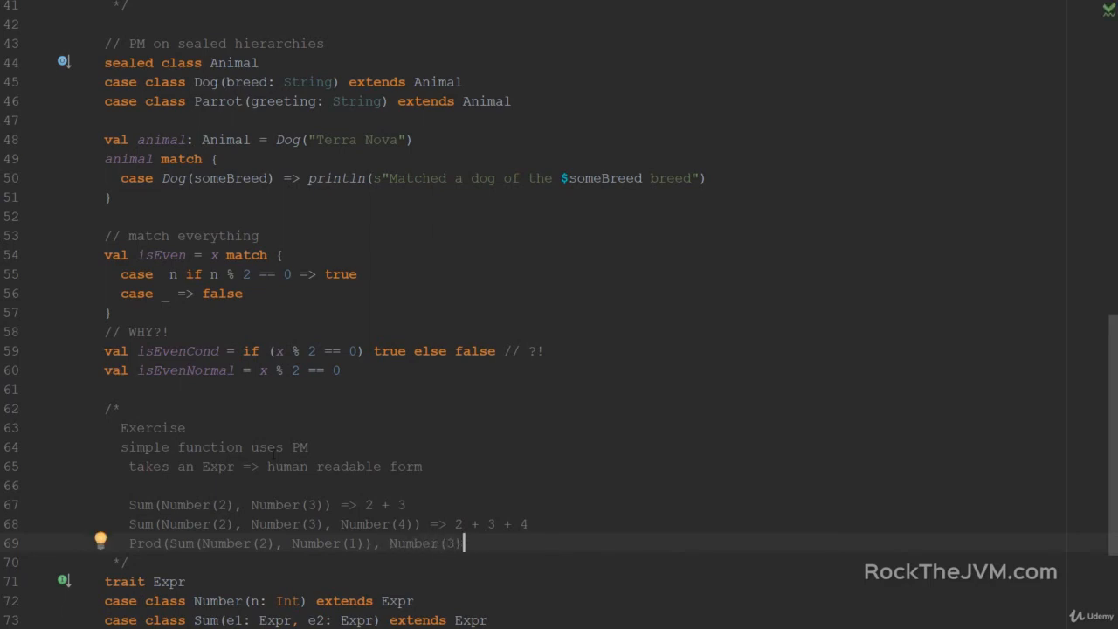
text() =)
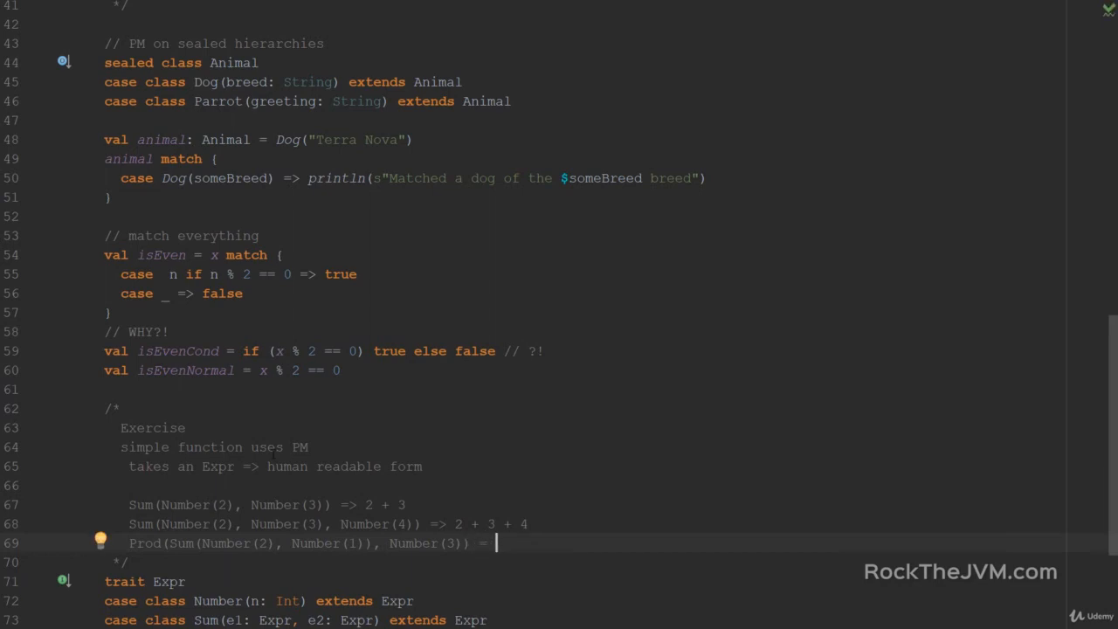
text((2)
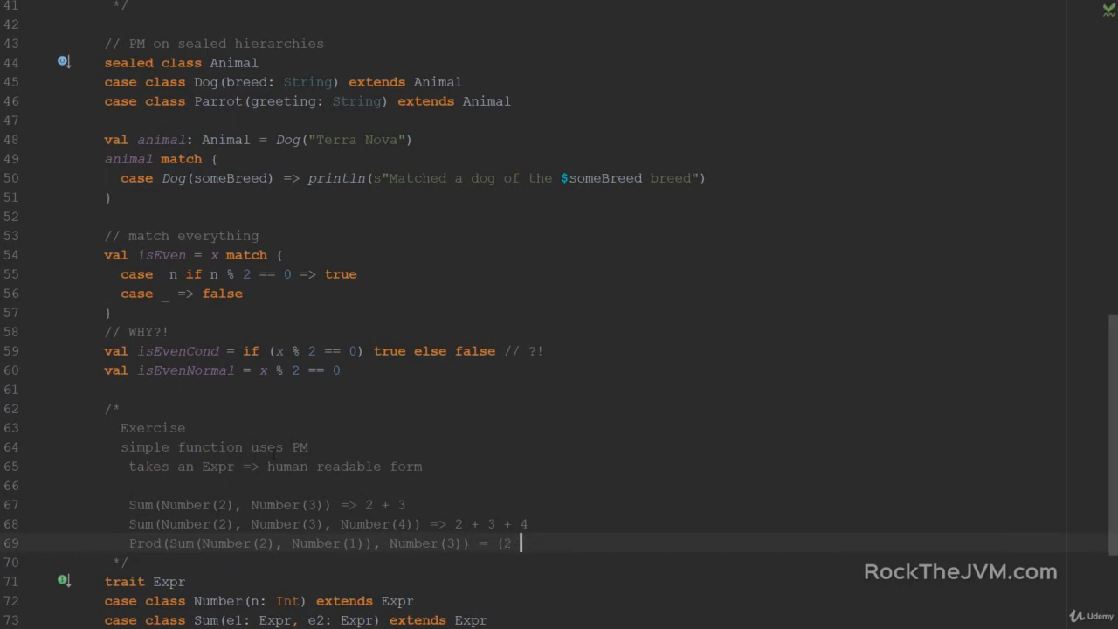
text(+ 1))
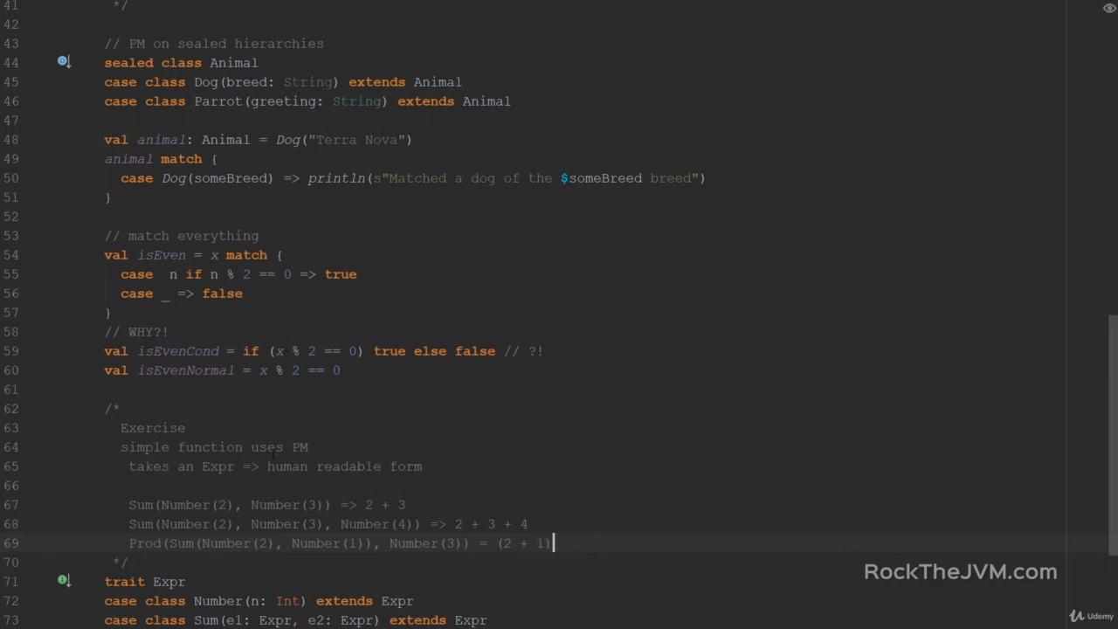
text(* 3)
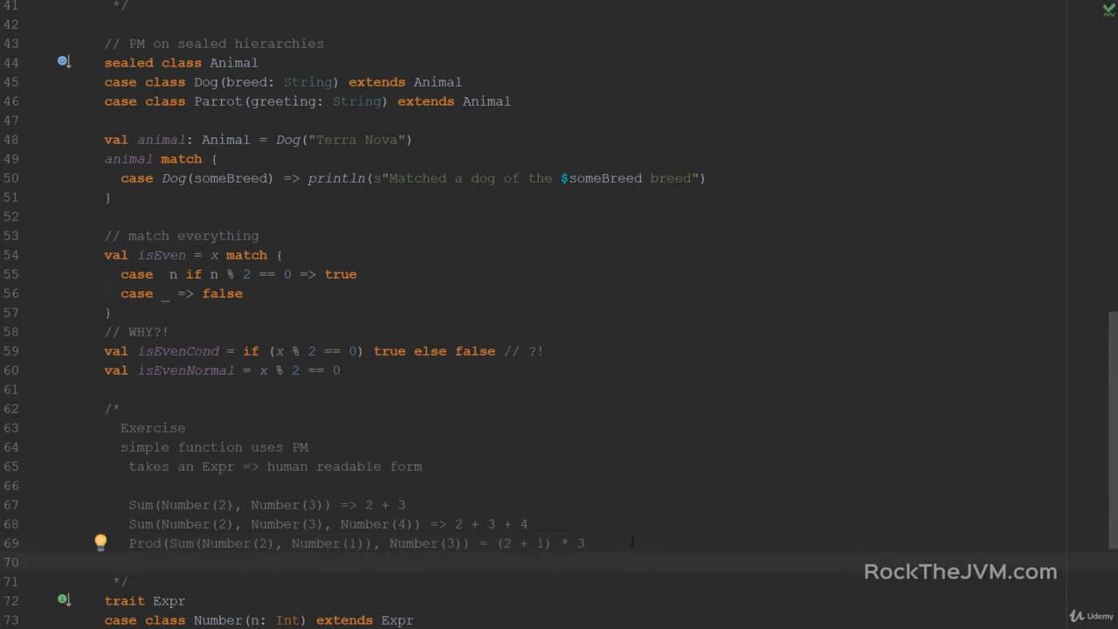
Step: Add the example Sum(Prod(Number(2), Number(1)), Number(3)) = 2 * 1 + 3
text(Sum()
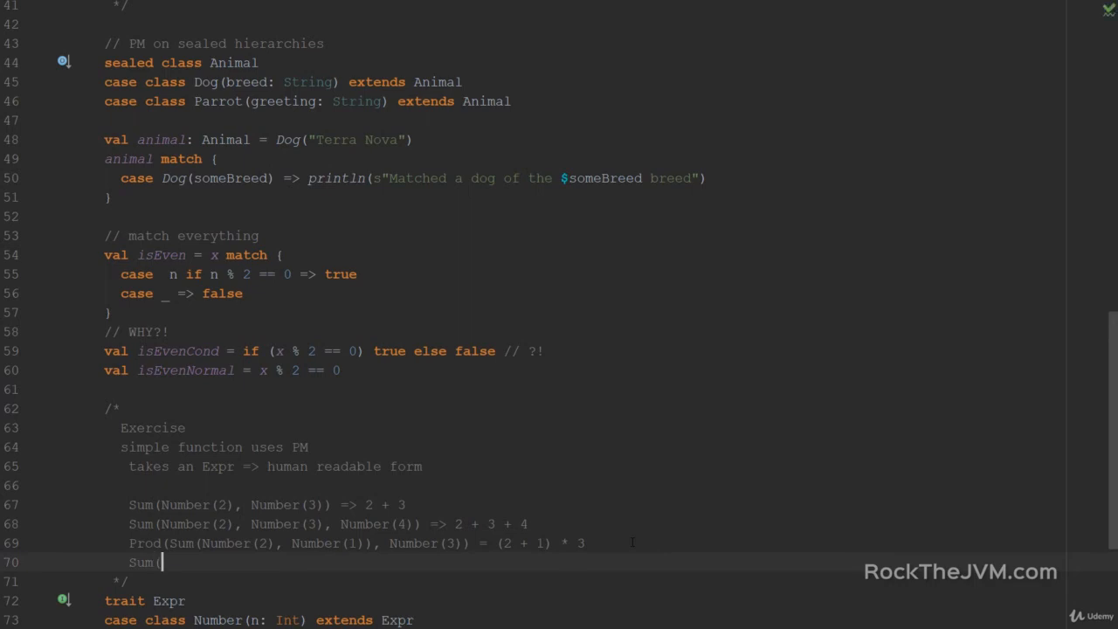
text(Prod(Number)
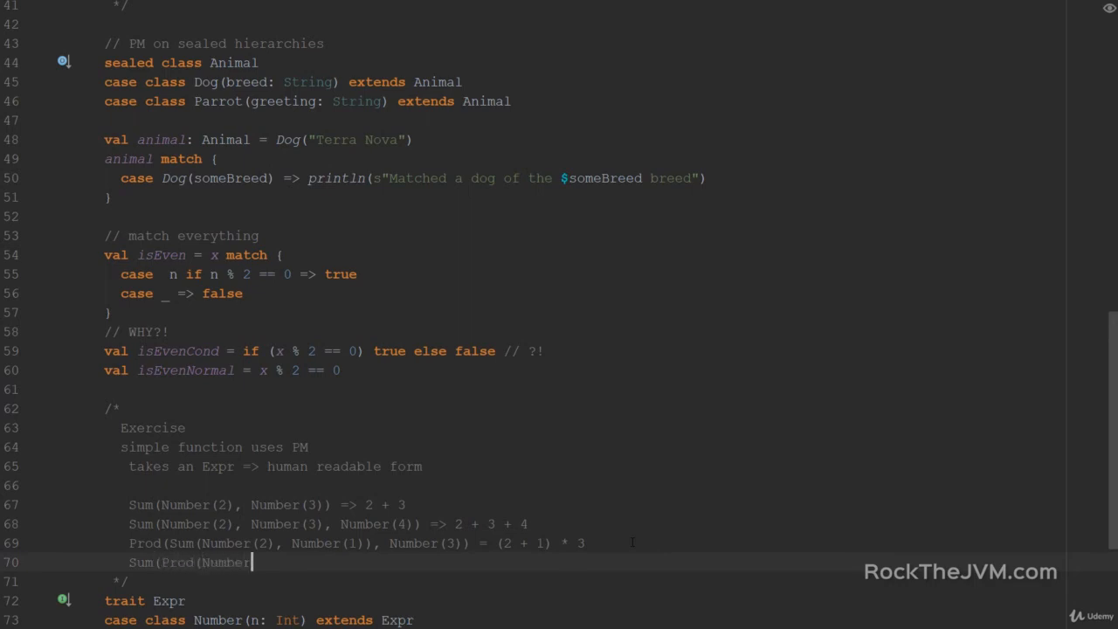
text((2), Number(1)),)
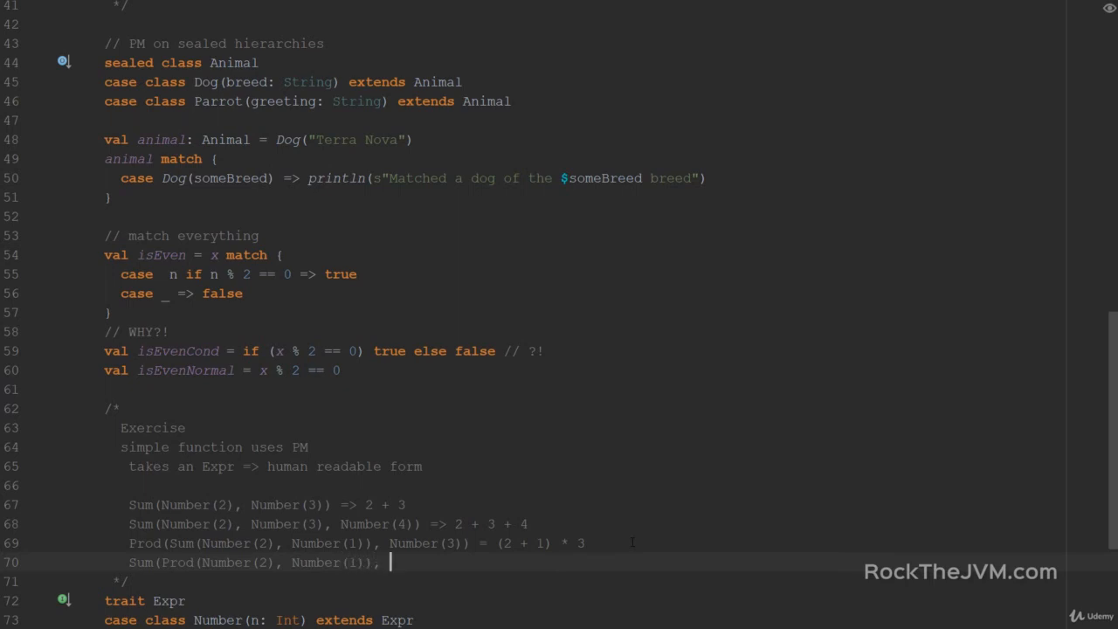
text(Number(3)))
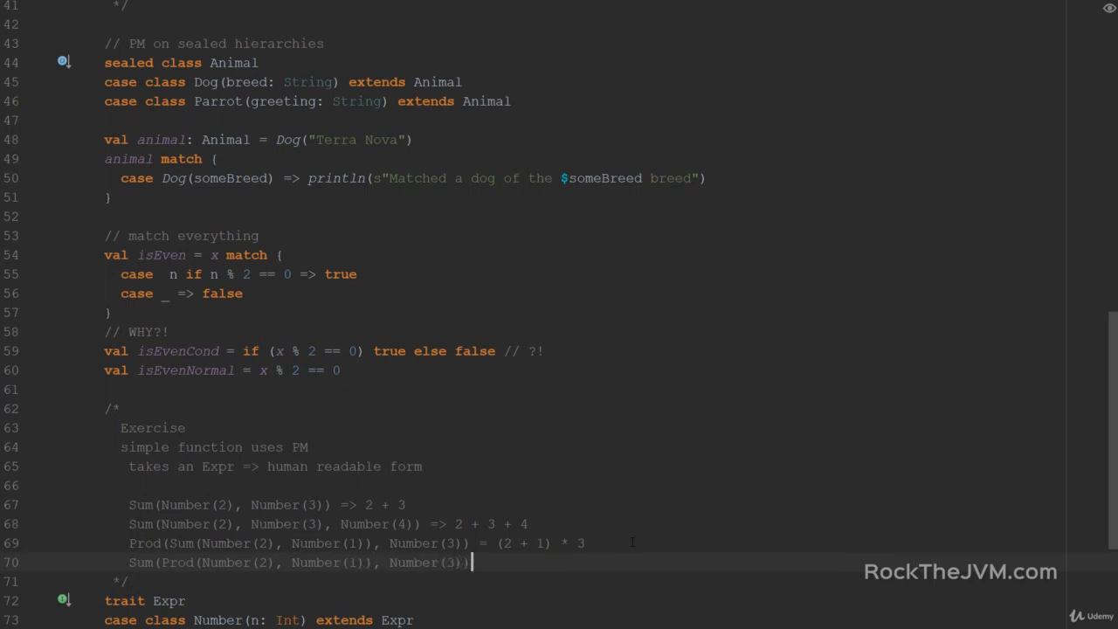
text(=)
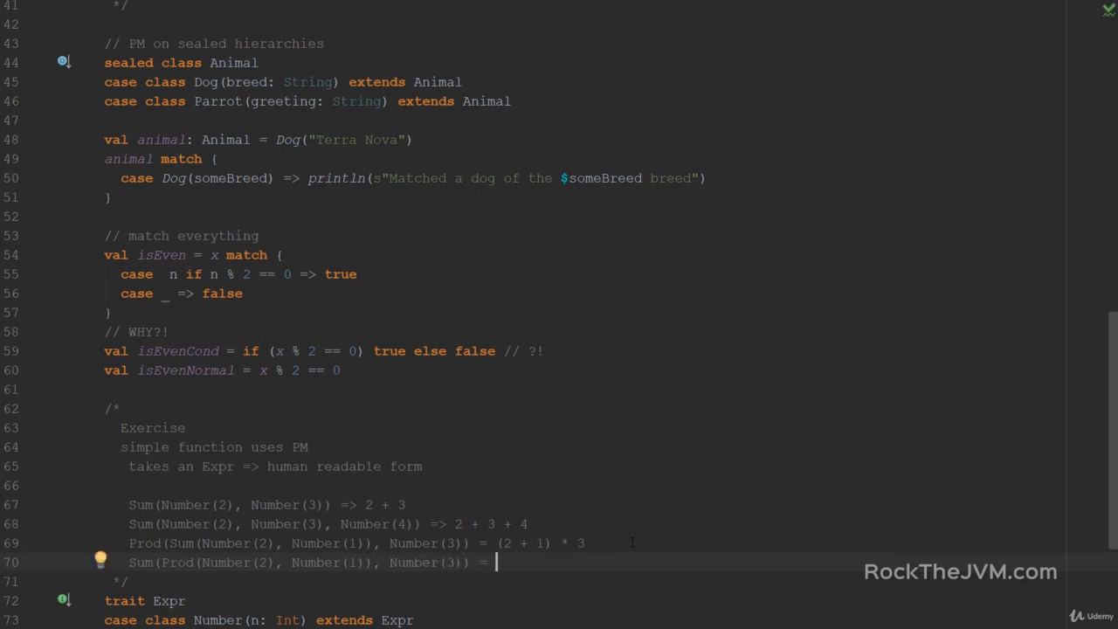
text(2 *)
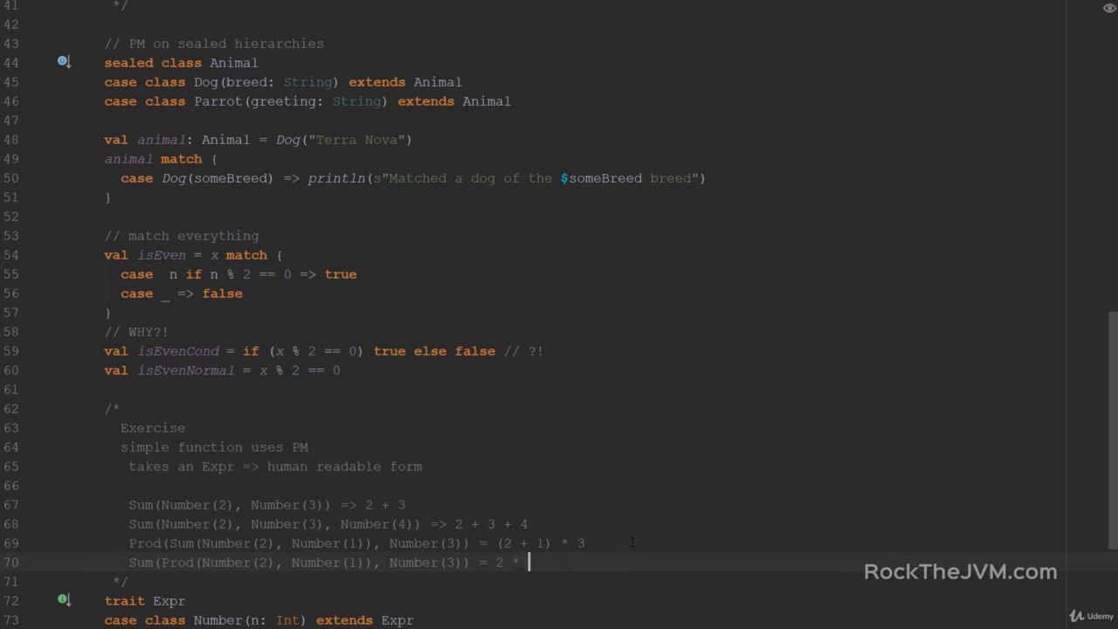
text(1 +)
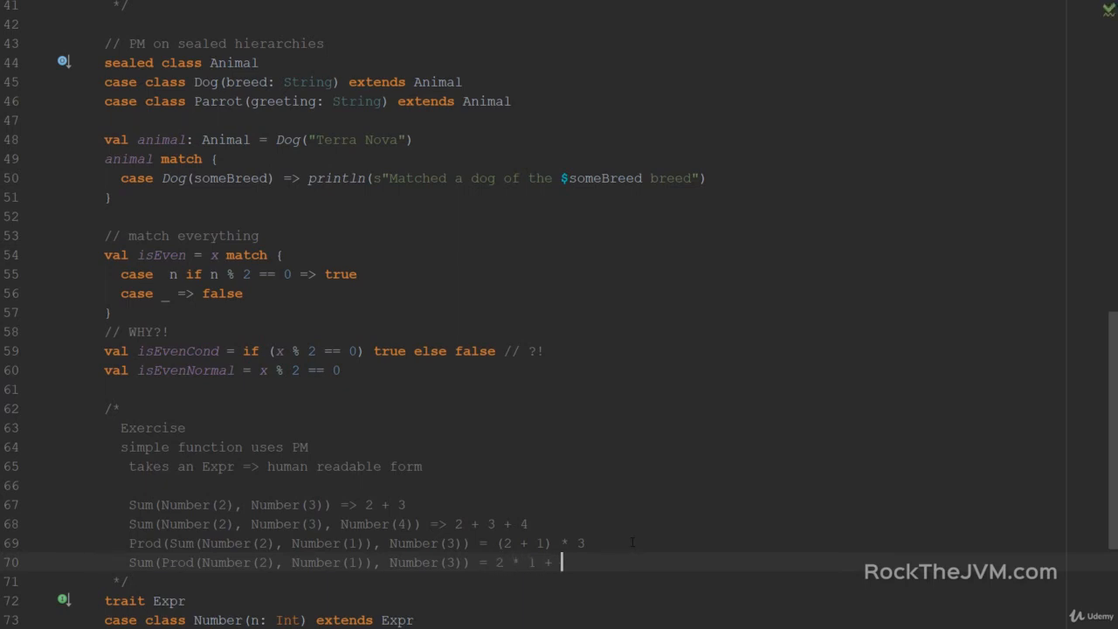
text(3)
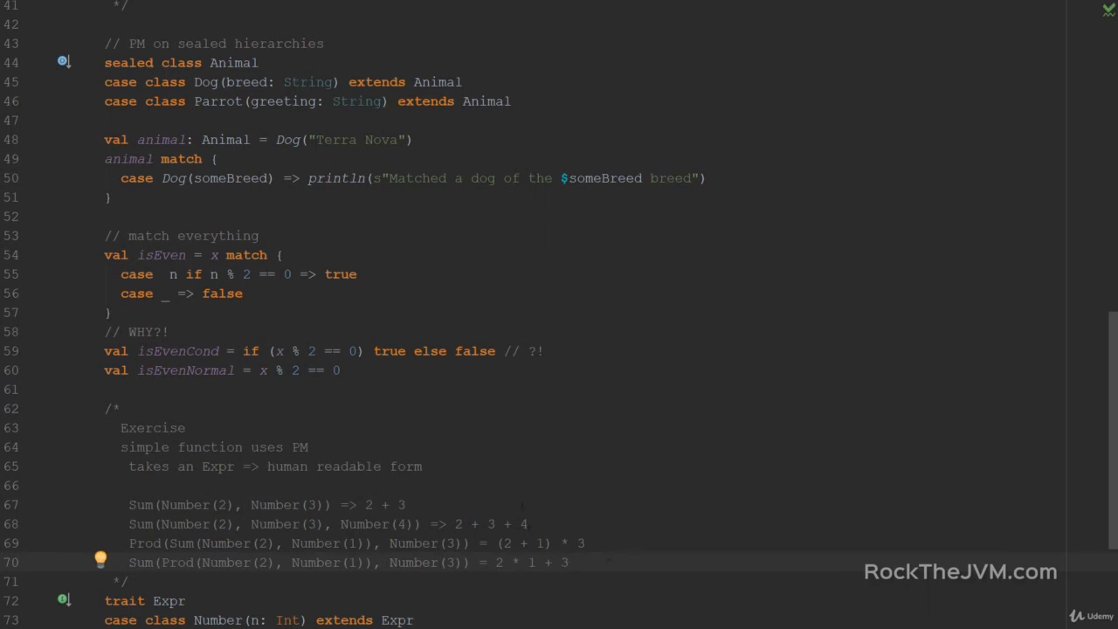
scroll(down, 3)
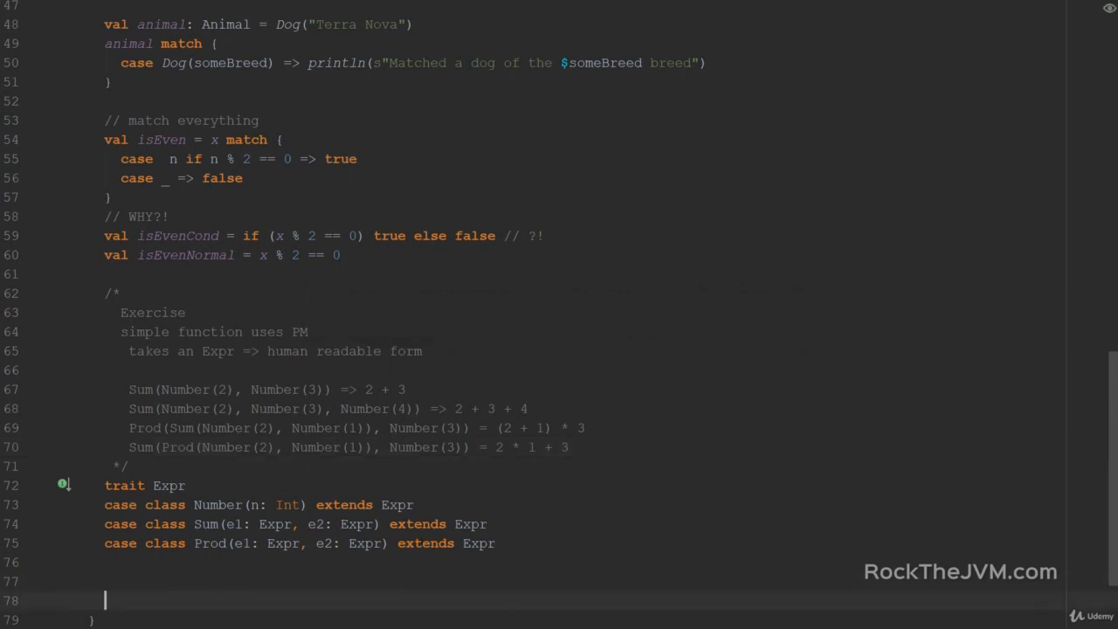
Step: Define def show(e: Expr): String = e match with a Number case returning s"$n"
scroll(down, 3)
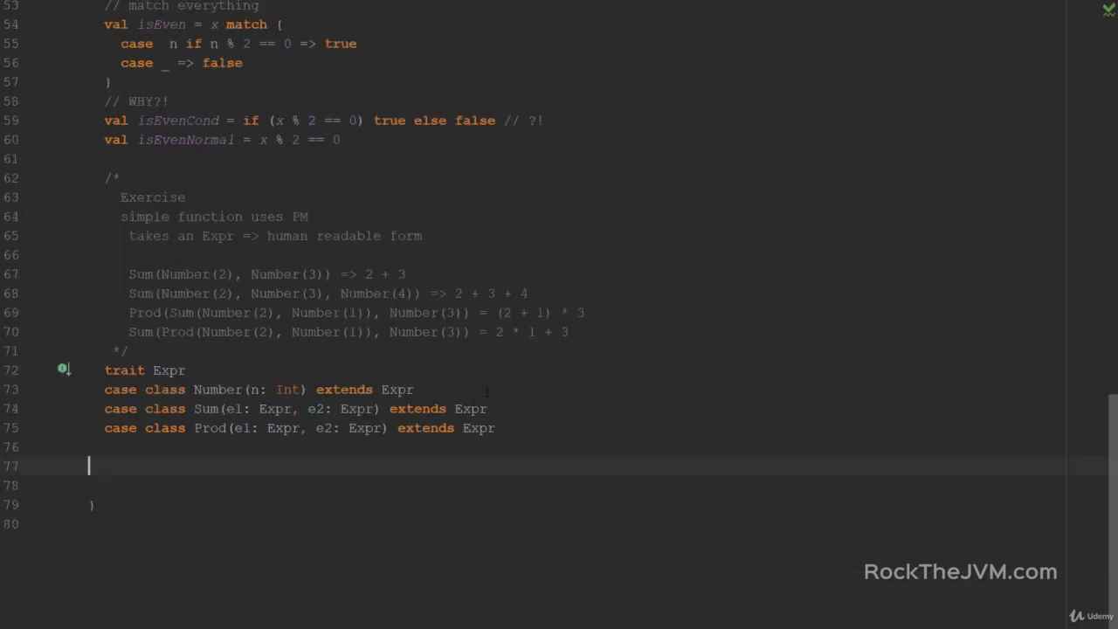
text(de)
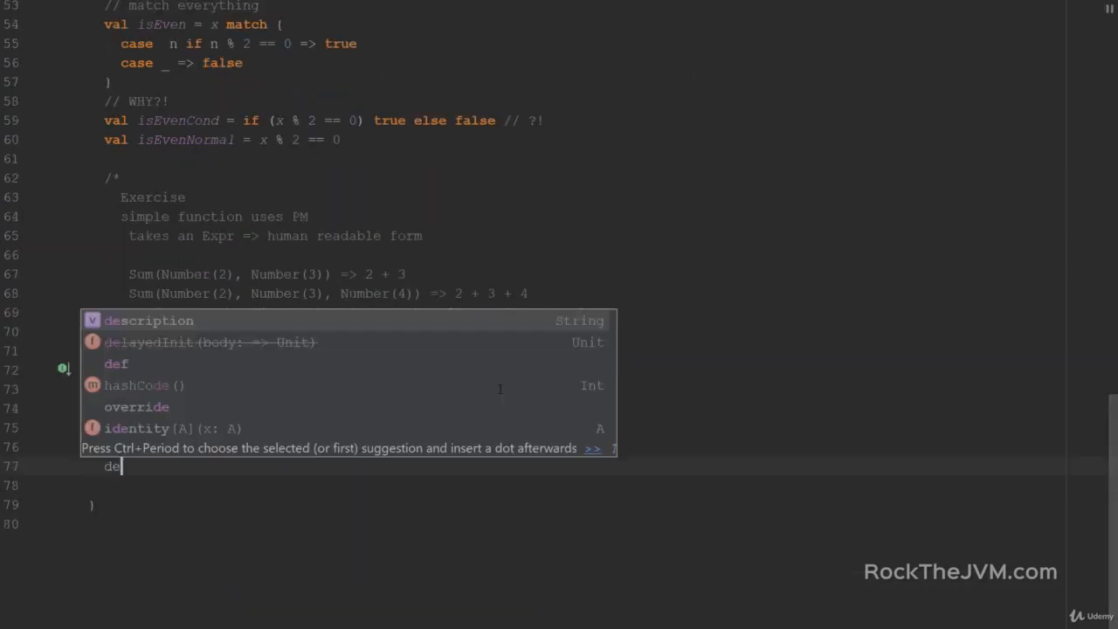
text(shoe)
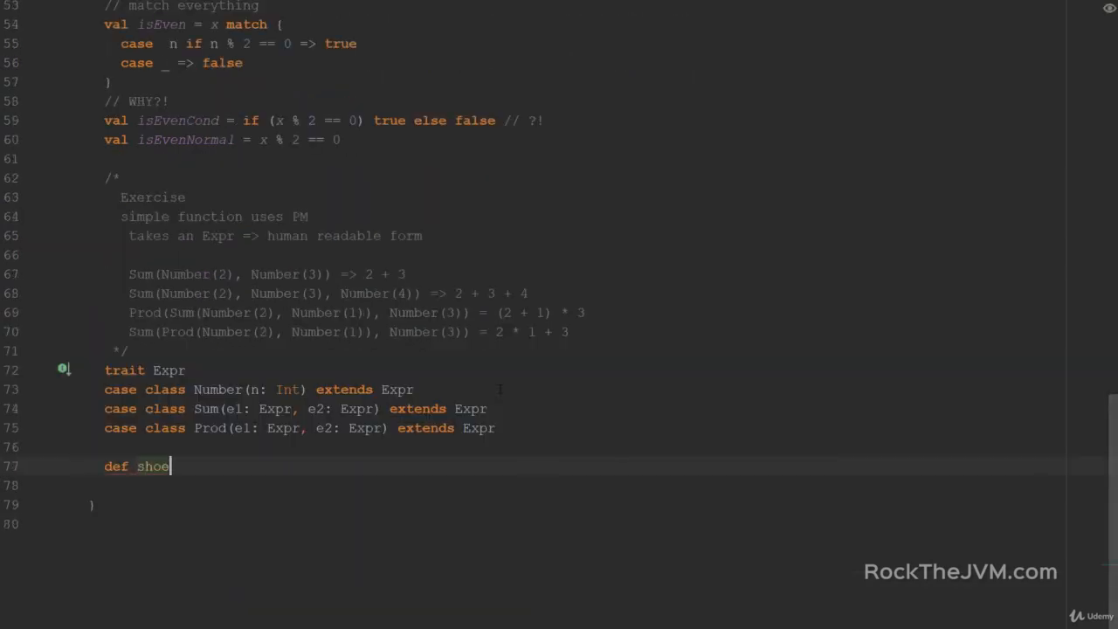
text(w()
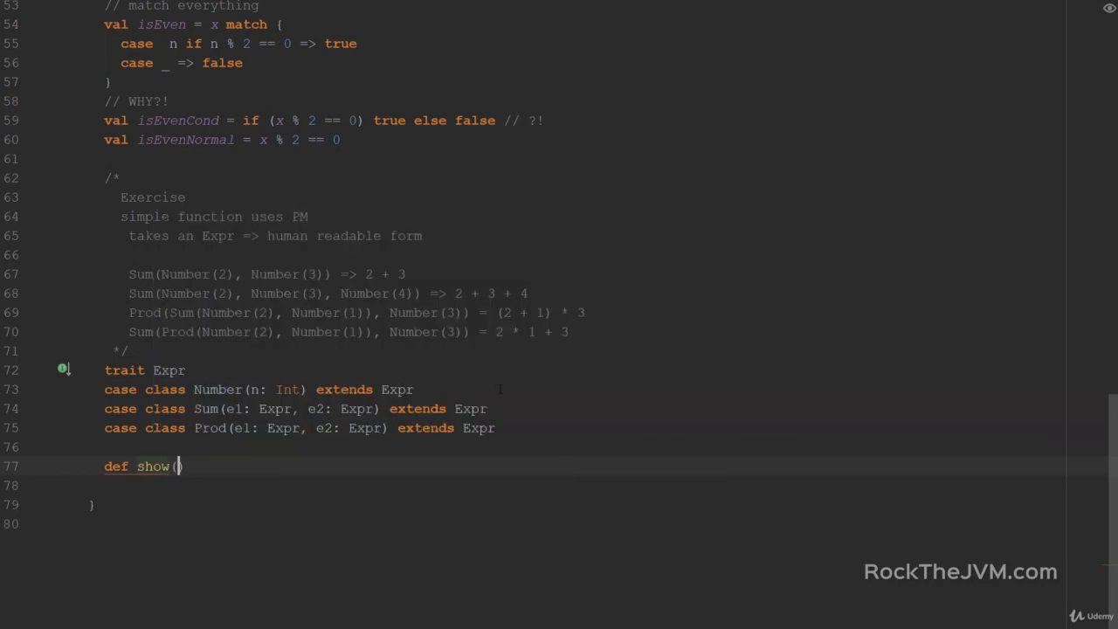
text(e:)
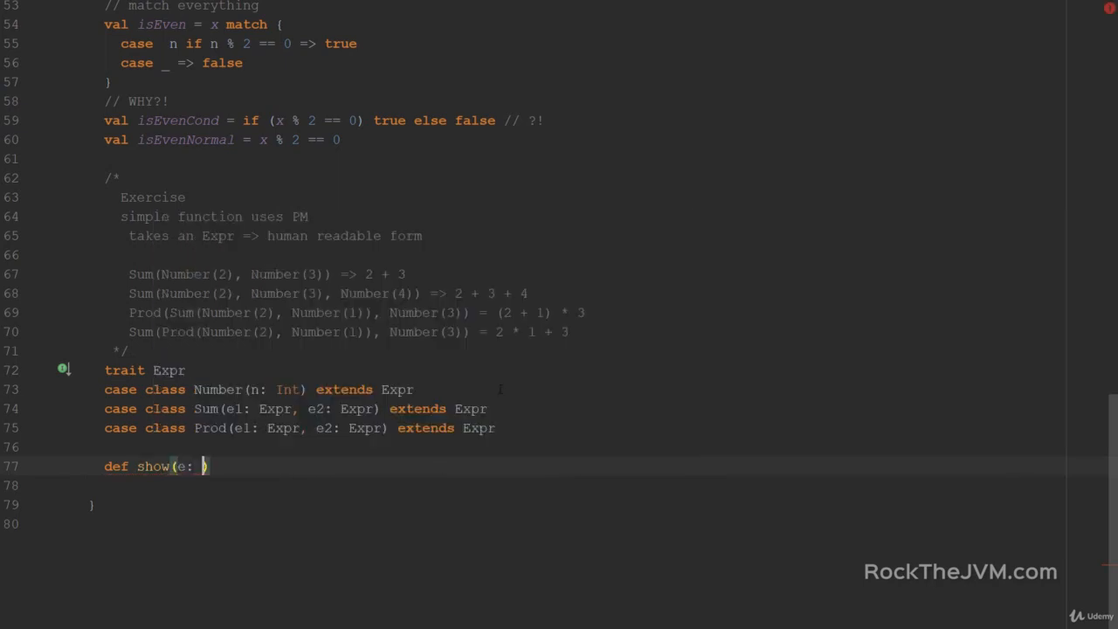
text(Expr)
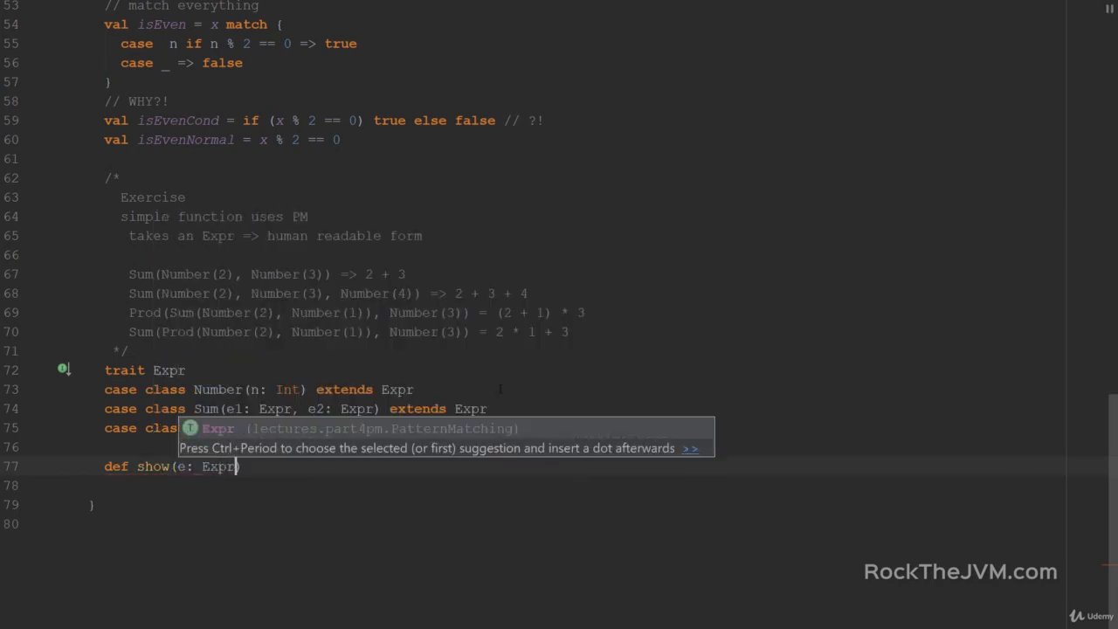
text(): String =)
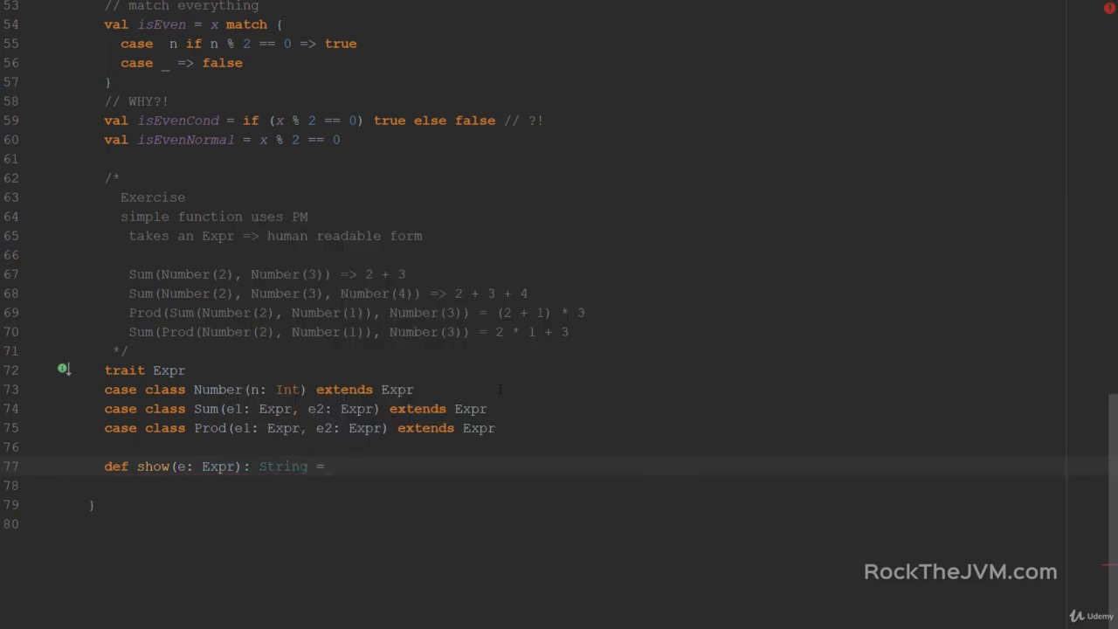
text(e match {)
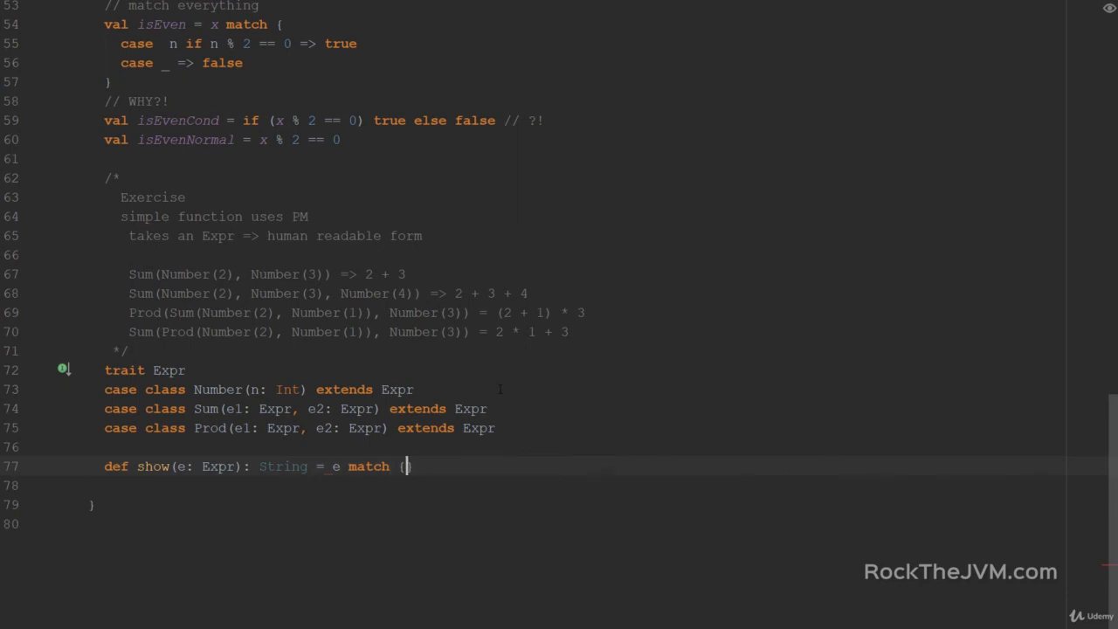
key(enter)
text(case Number(n) =>)
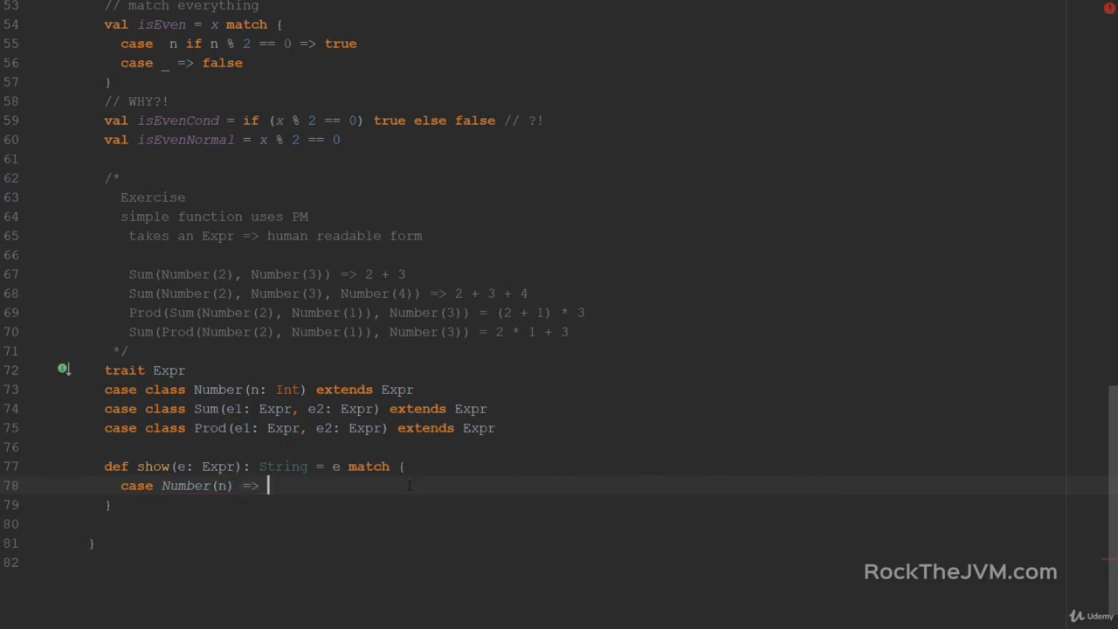
text(s"$n)
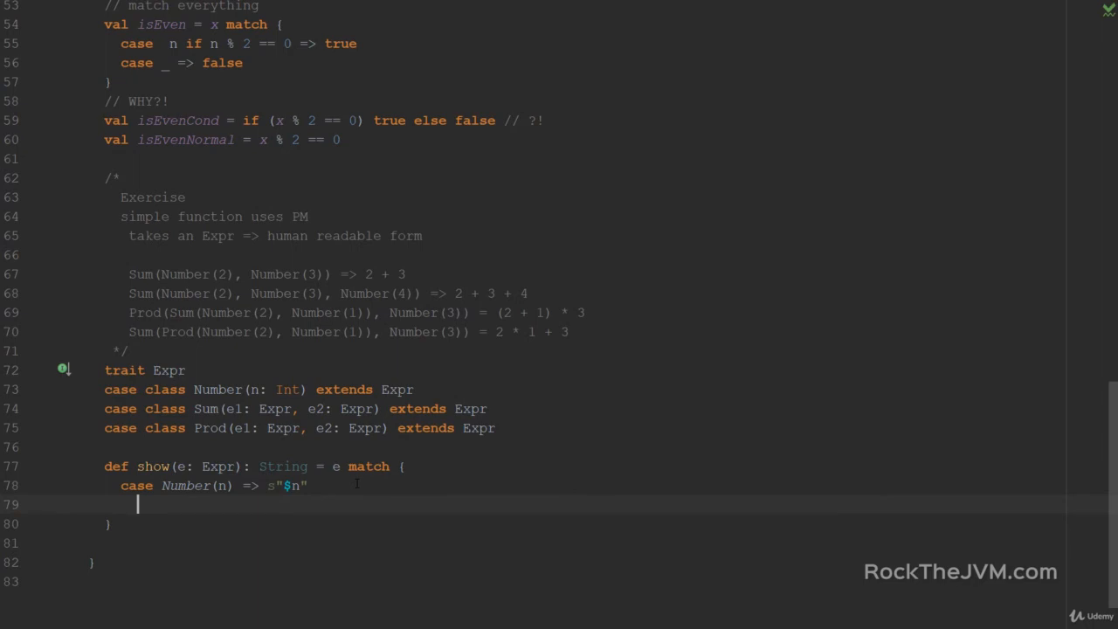
Step: Add case Sum(e1, e2) returning show(e1) + " + " + show(e2)
text(case Sum()
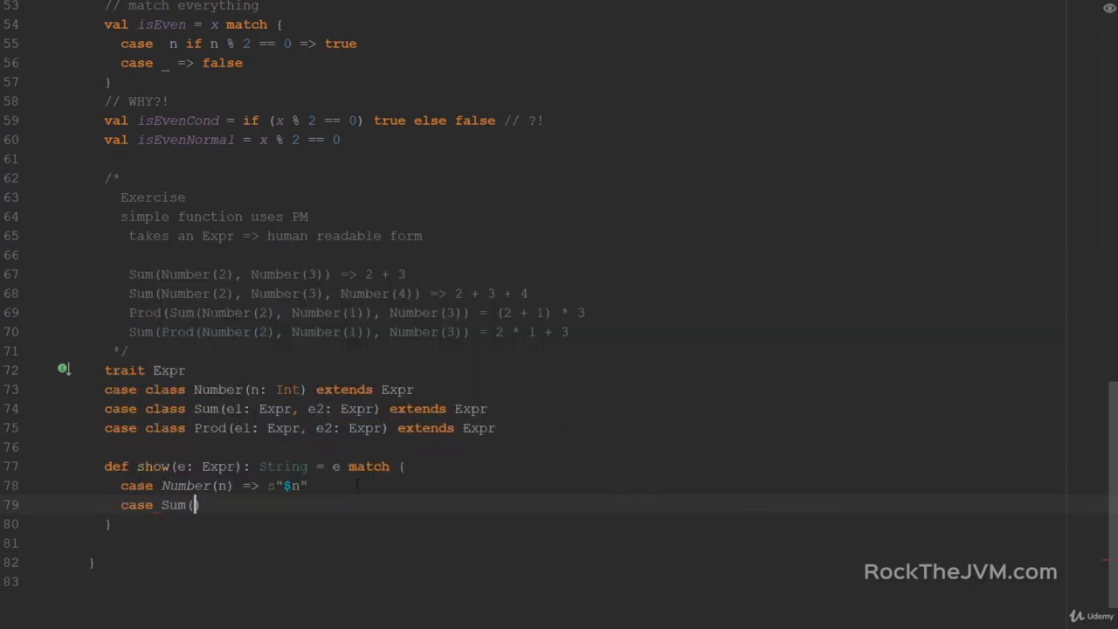
text(e1)
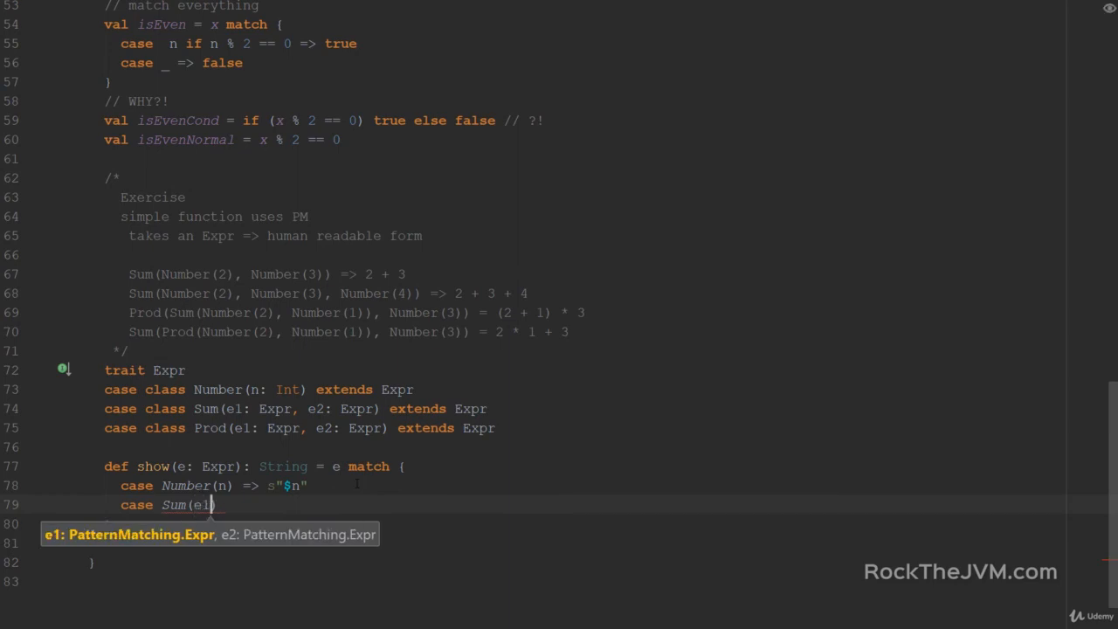
text(, e2)
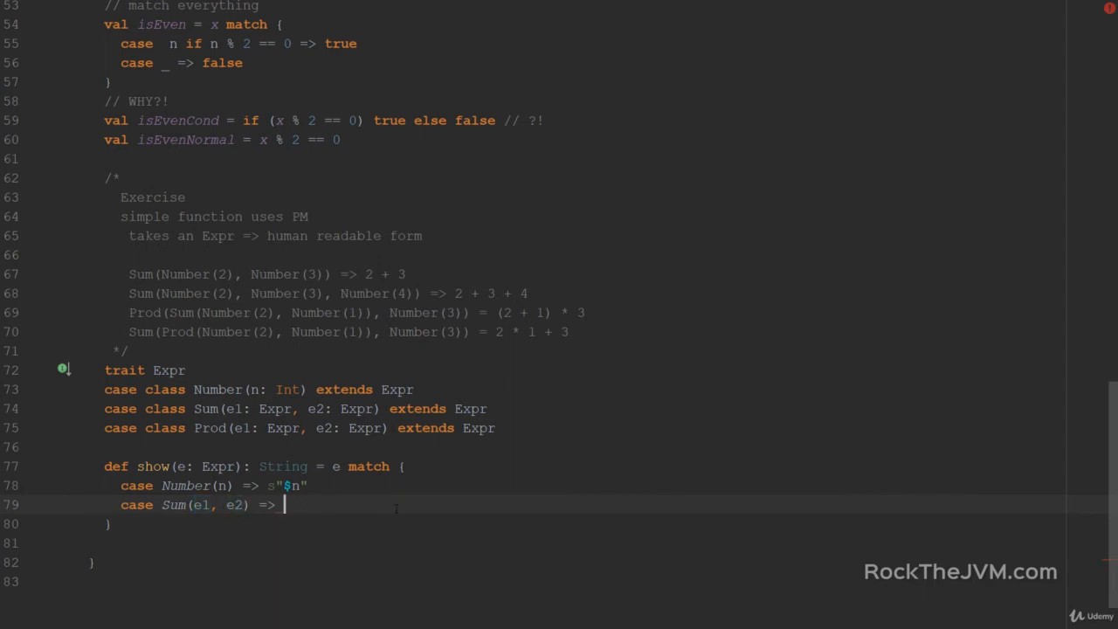
text(show()
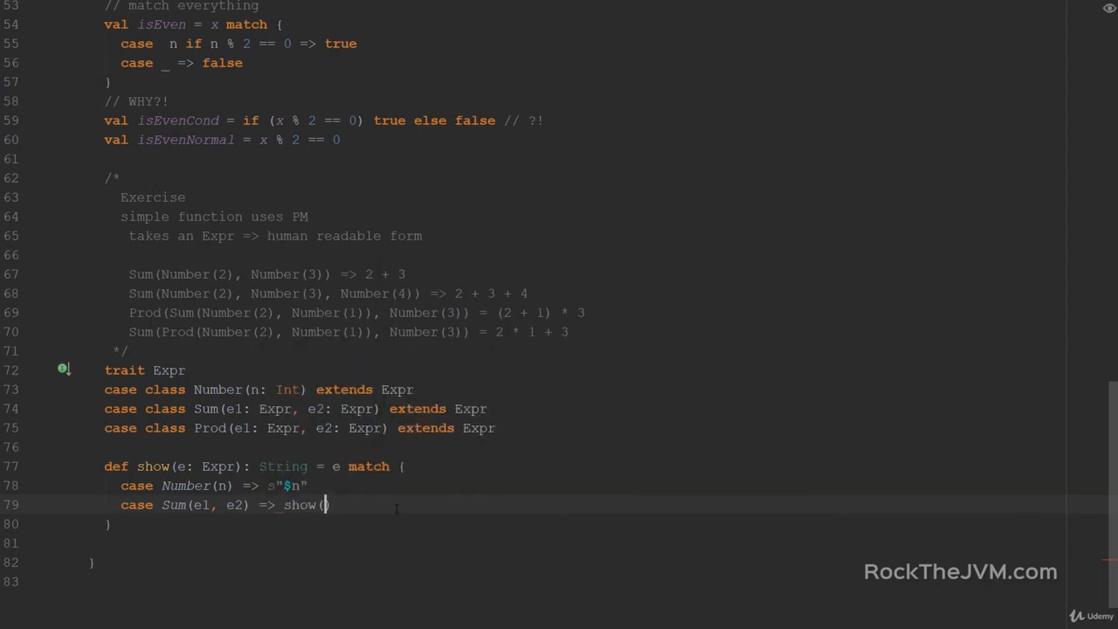
text(e1))
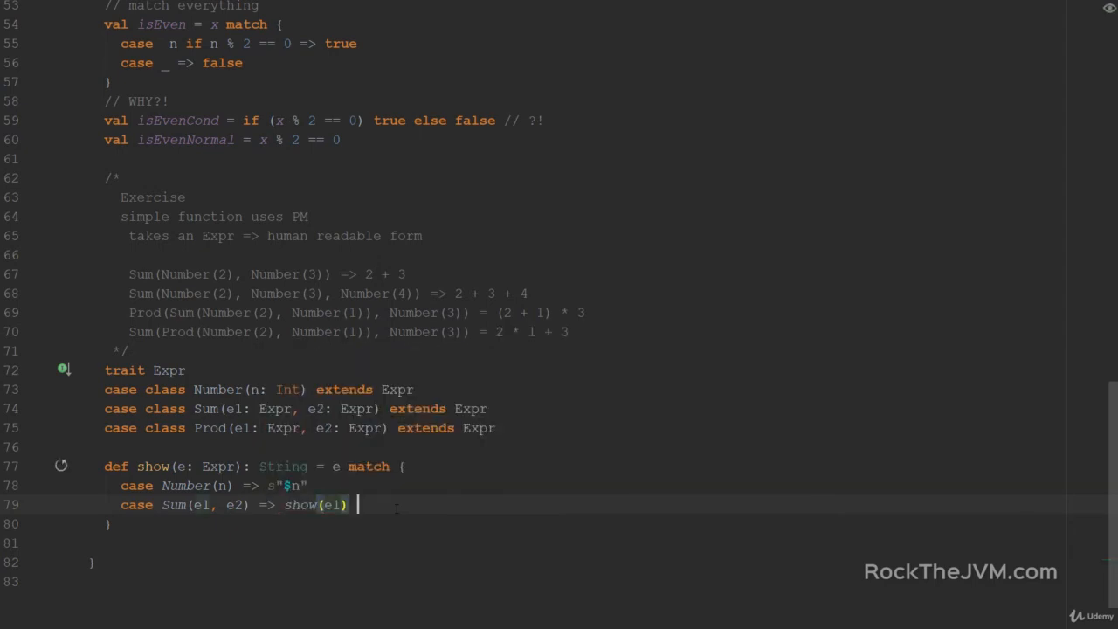
text(+ " + " +)
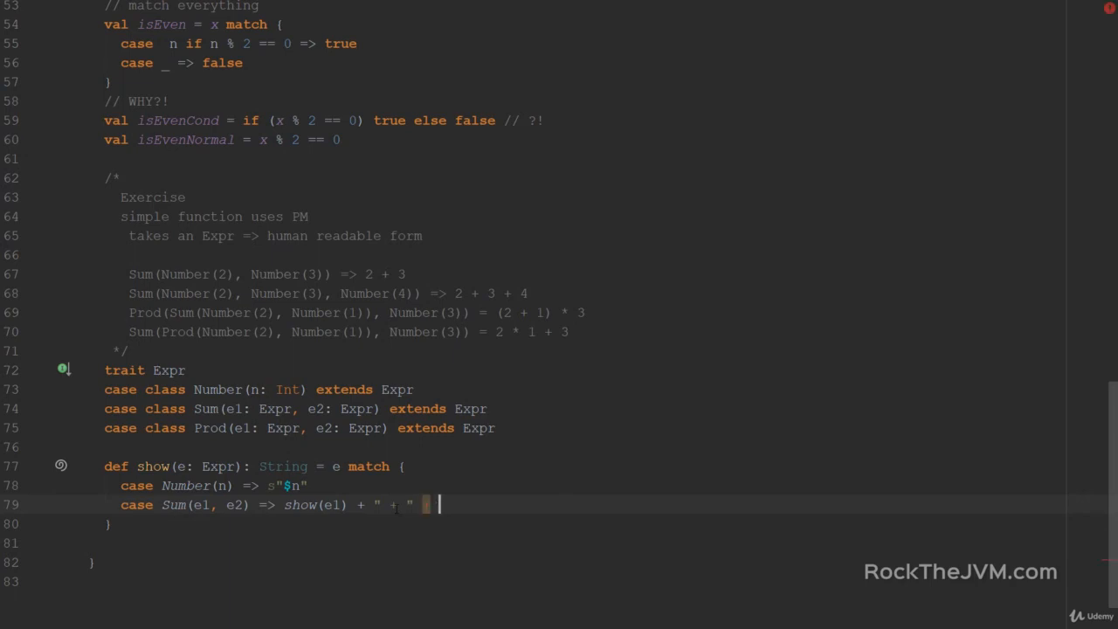
text(show(e2)
text(case Prod(e1, e2)
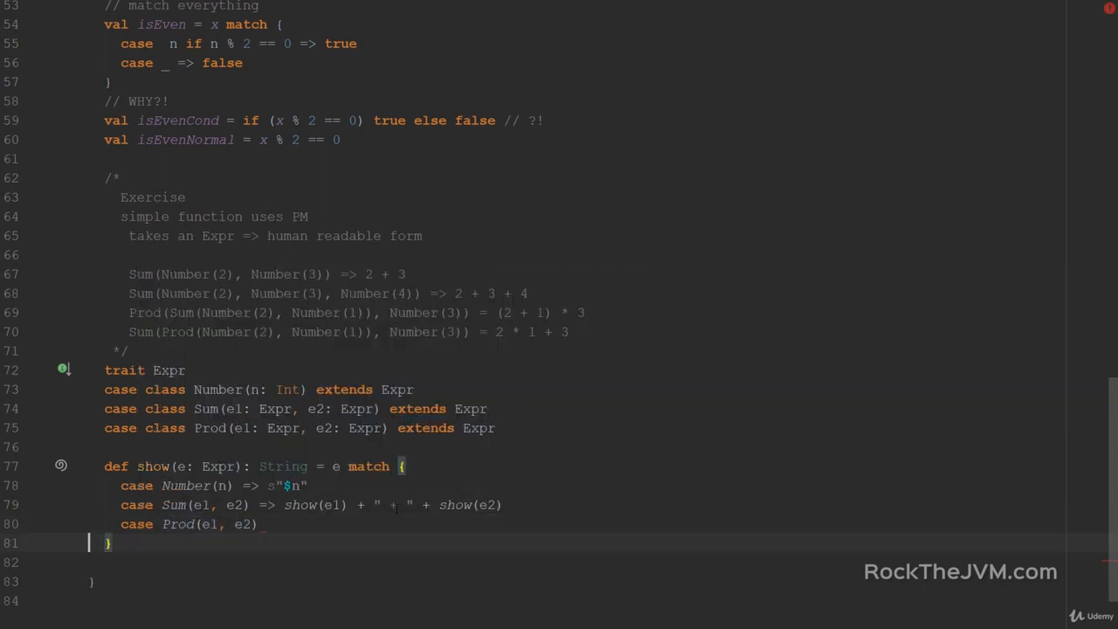
Step: Inside case Prod, declare def maybeShowParentheses(exp: Expr)
text(=>)
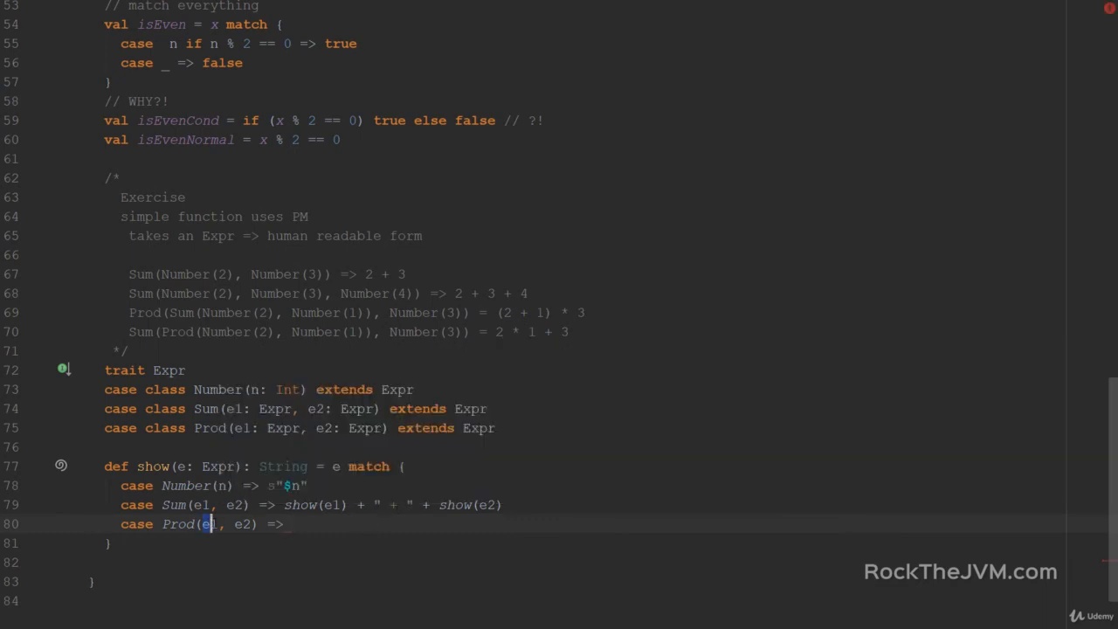
double_click(244, 524)
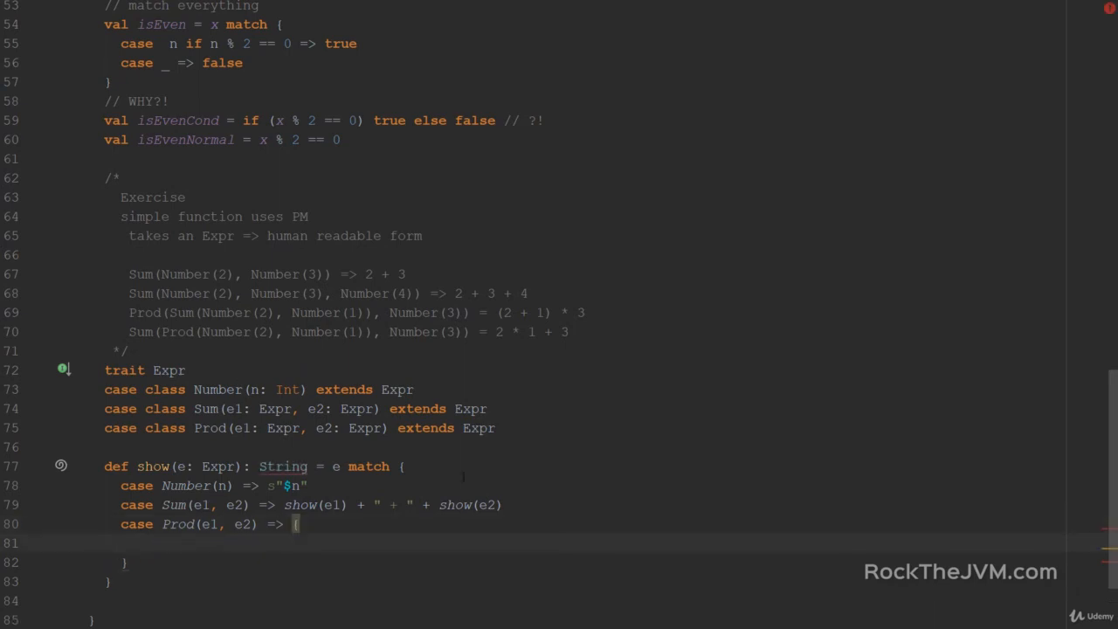
text(def)
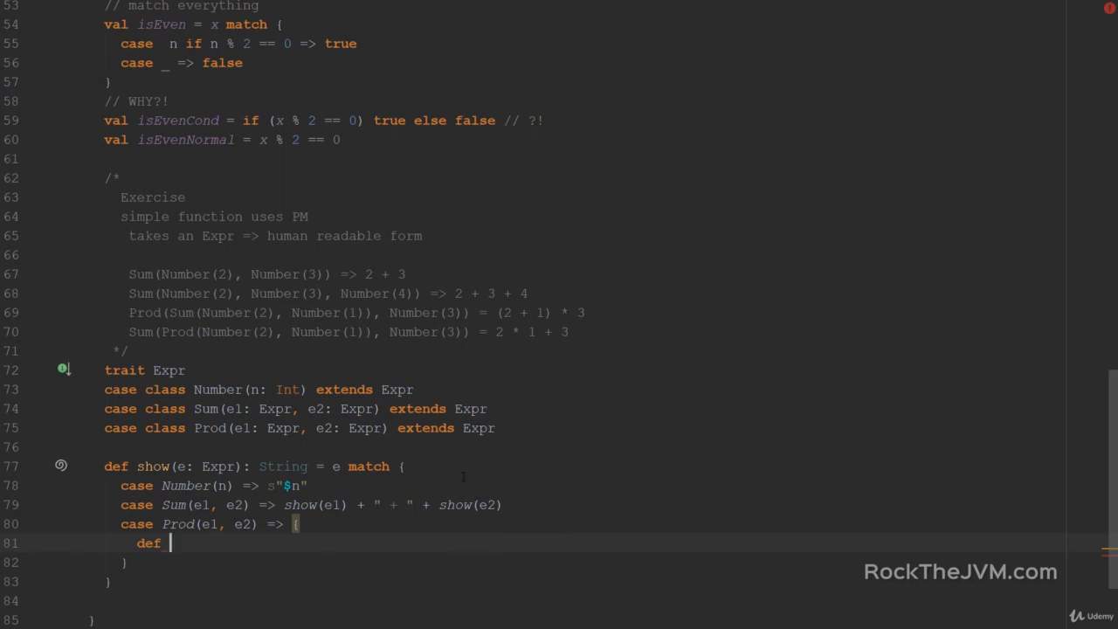
text(maybeShow)
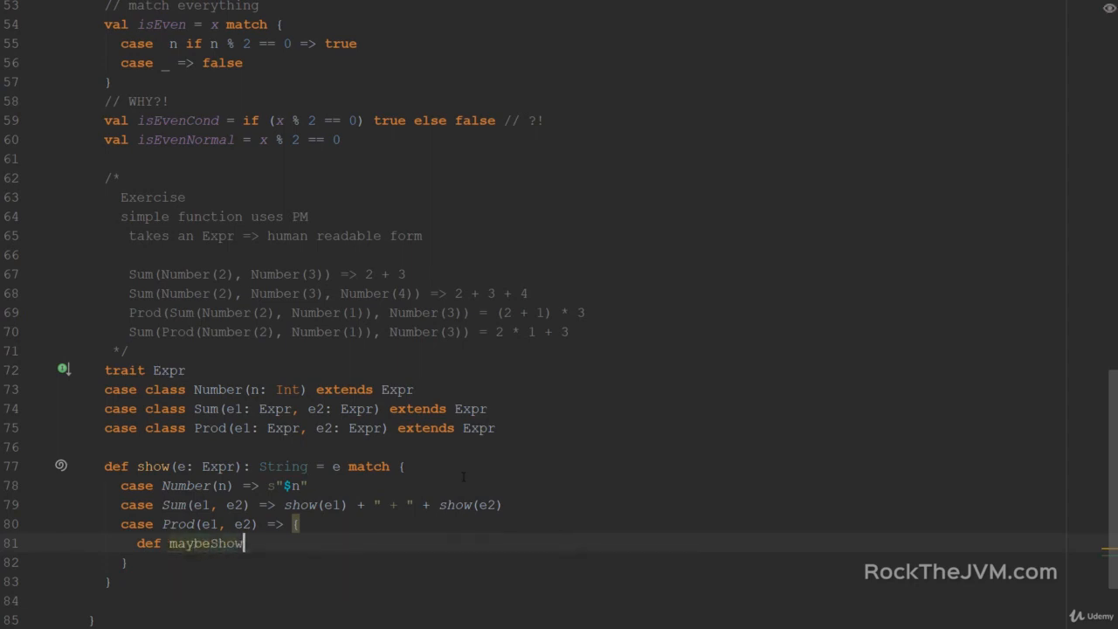
text(Parentheses)
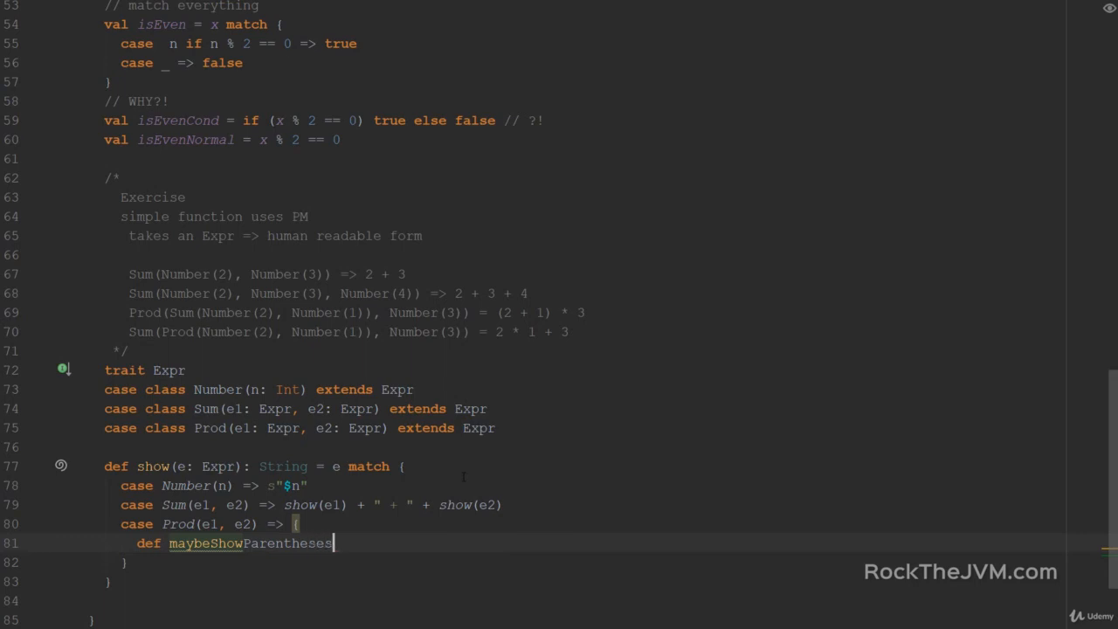
text((exp:)
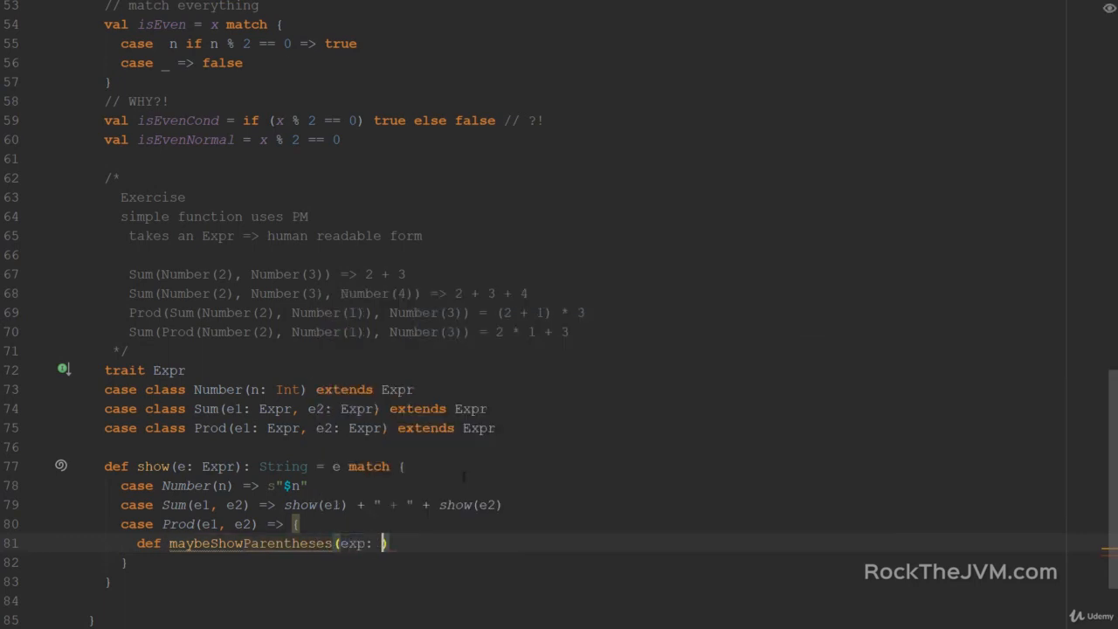
text(Expr))
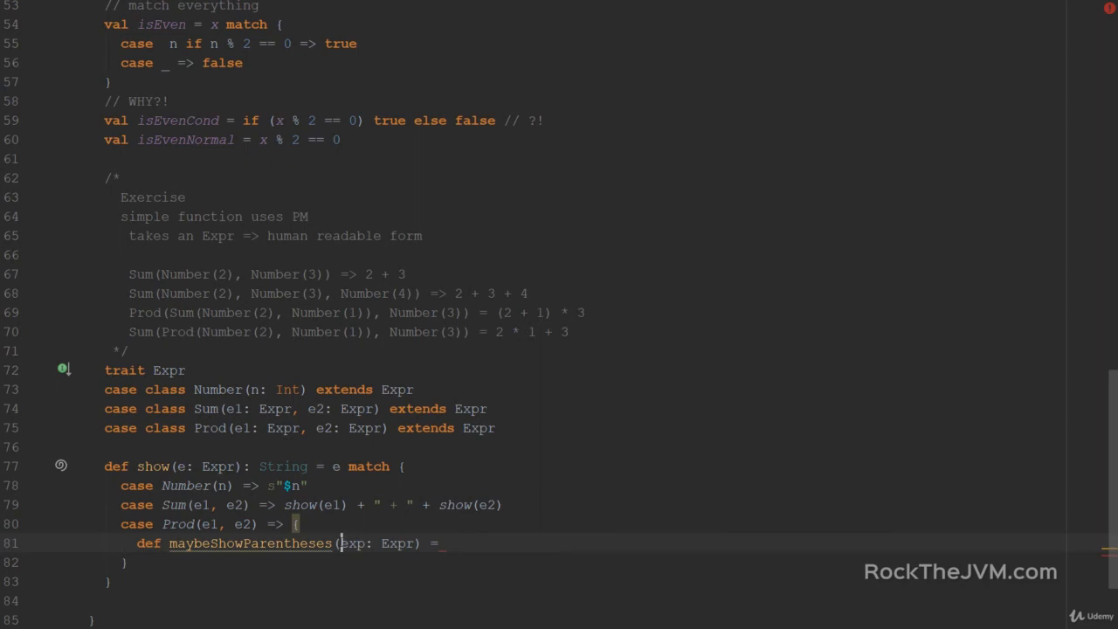
Step: Make maybeShowParentheses match Prod(_, _) and return show(exp)
double_click(351, 543)
text( exp match {)
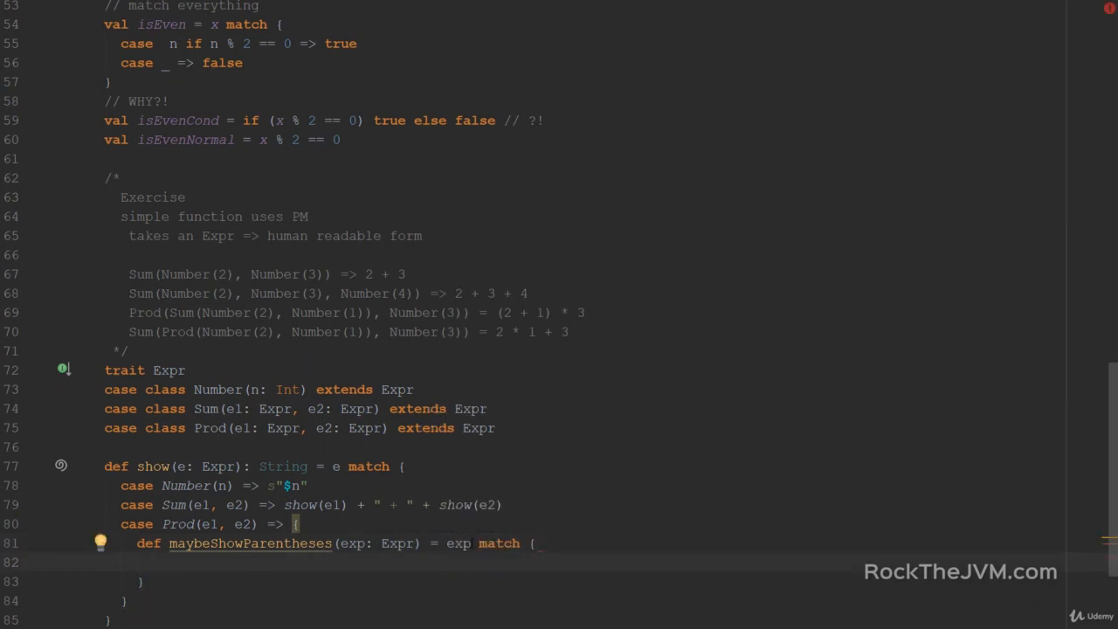
text(case)
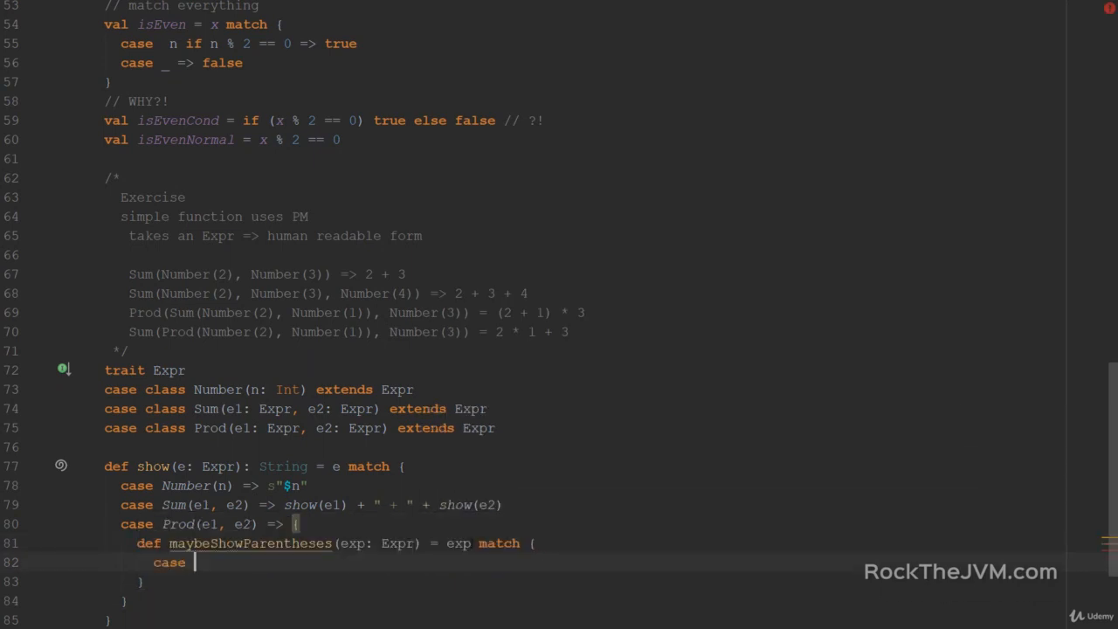
text(Prod()
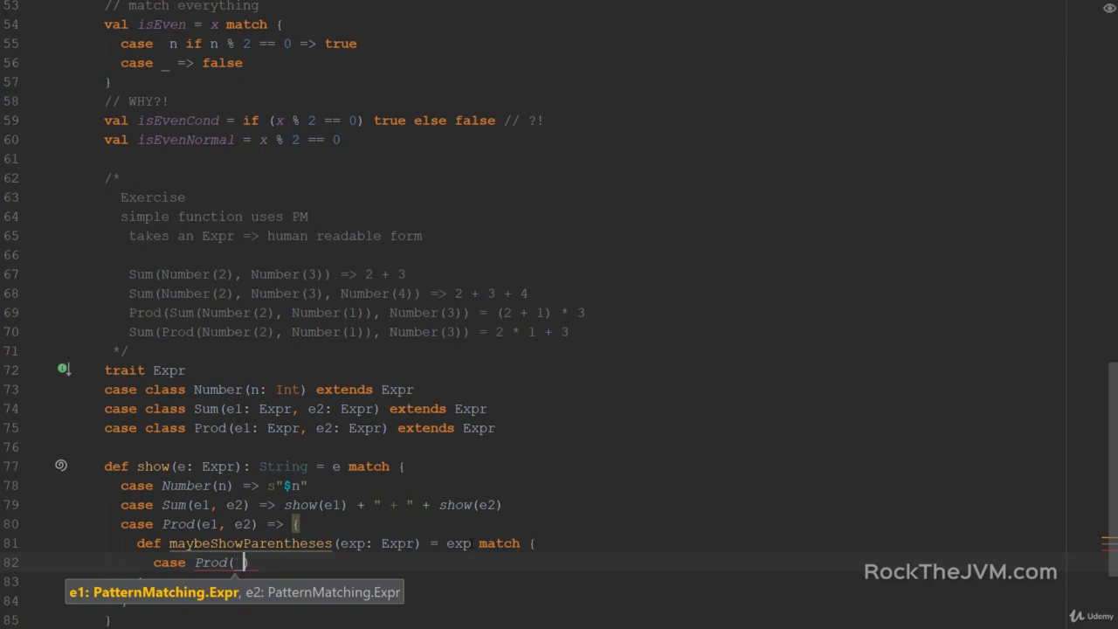
text(_, _)
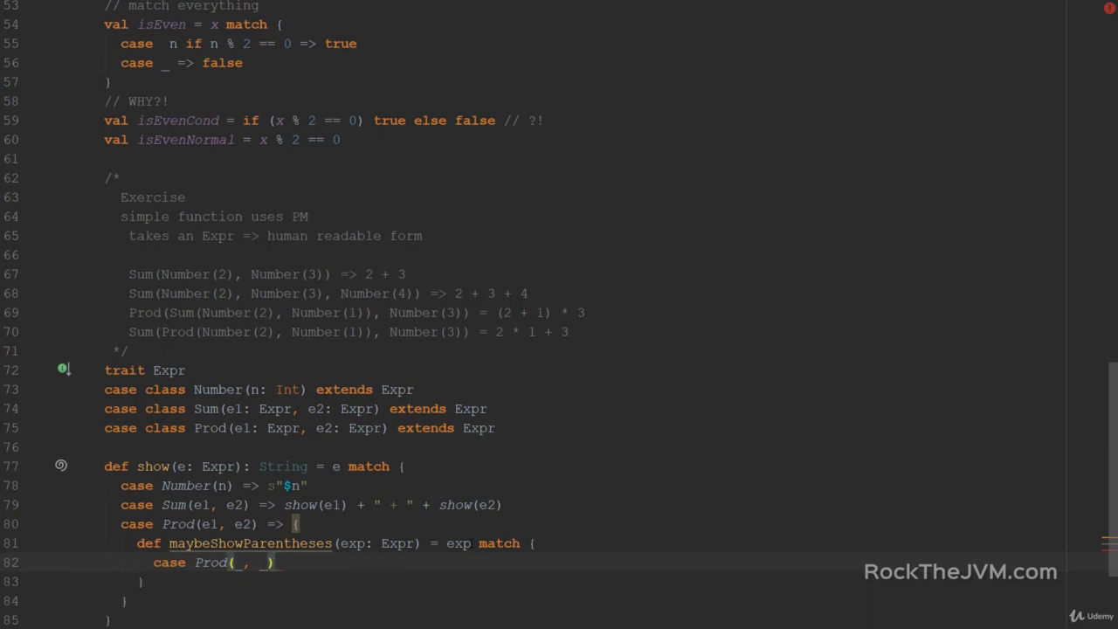
text(show()
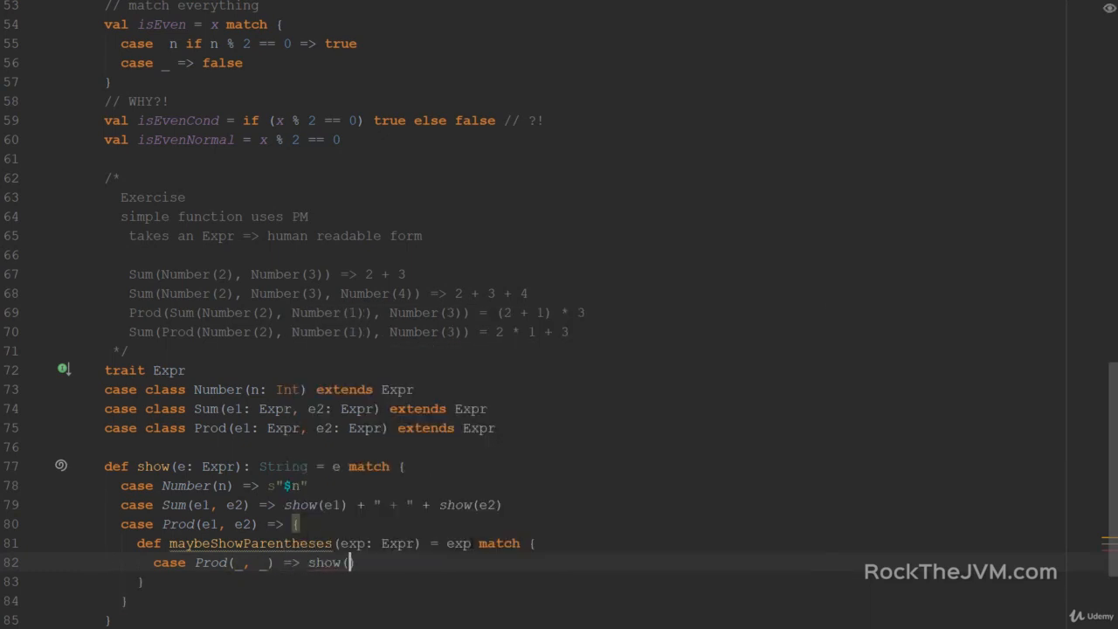
text(exp))
text(case)
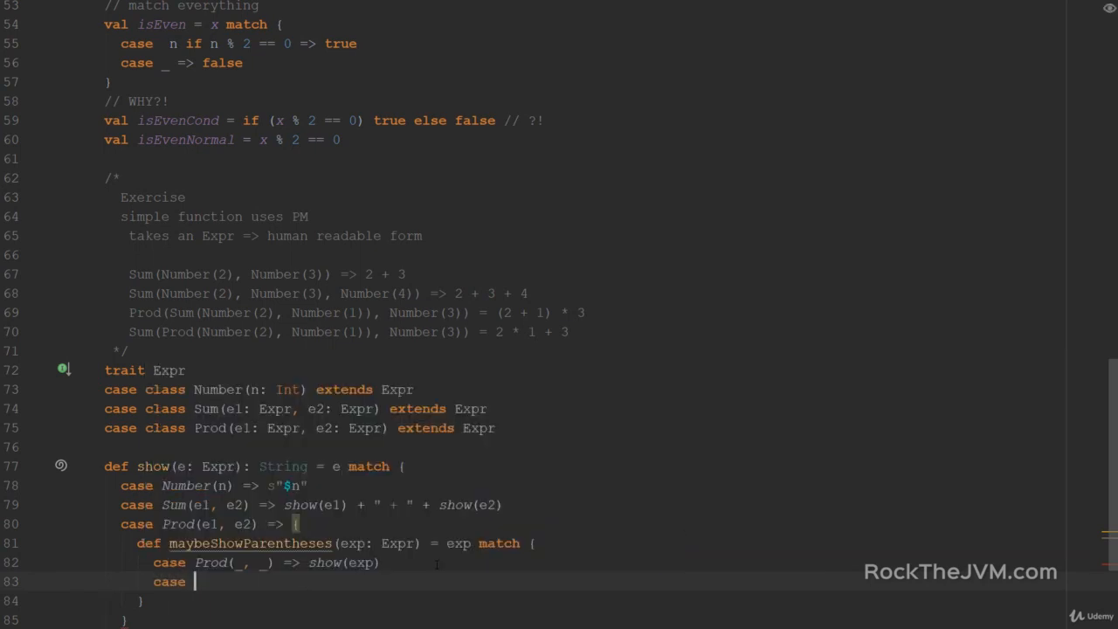
Step: Add a Number case returning show(exp) and a default wrapping it as "(" + show(exp) + ")"
text(Number())
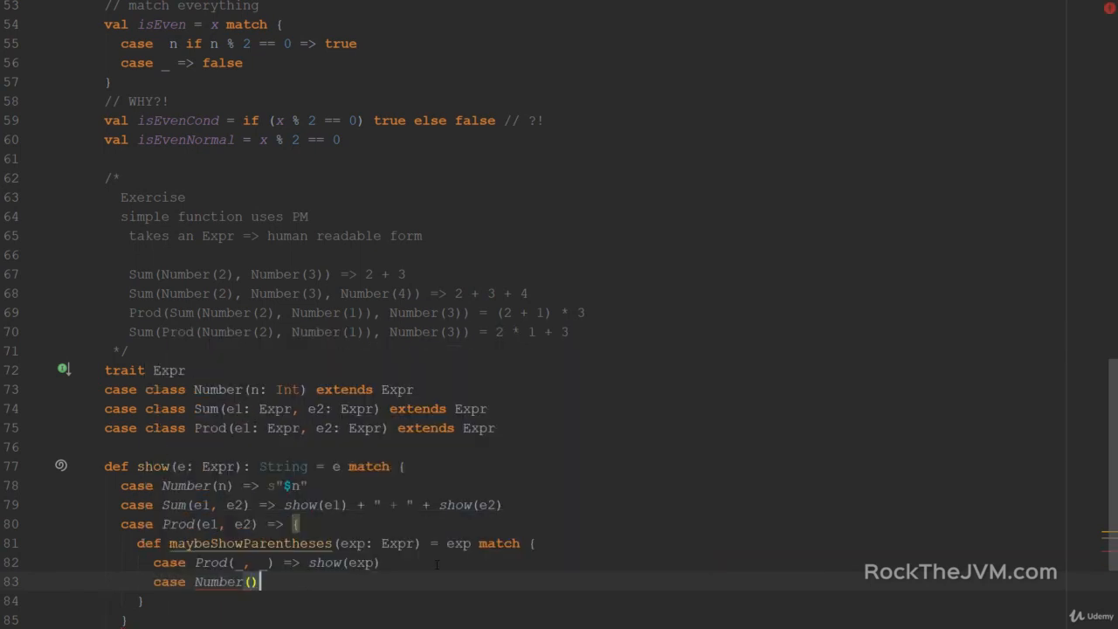
text(" ")
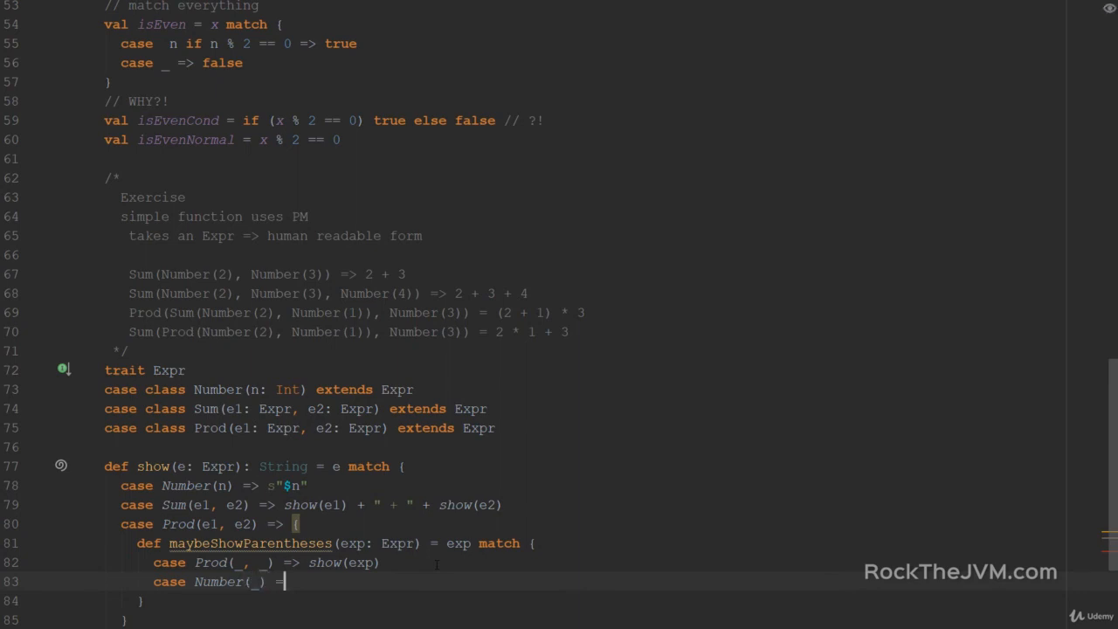
text(show(exp))
text(case _ =>)
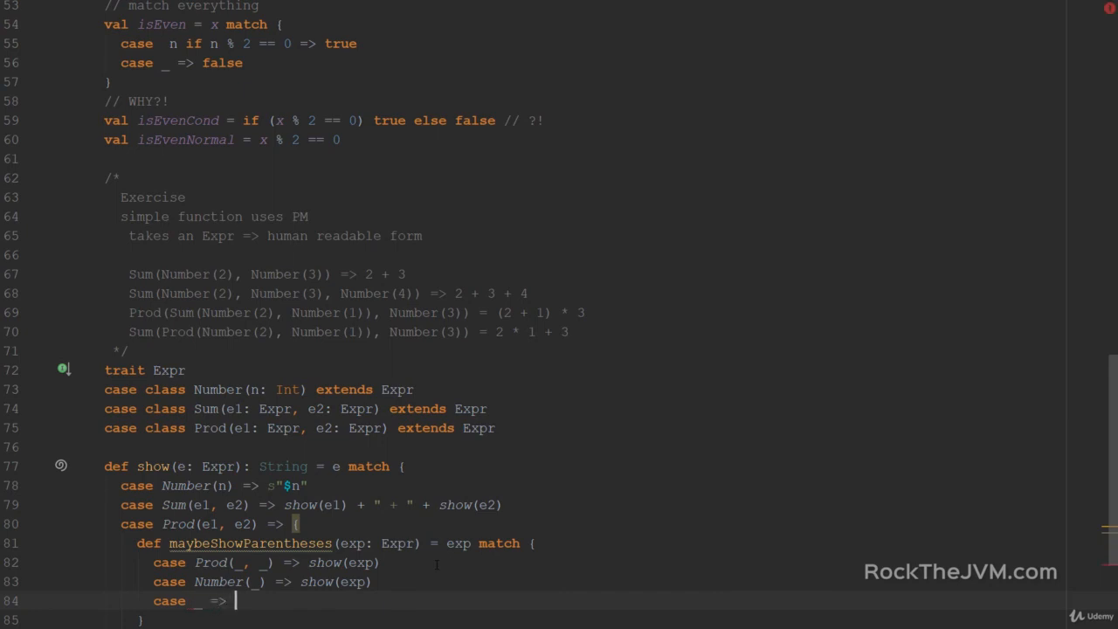
text(")
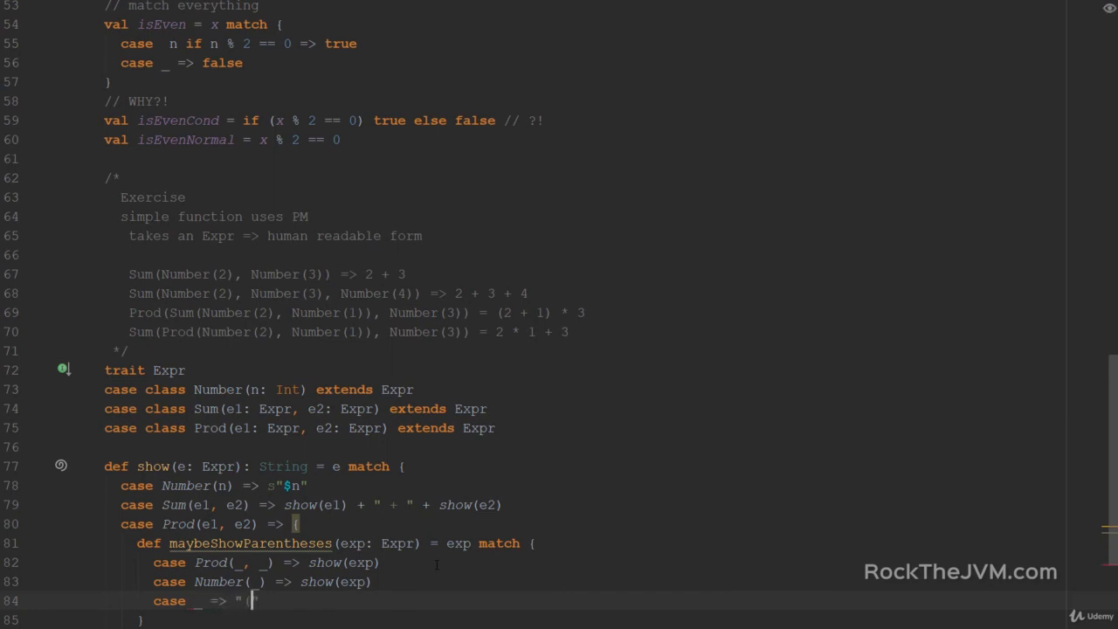
text((" + show(exp) +)
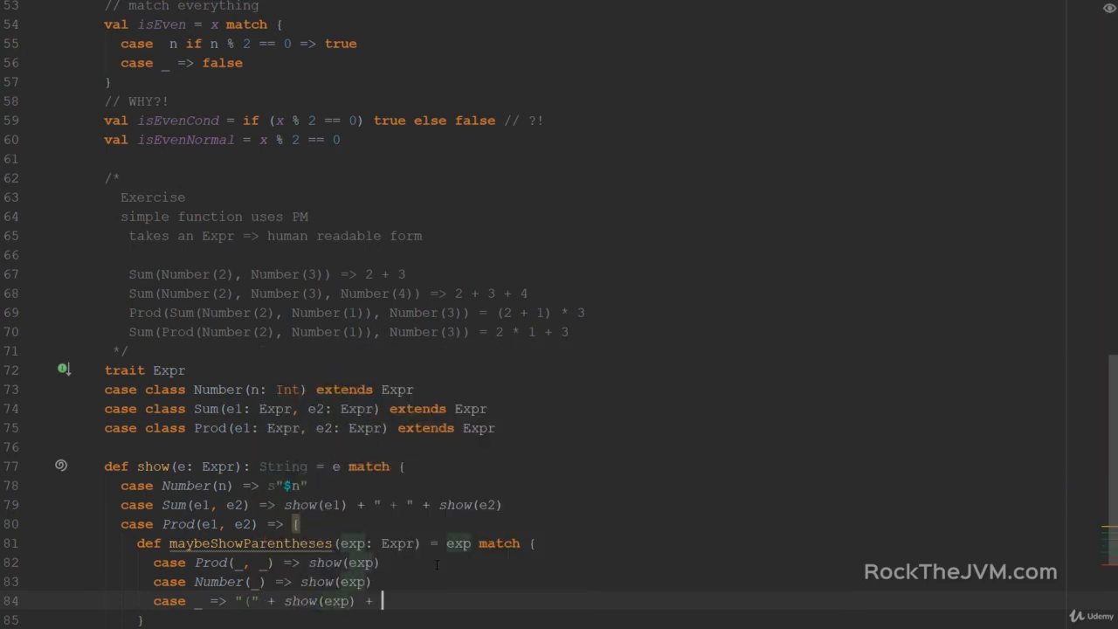
text()")
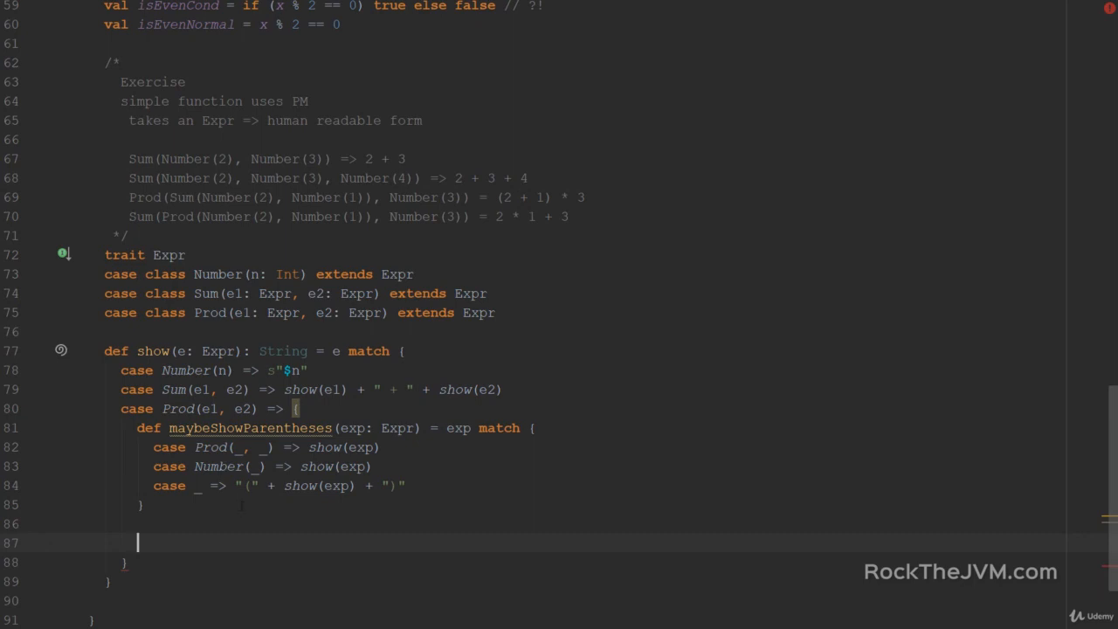
mouse_move(249, 428)
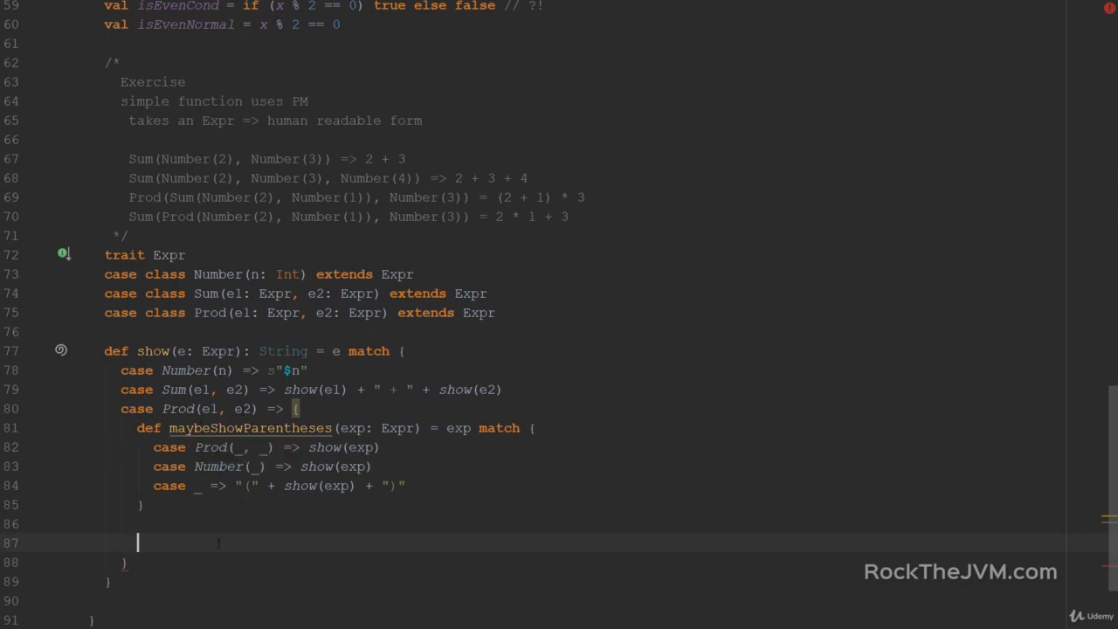
Step: Return maybeShowParentheses(e1) + " * " + maybeShowParentheses(e2) from the Prod case
text(maybeShowParentheses(e1) + " *)
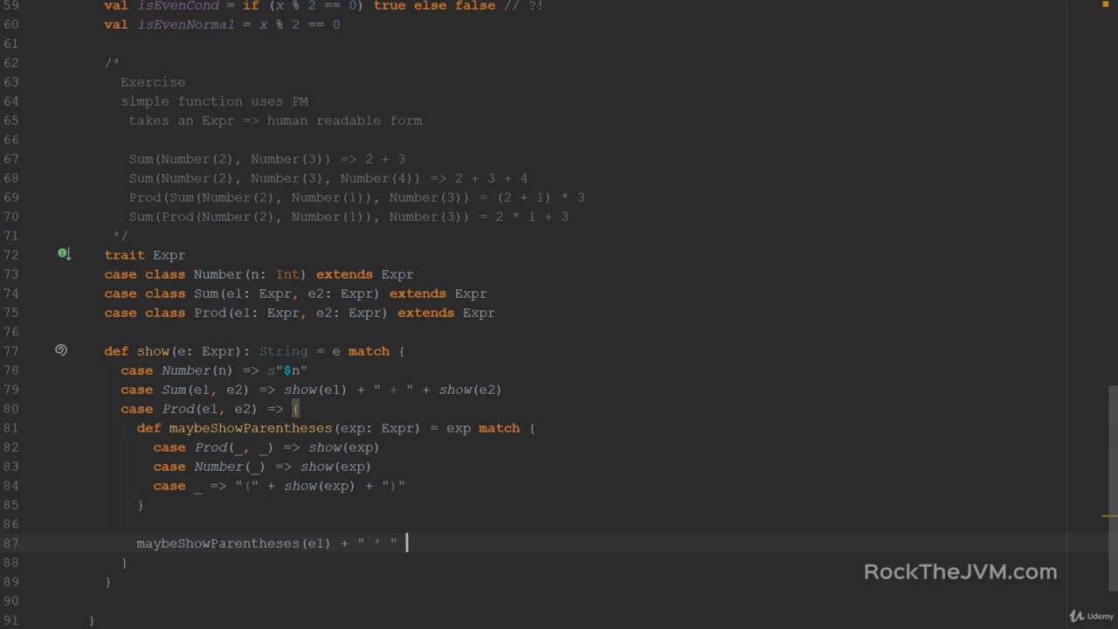
text(maybeShowParentheses()
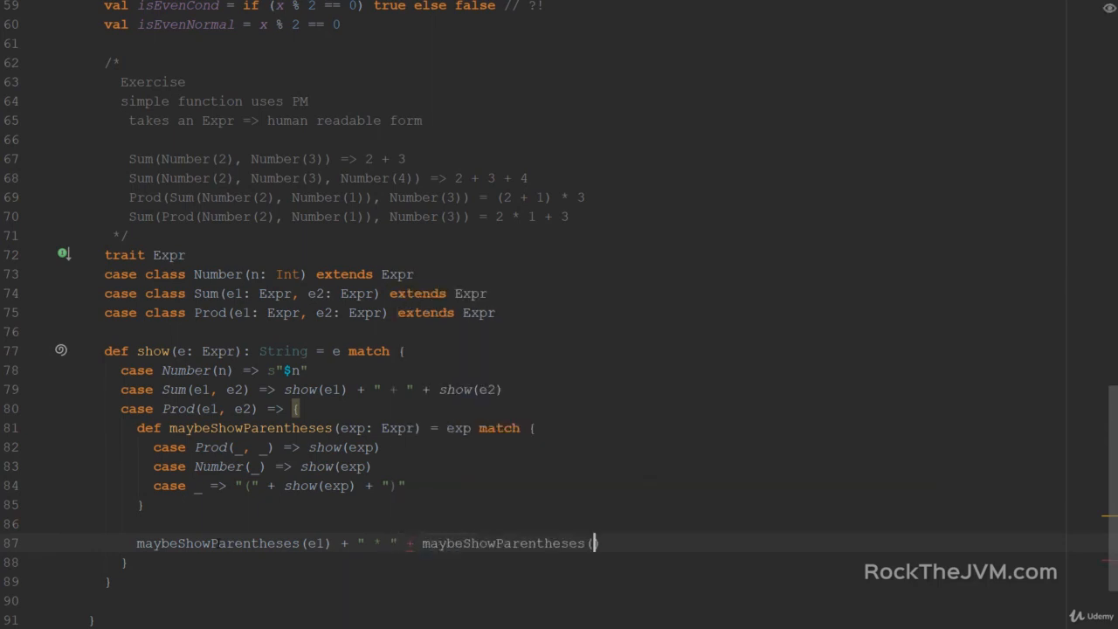
text(e2))
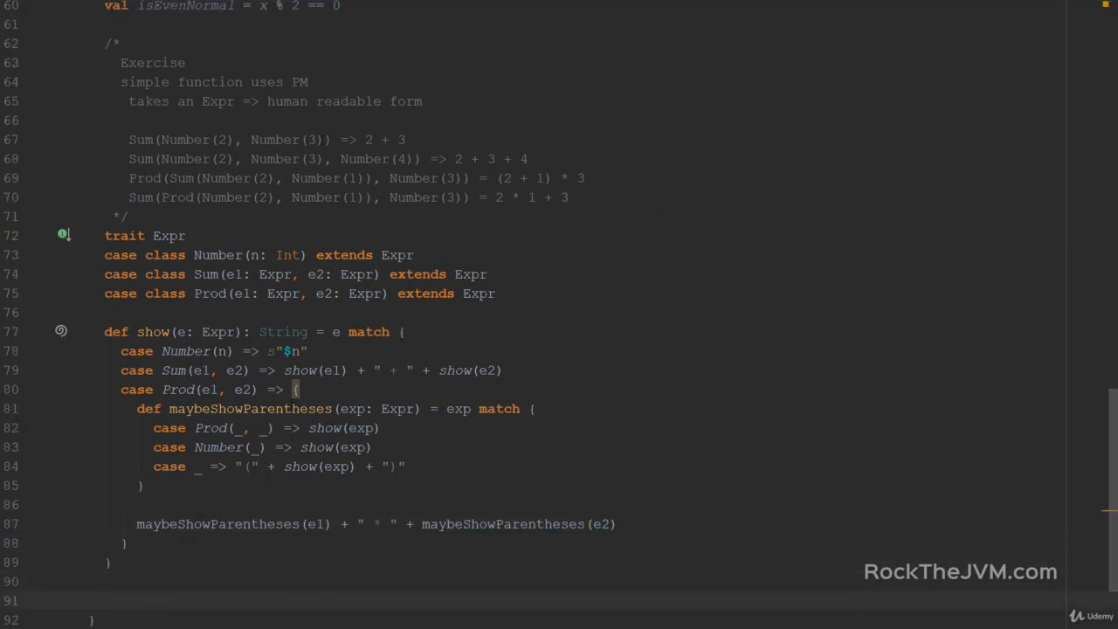
Step: Add println(show(...)) tests for the Sum, nested Sum and Prod(Sum(Number(2), Number(1)), Number(3)) examples
text(println(show(Sum(Number(2), Number(3)
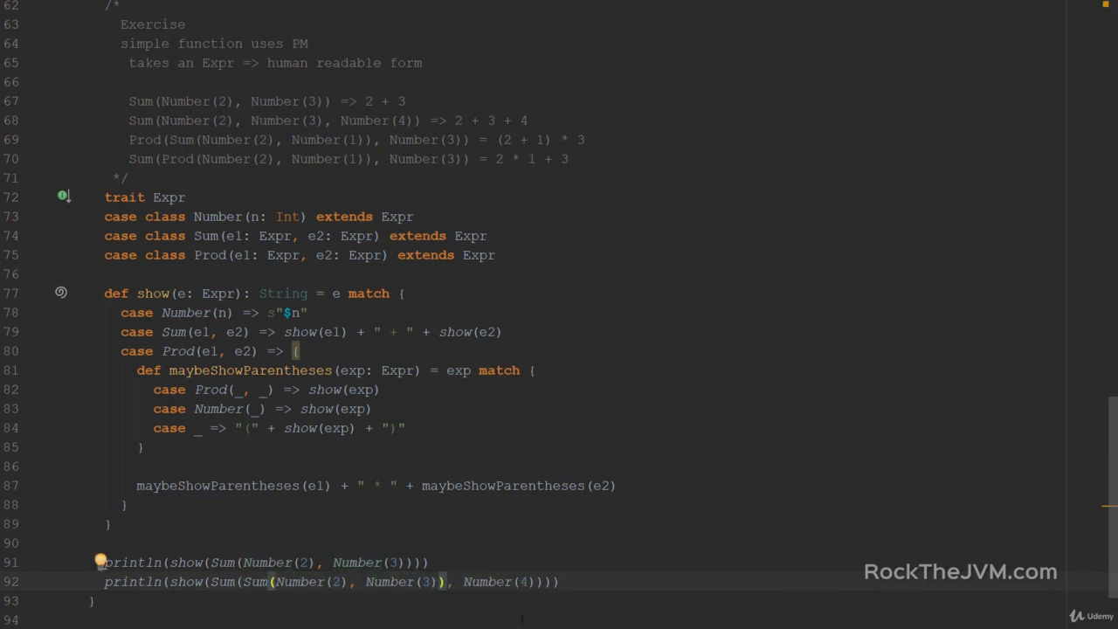
text(println()
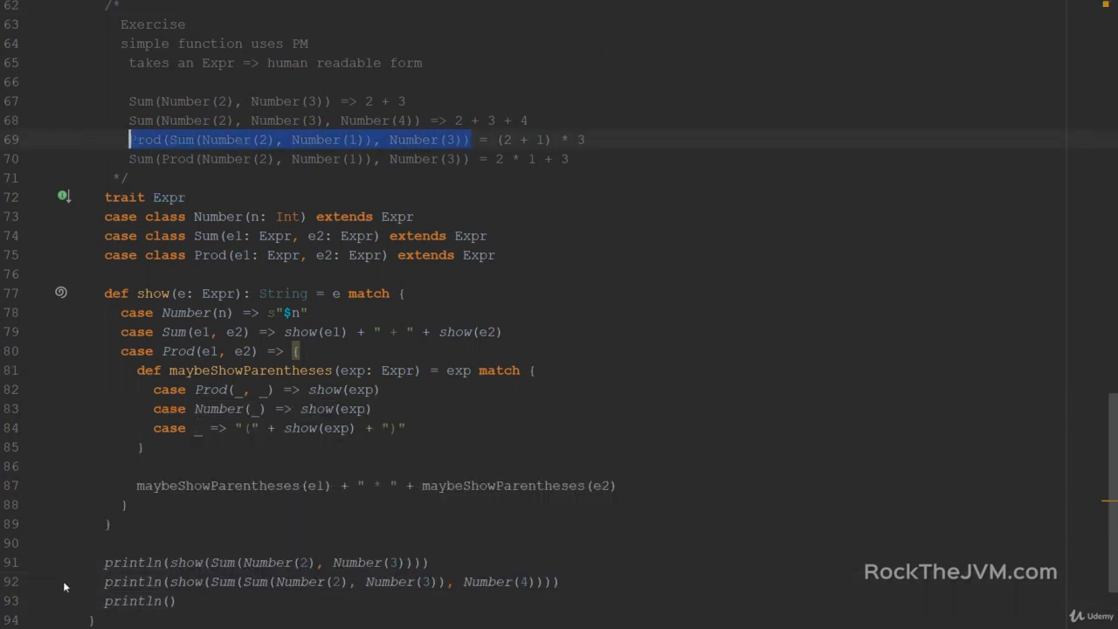
text(s)
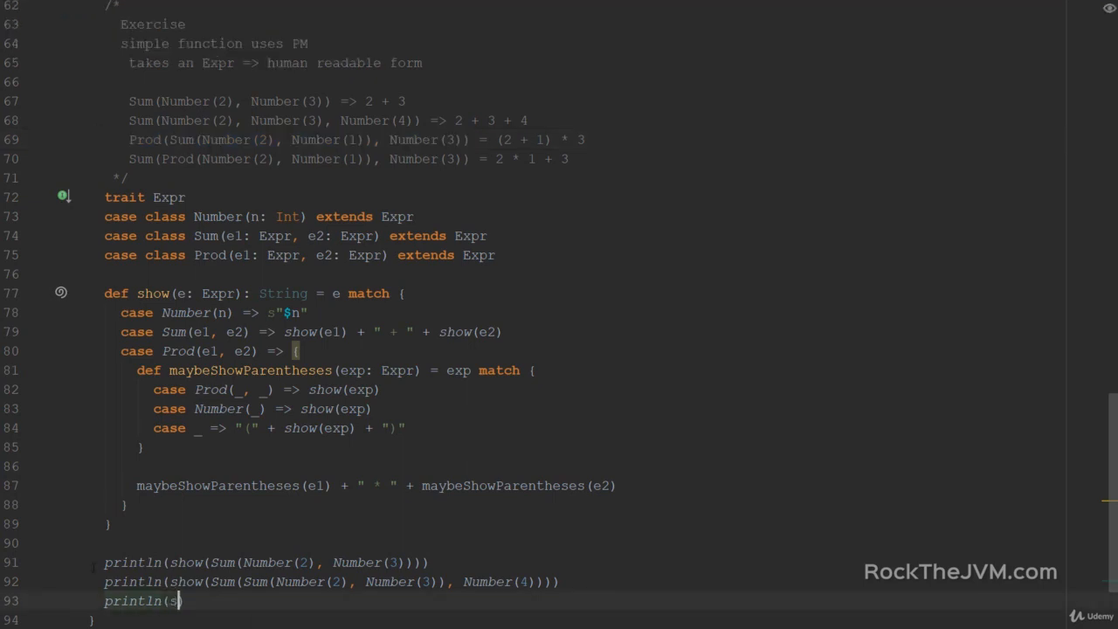
text(how(Prod(Sum(Number(2), Number(1)), Number(3)))))
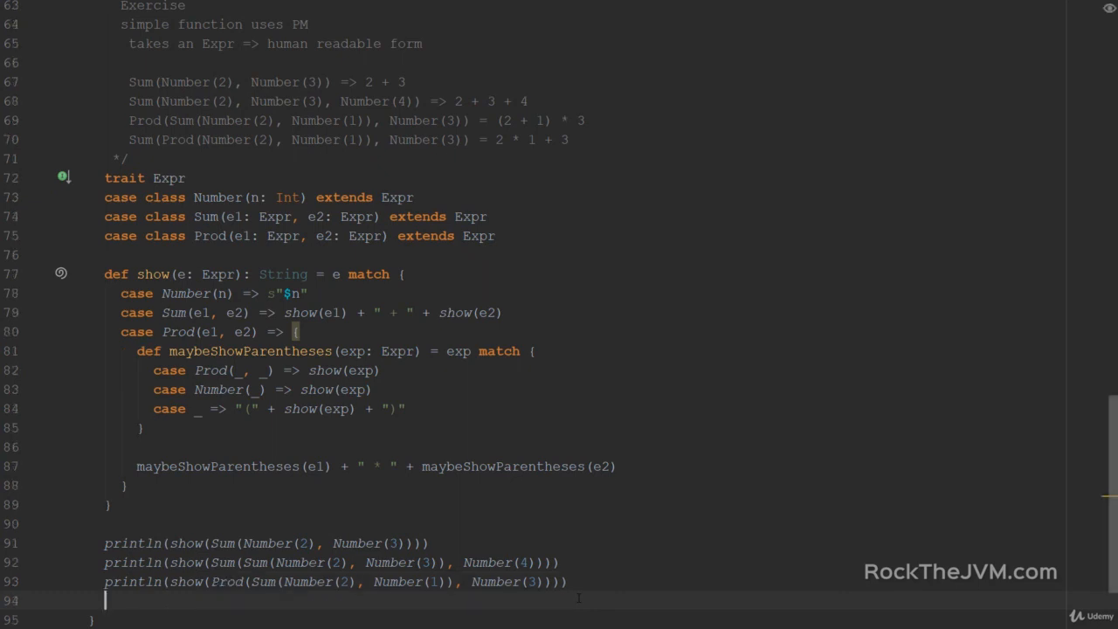
text(println()
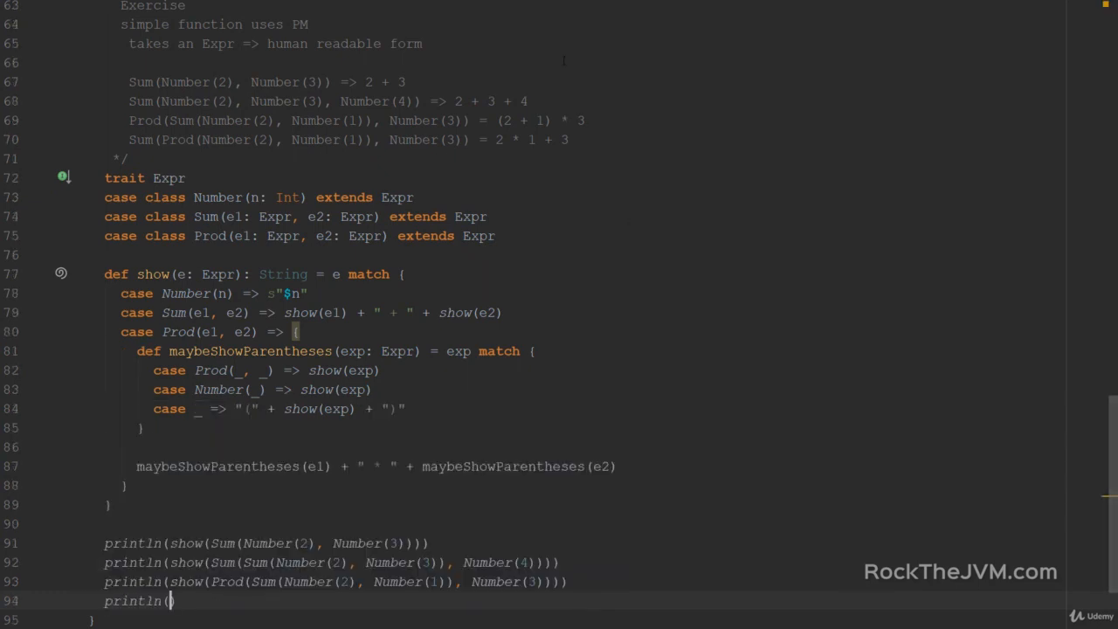
text(show(Sum(Prod(Number(2)
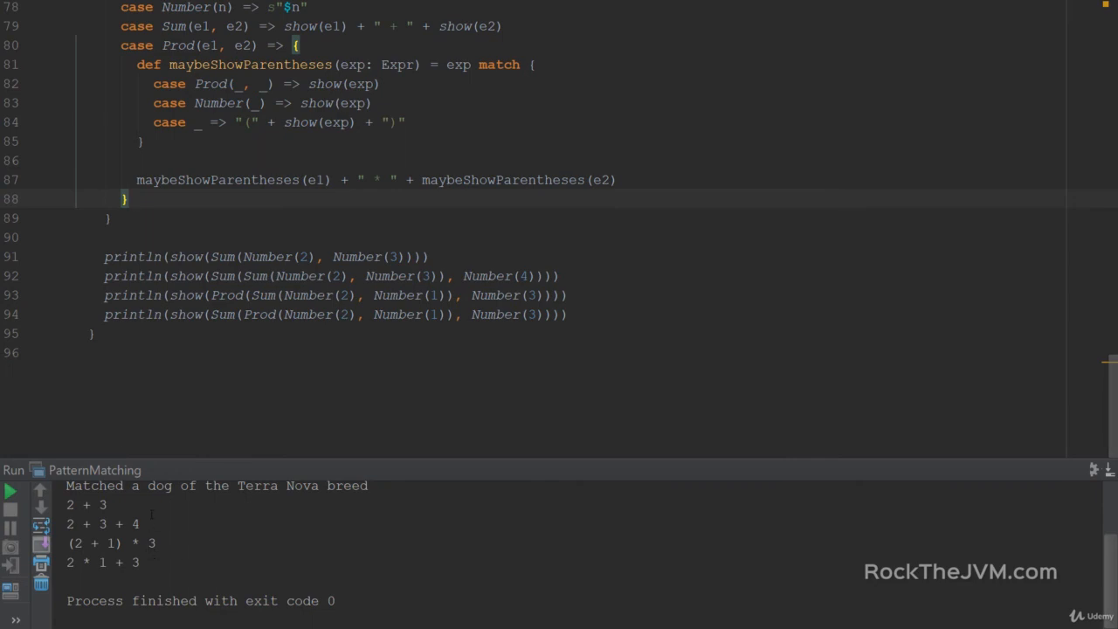
Step: Finish the fourth show test, run PatternMatching, and duplicate the Prod test line
double_click(86, 504)
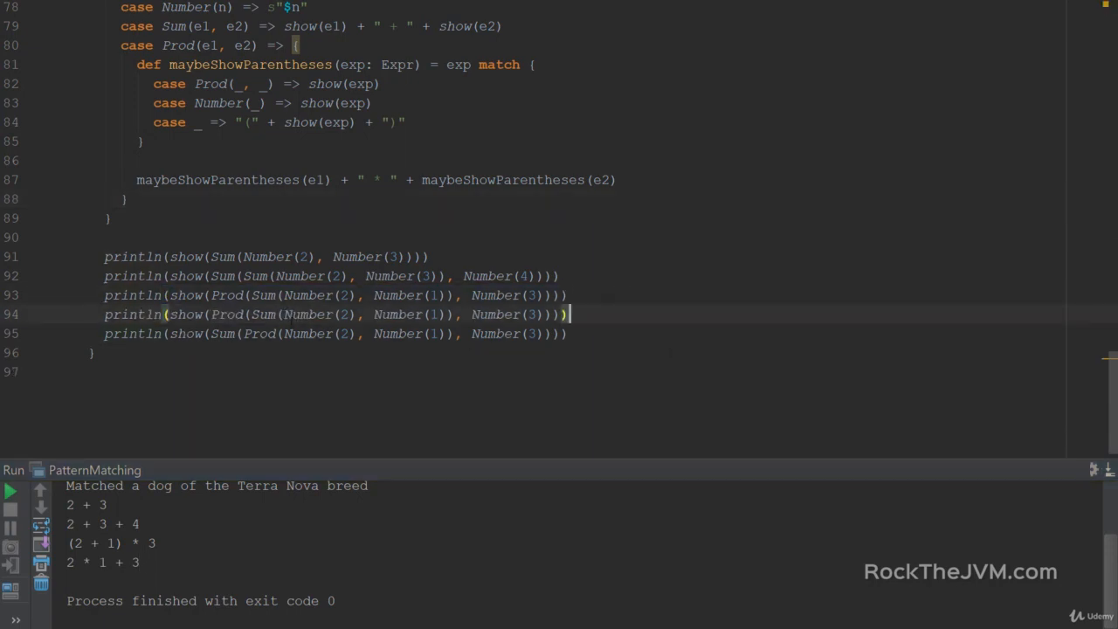
Step: Replace the right operand Number(3) on line 94 with Sum(Number(3), Number(4))
double_click(494, 314)
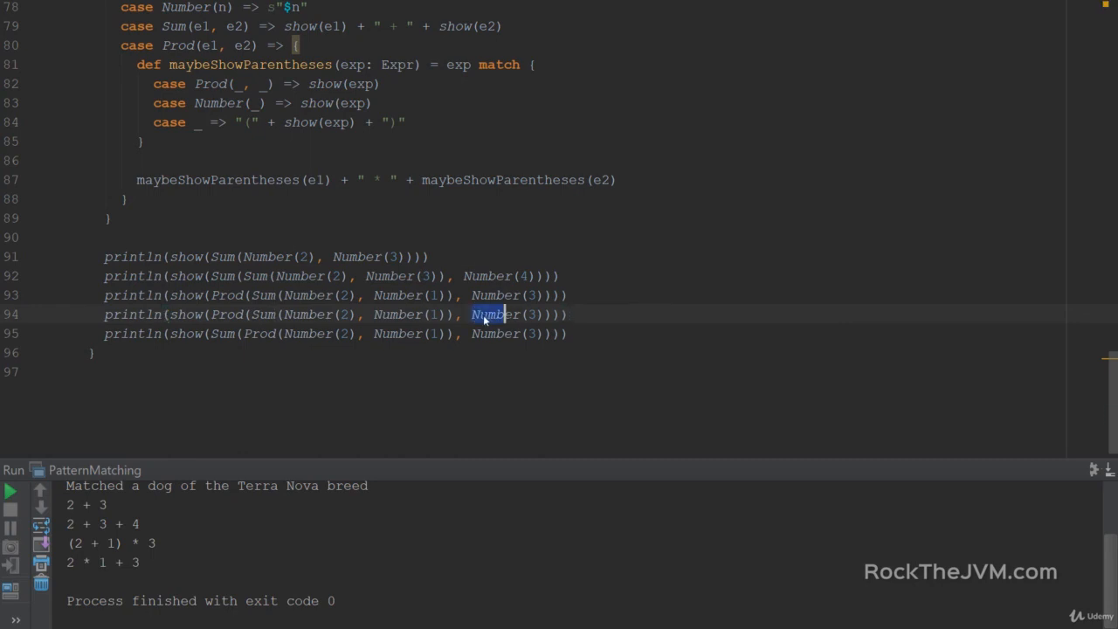
text(Prod()
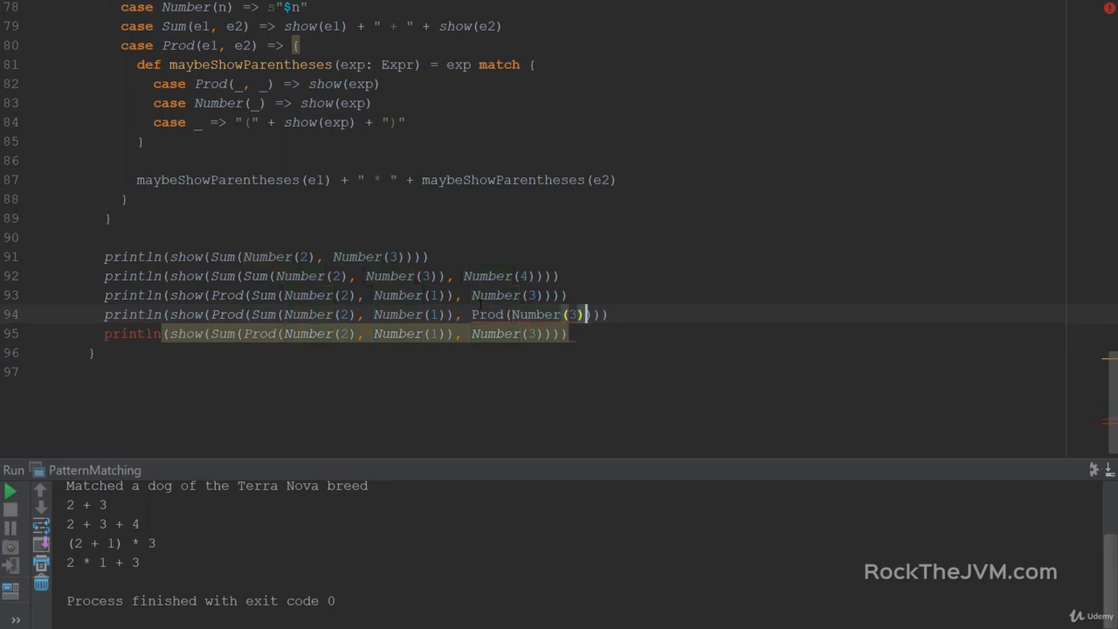
text(, Number()
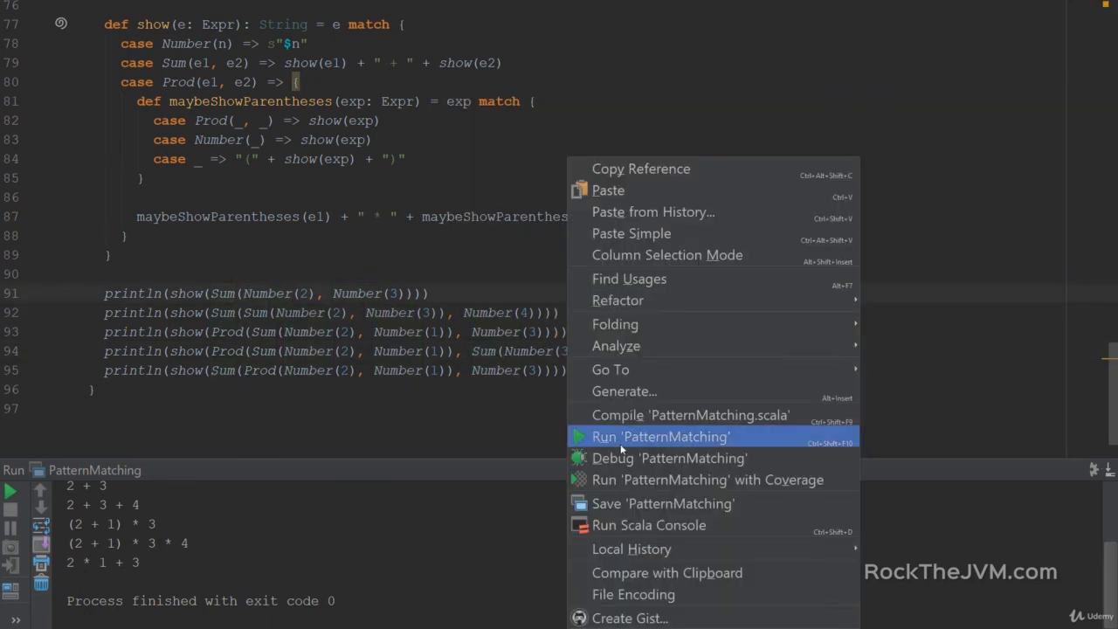
Step: Rerun PatternMatching and check that the output shows (2 + 1) * (3 + 4)
click(660, 436)
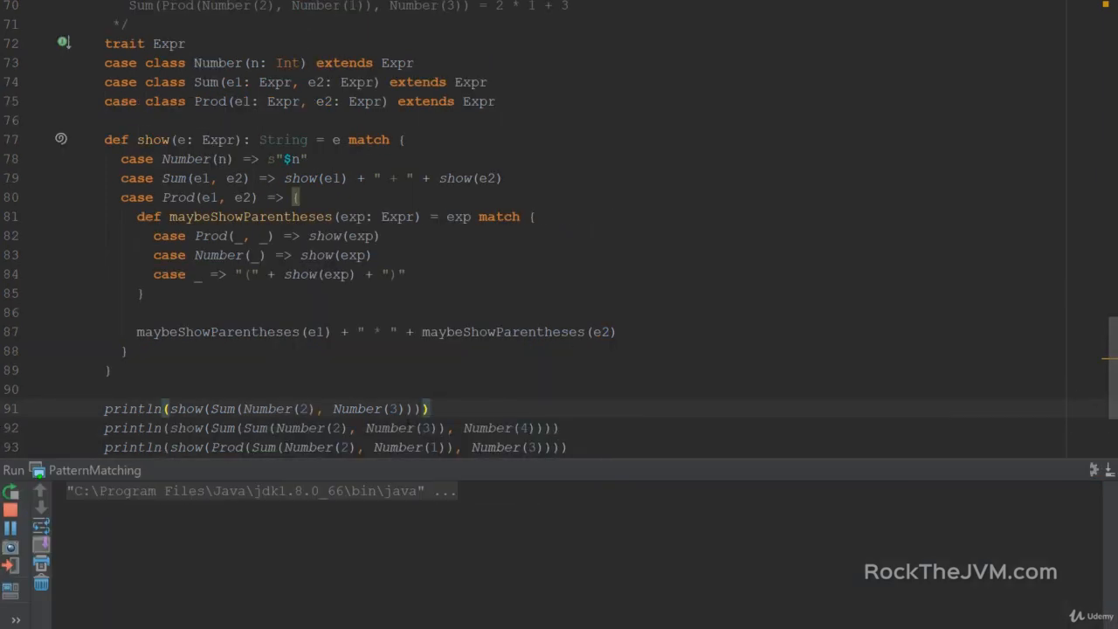
click(10, 490)
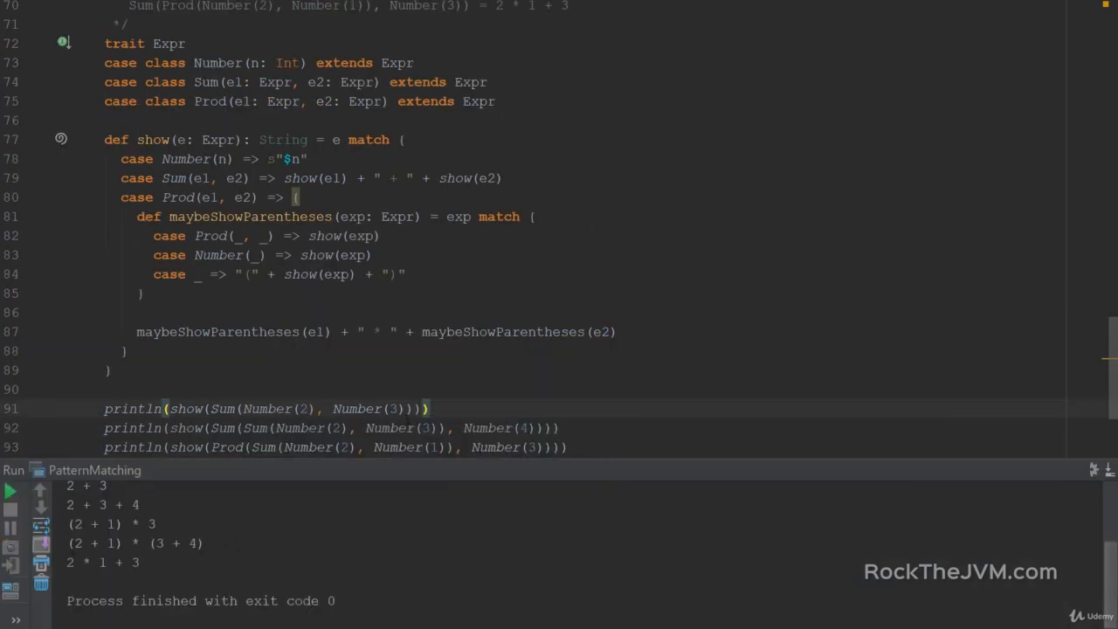
double_click(92, 542)
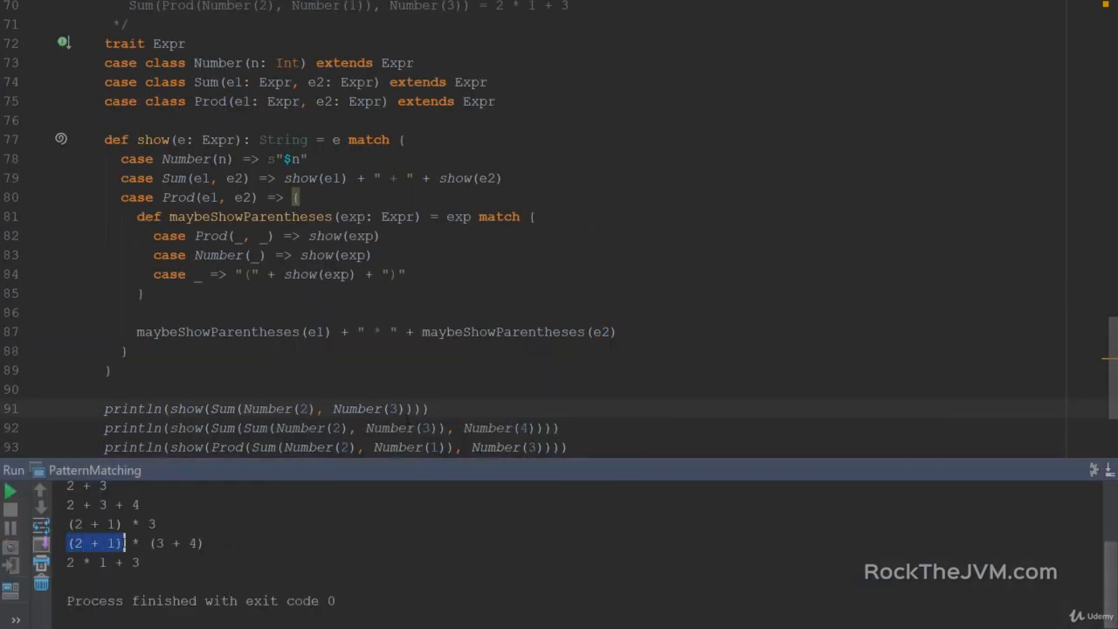